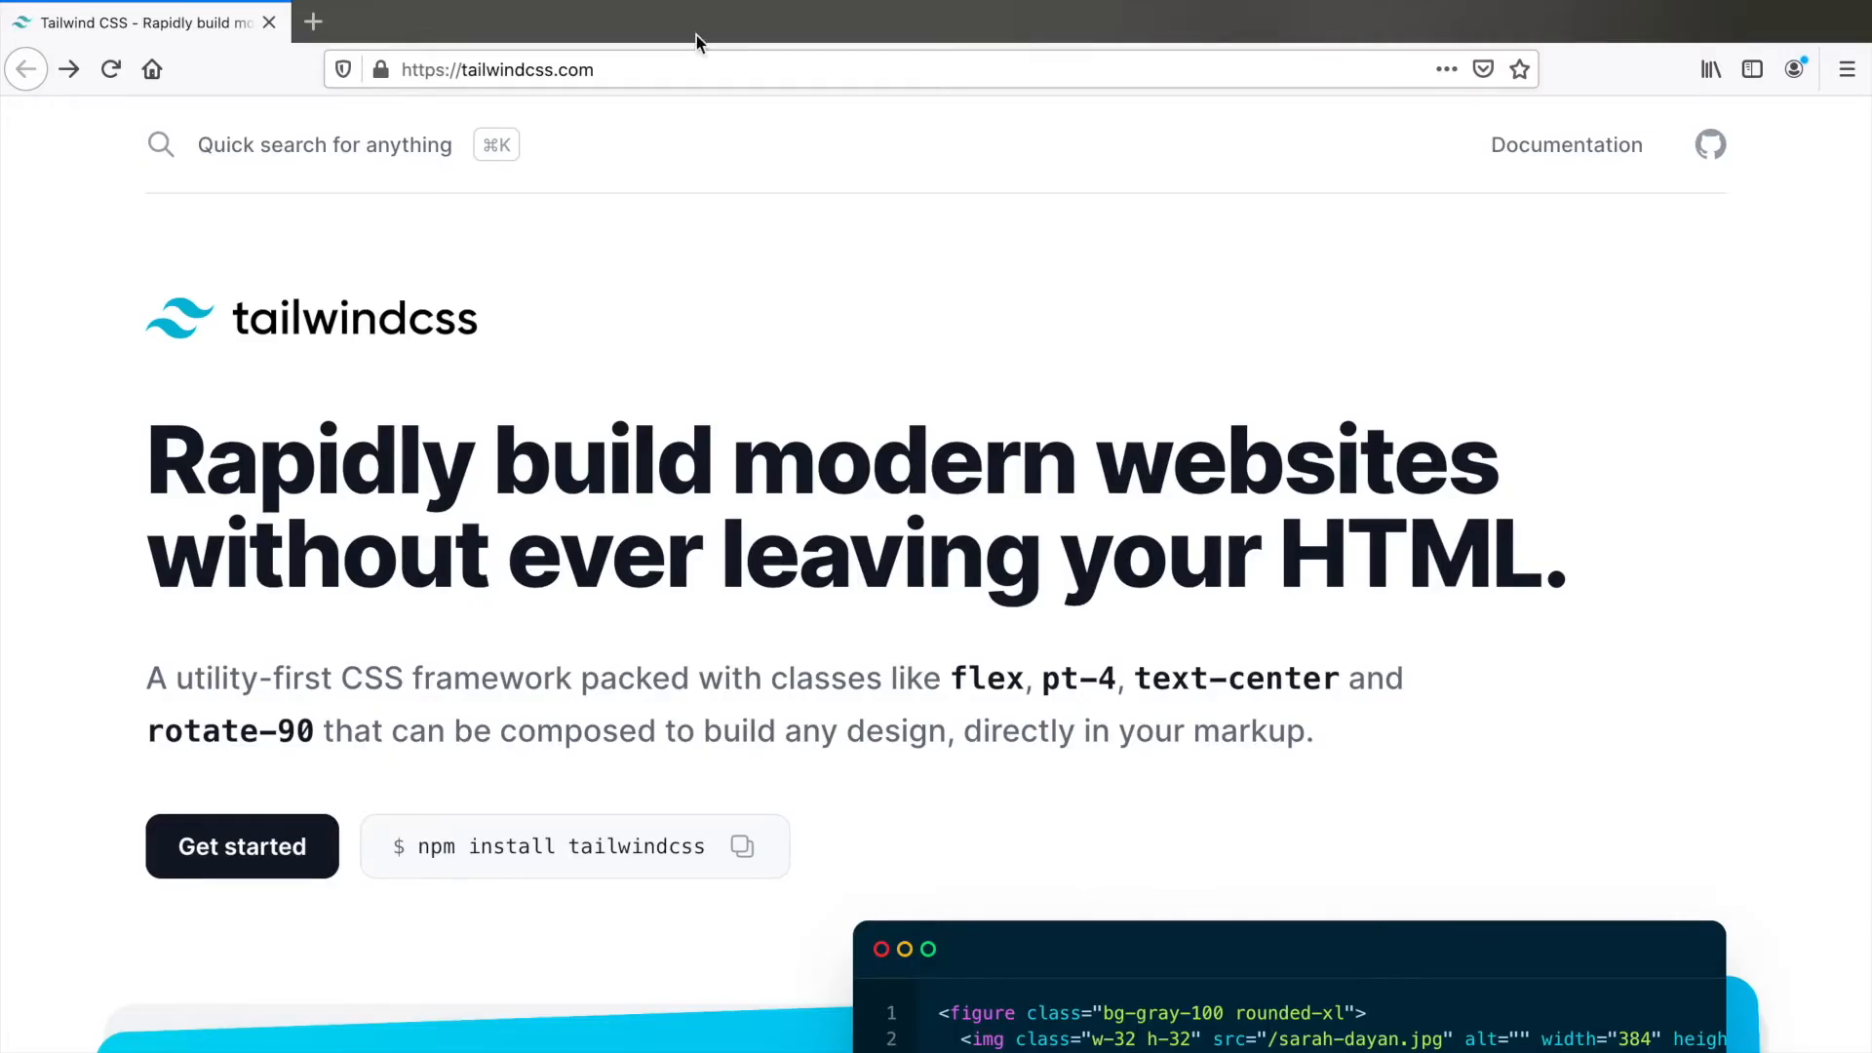
mouse_move(622, 618)
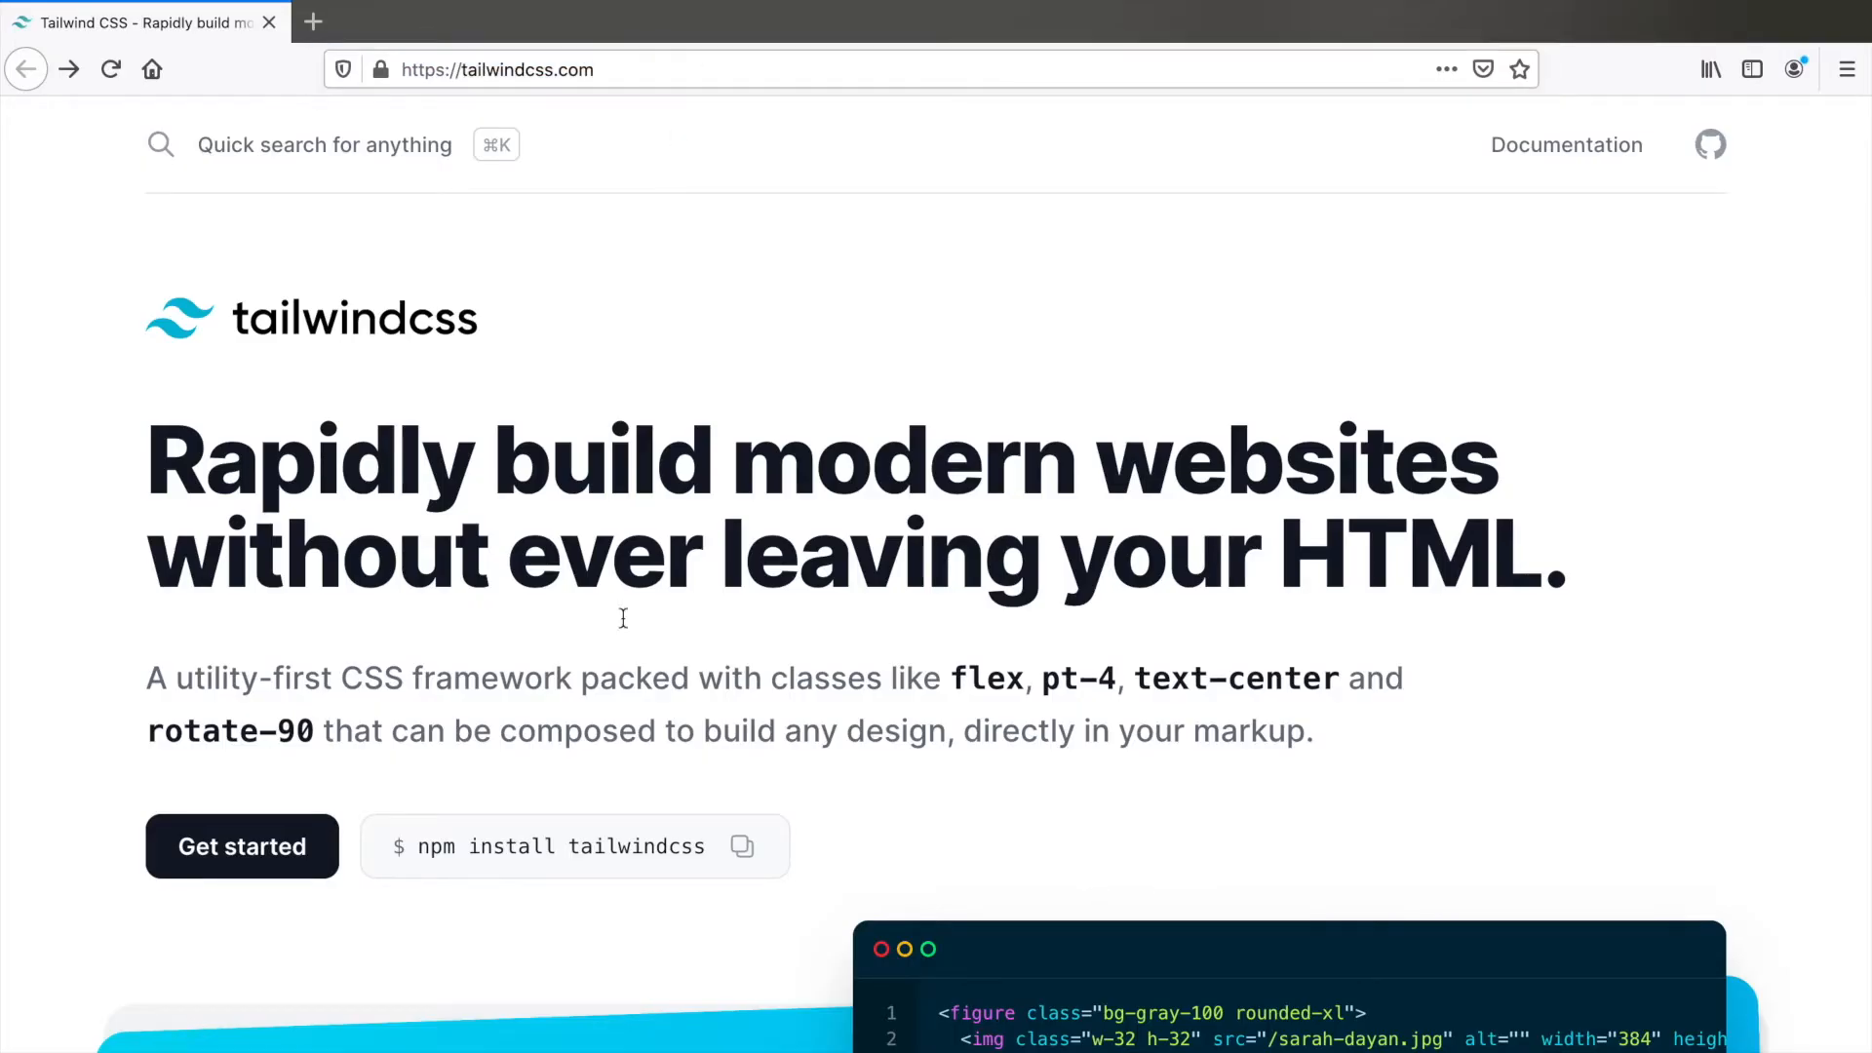
Go from Get started to the Installation docs and scroll to the PostCSS plugin section
left_click(1567, 145)
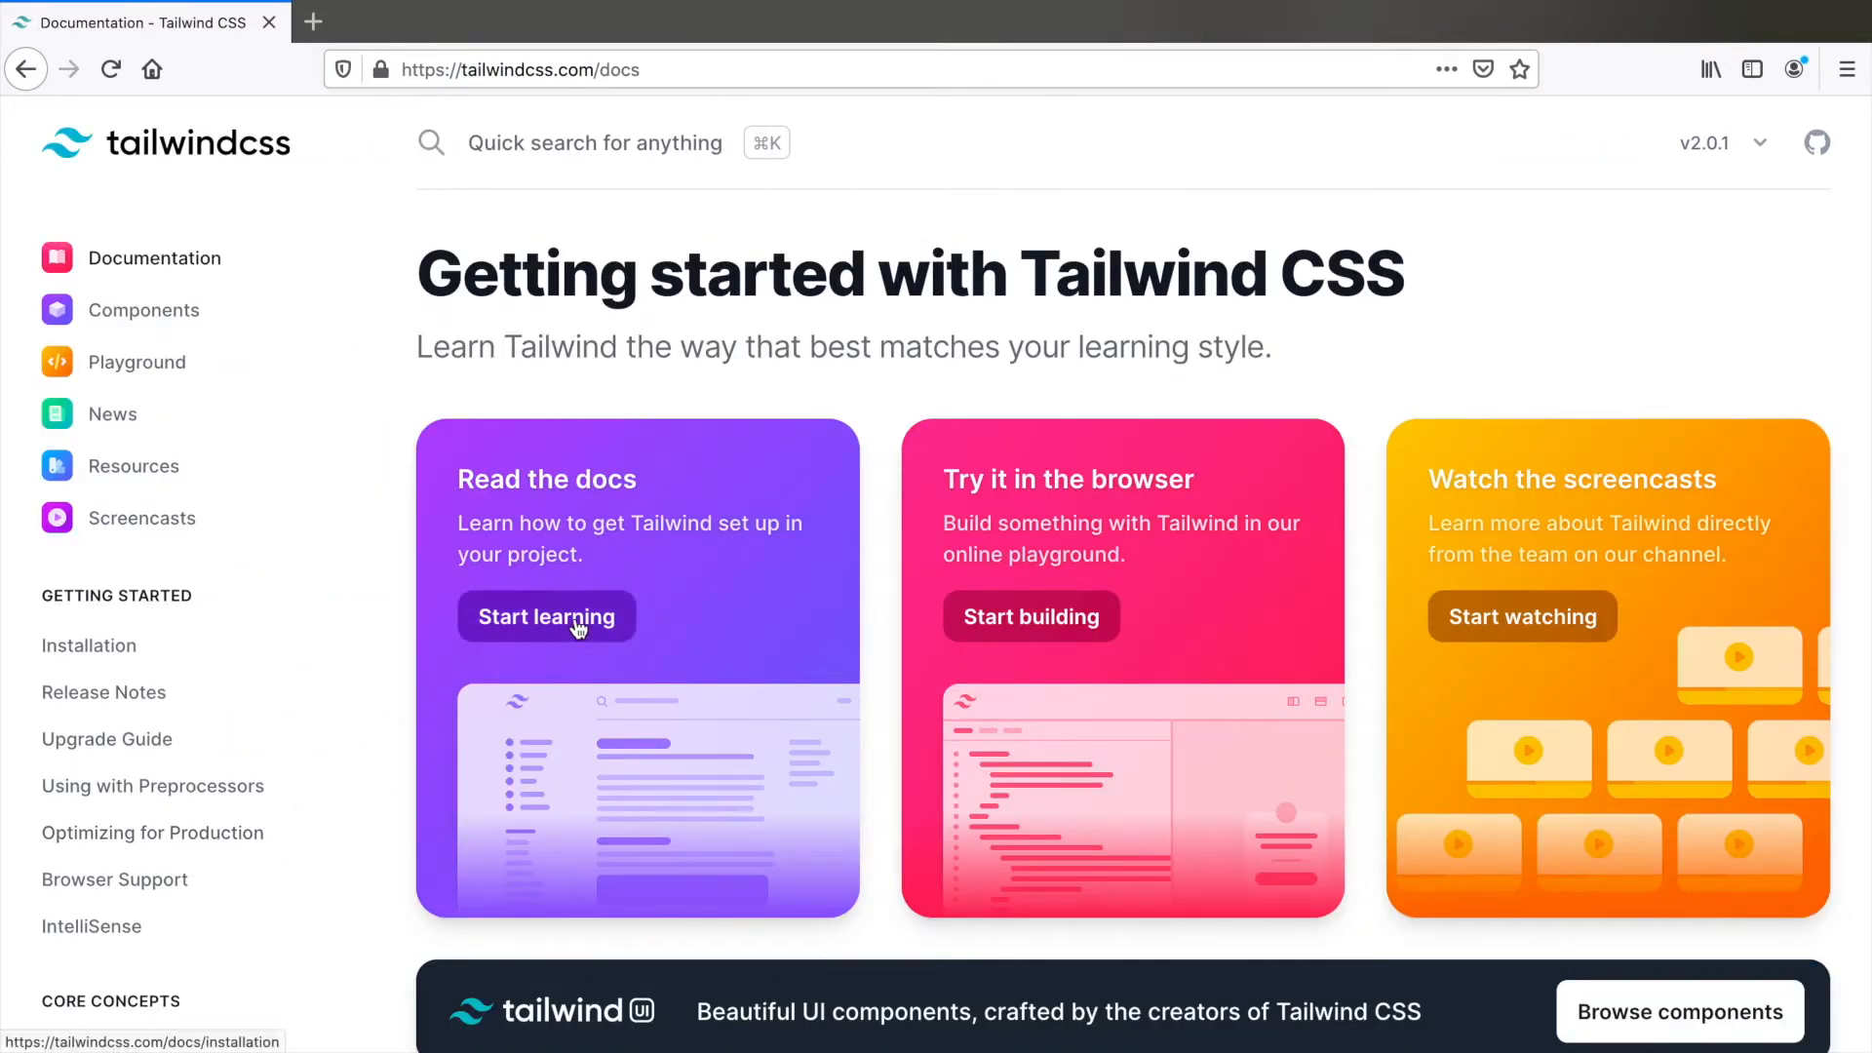
left_click(546, 617)
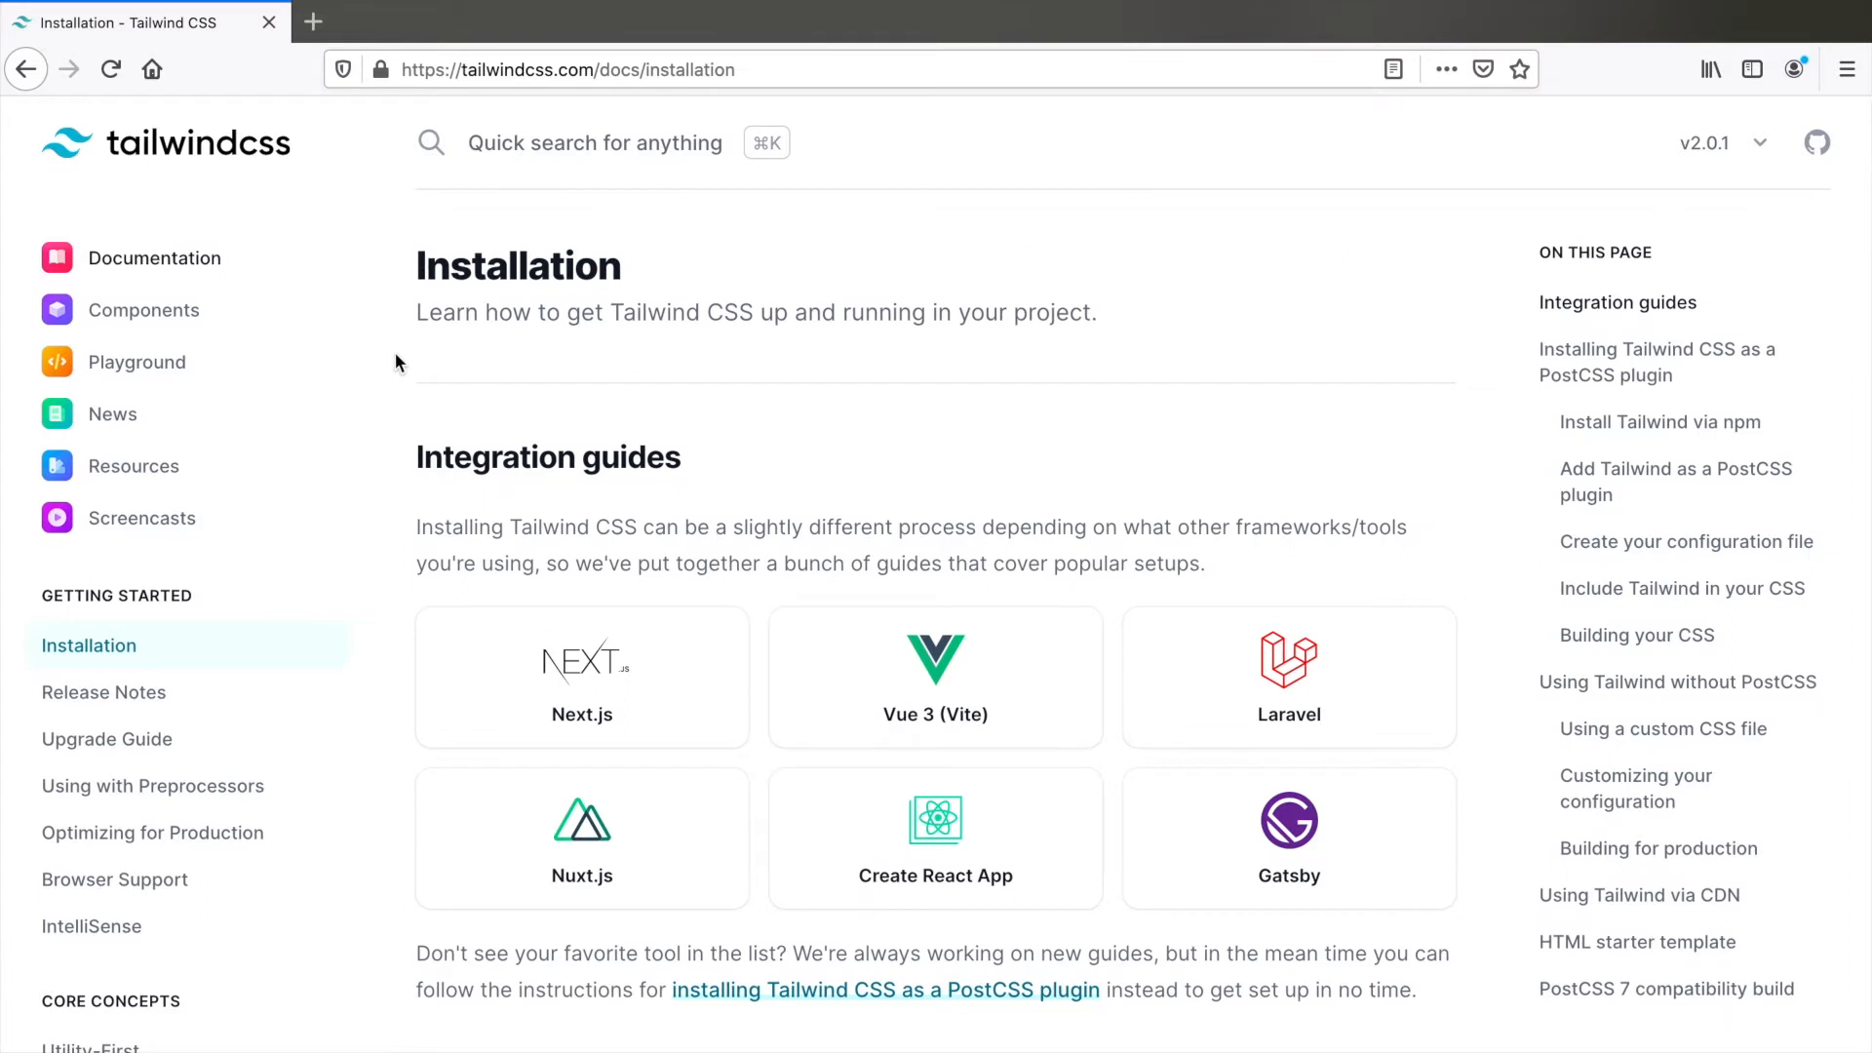
mouse_move(620, 737)
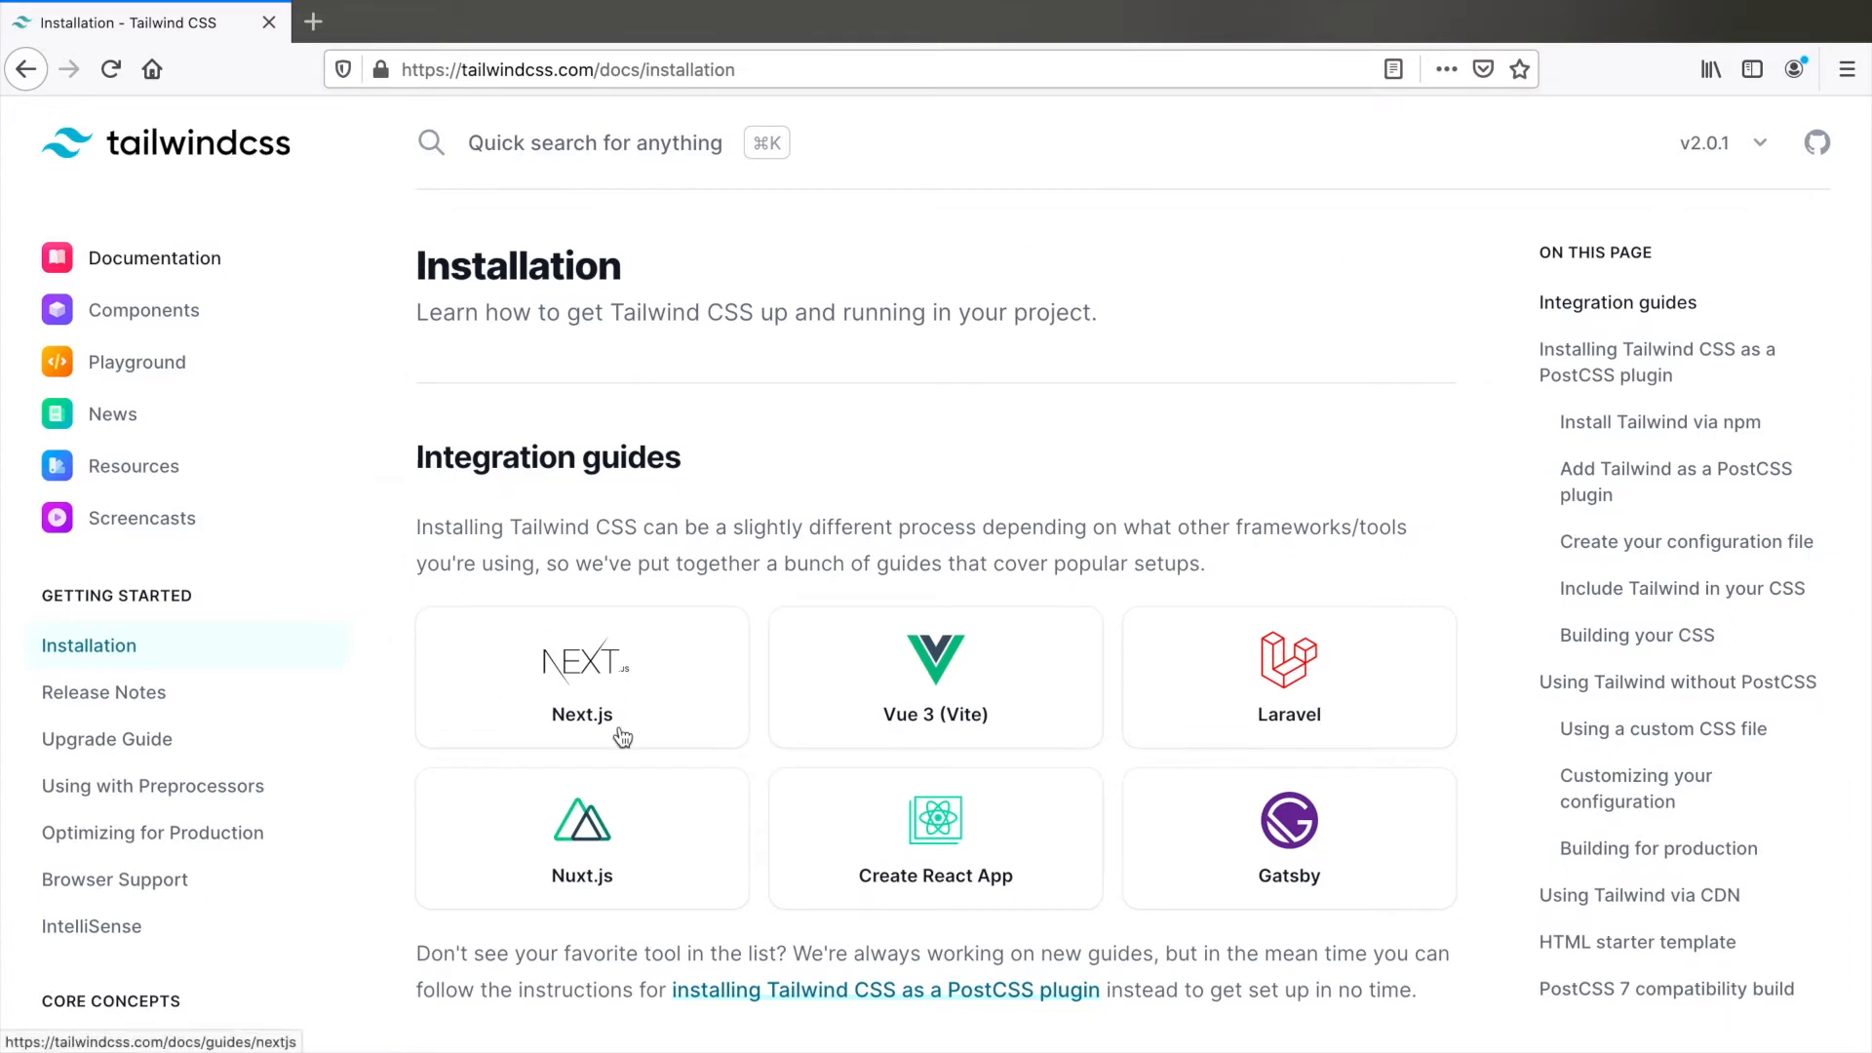
scroll("down", 3)
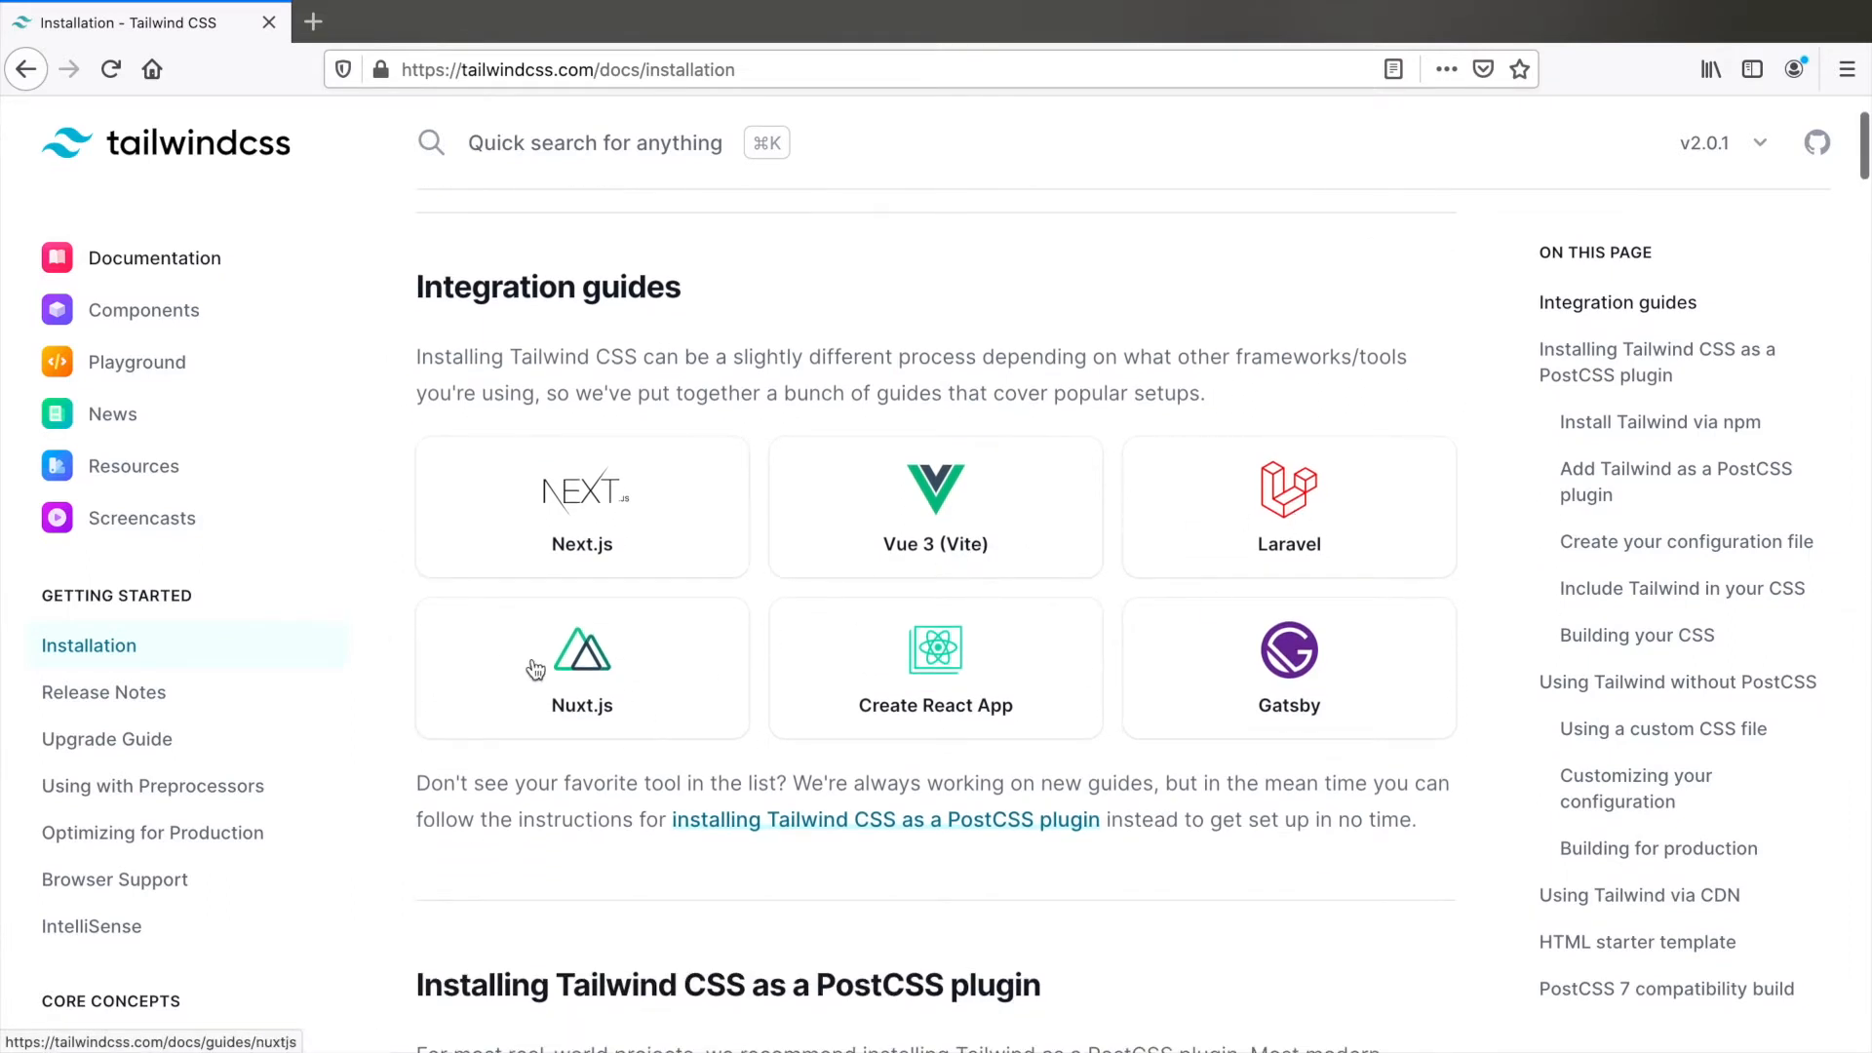
mouse_move(1446, 552)
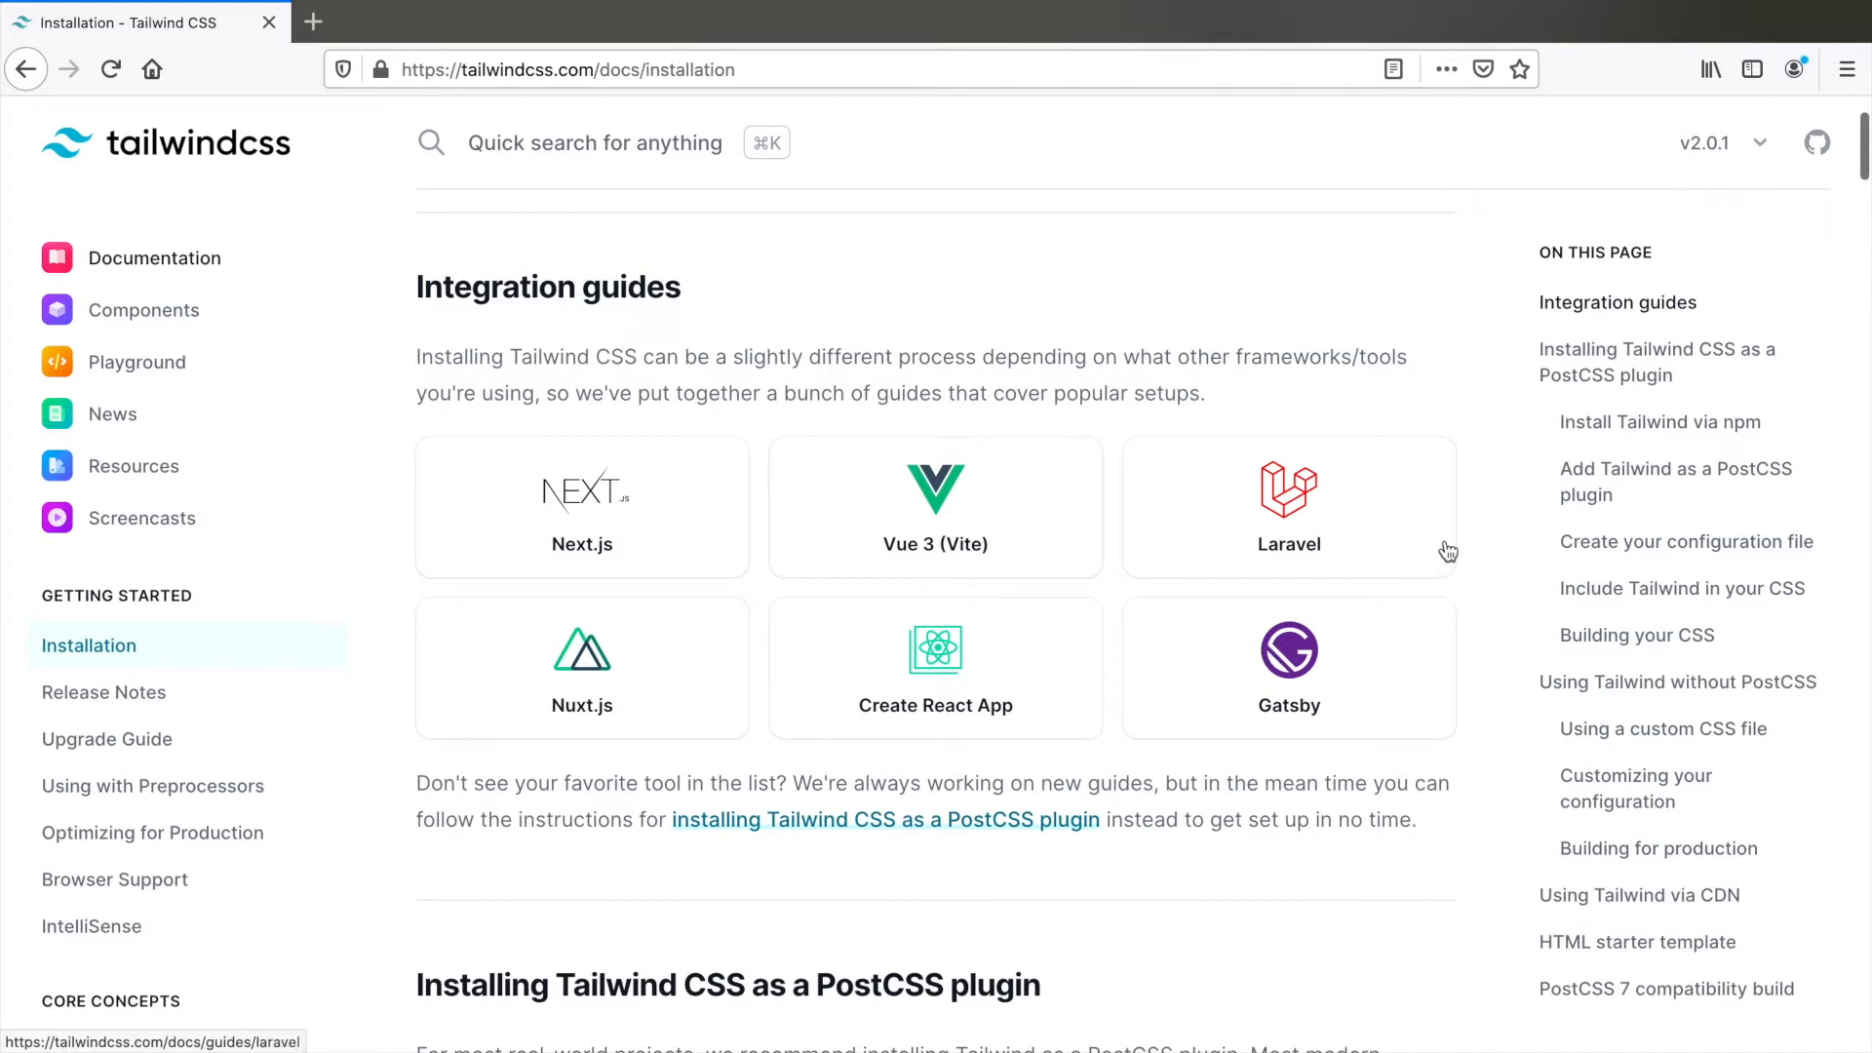
scroll("down", 3)
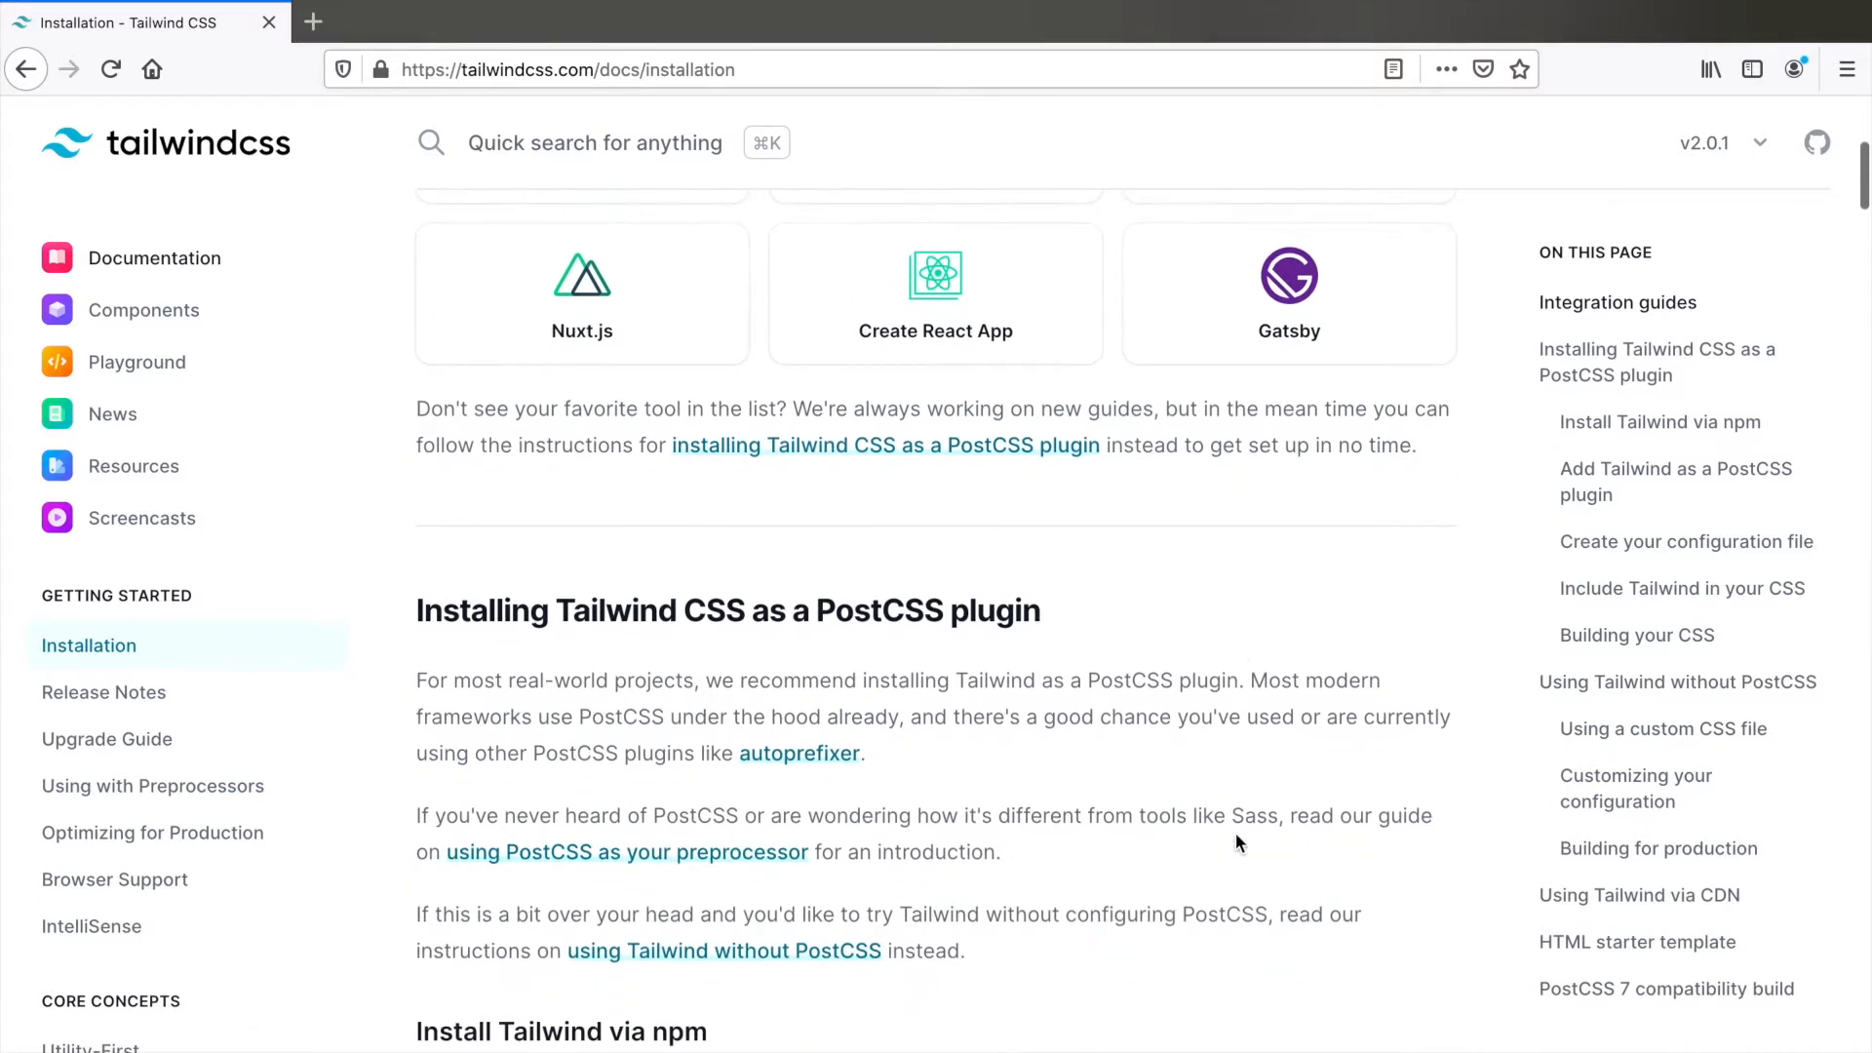
mouse_move(920, 463)
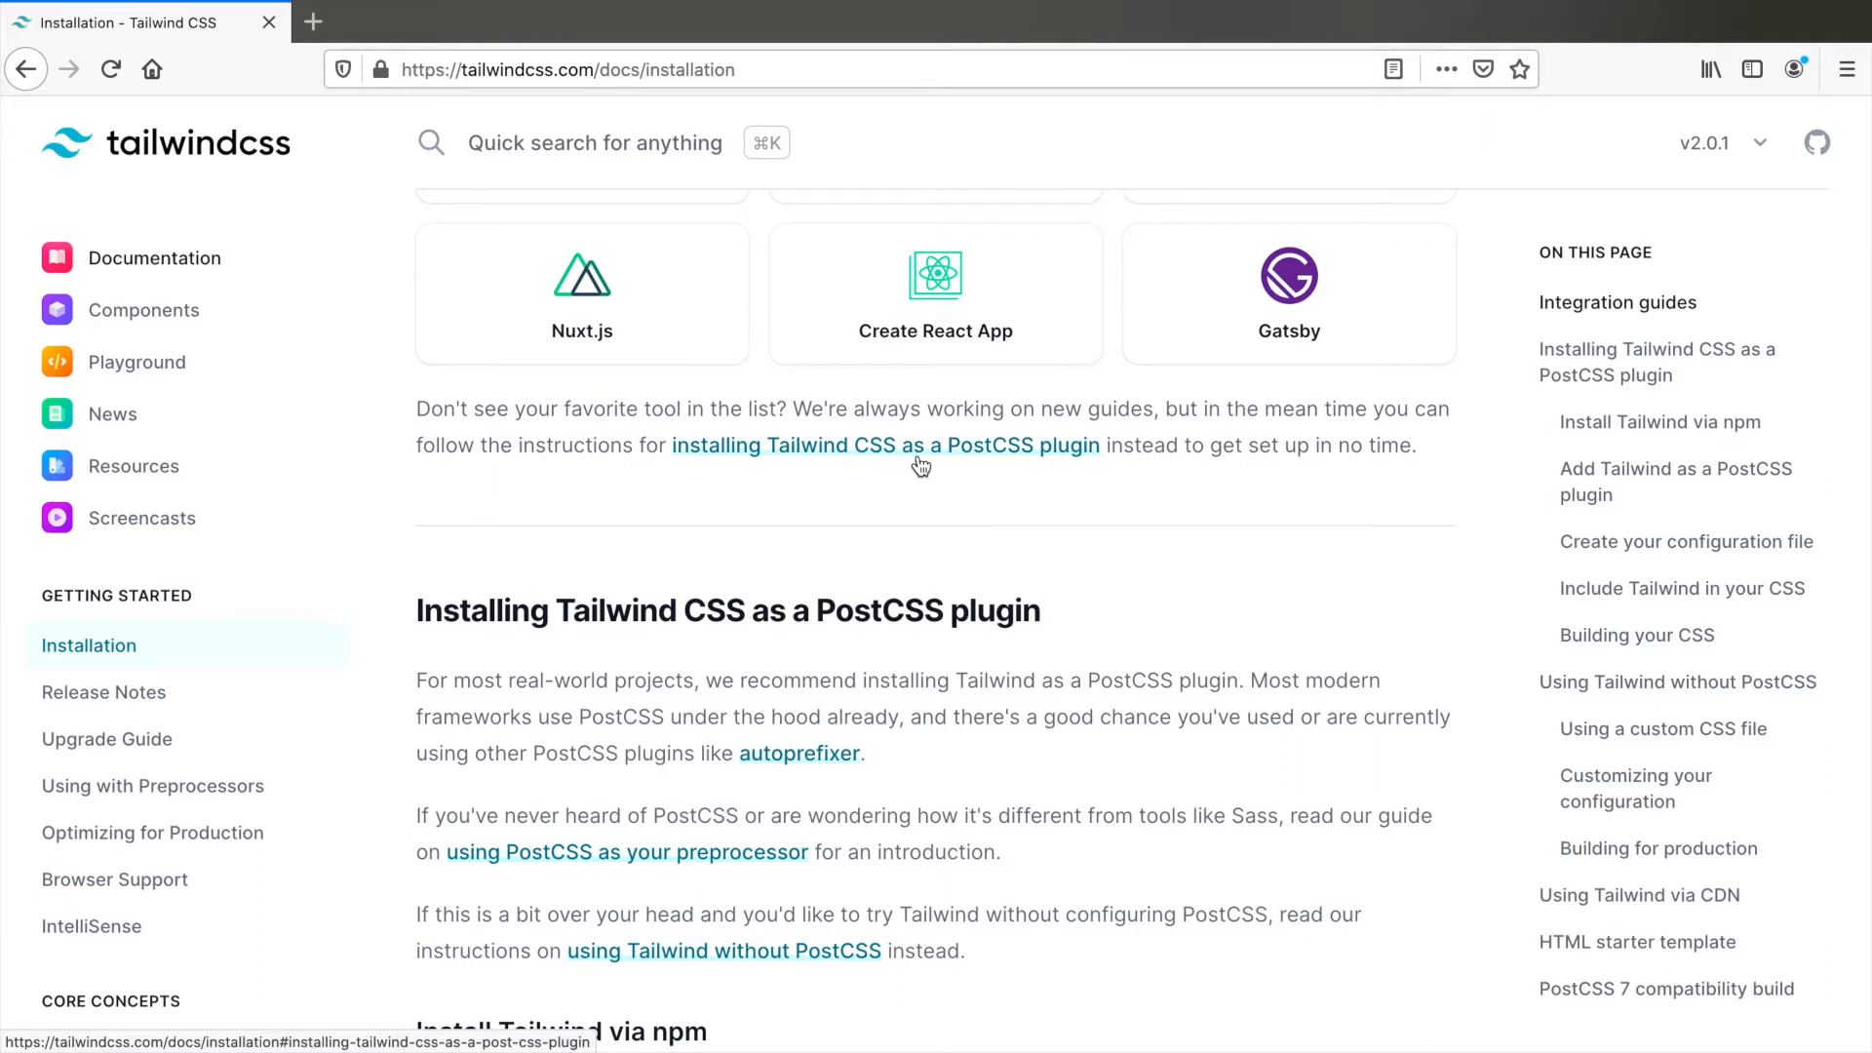
mouse_move(1011, 554)
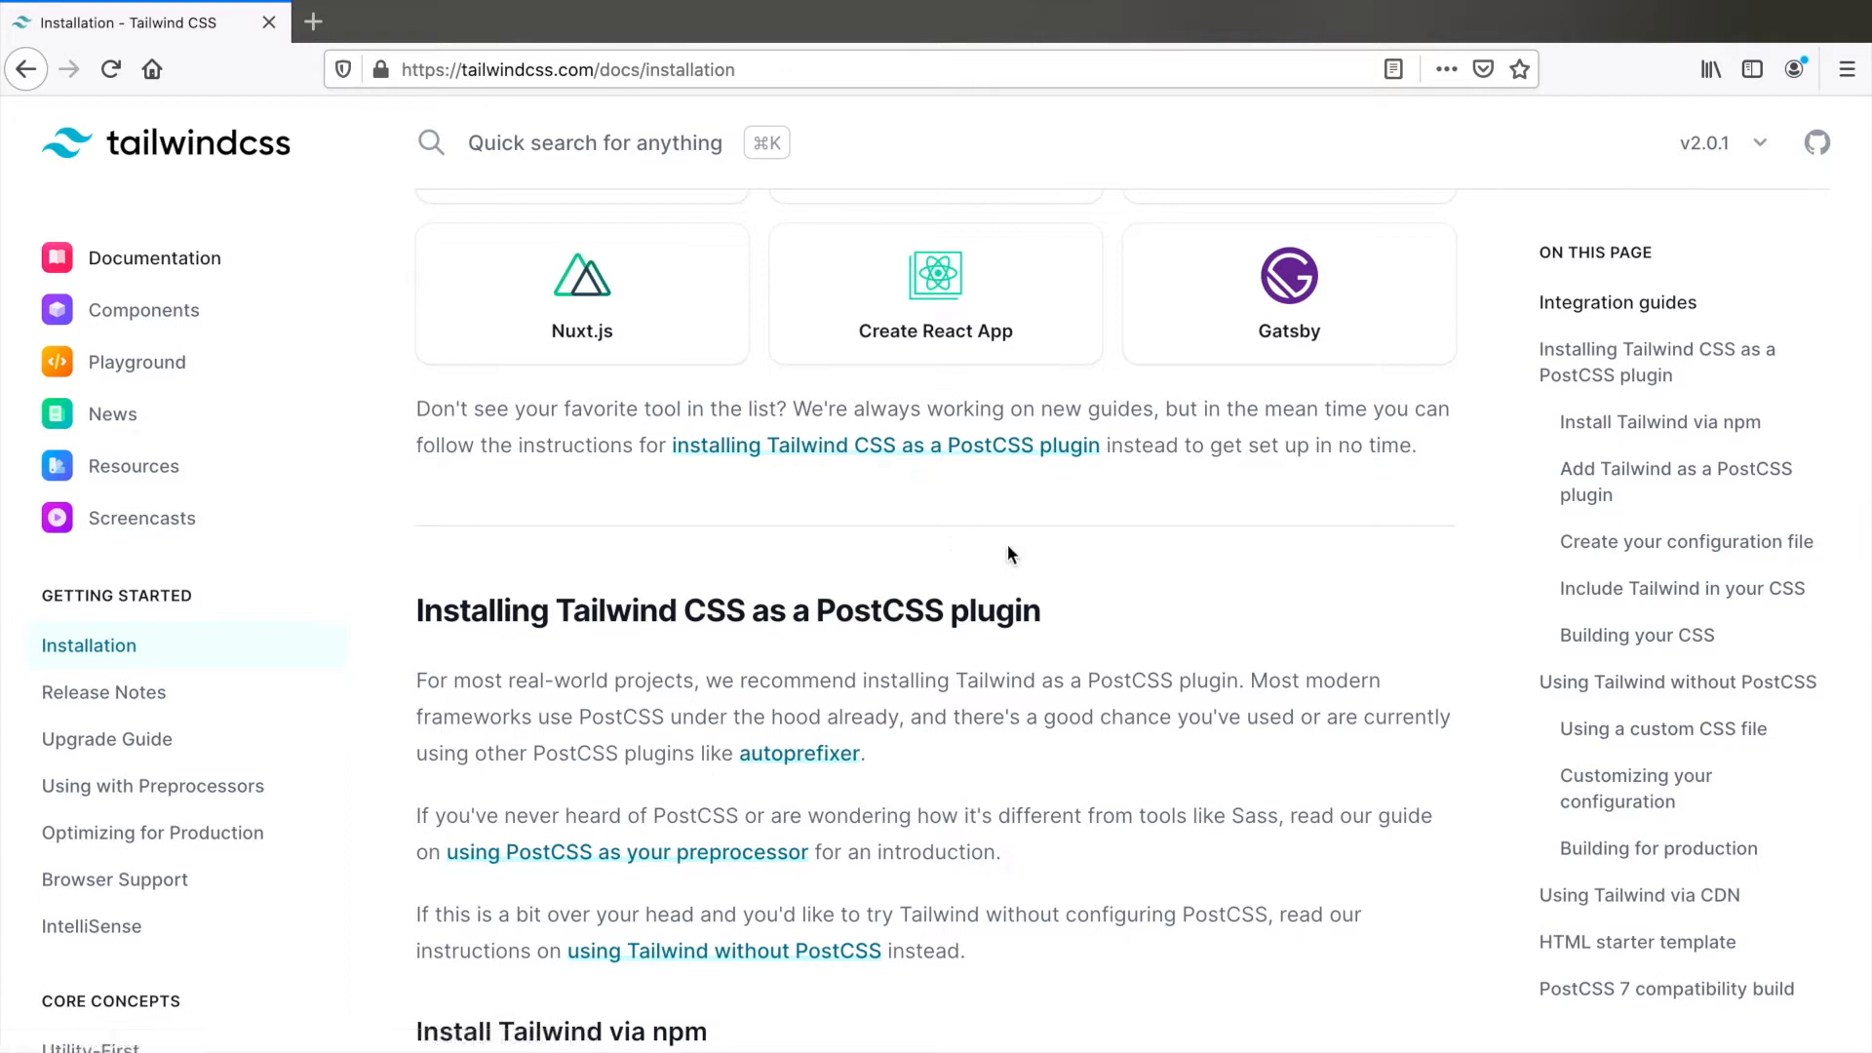
mouse_move(1030, 552)
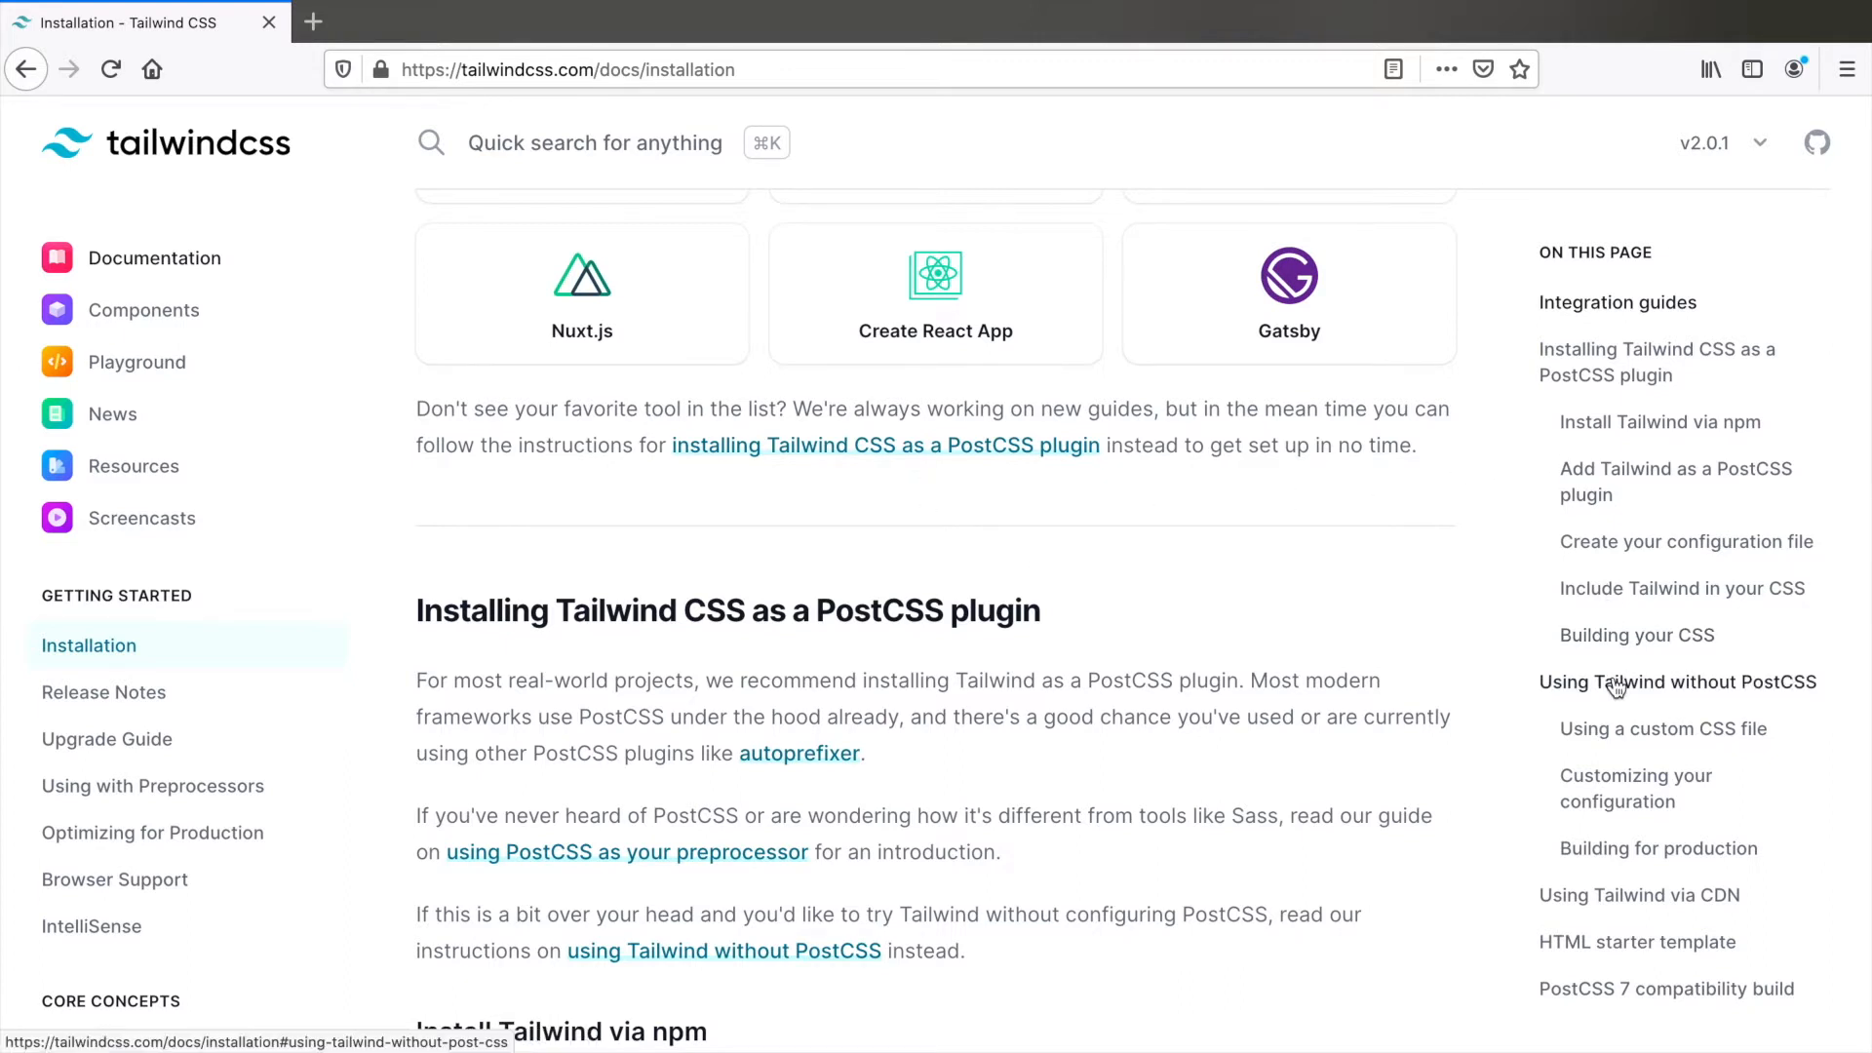
Browse the custom CSS file and production sections, ending on 'Using Tailwind without PostCSS'
left_click(1677, 681)
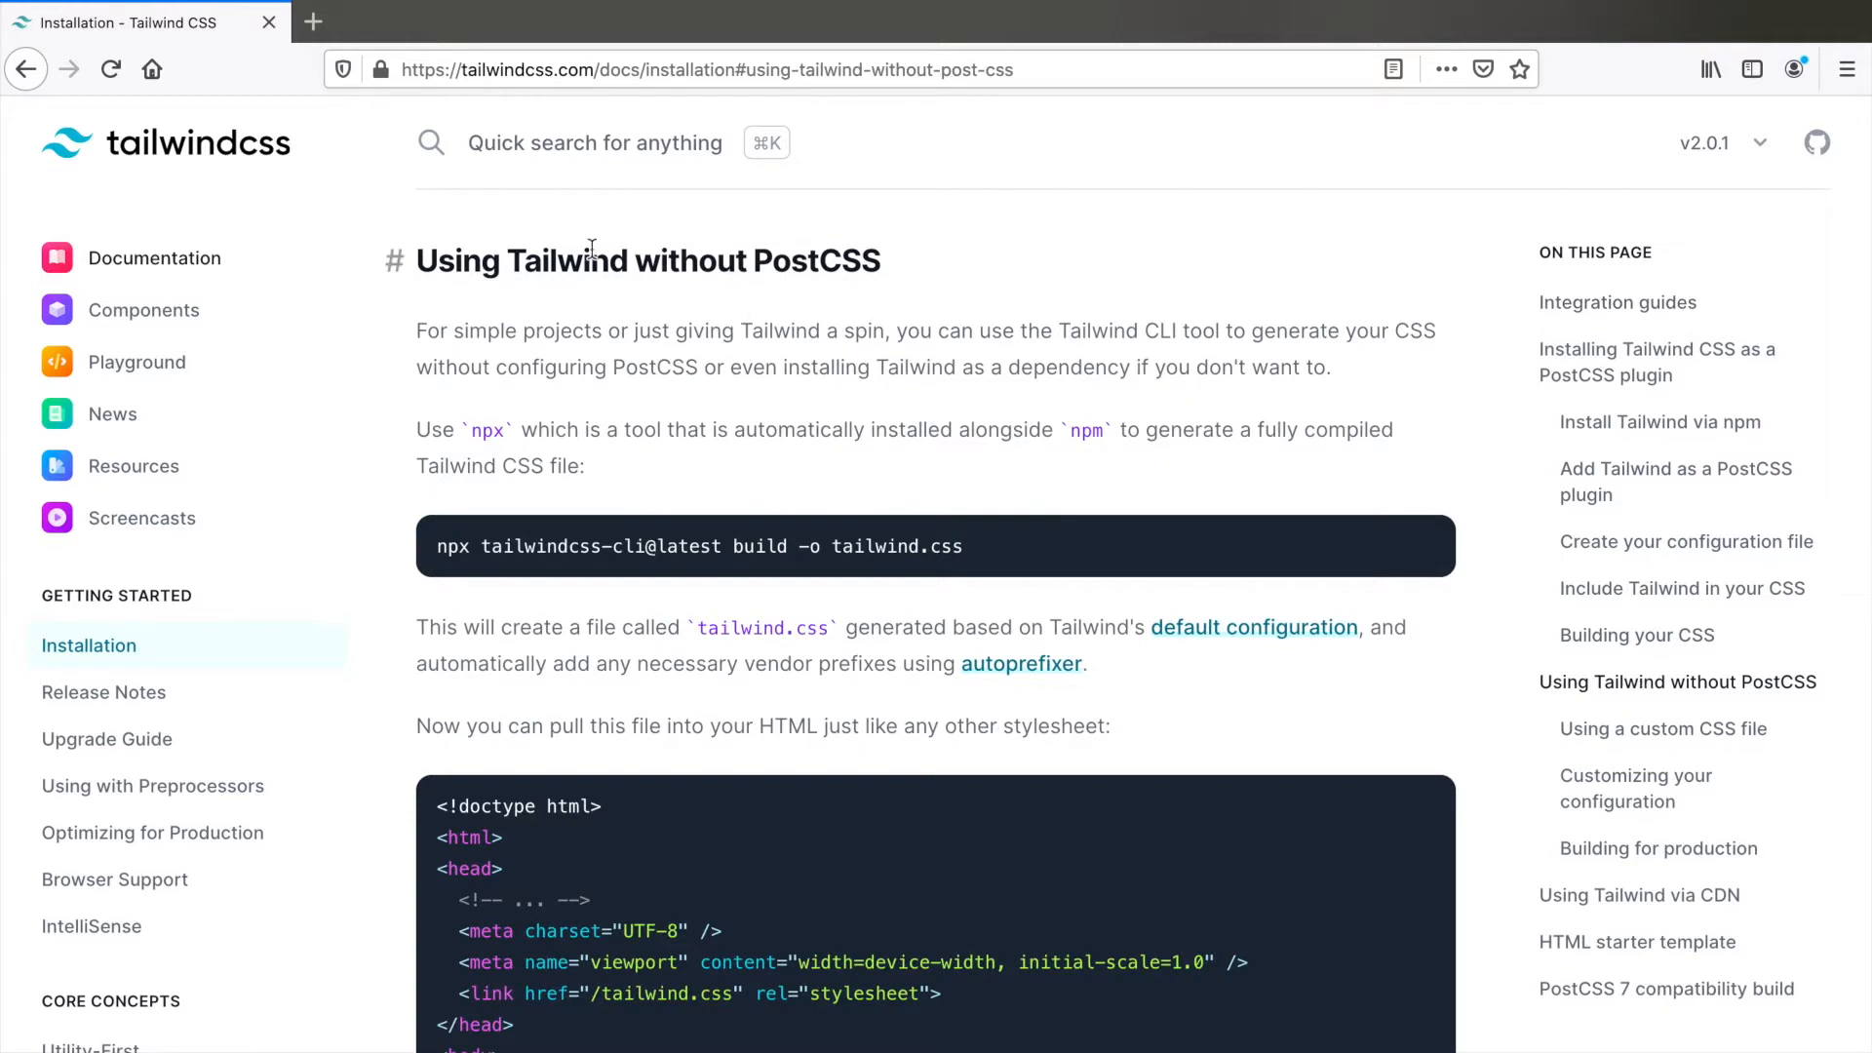
mouse_move(347, 386)
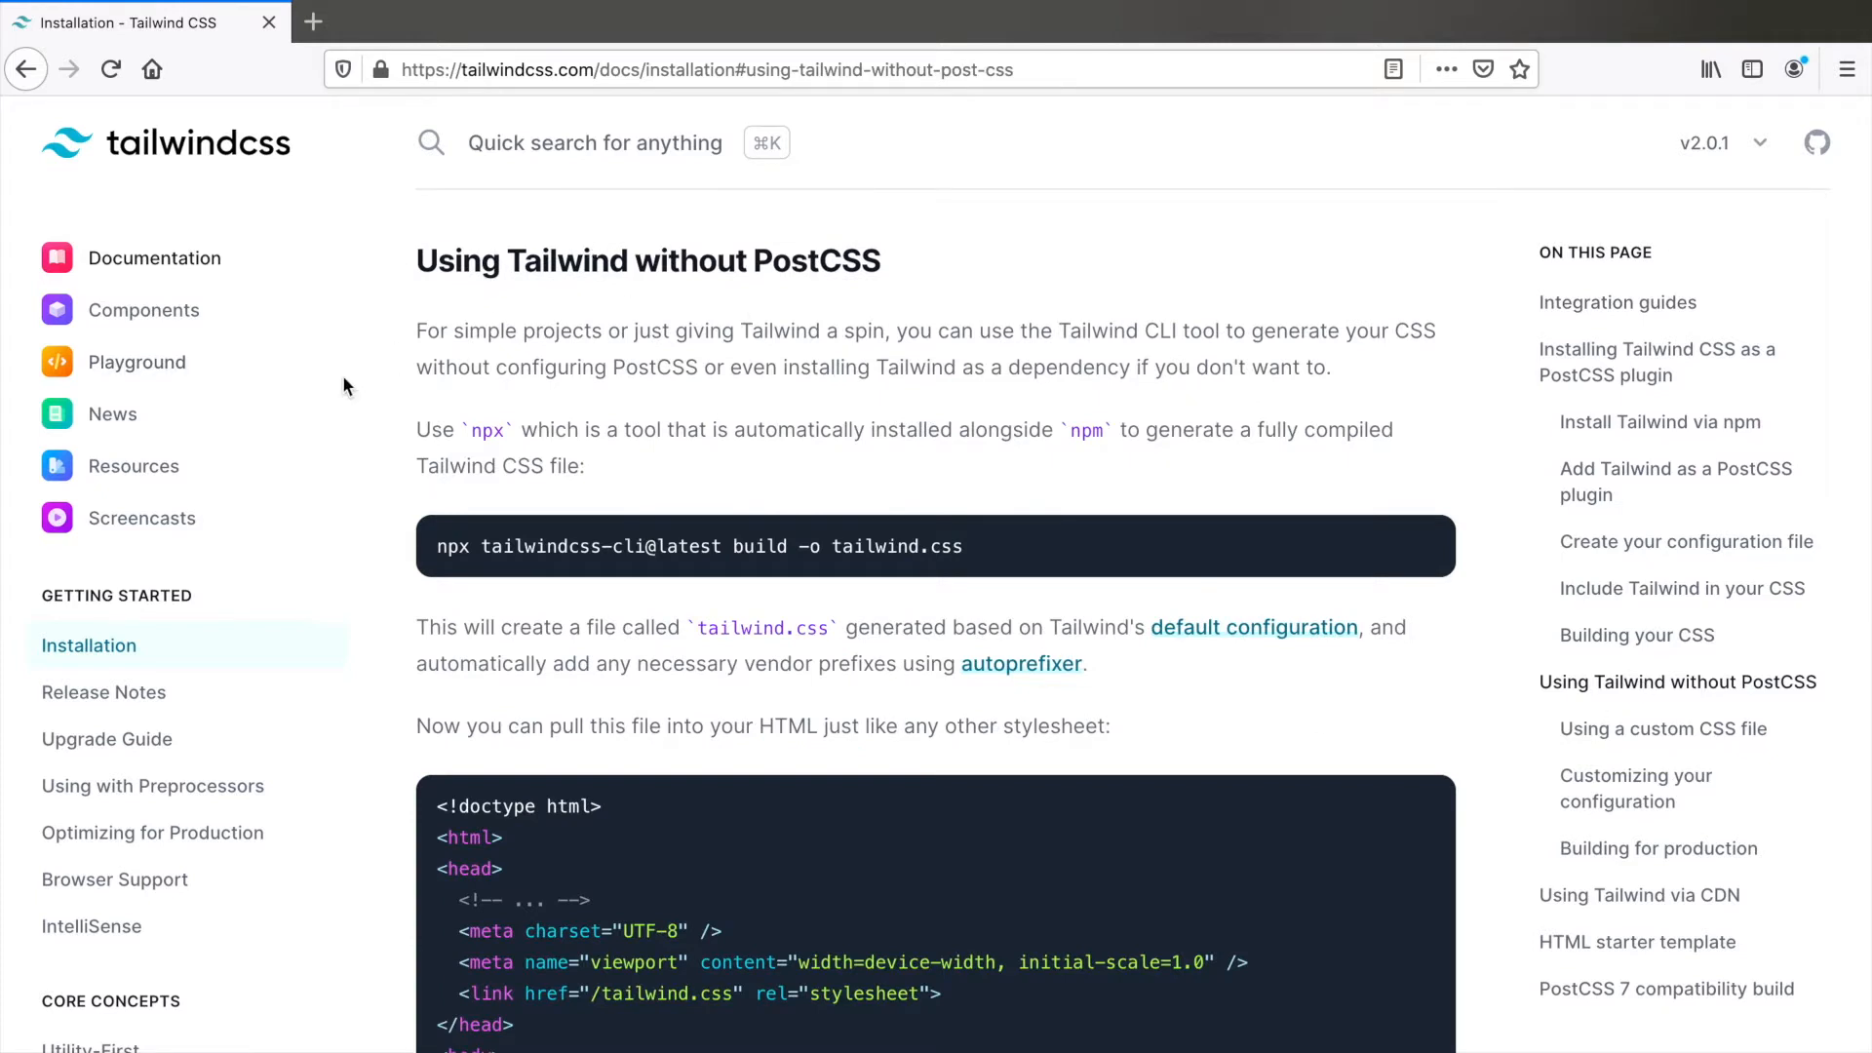
mouse_move(1470, 717)
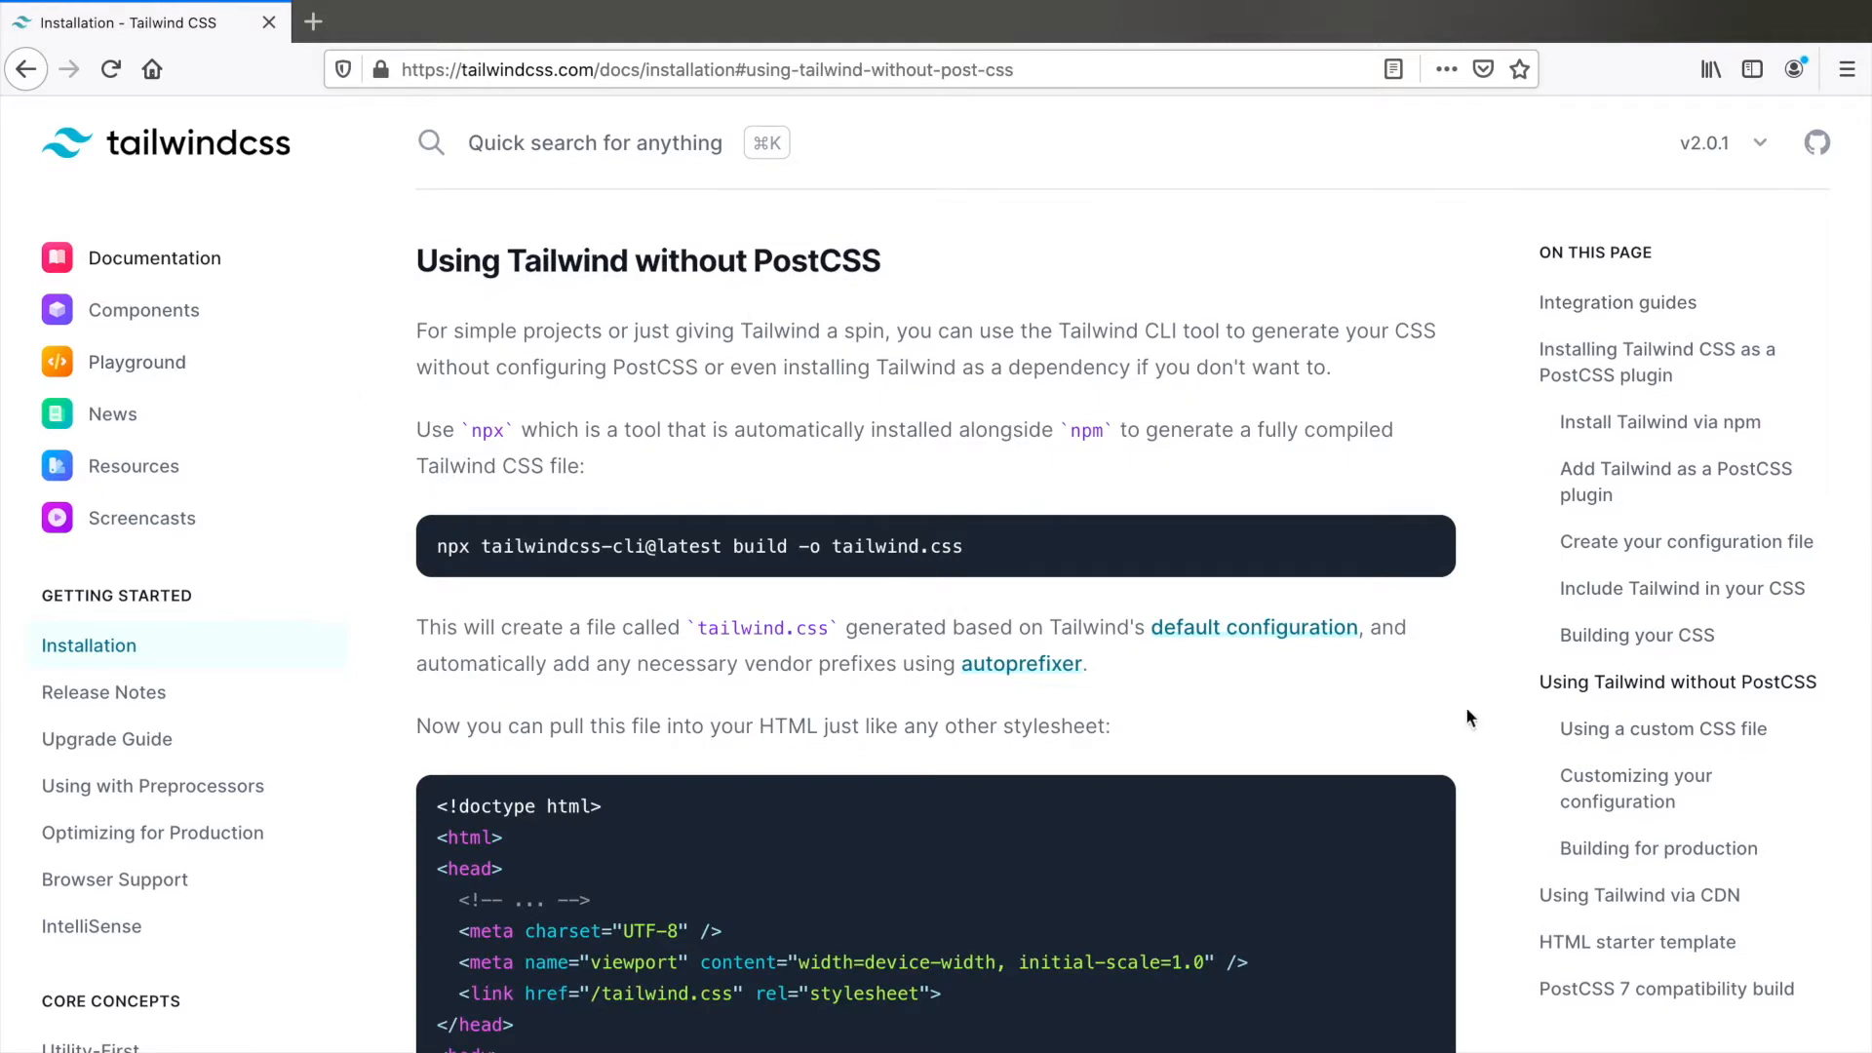
left_click(1662, 728)
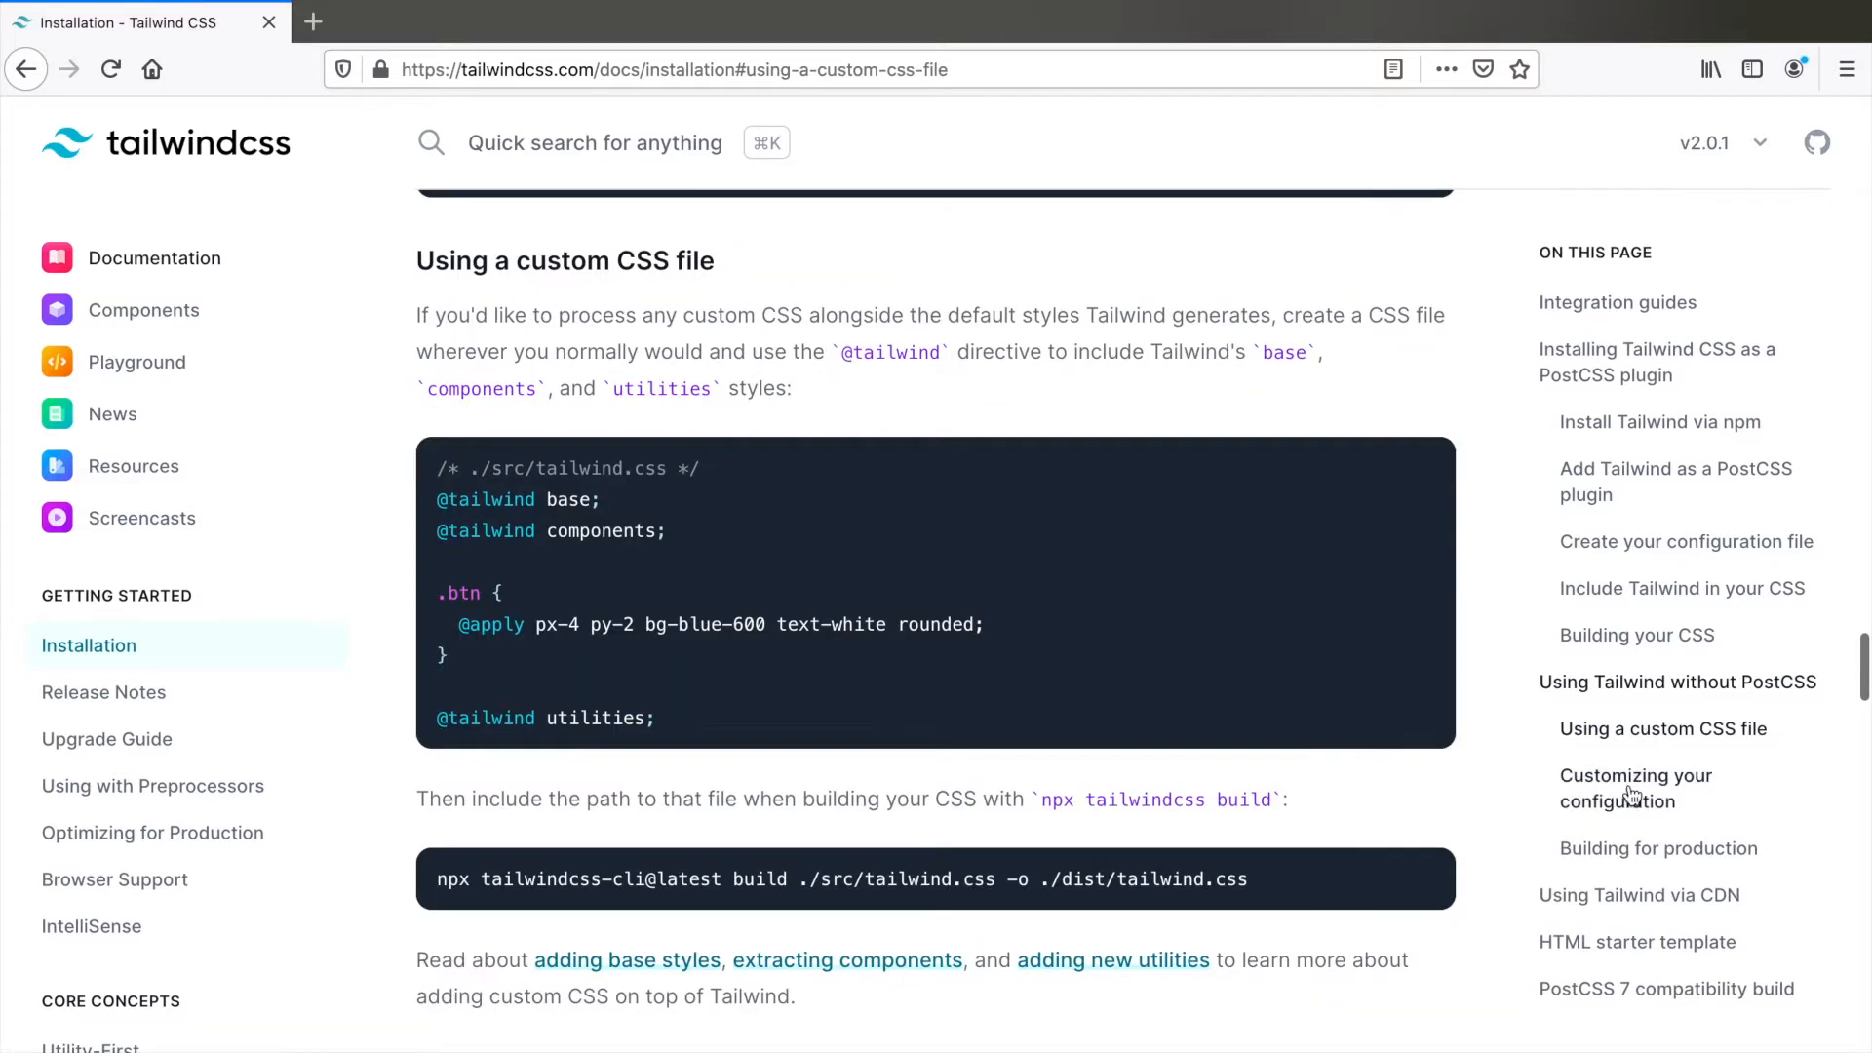
left_click(1658, 848)
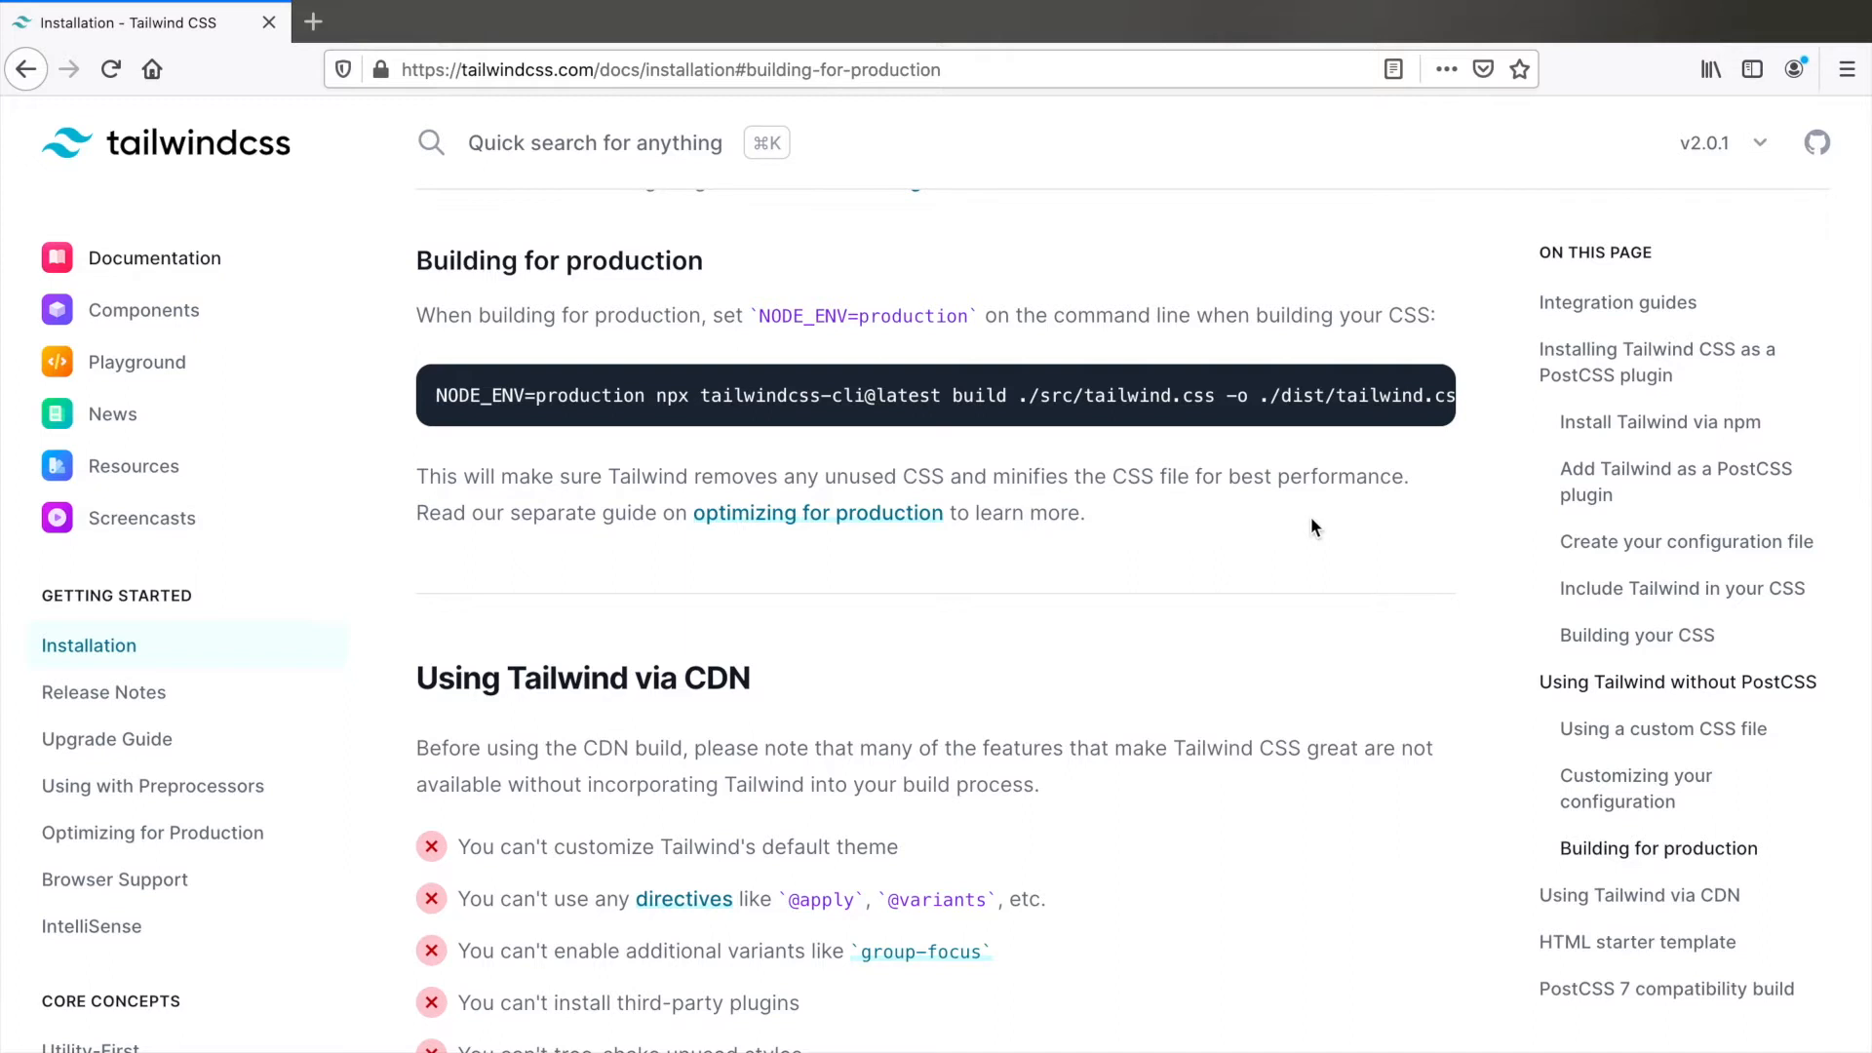
left_click(1676, 682)
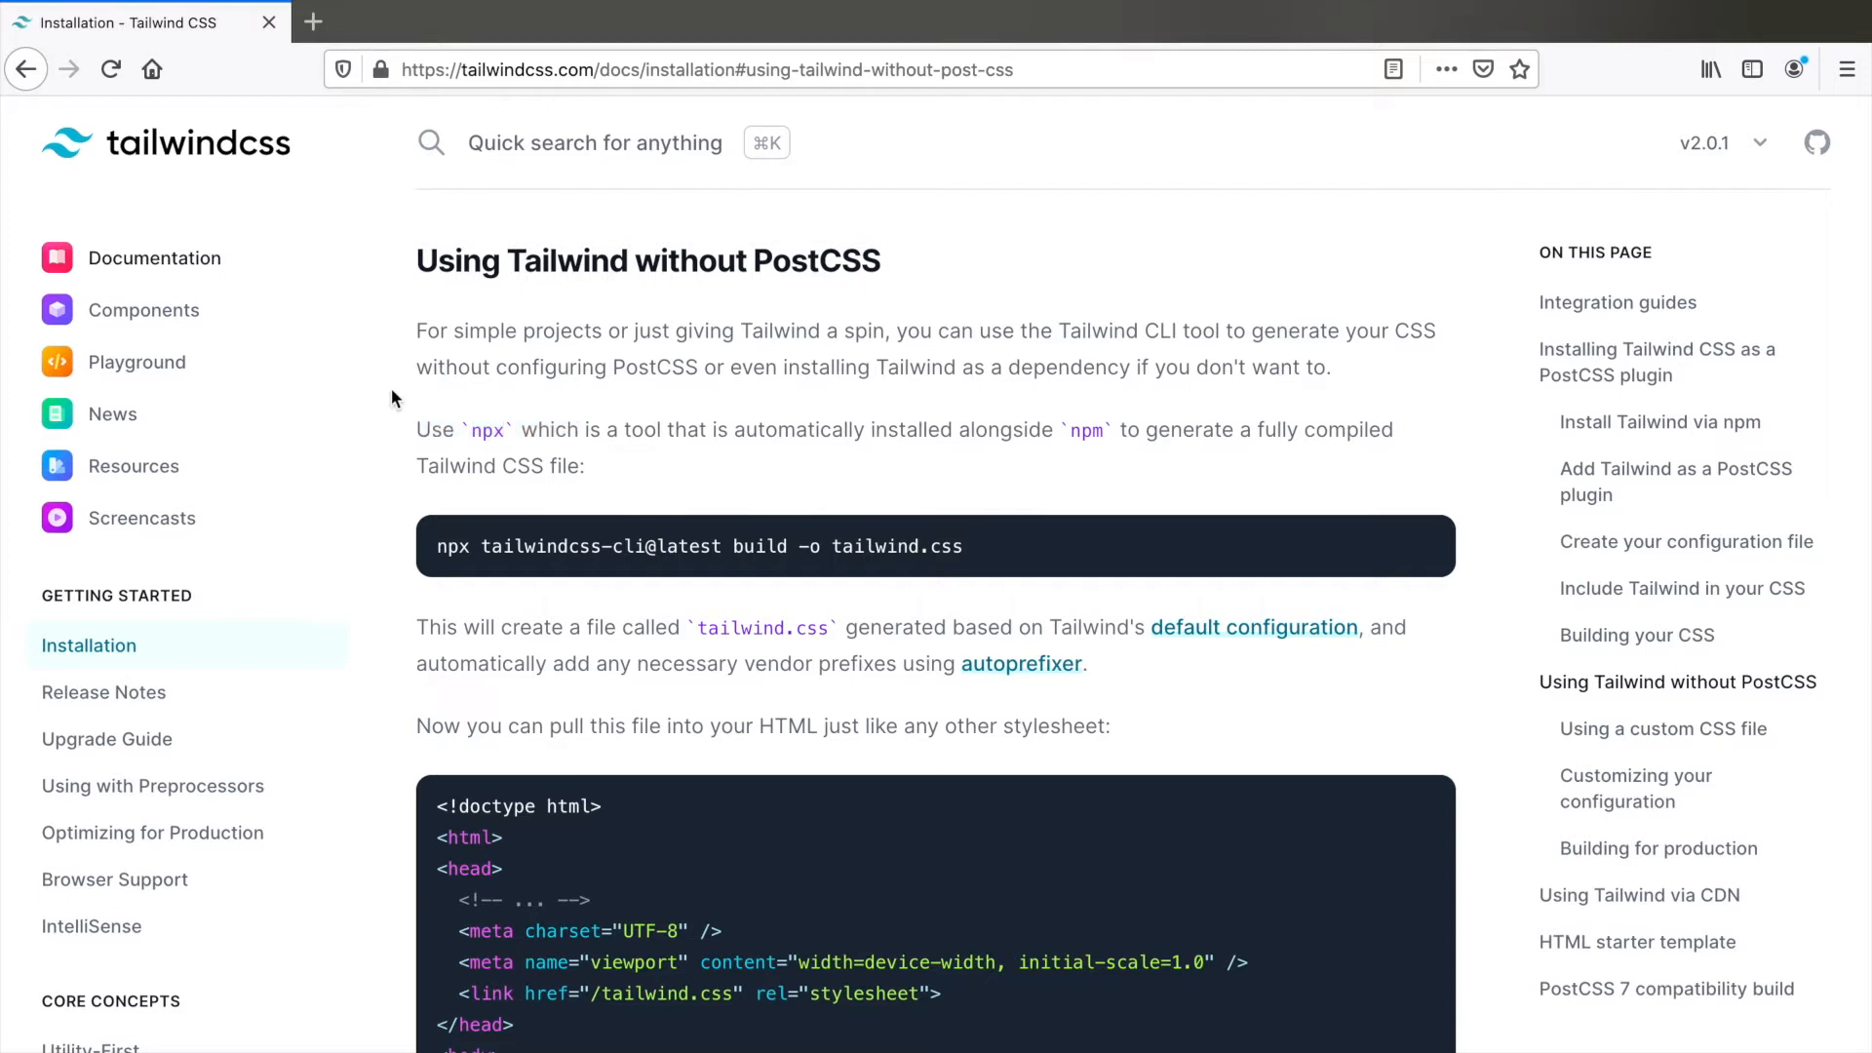
mouse_move(1084, 432)
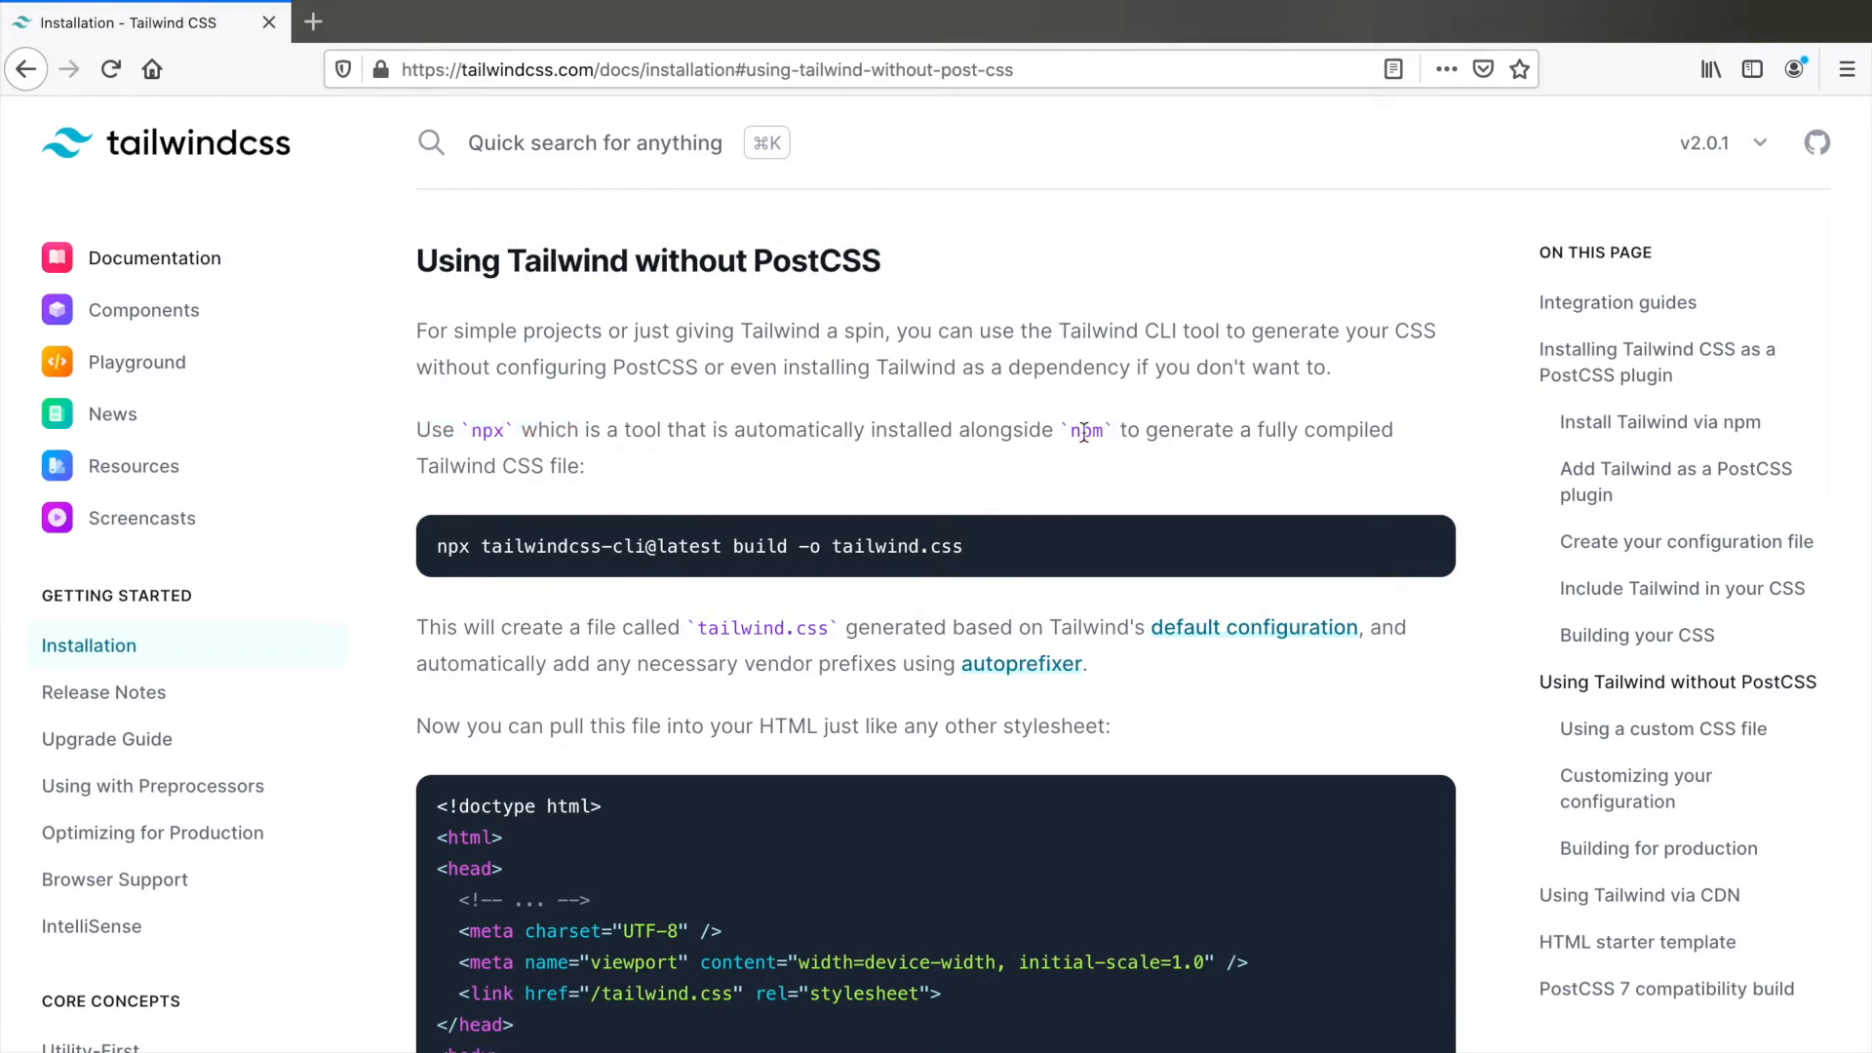
mouse_move(1100, 426)
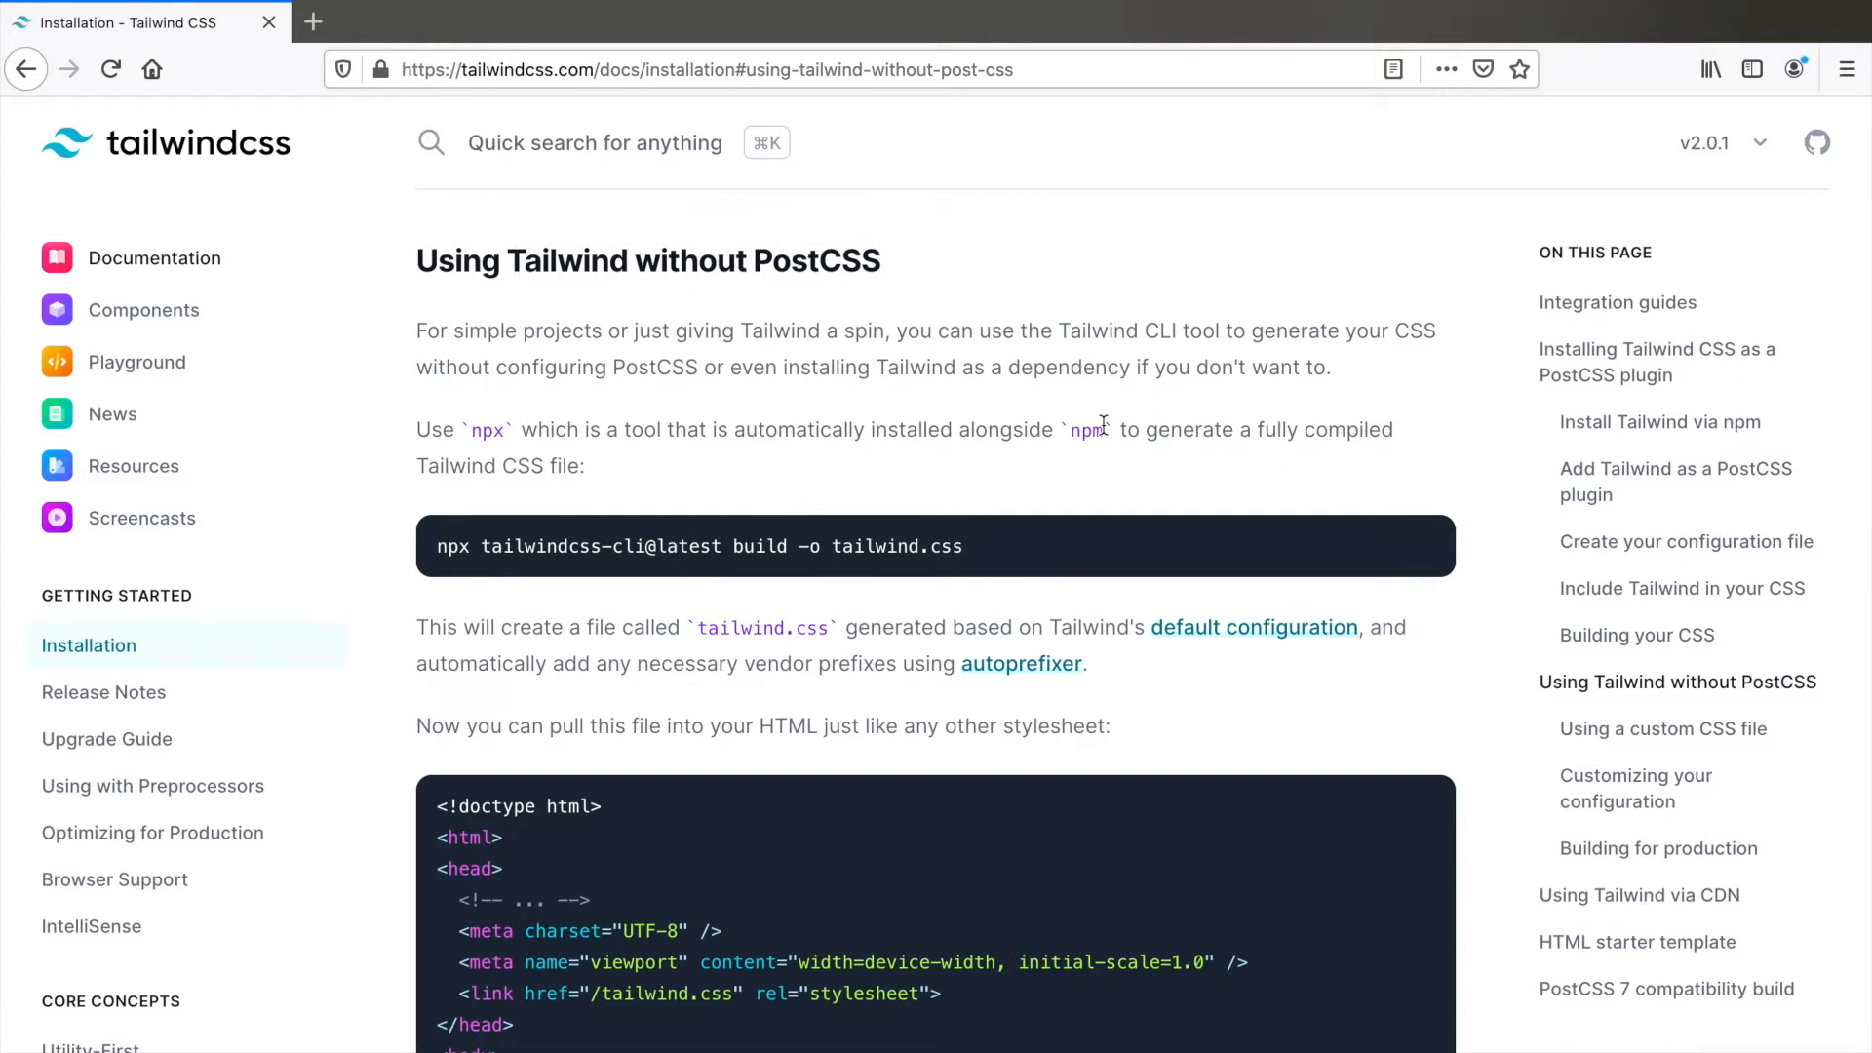
mouse_move(806, 585)
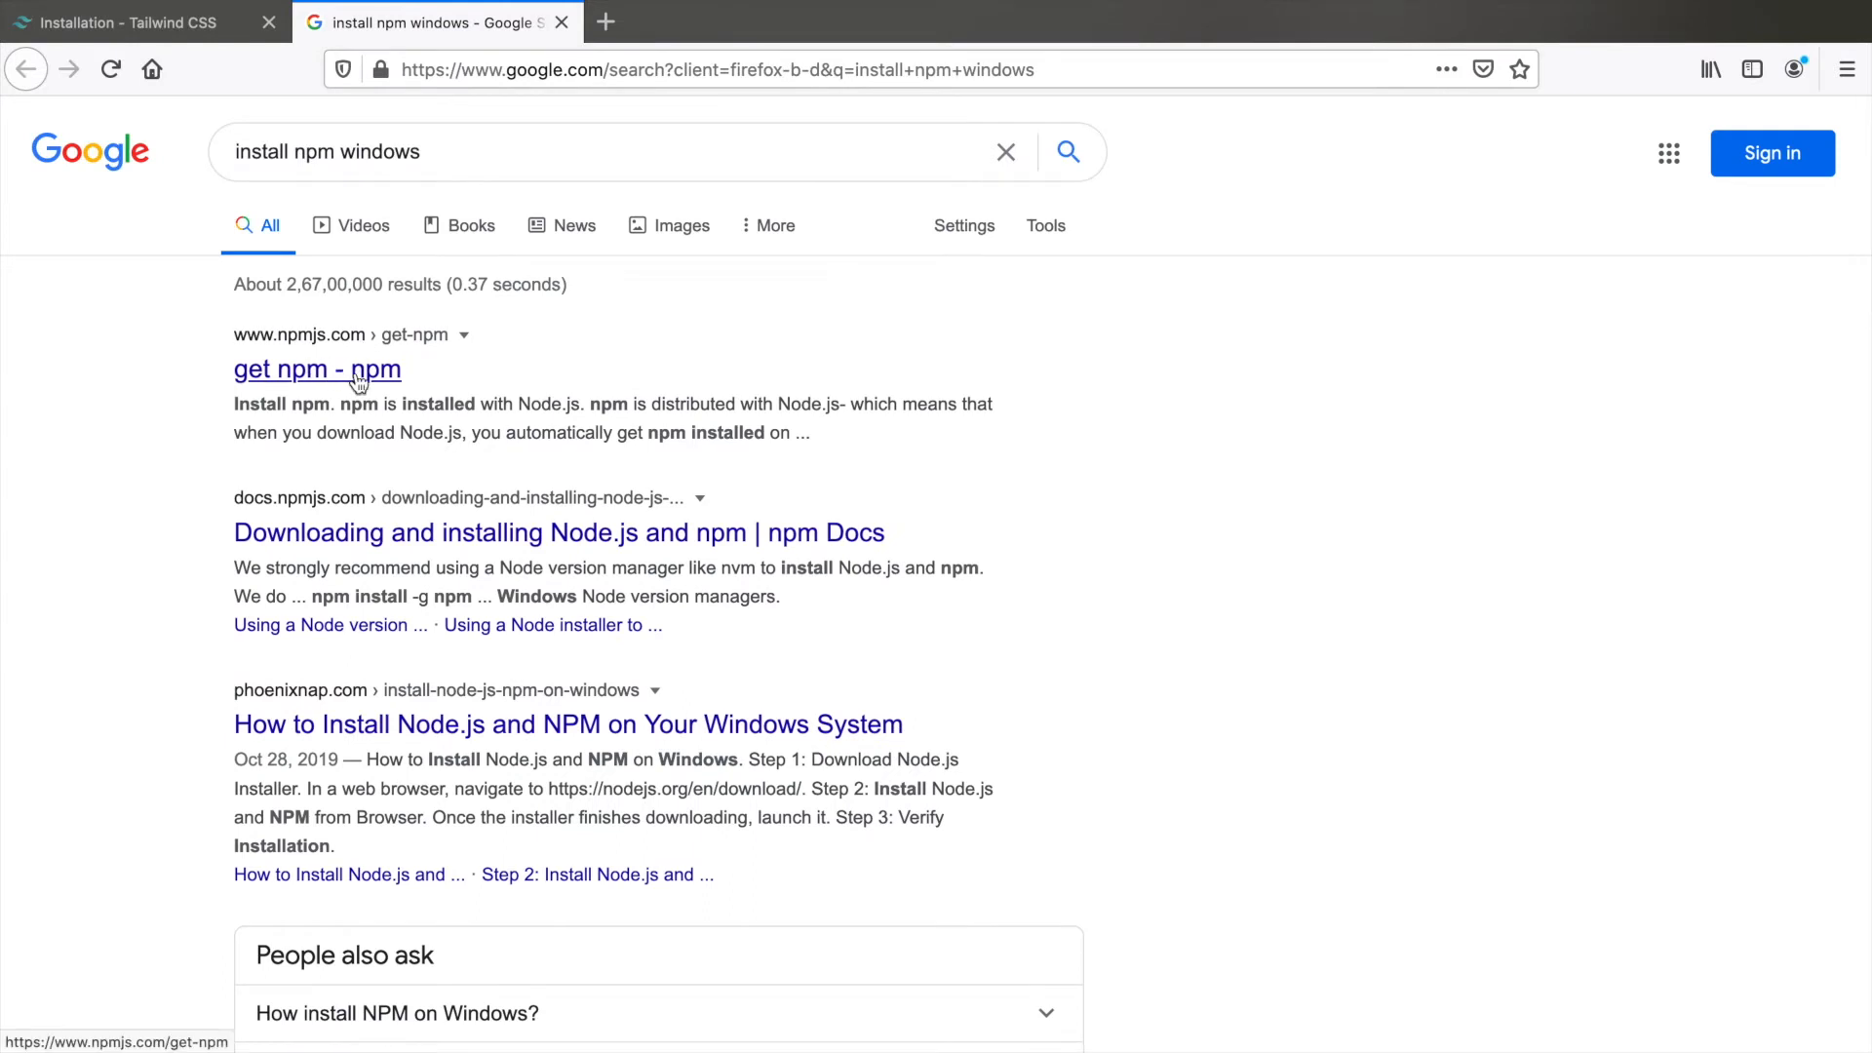
Follow the 'get npm - npm' result, then Download Node.js and npm to reach nodejs.org
left_click(318, 369)
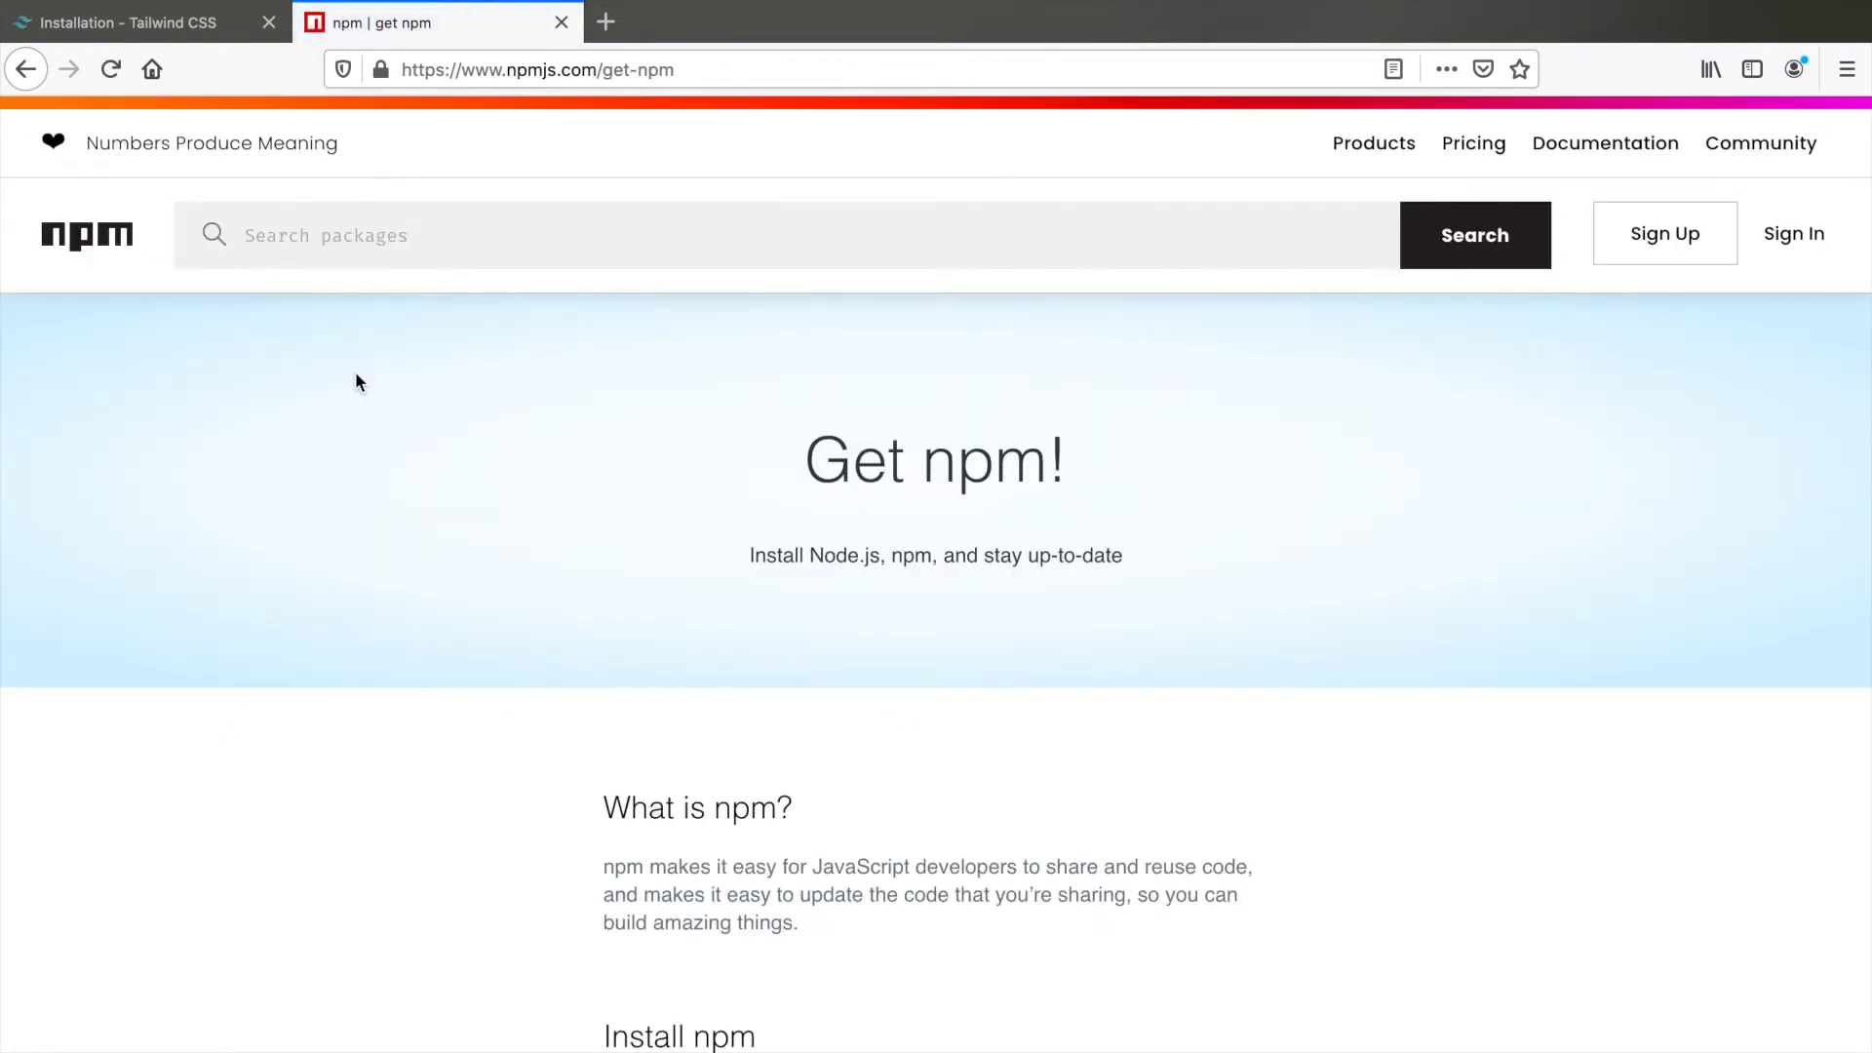
scroll("down", 3)
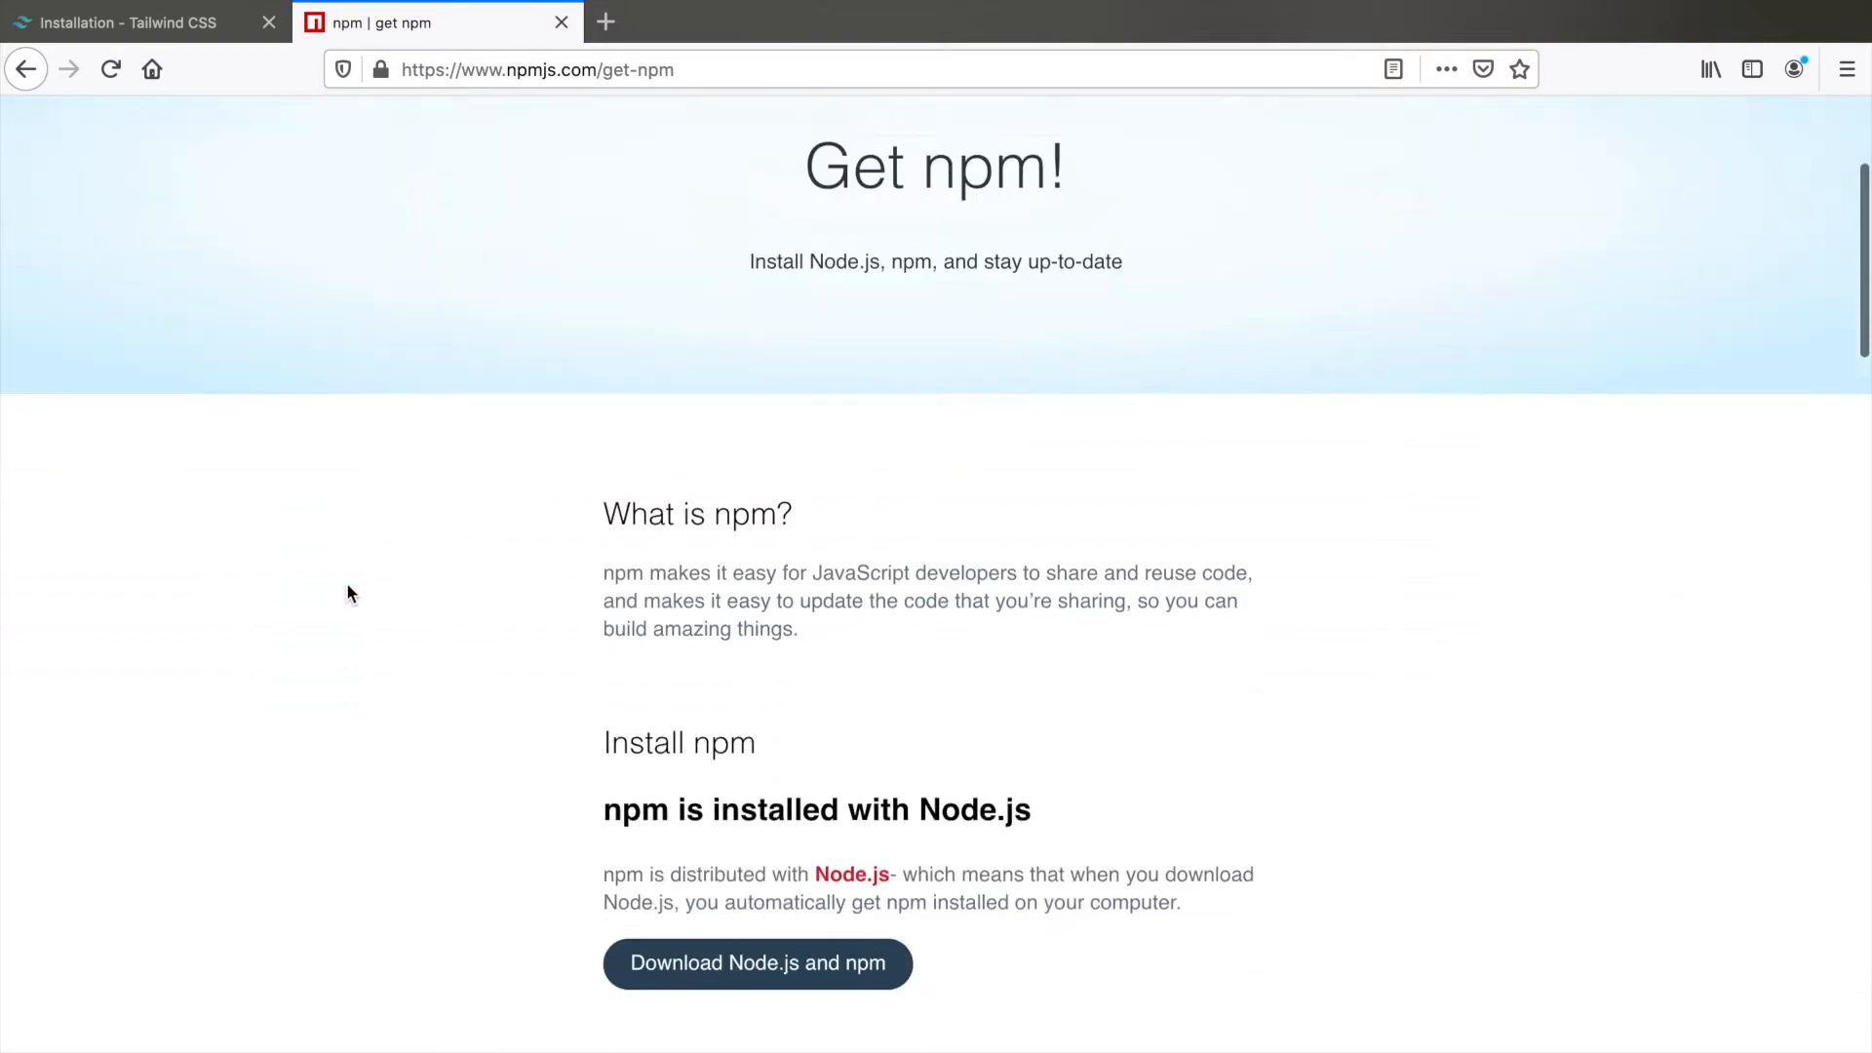
scroll("down", 3)
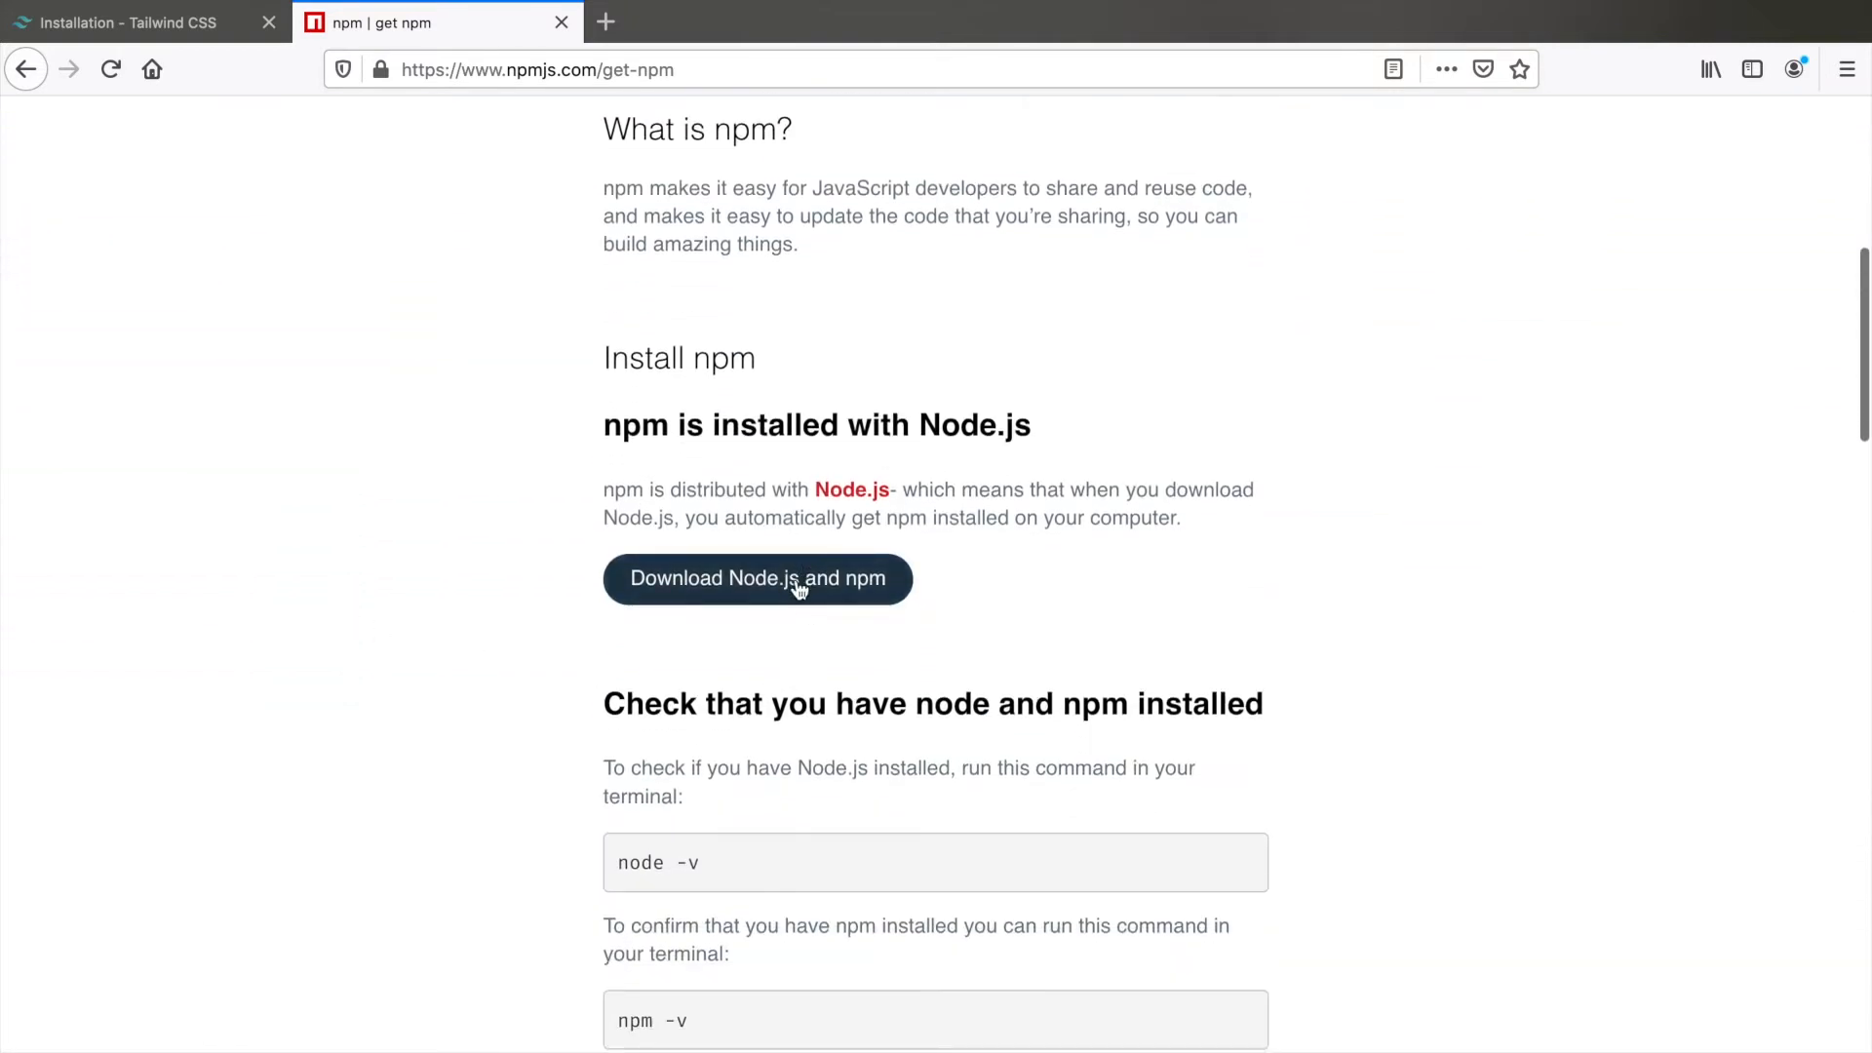
left_click(757, 579)
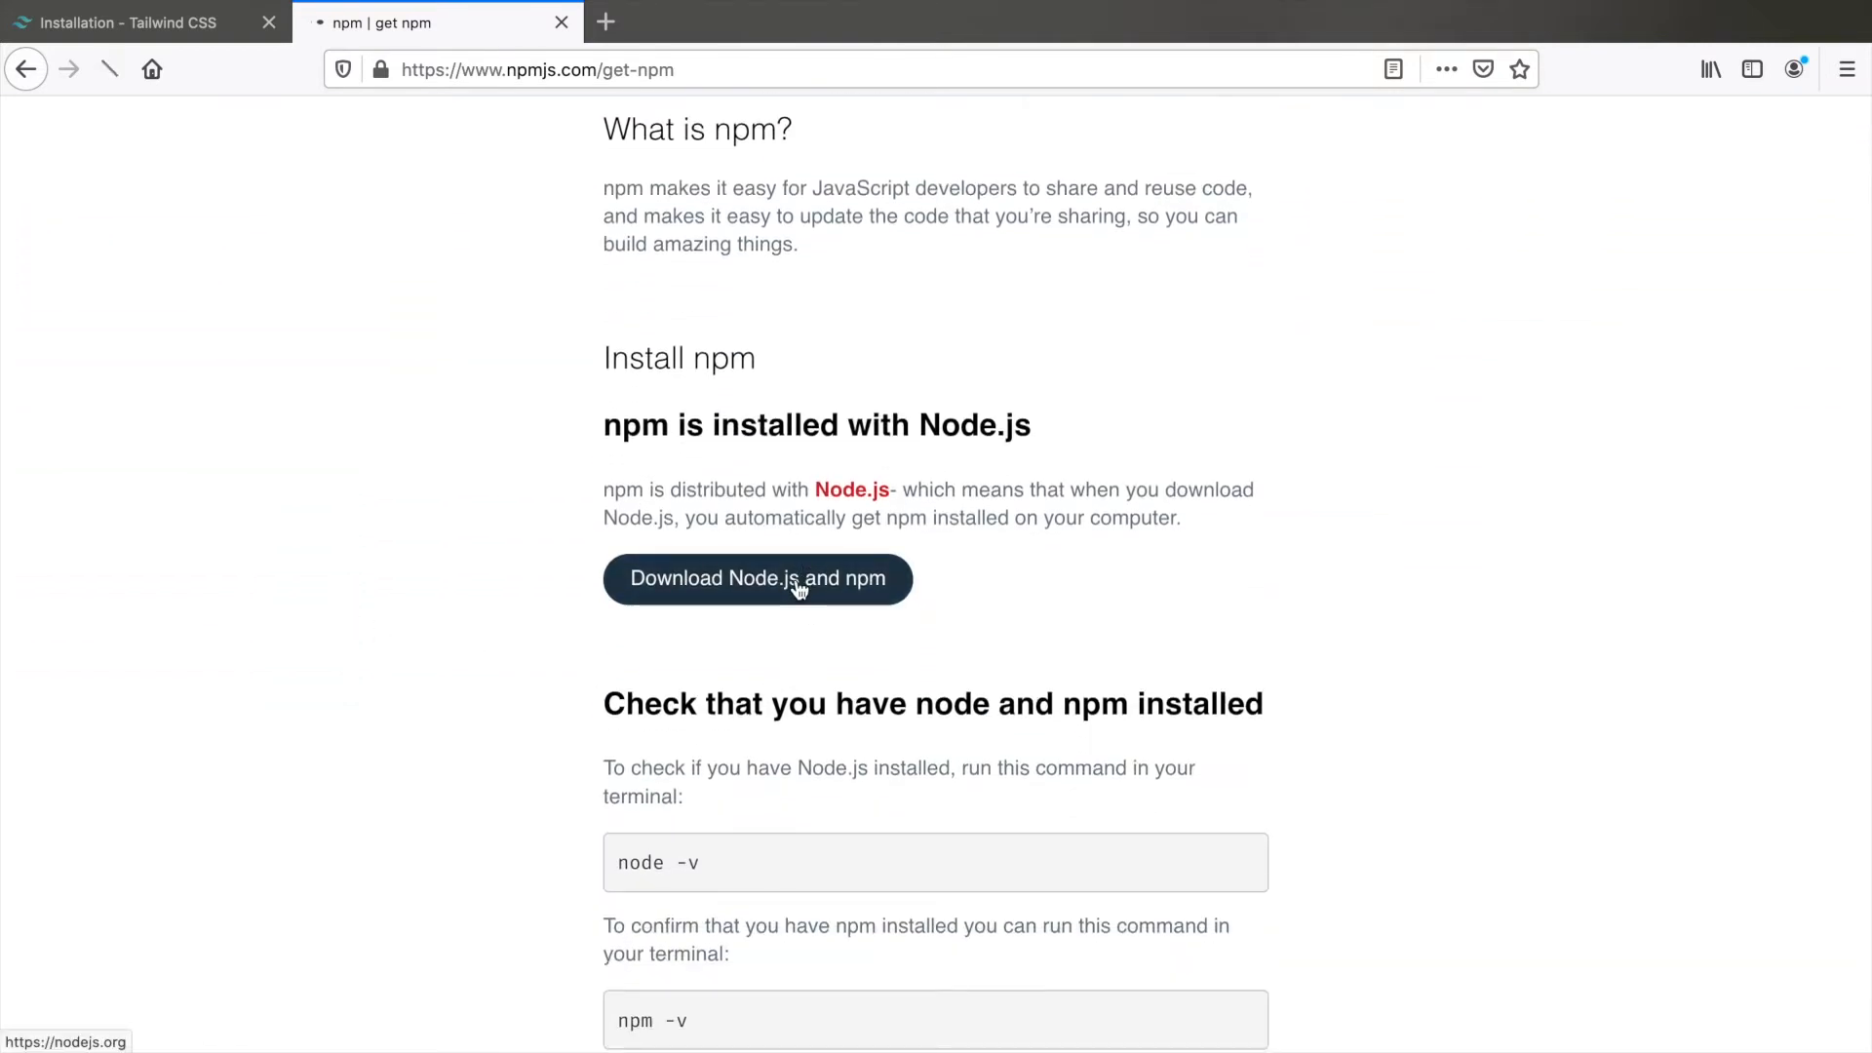
left_click(757, 578)
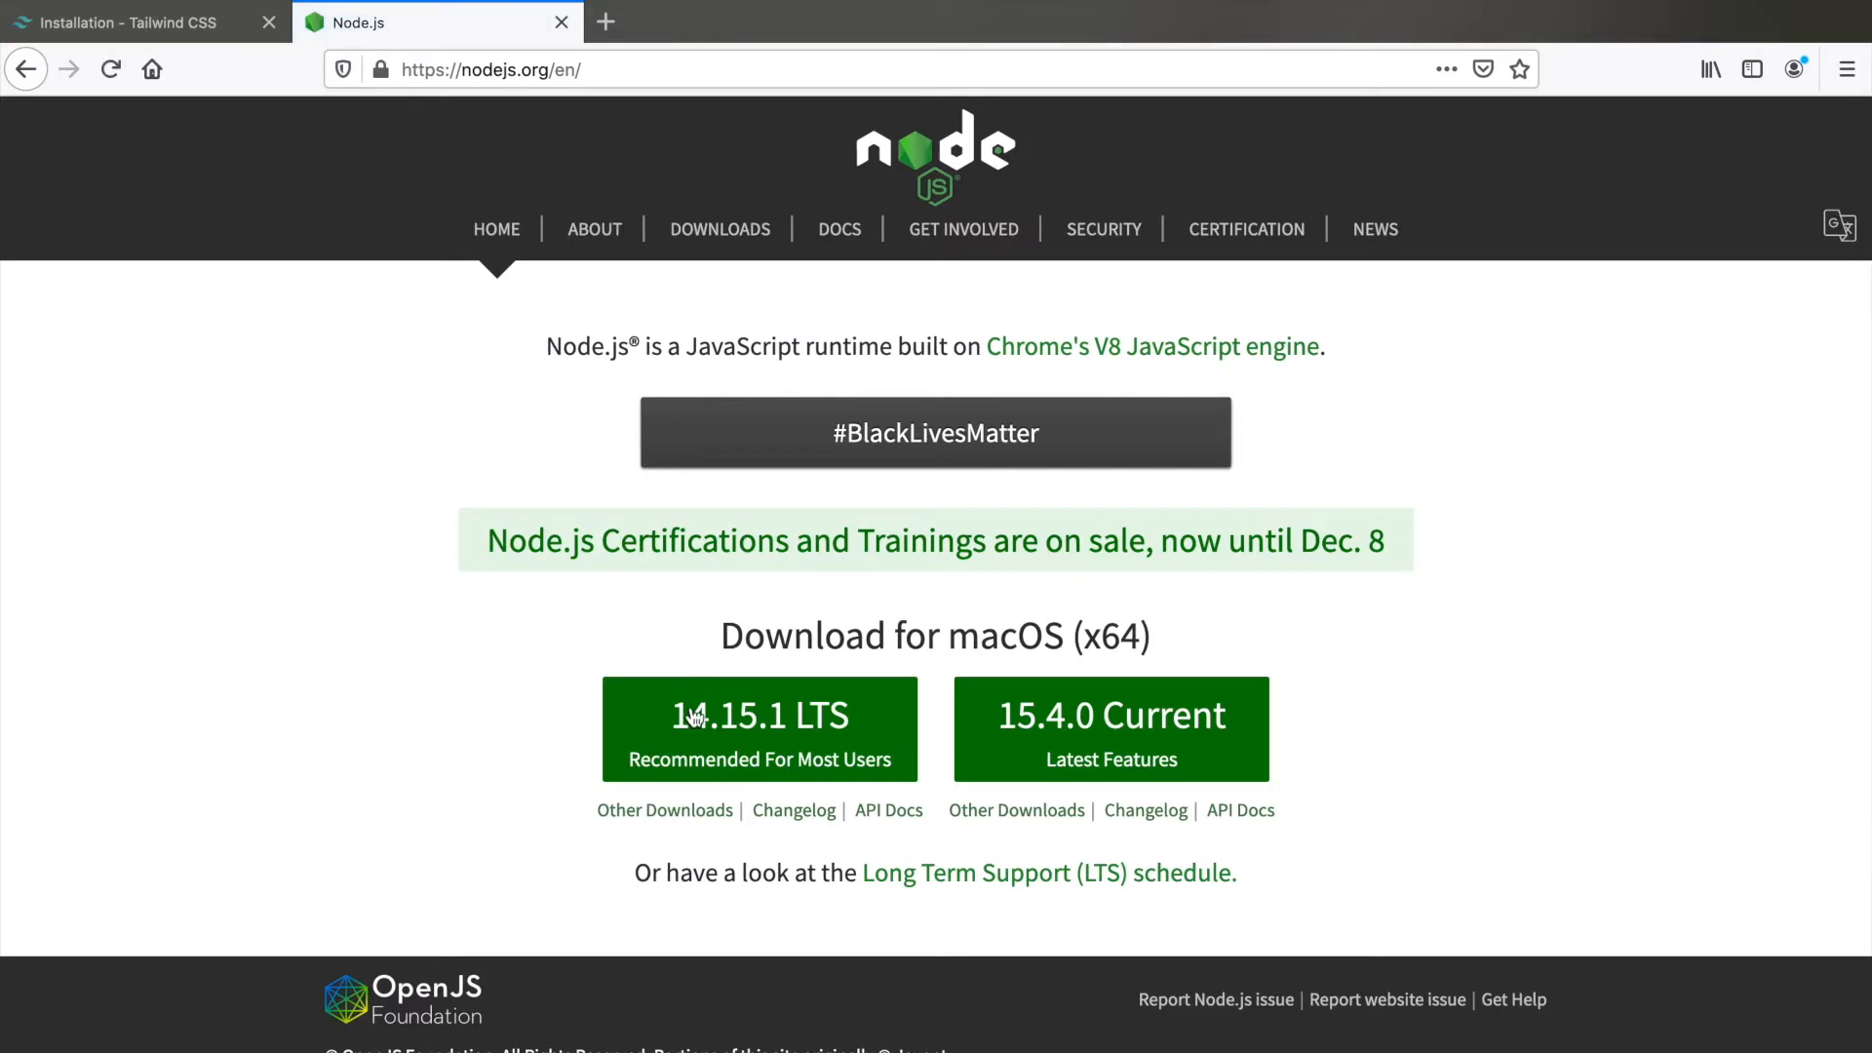
mouse_move(760, 740)
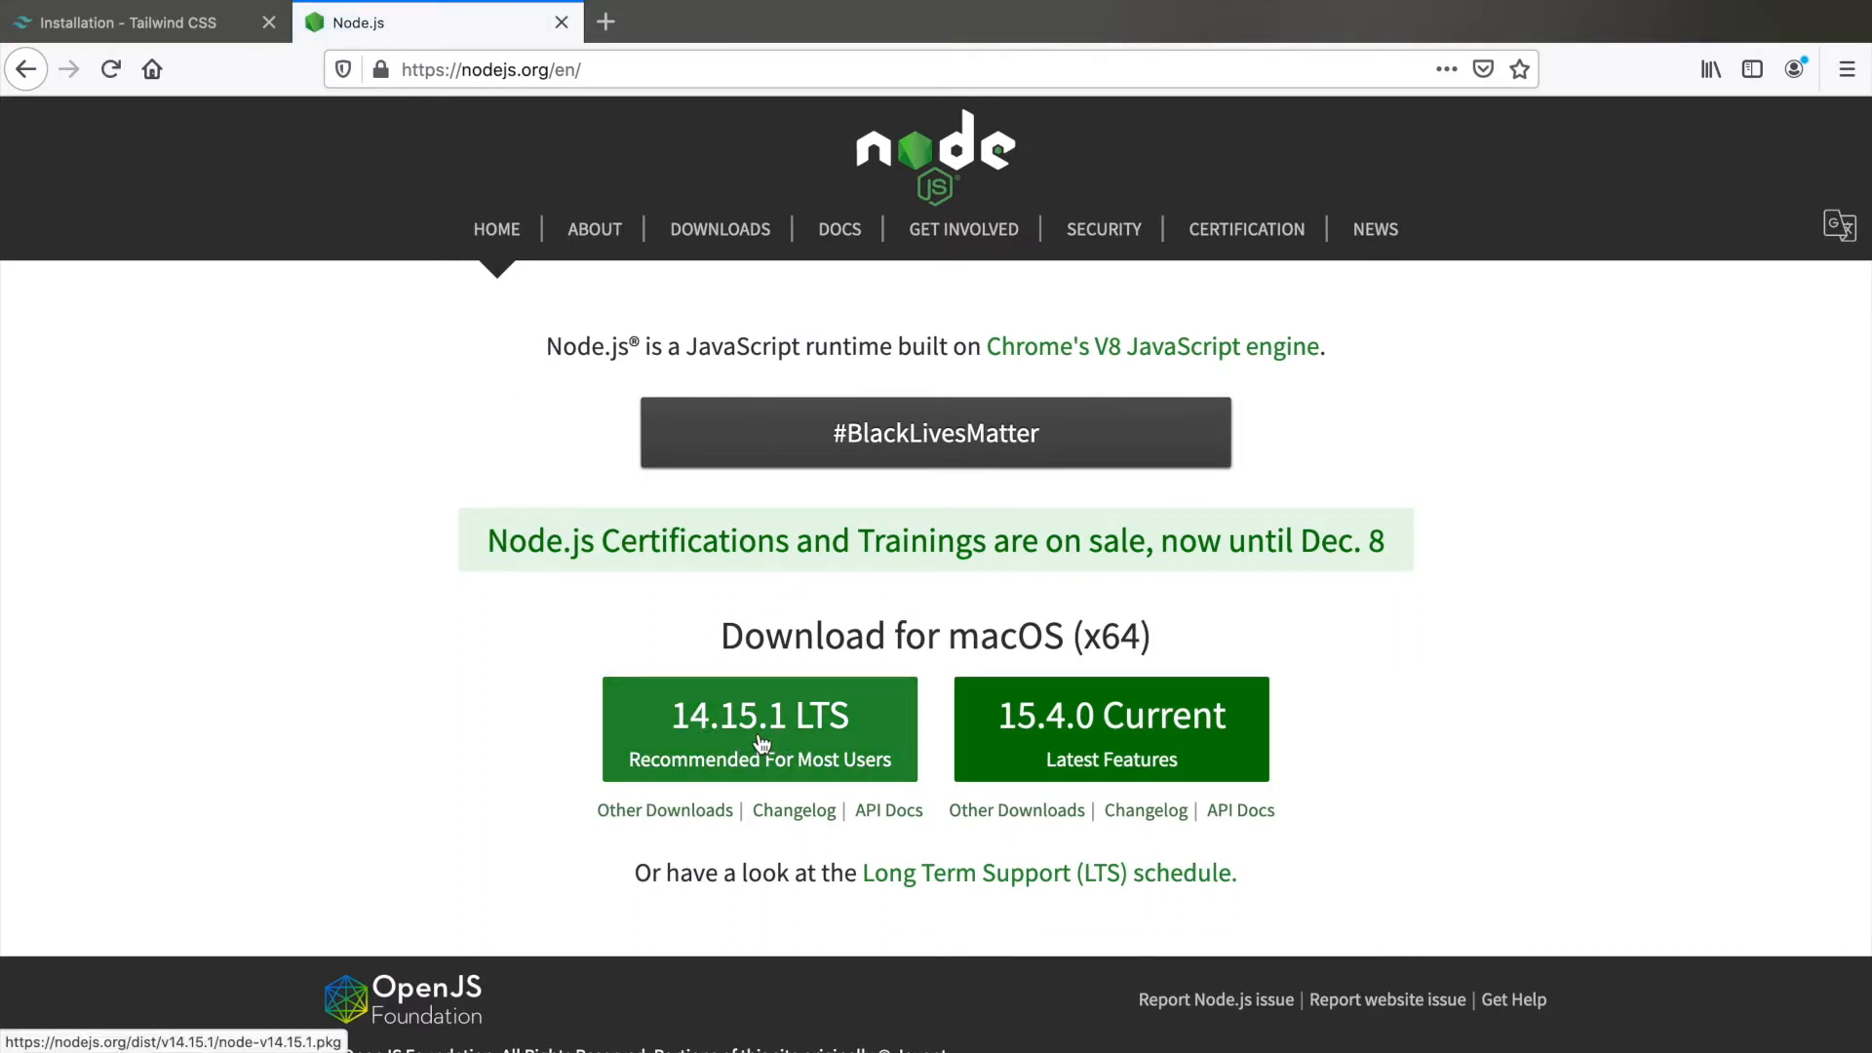
mouse_move(346, 689)
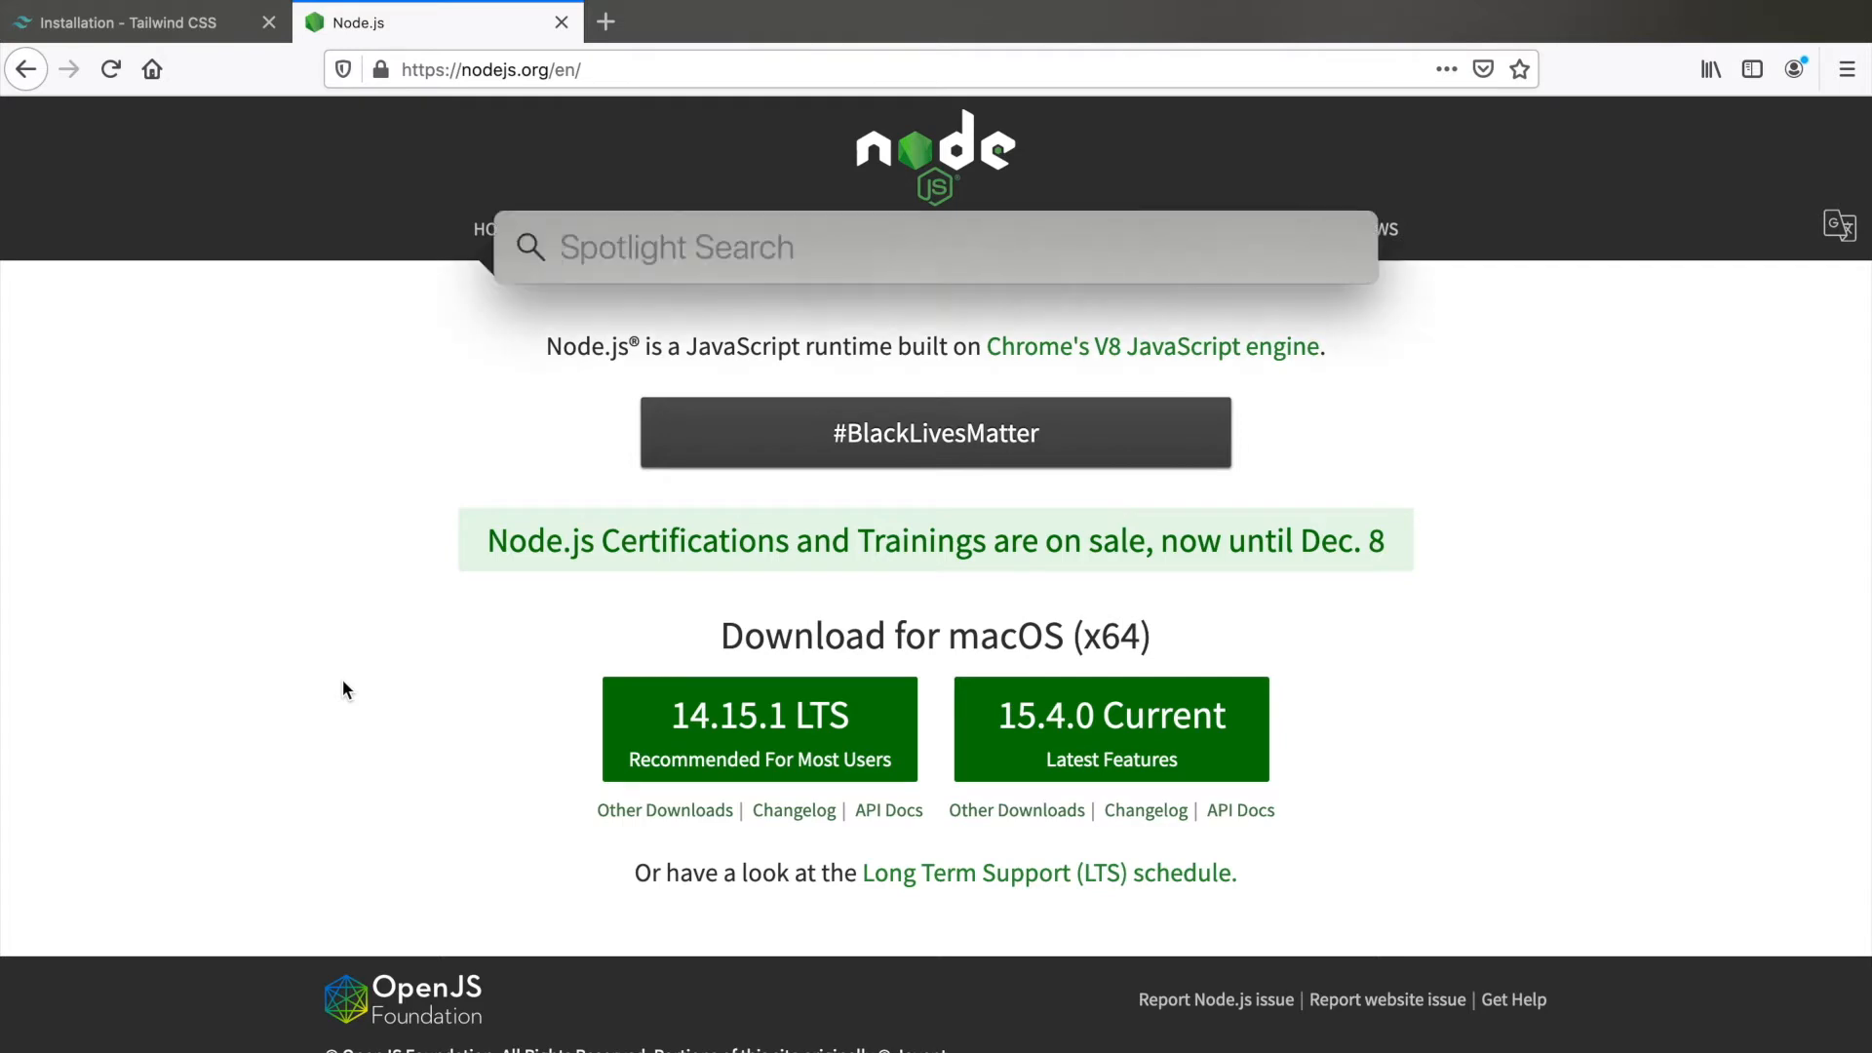
Launch Terminal from Spotlight and run npm -v, which reports version 7.0.10
type("Terminal")
type("npm")
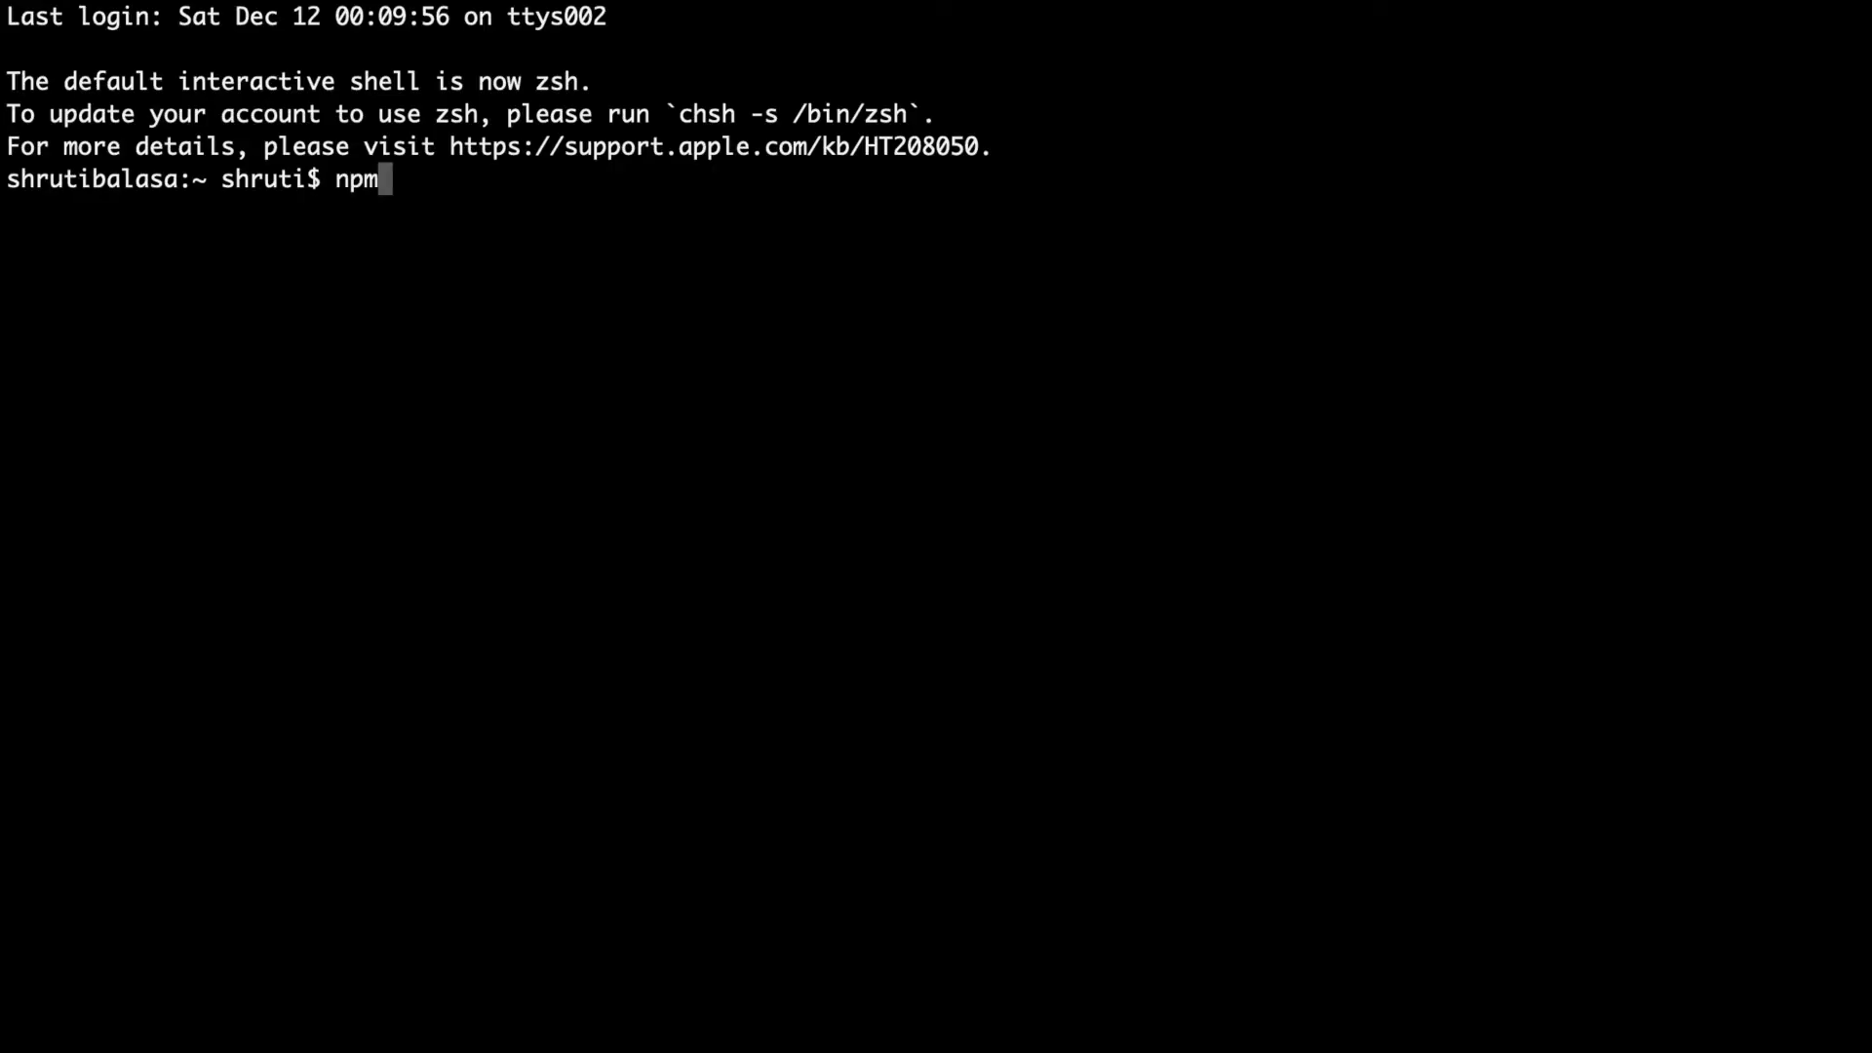
type(" -v")
key("Return")
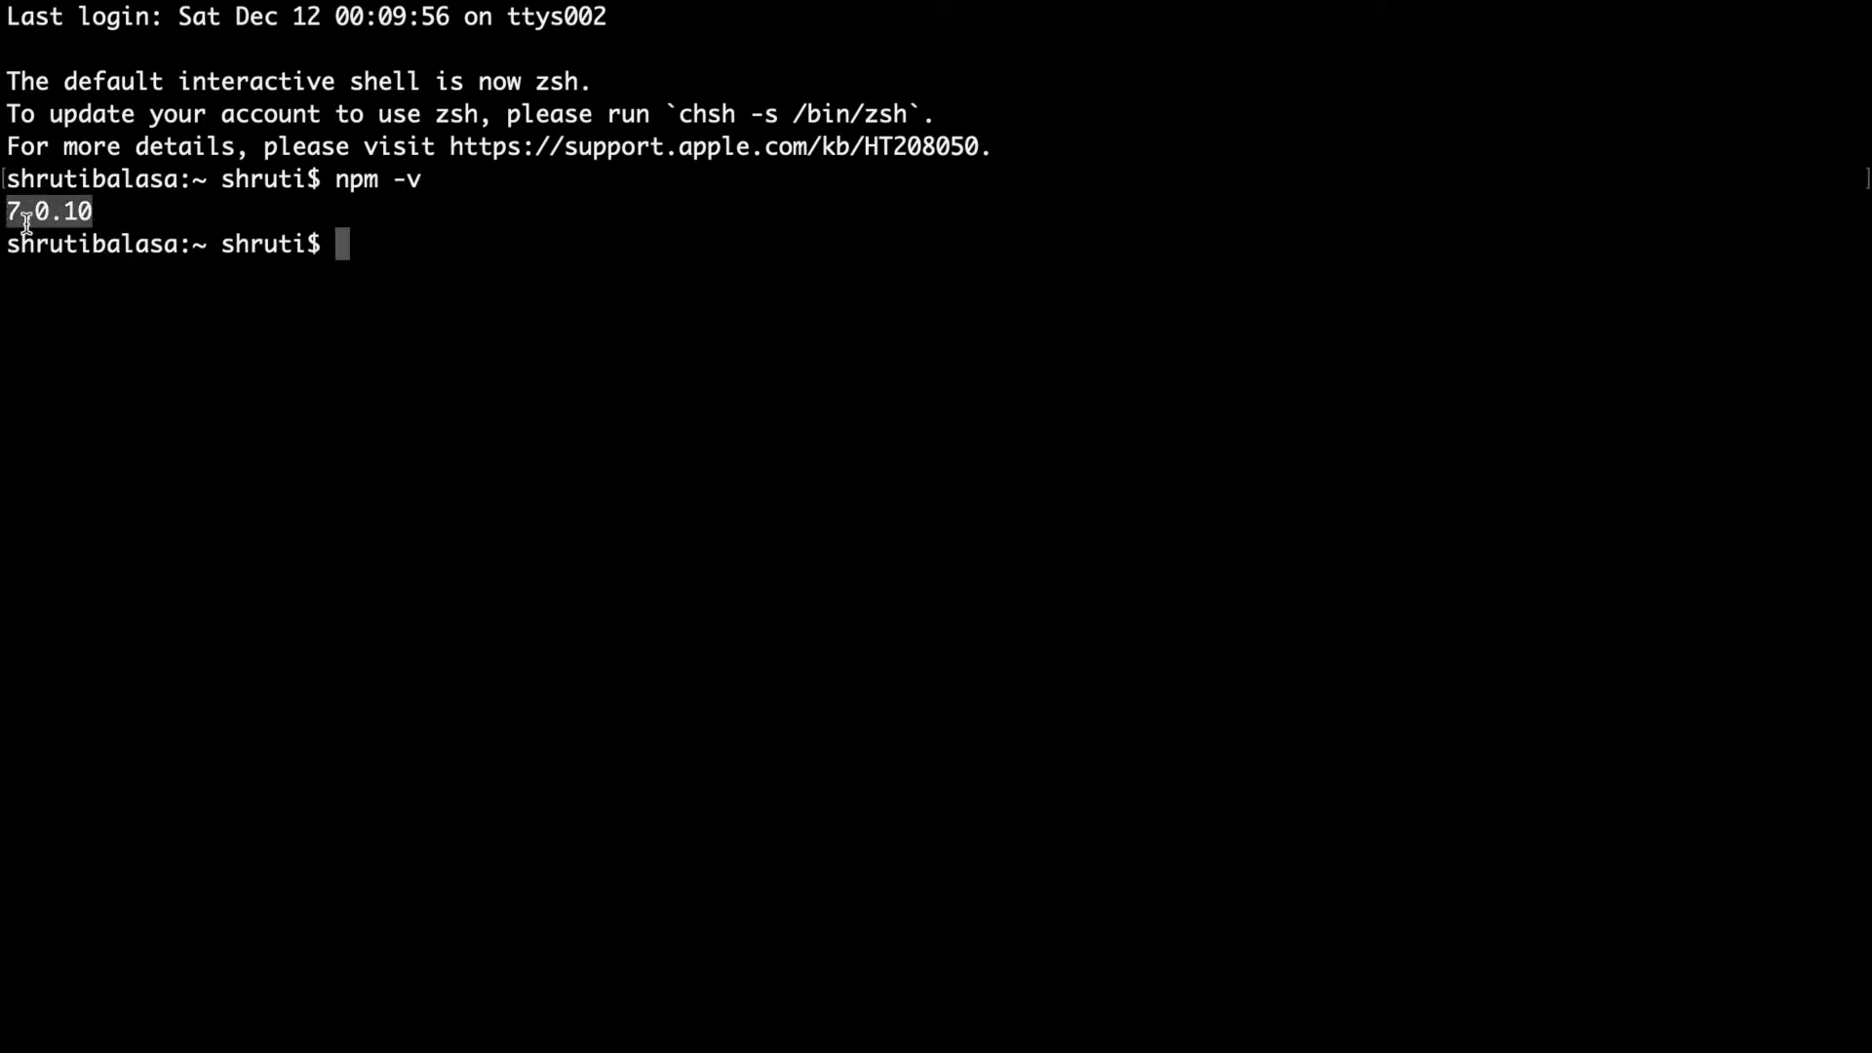
mouse_move(462, 332)
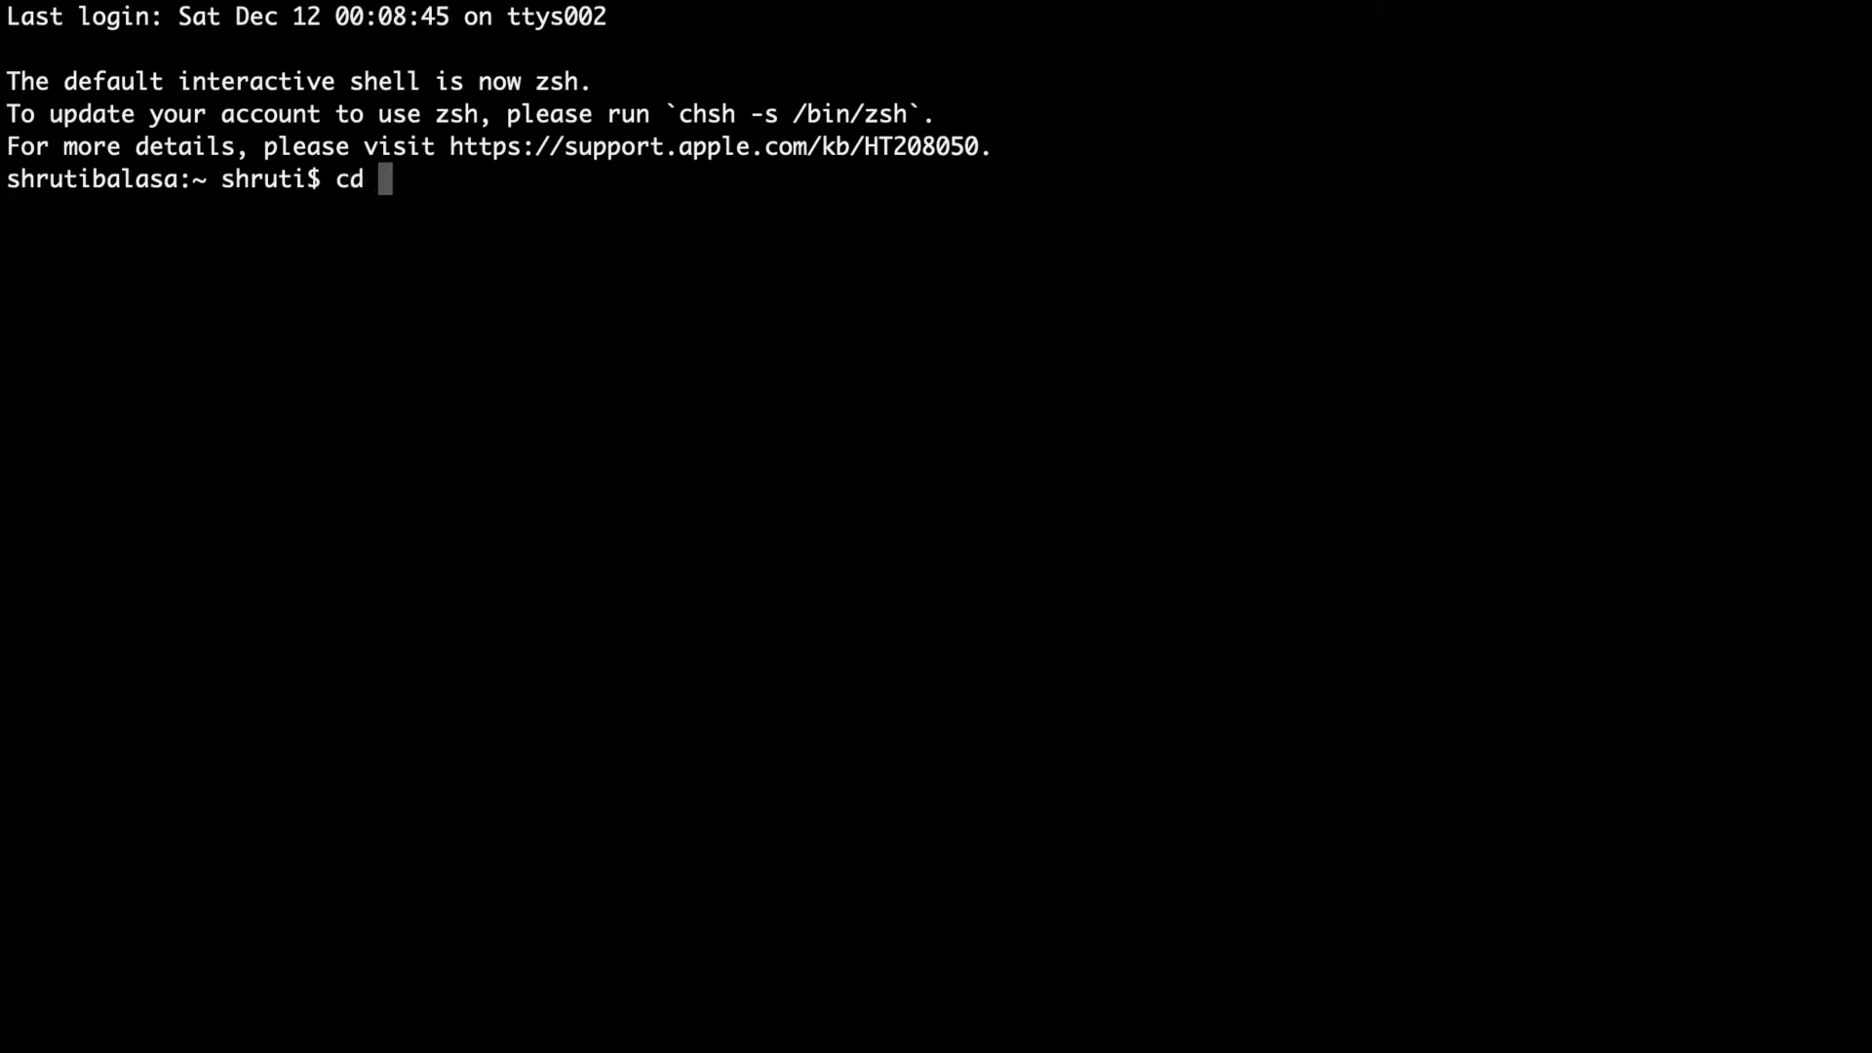
Make tailwind_test on the Desktop, cd into it, and run code . to open it
key("Return")
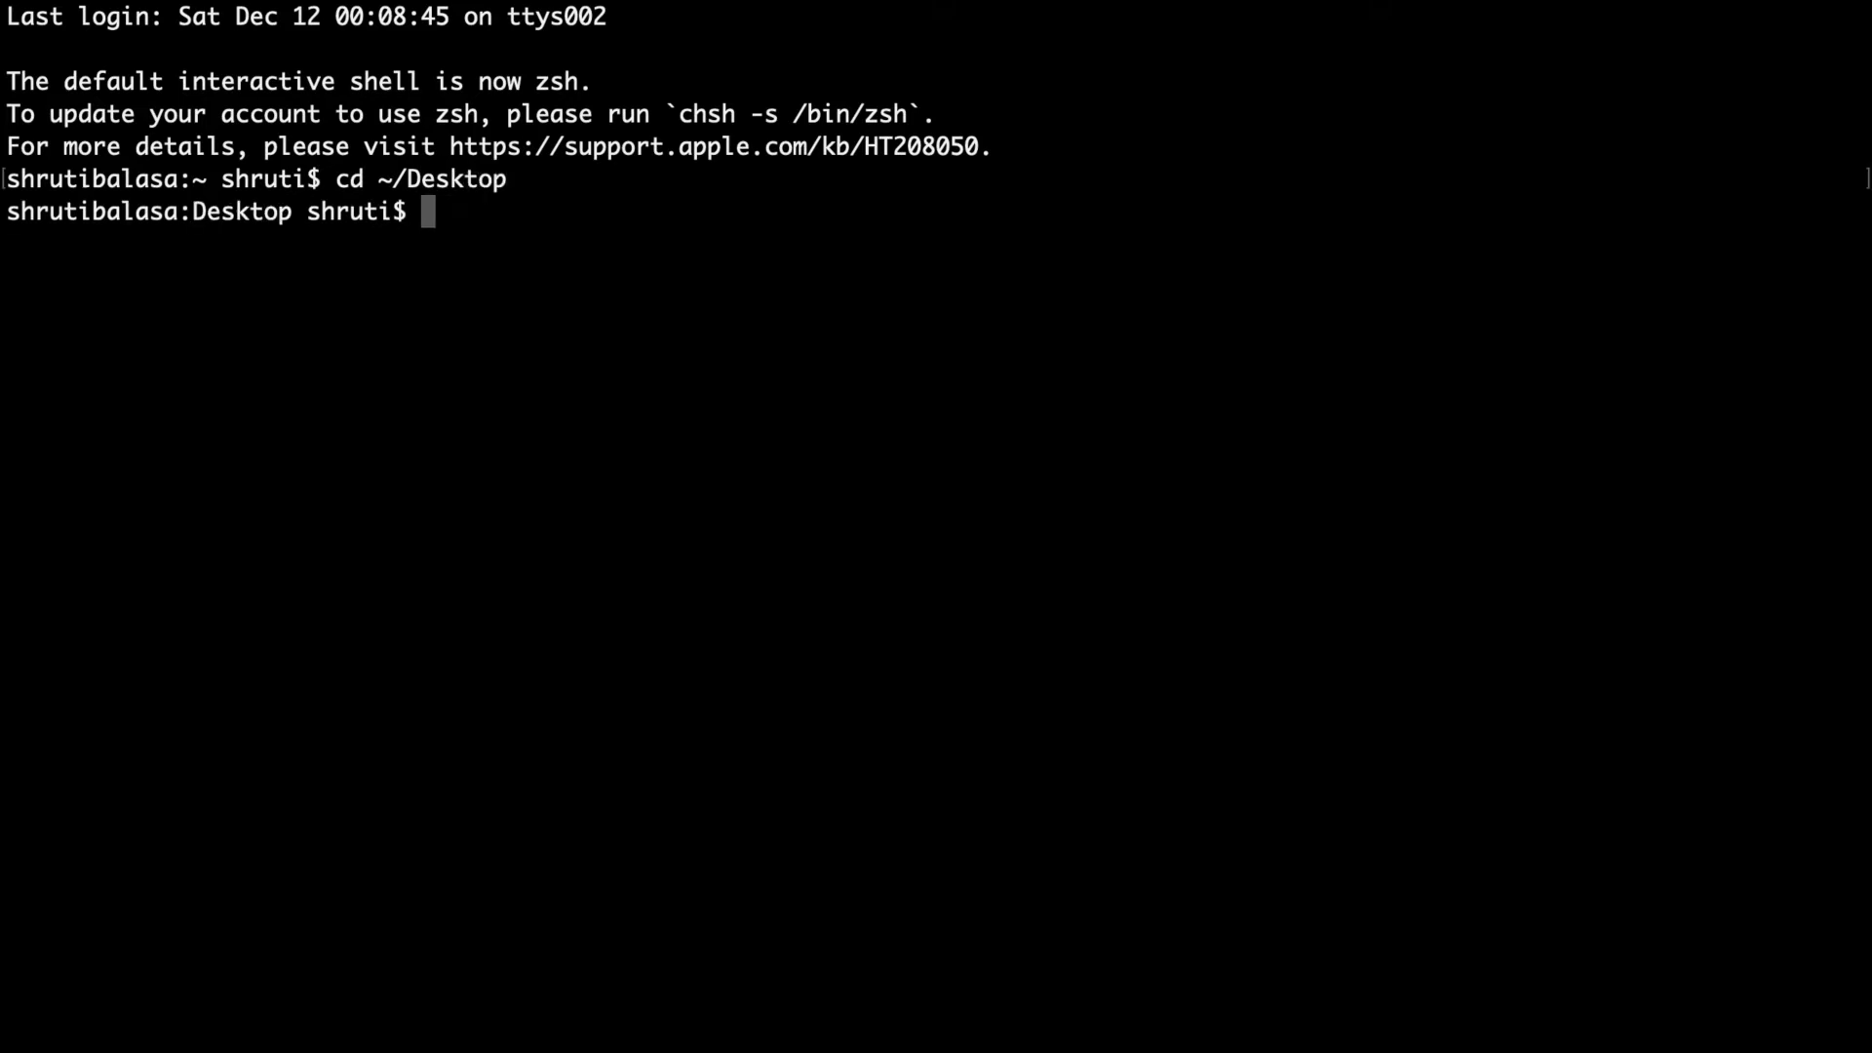
type("mkdir")
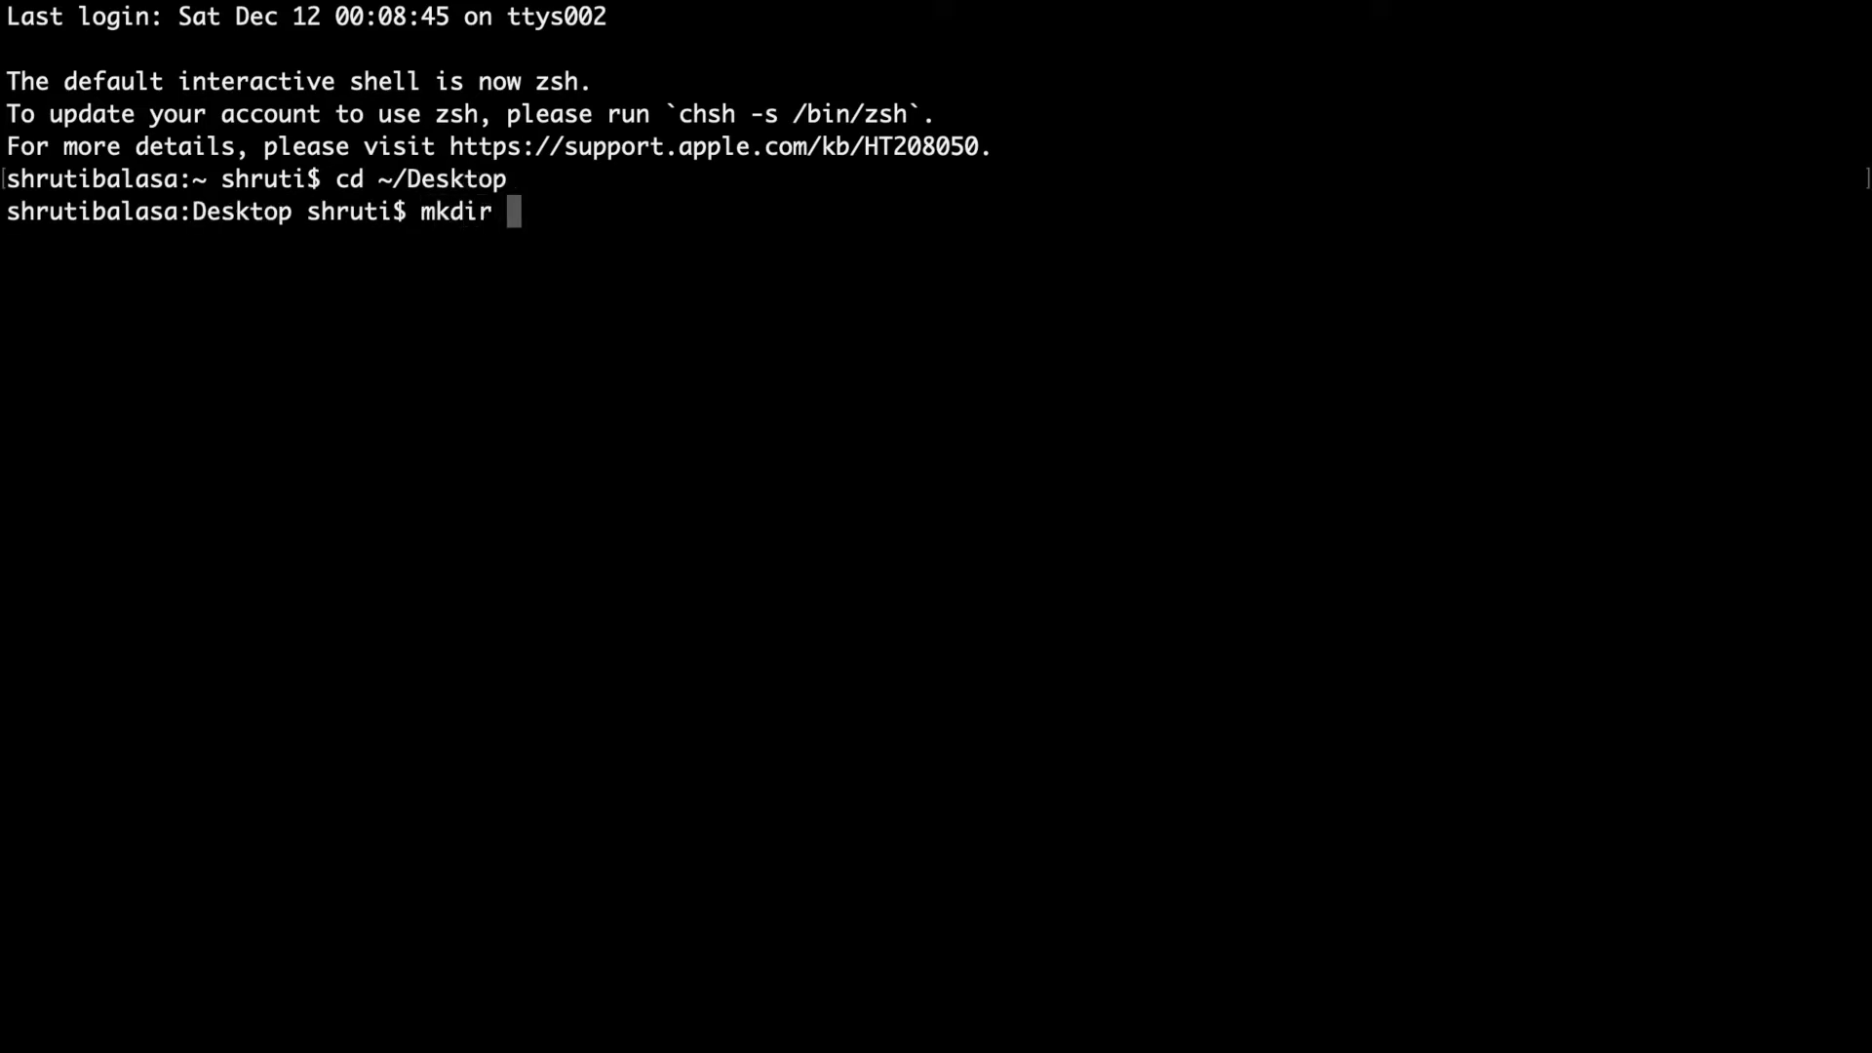
type("tailwind_test")
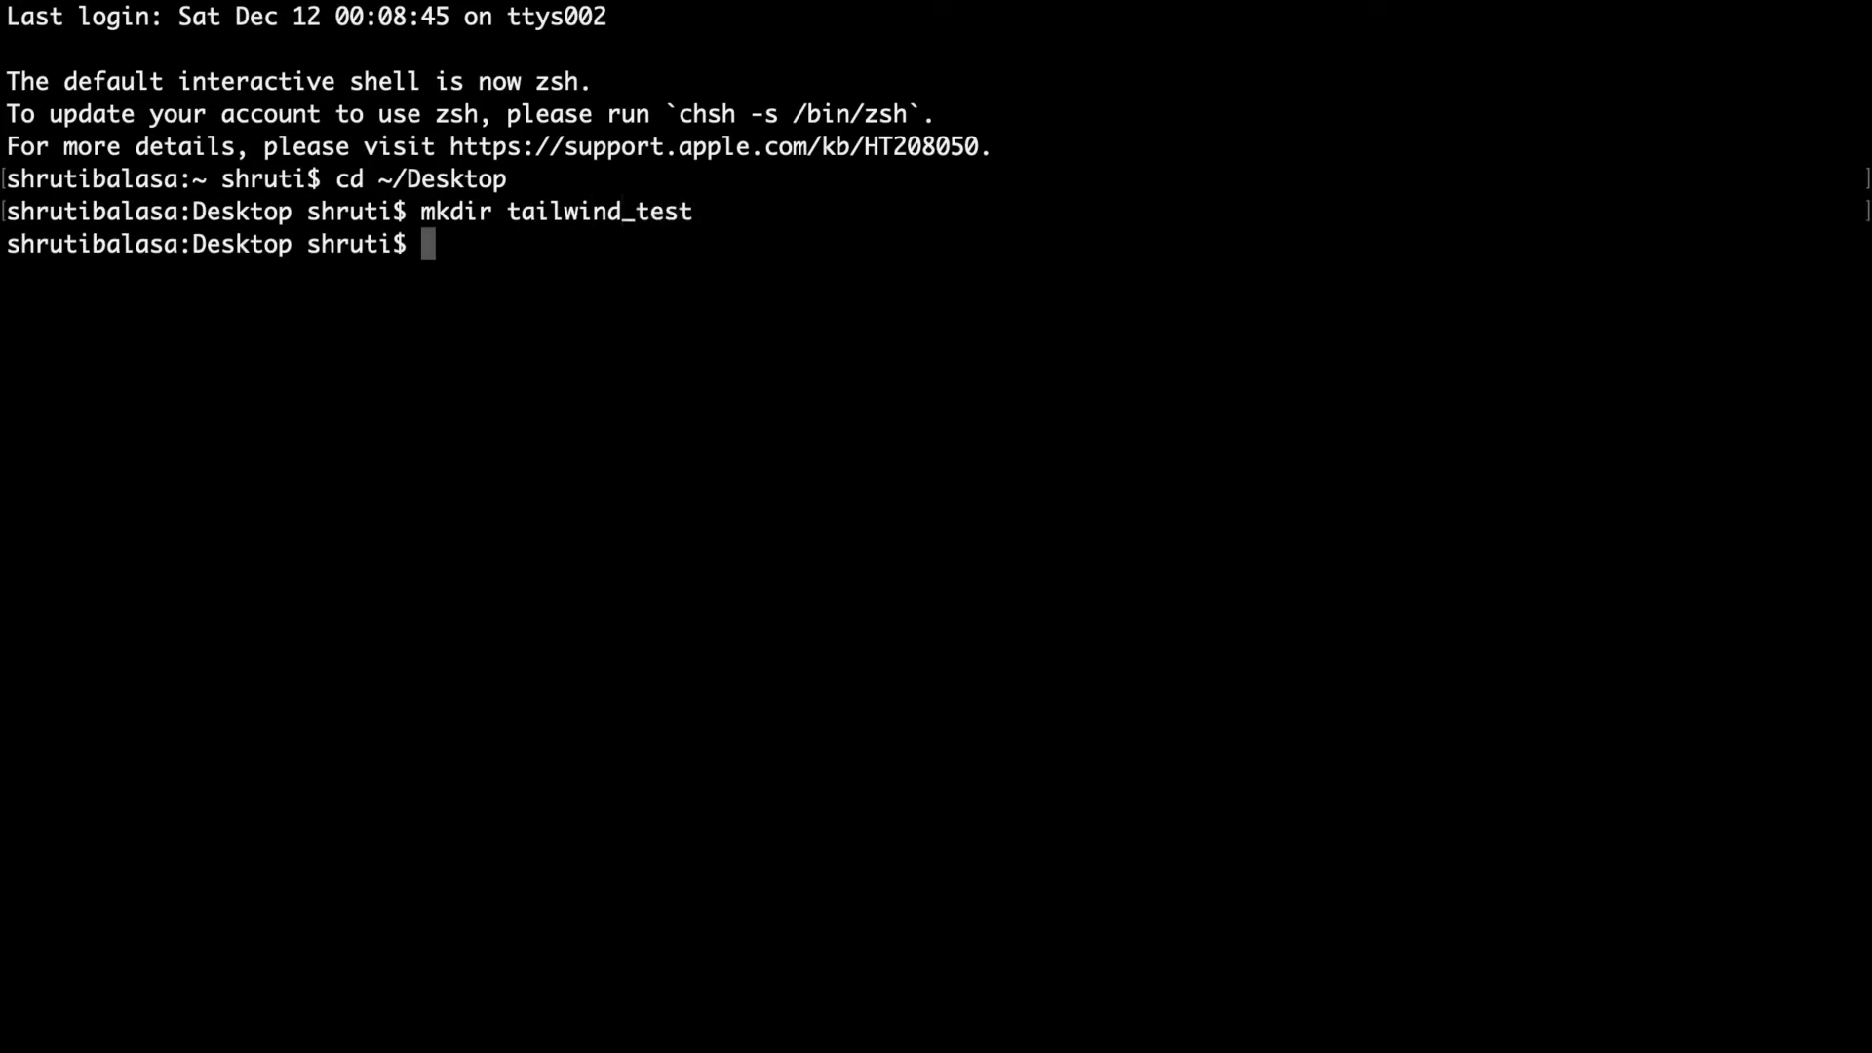
type("cd tailwin")
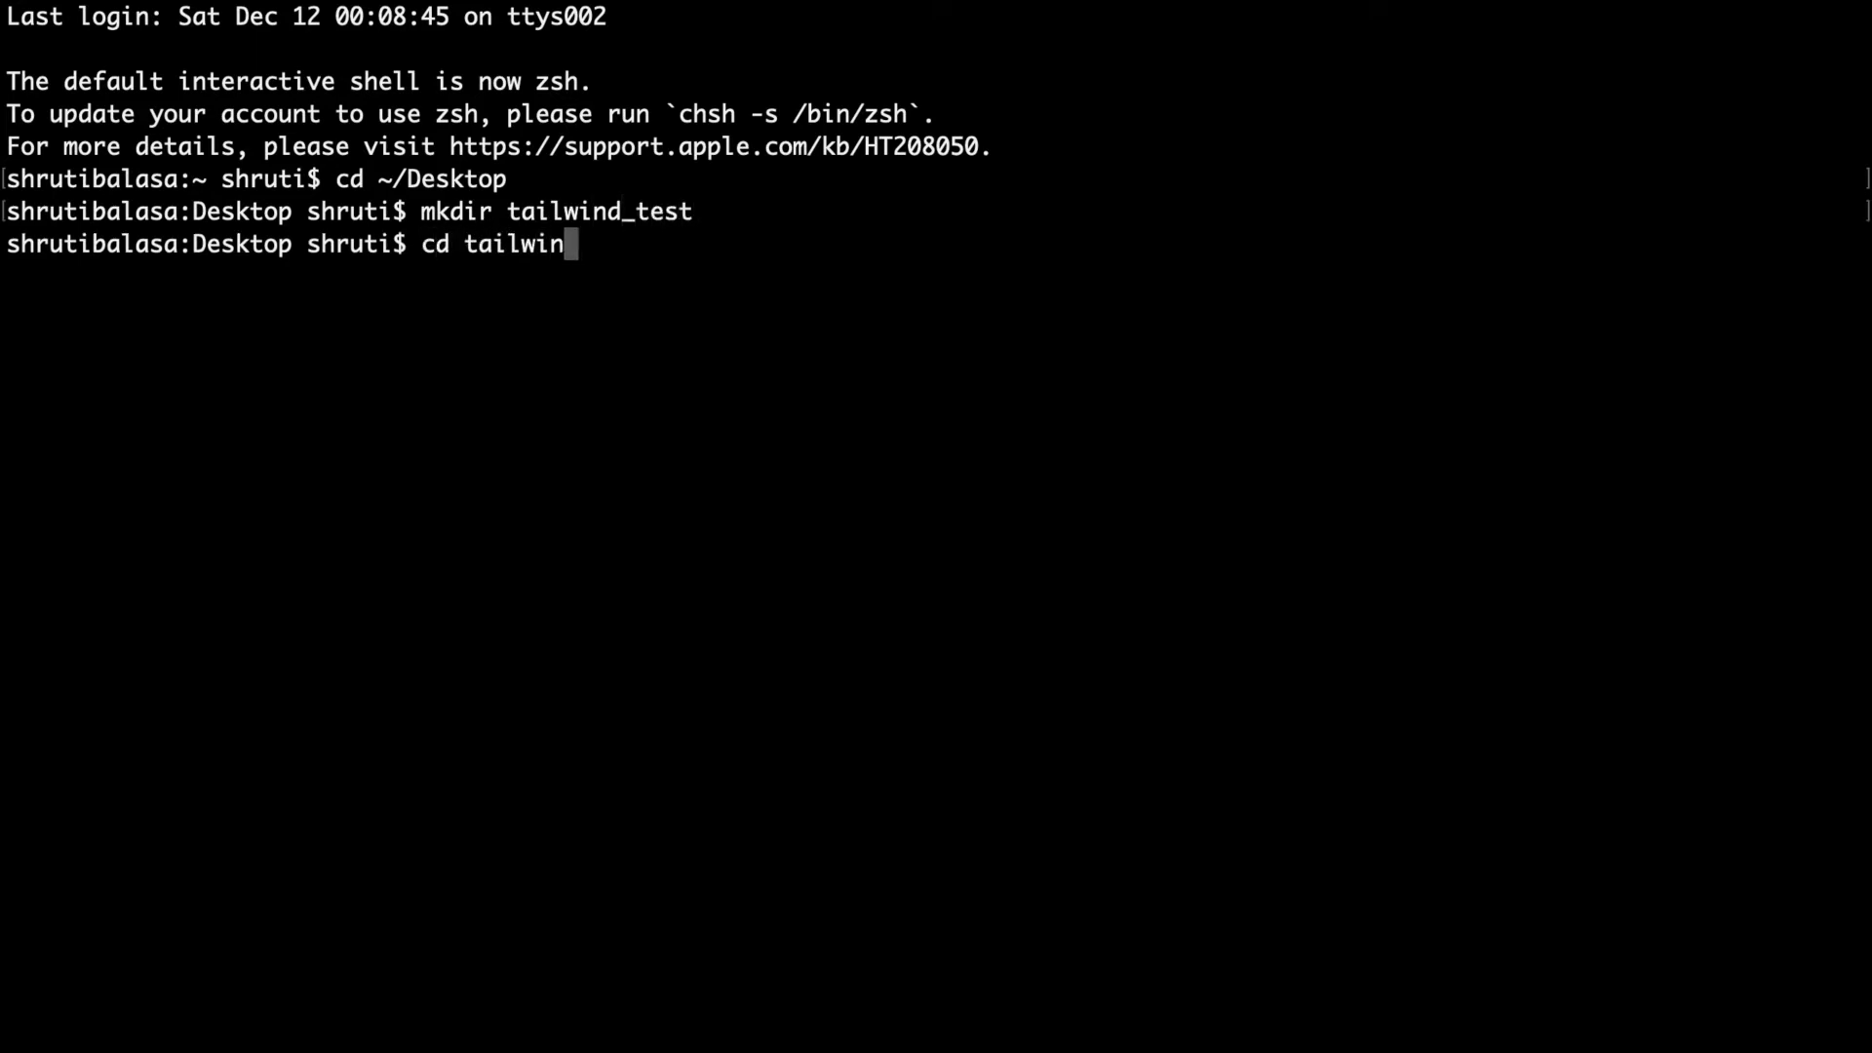
key("Return")
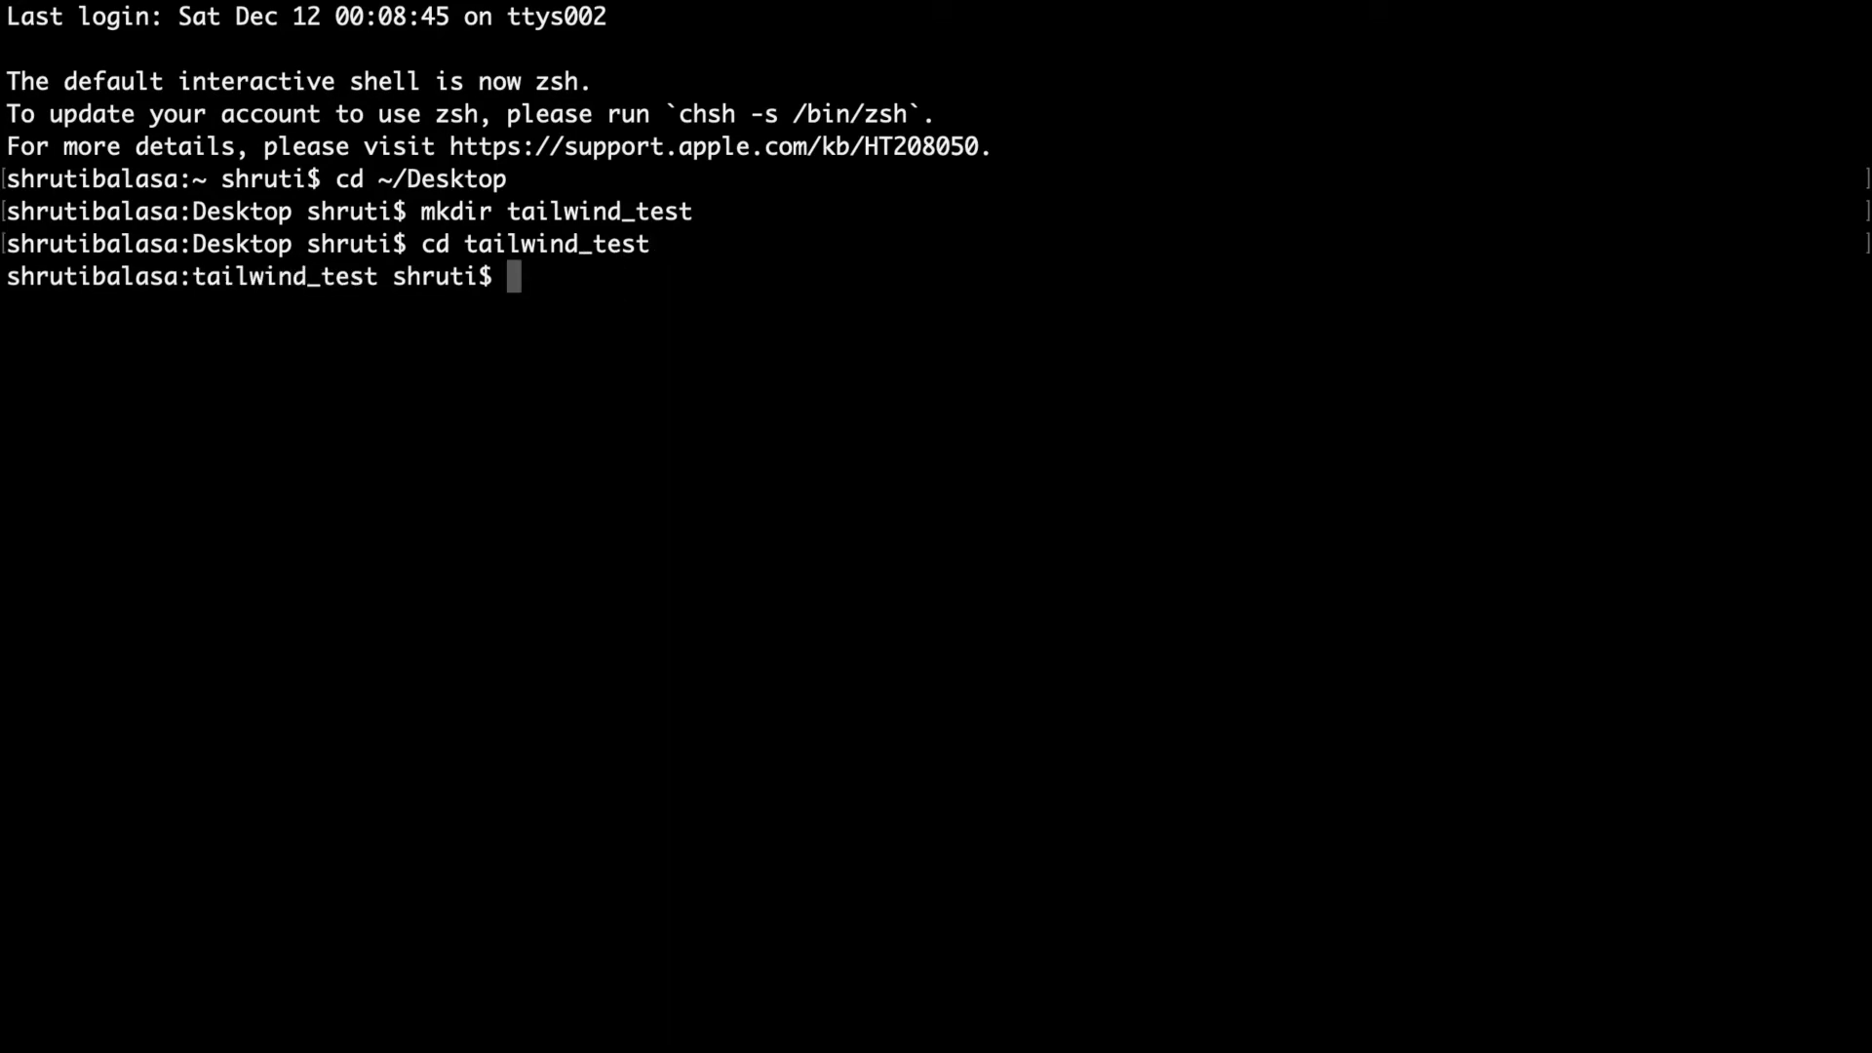
type("code")
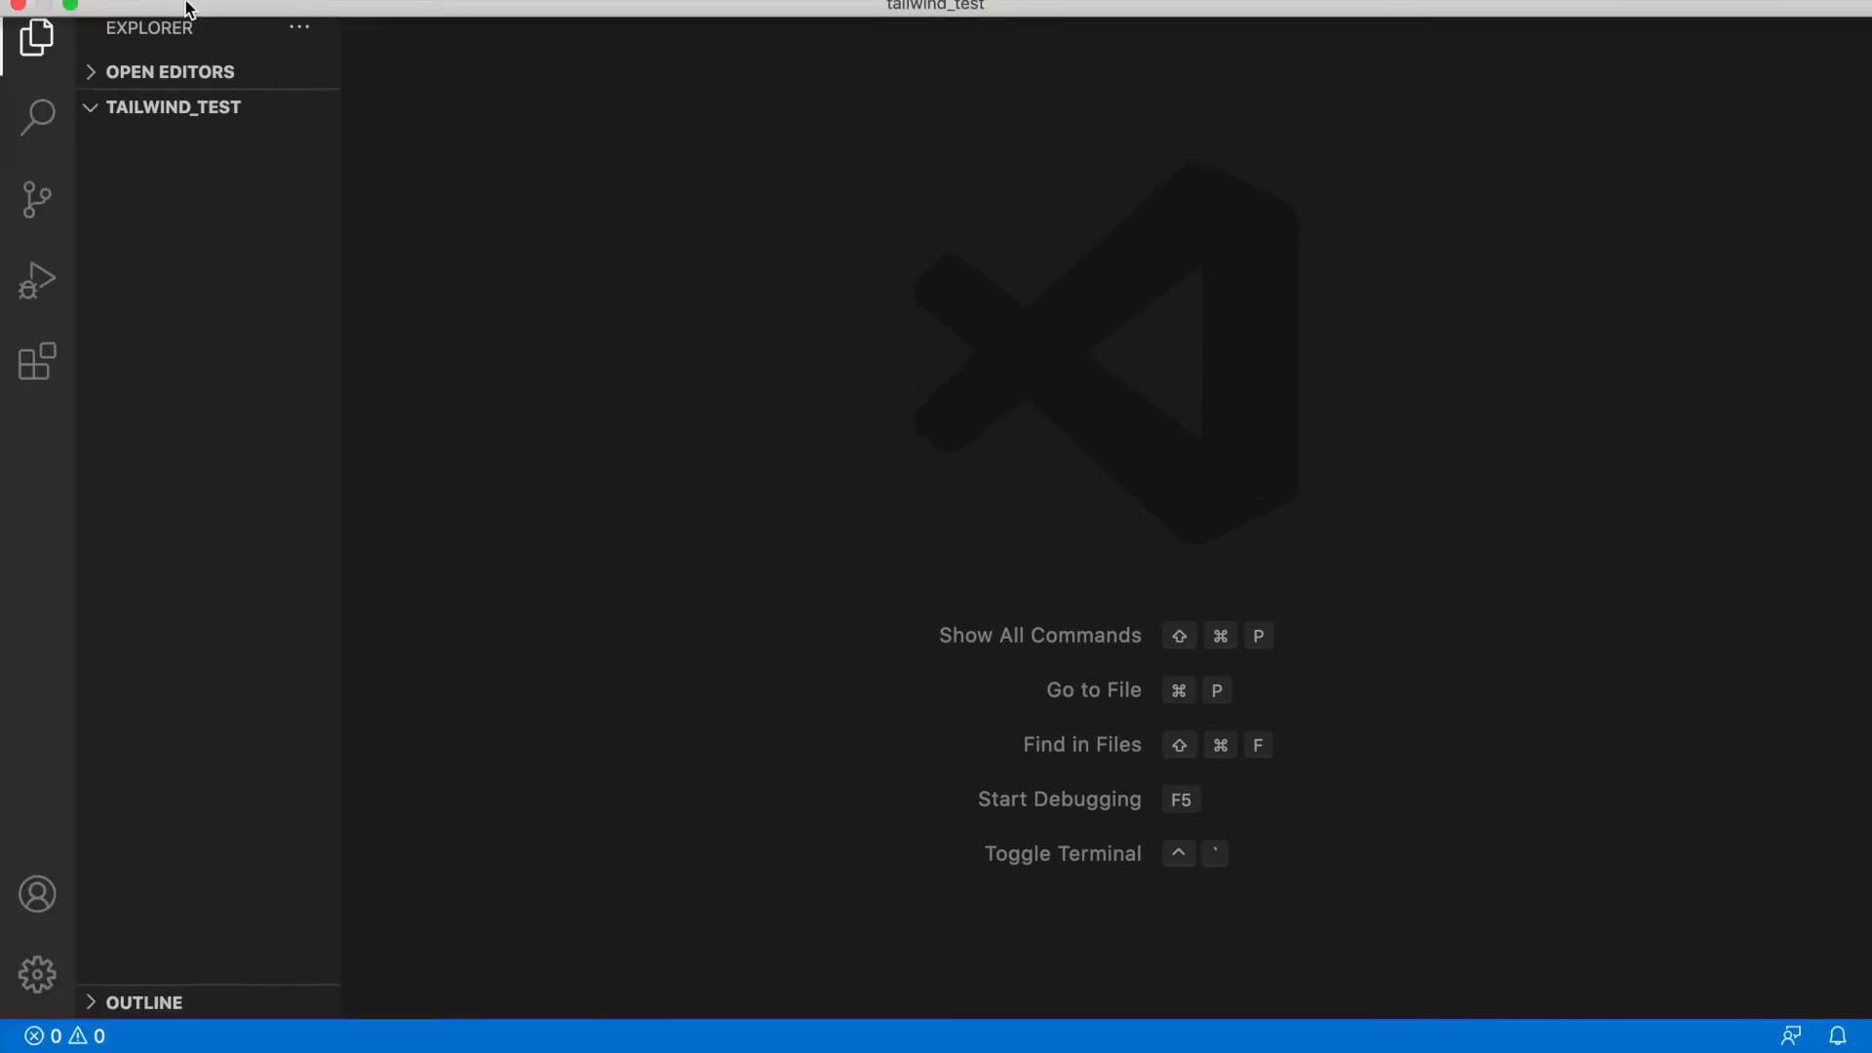
Run npm init -y in a new integrated terminal and view the generated package.json
left_click(558, 14)
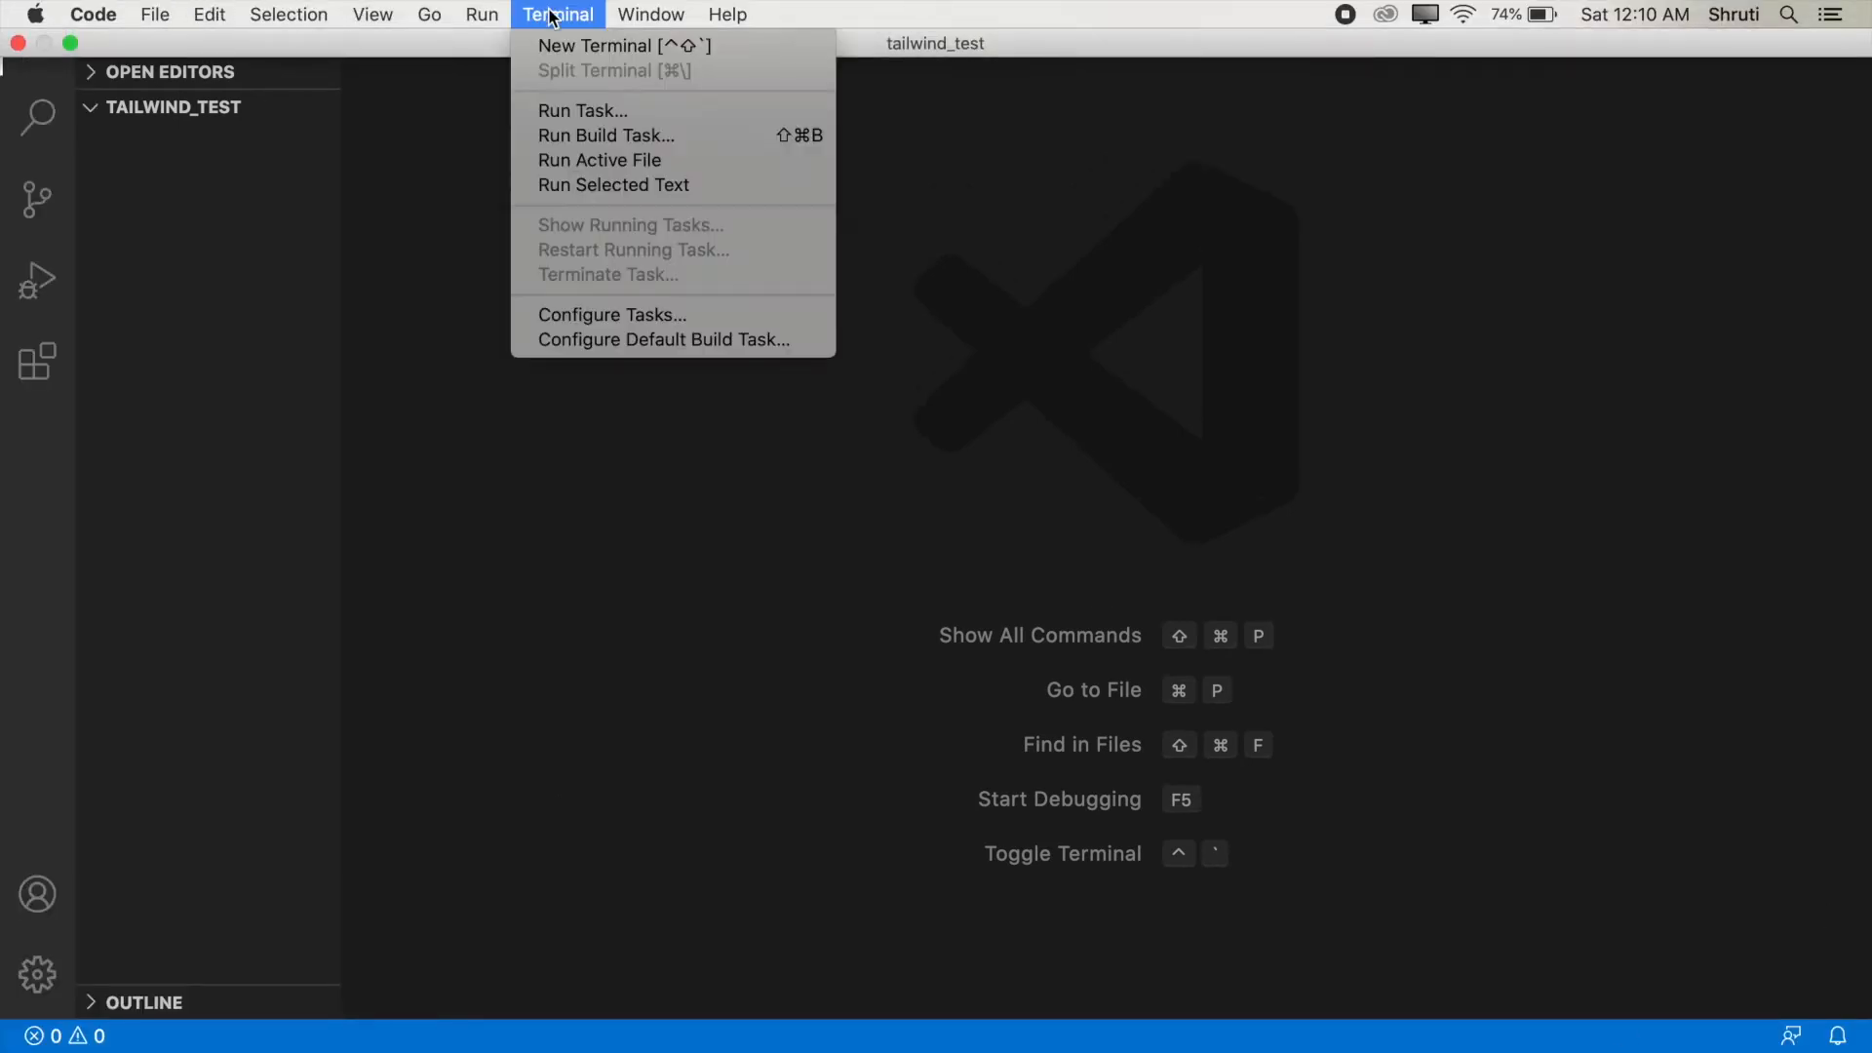
left_click(594, 46)
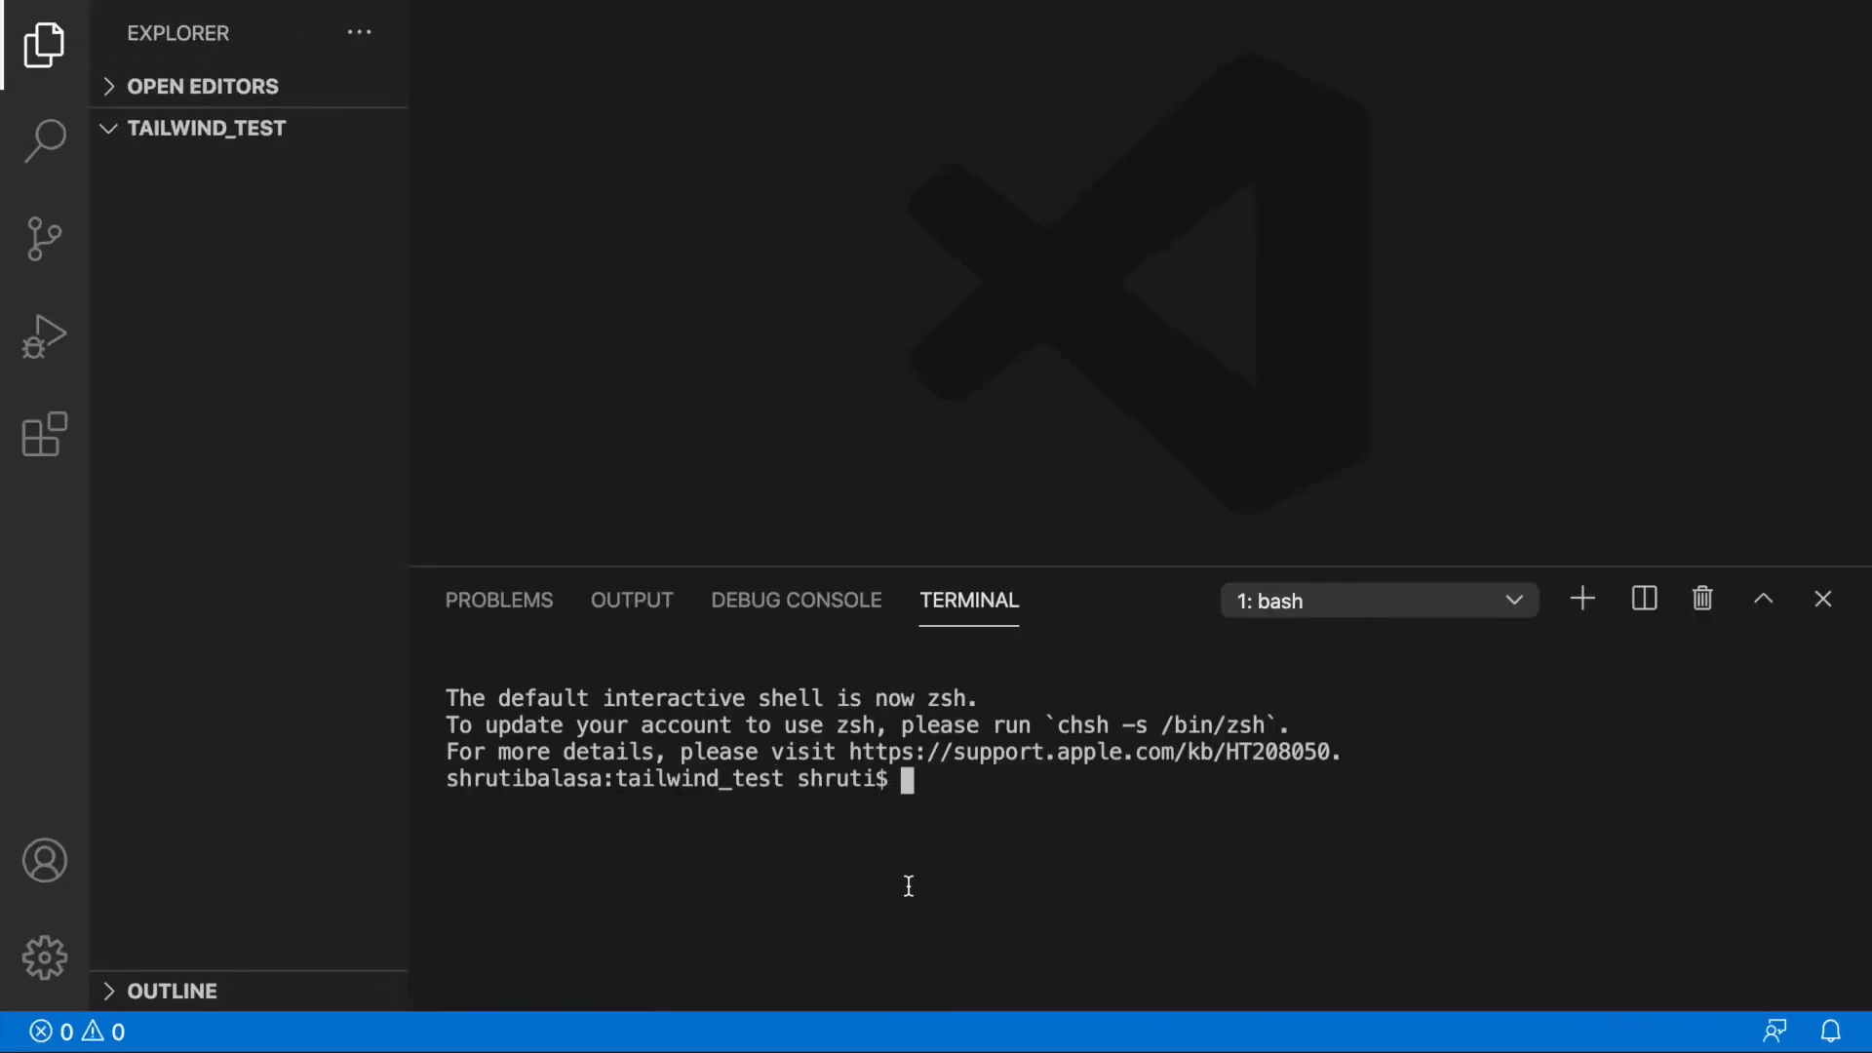
type("np")
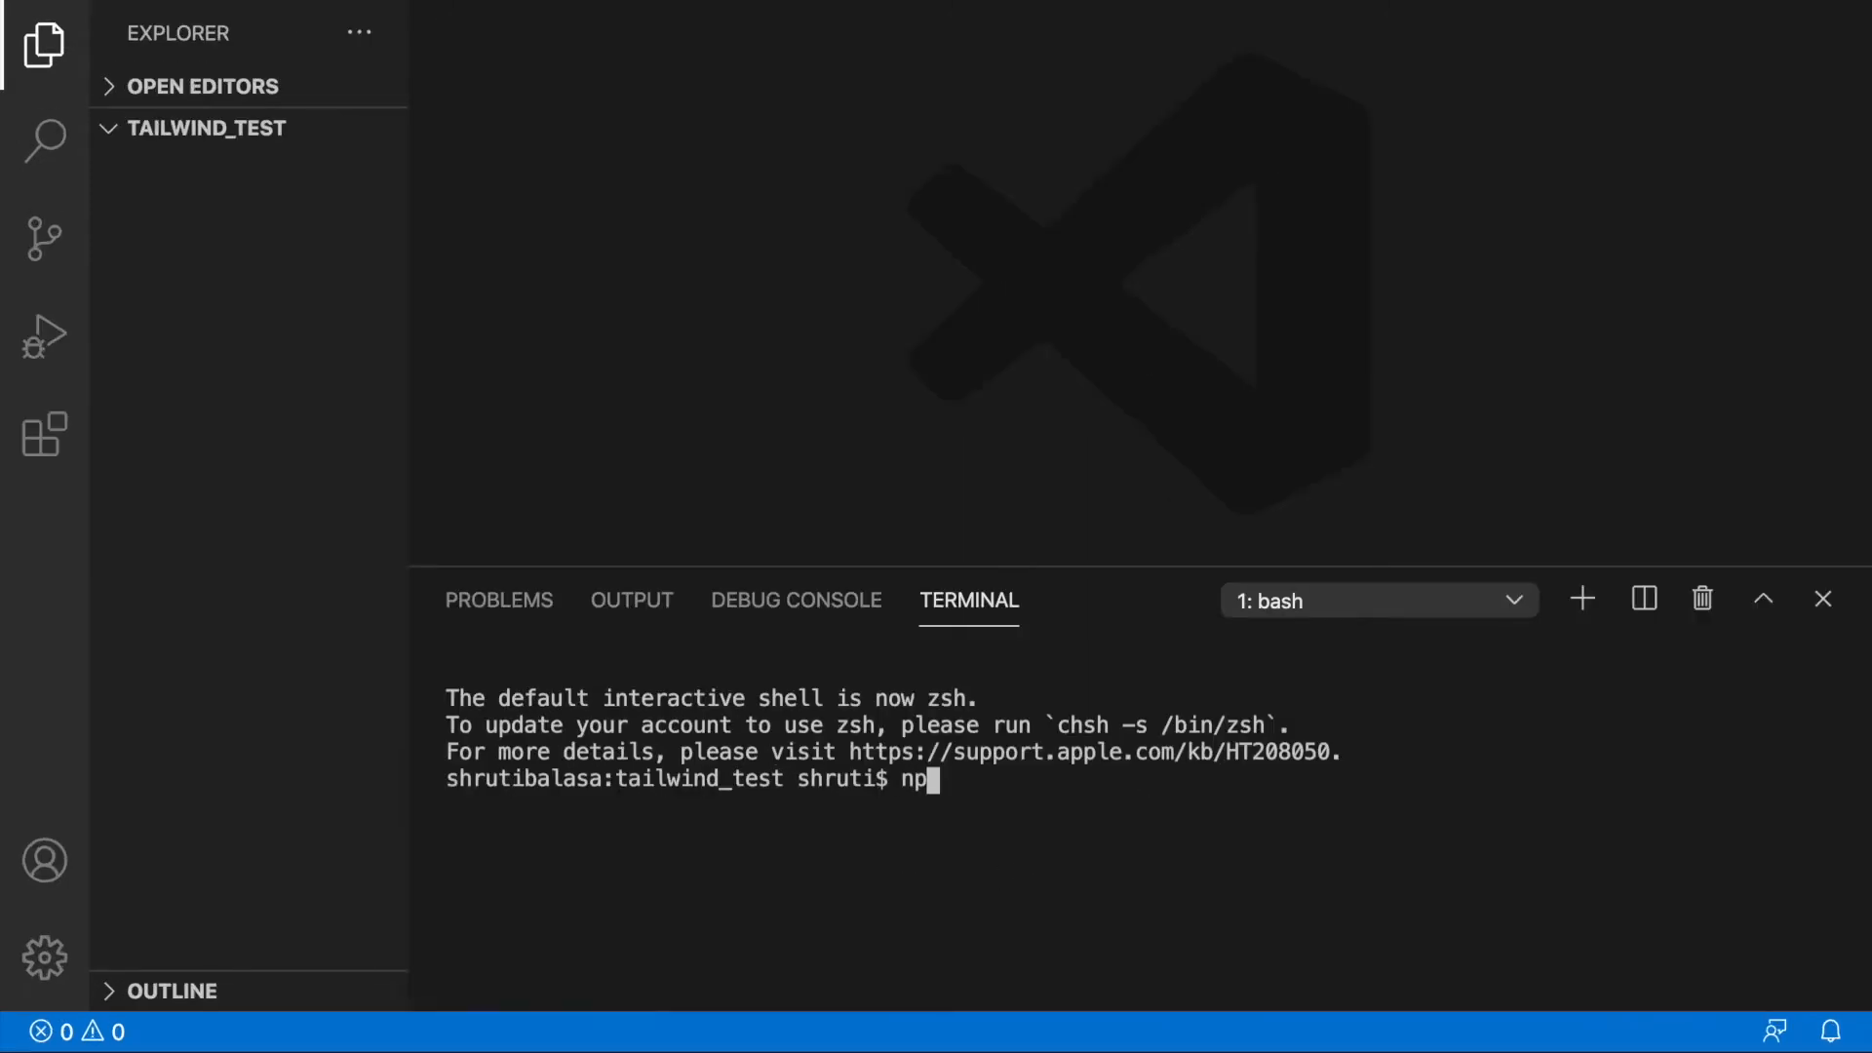
type("m init -y")
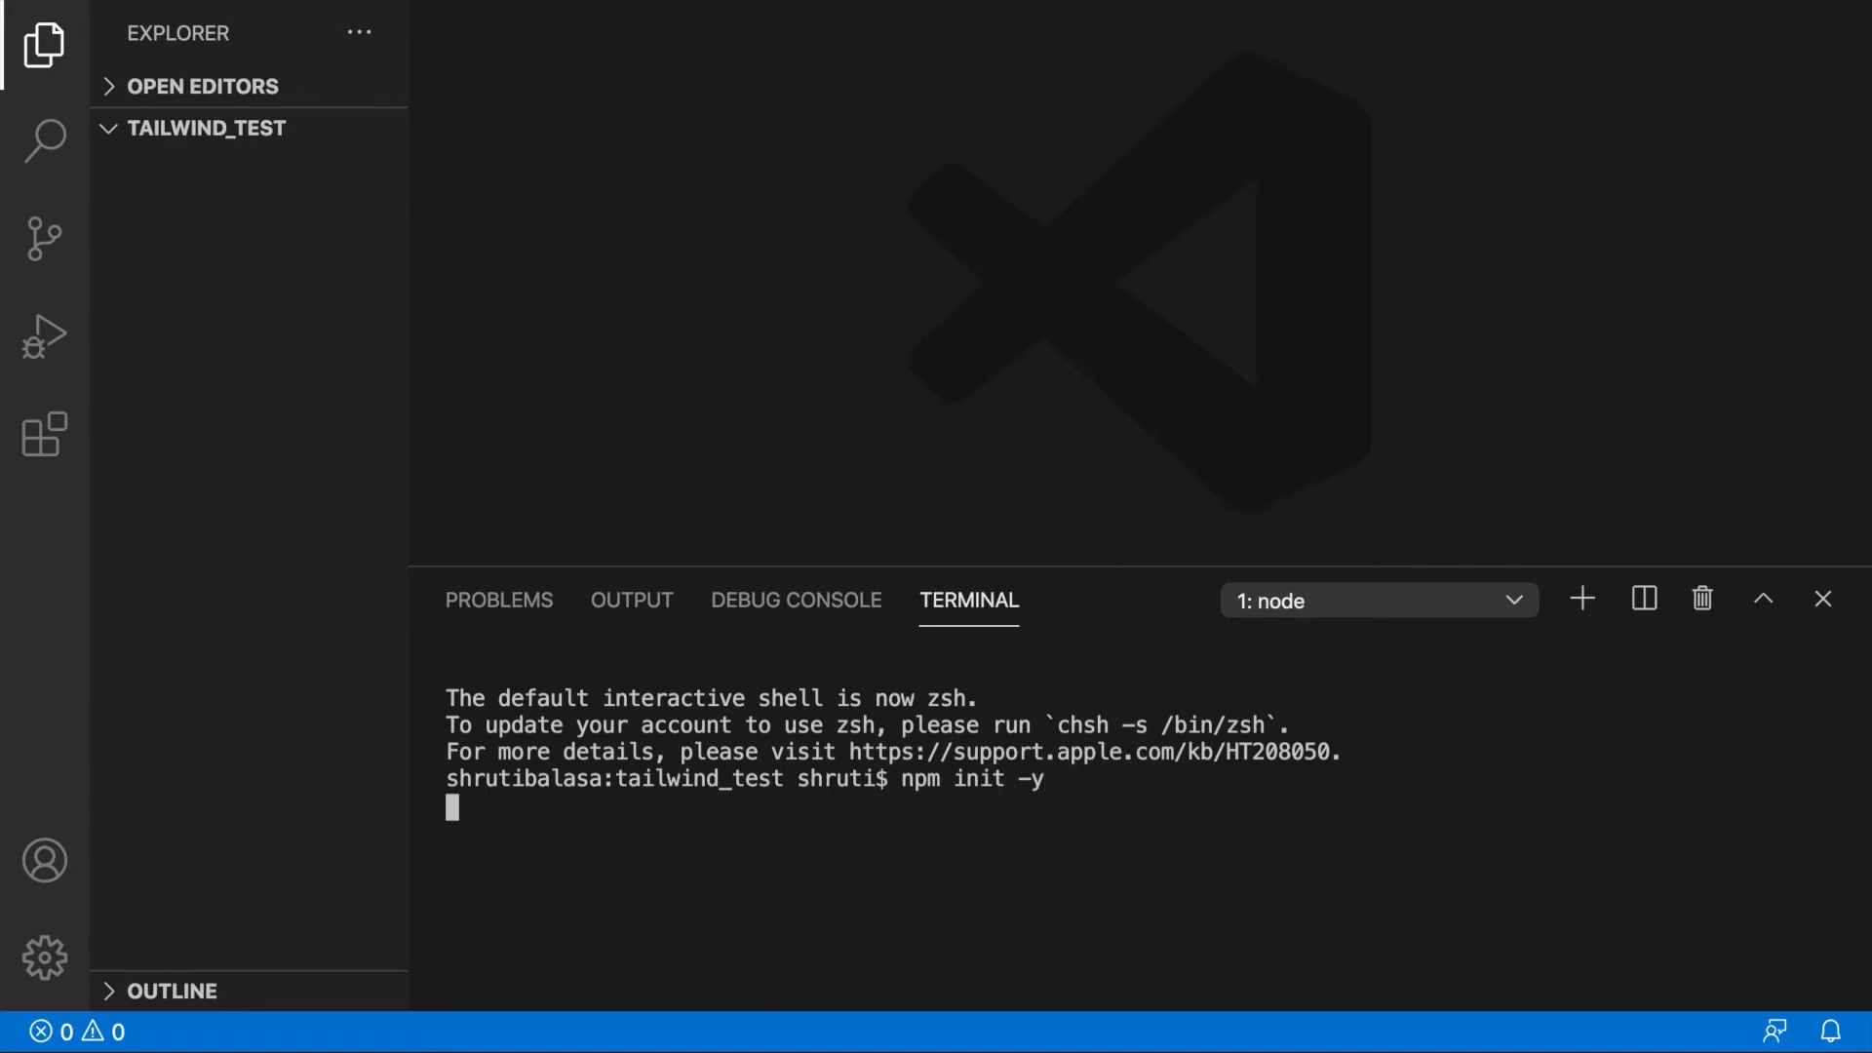
key("Return")
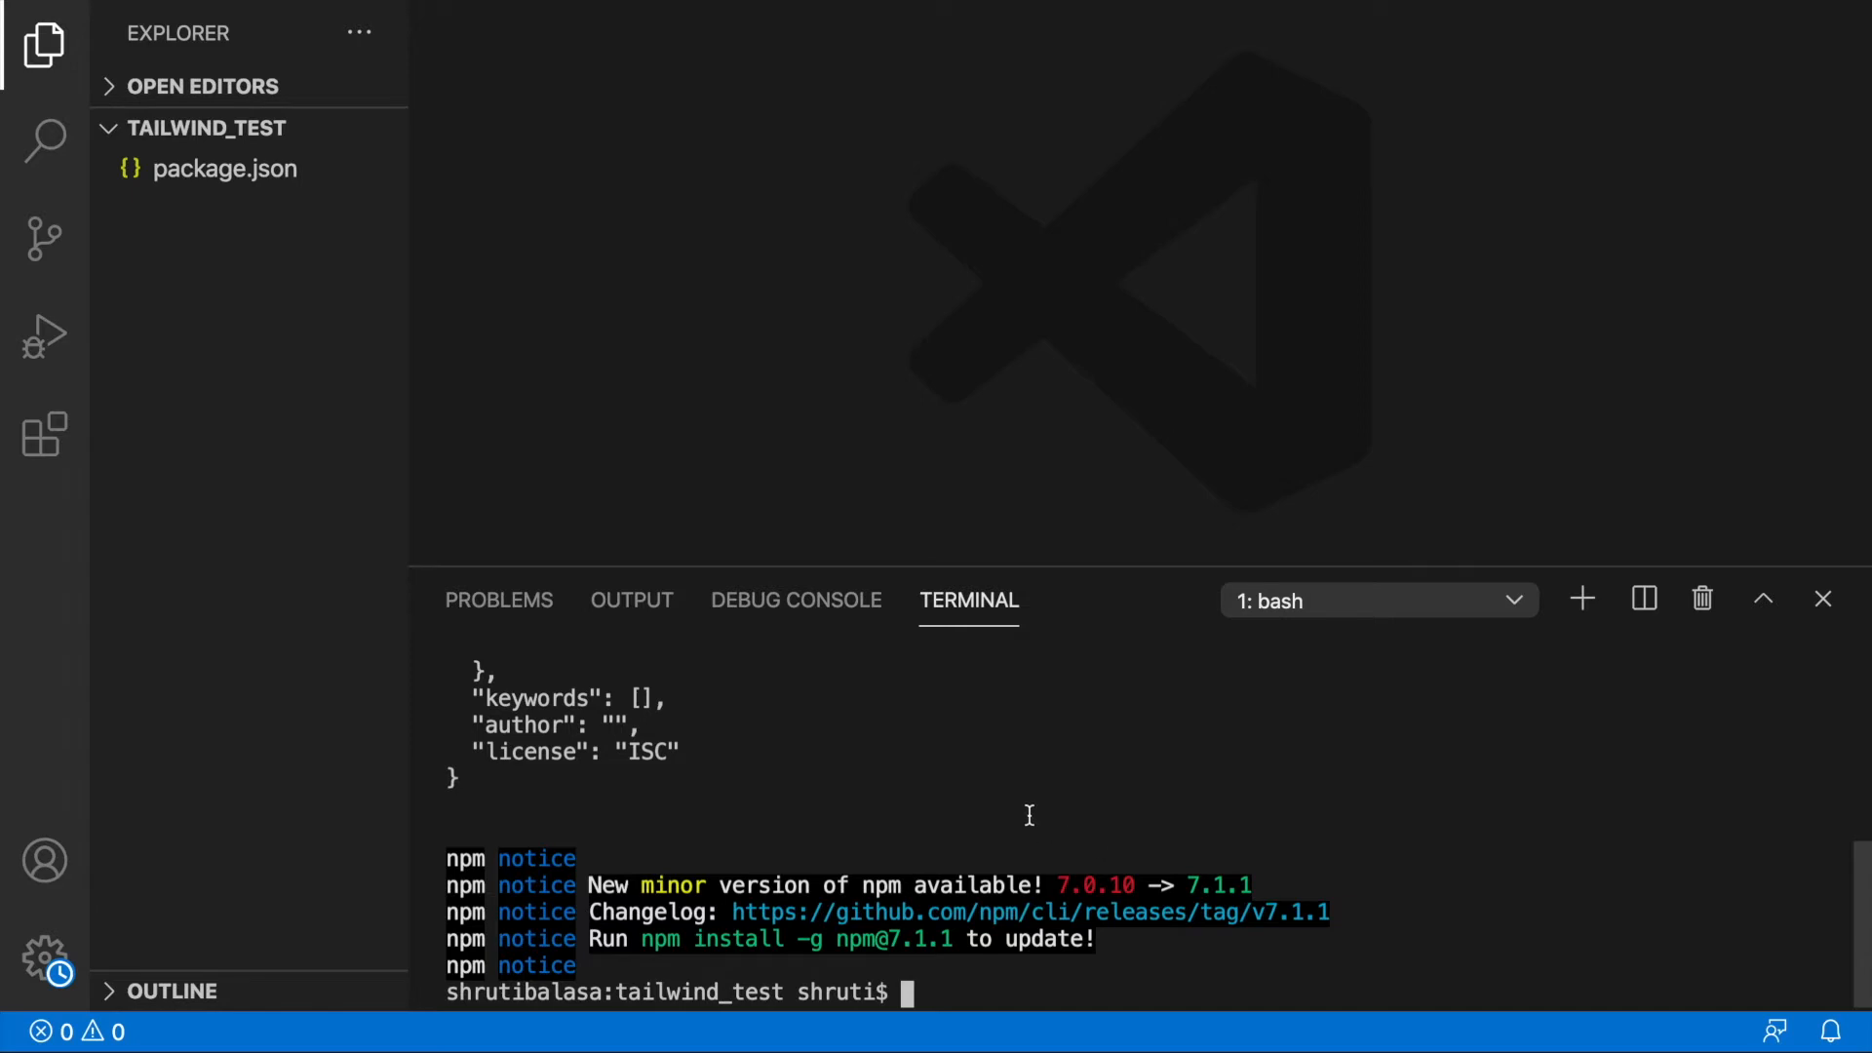
left_click(224, 168)
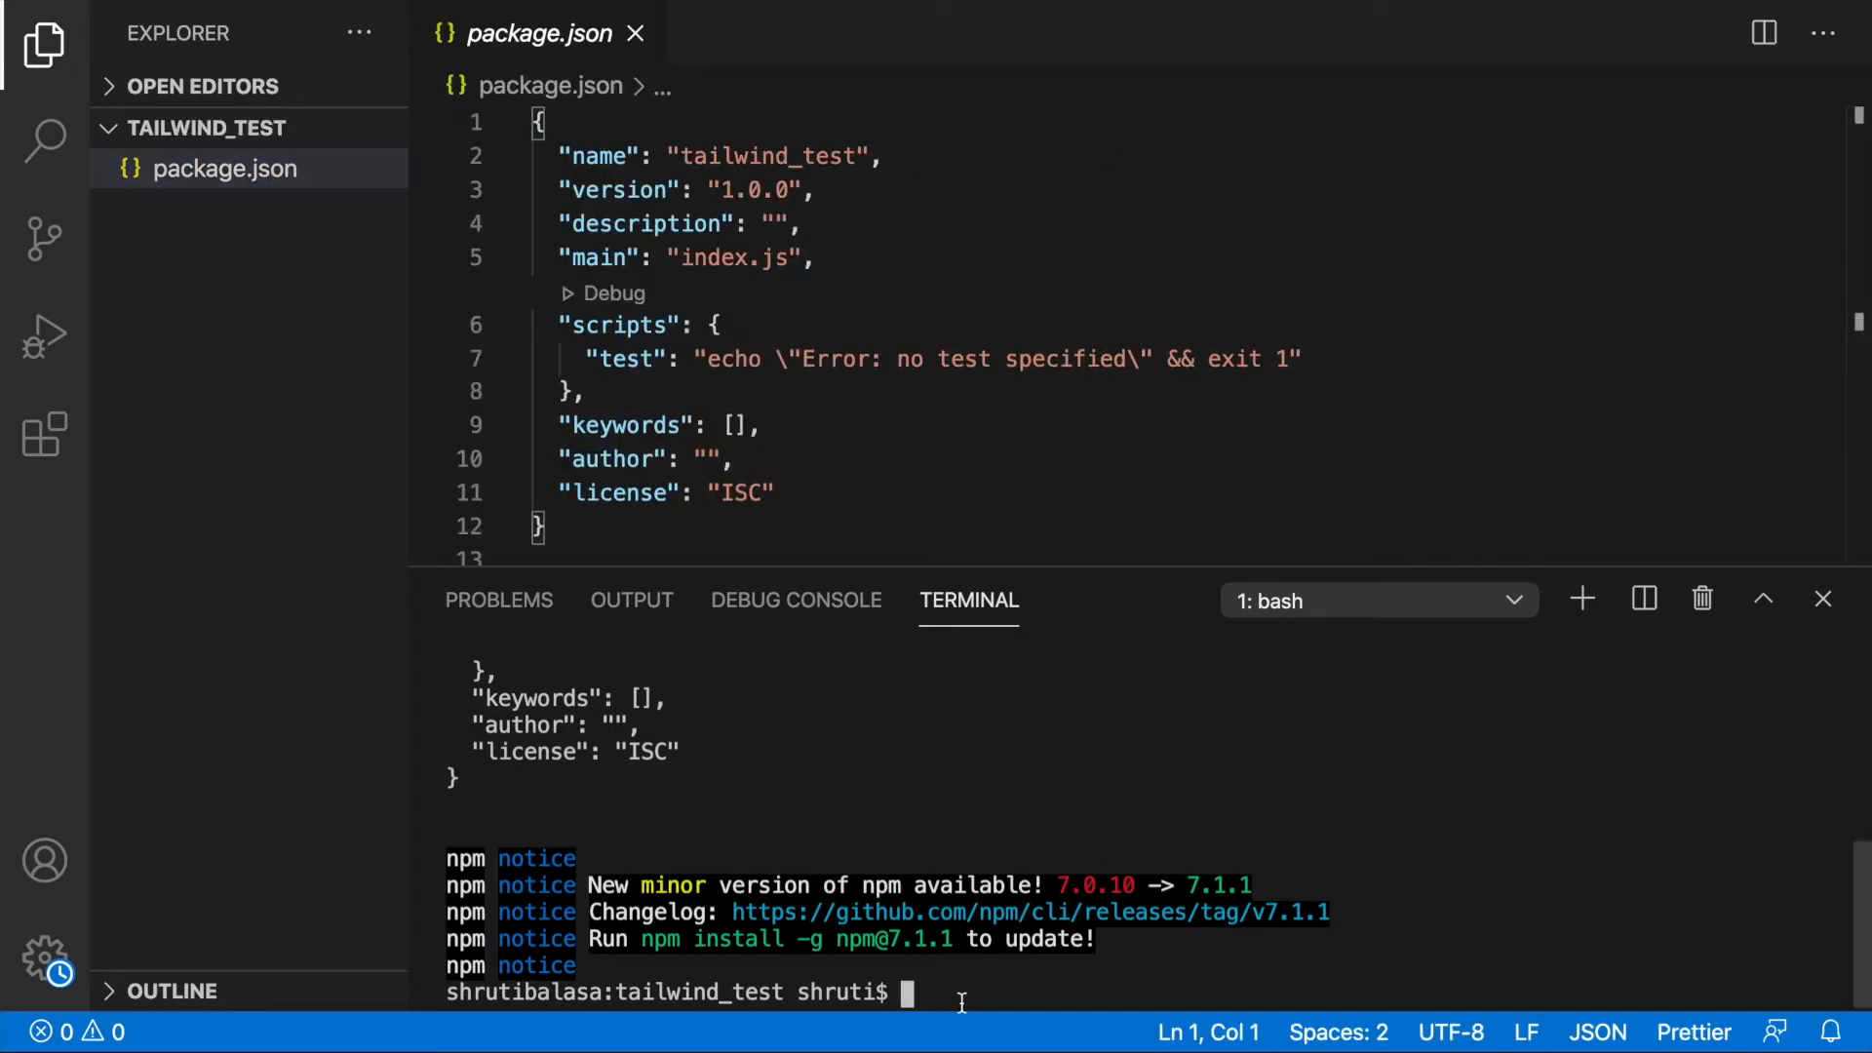
Run npm install tailwindcss in the integrated terminal, adding tailwindcss ^2.0.2
type("npm i")
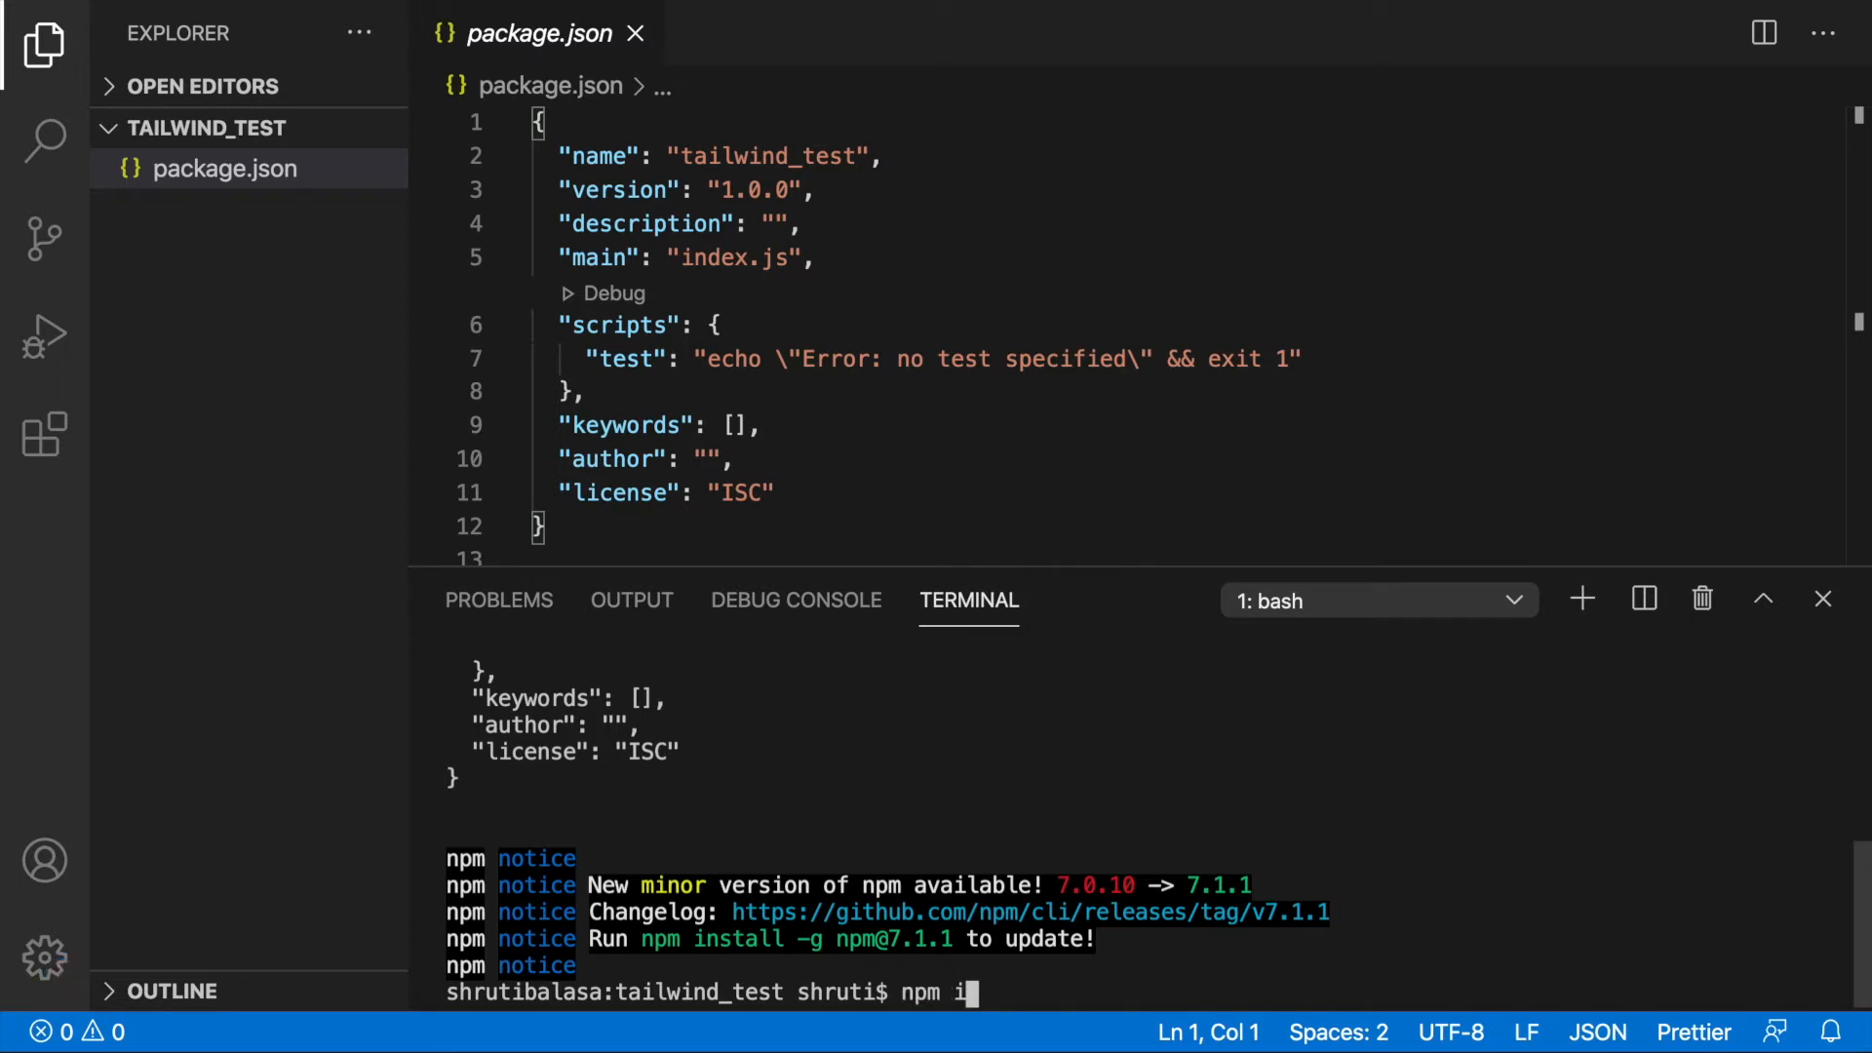
type("nstall")
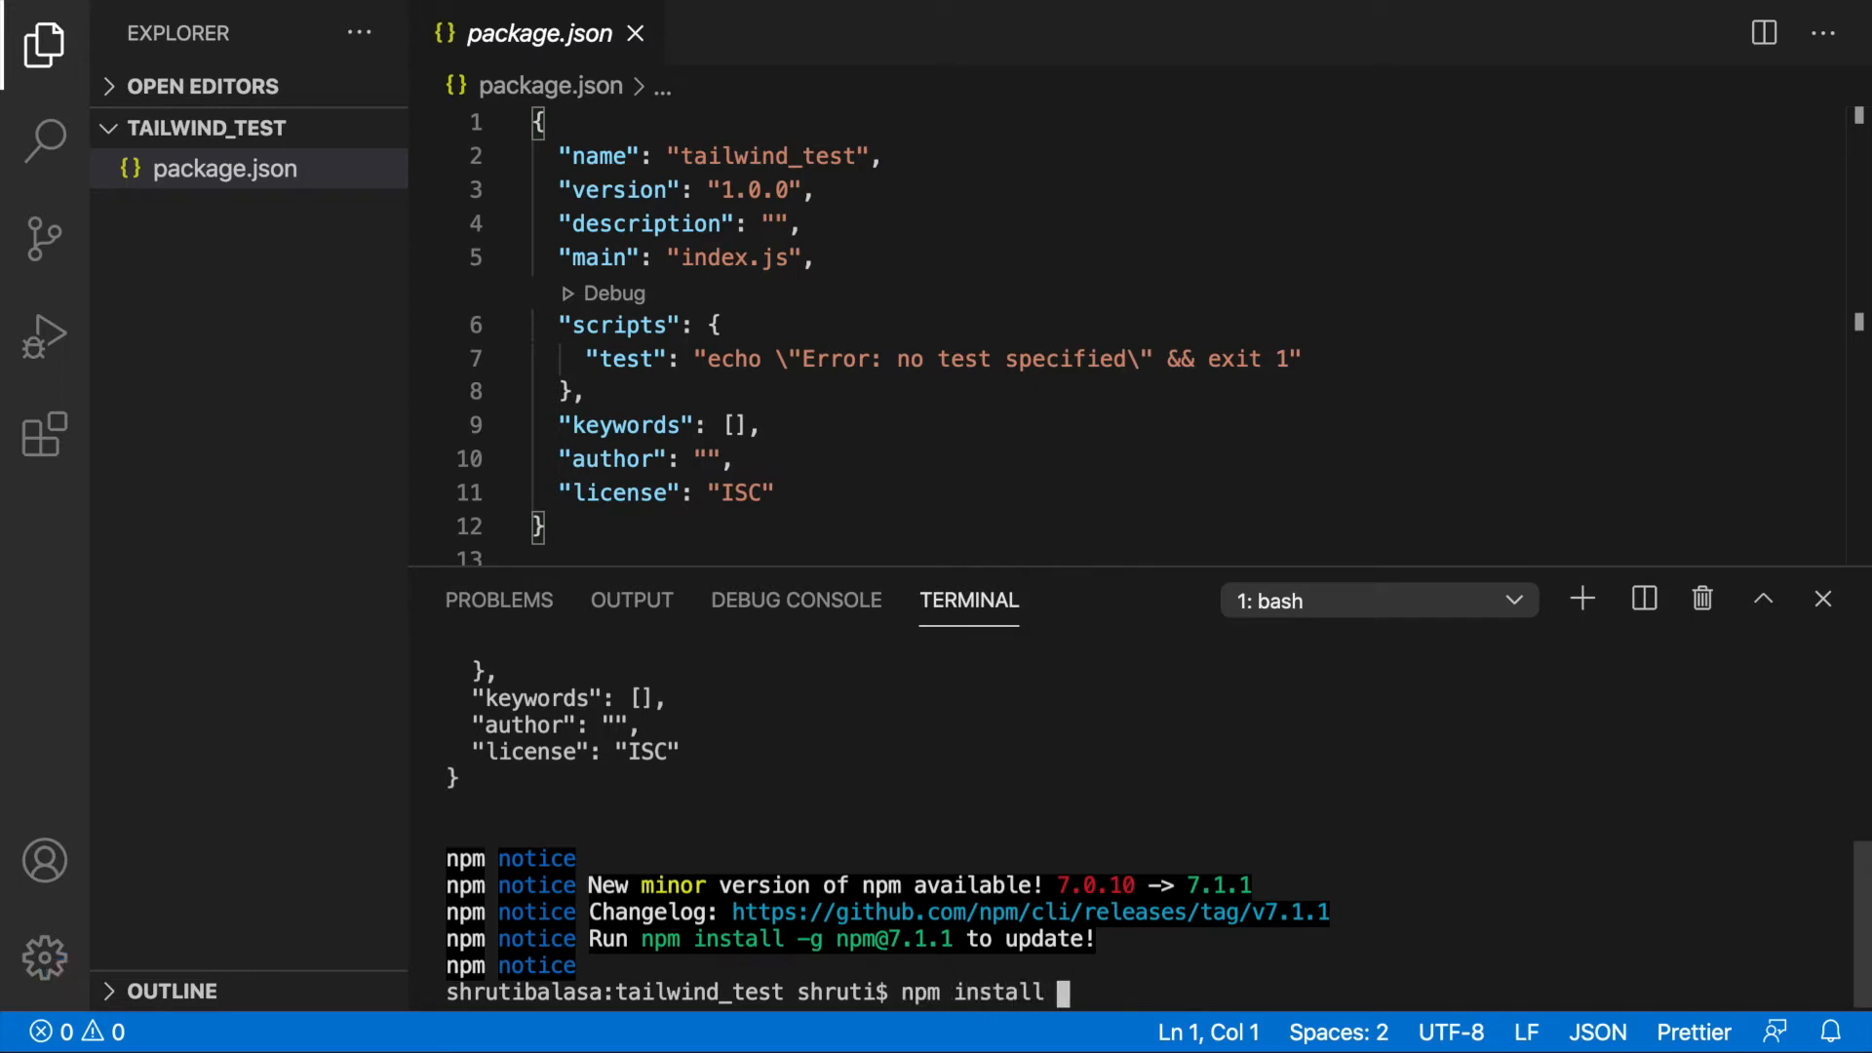
type("tailwindcss")
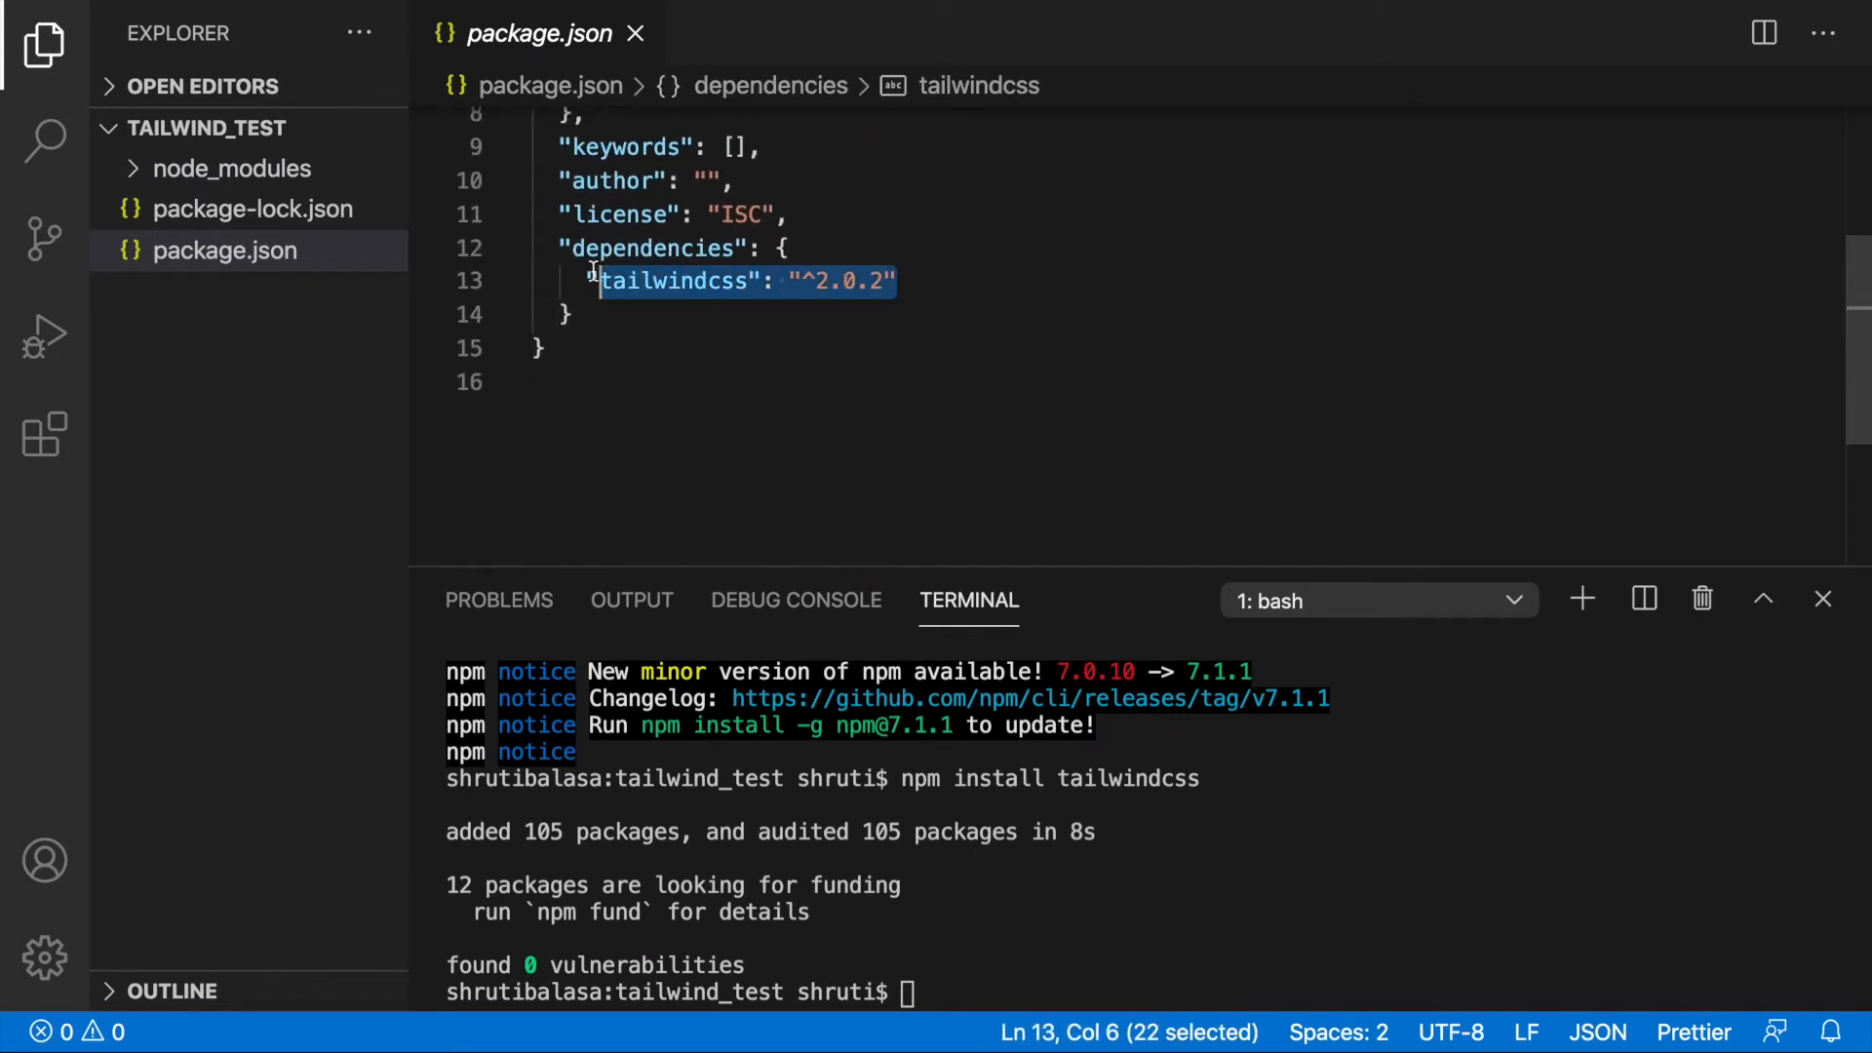
left_click(232, 168)
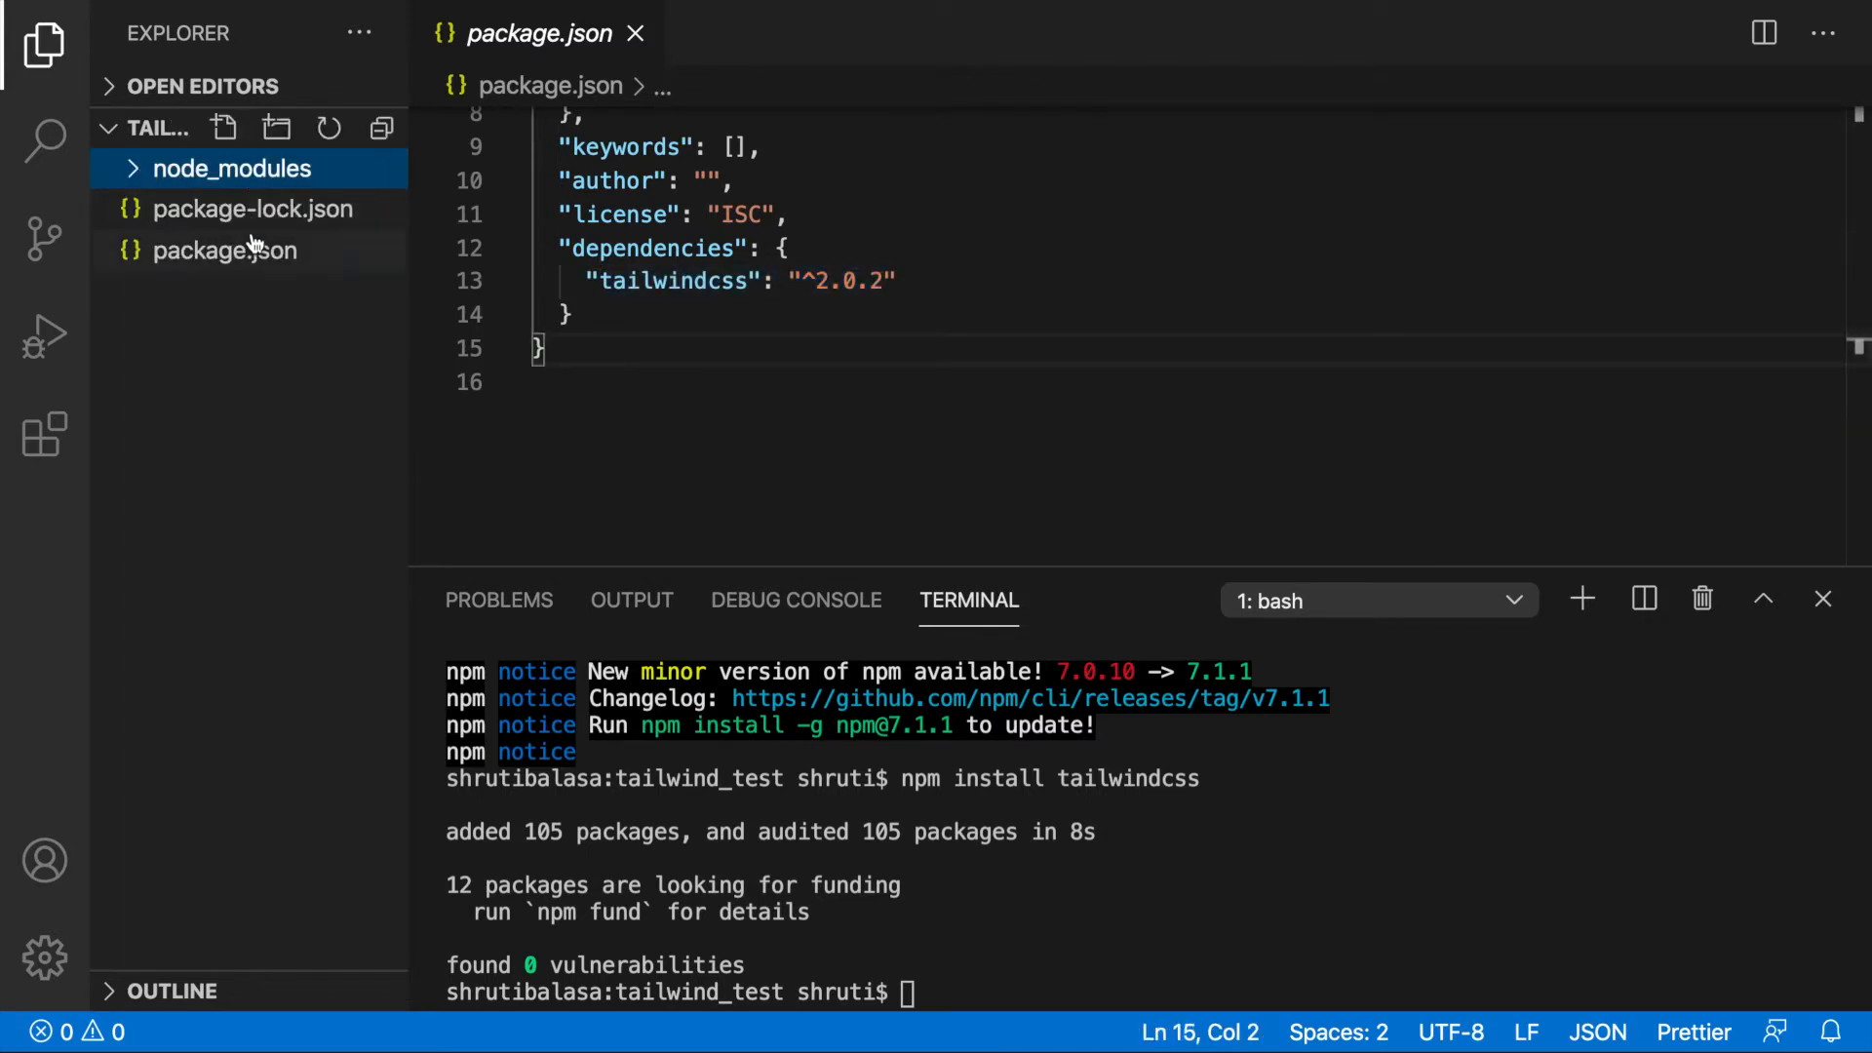
left_click(224, 251)
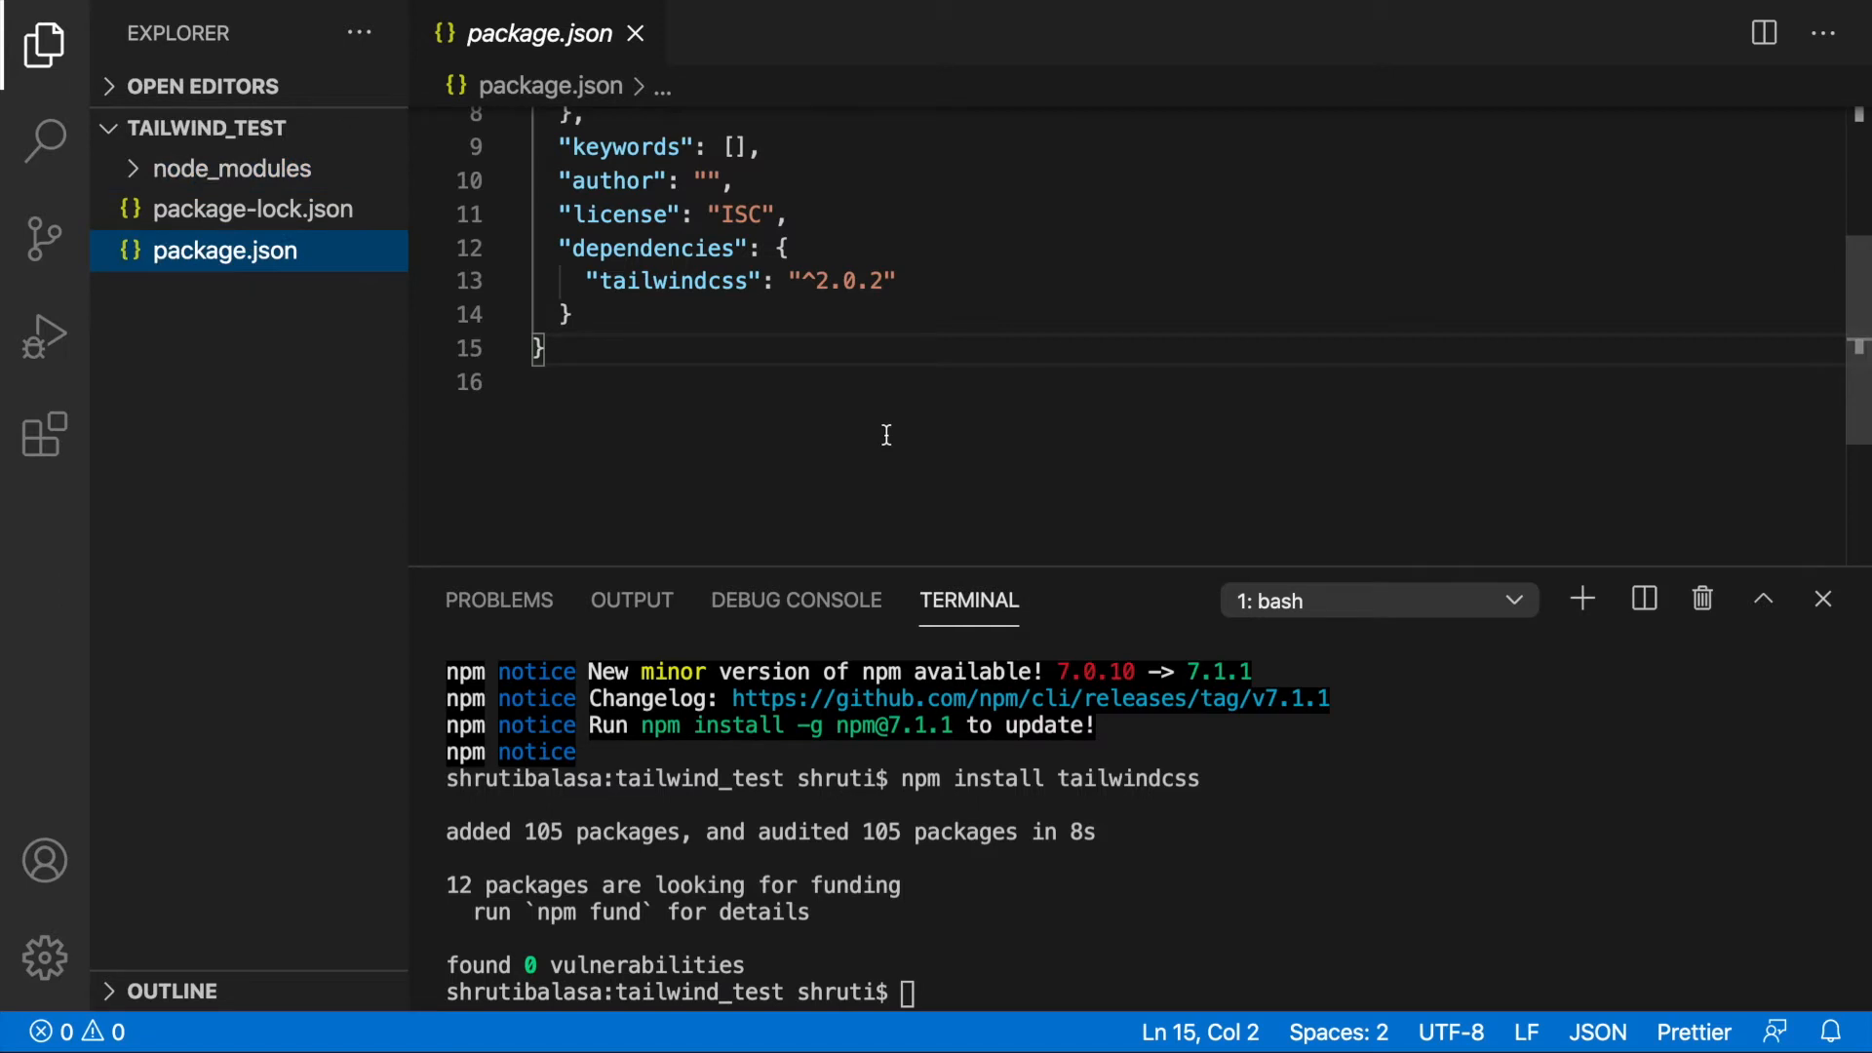
scroll("up", 3)
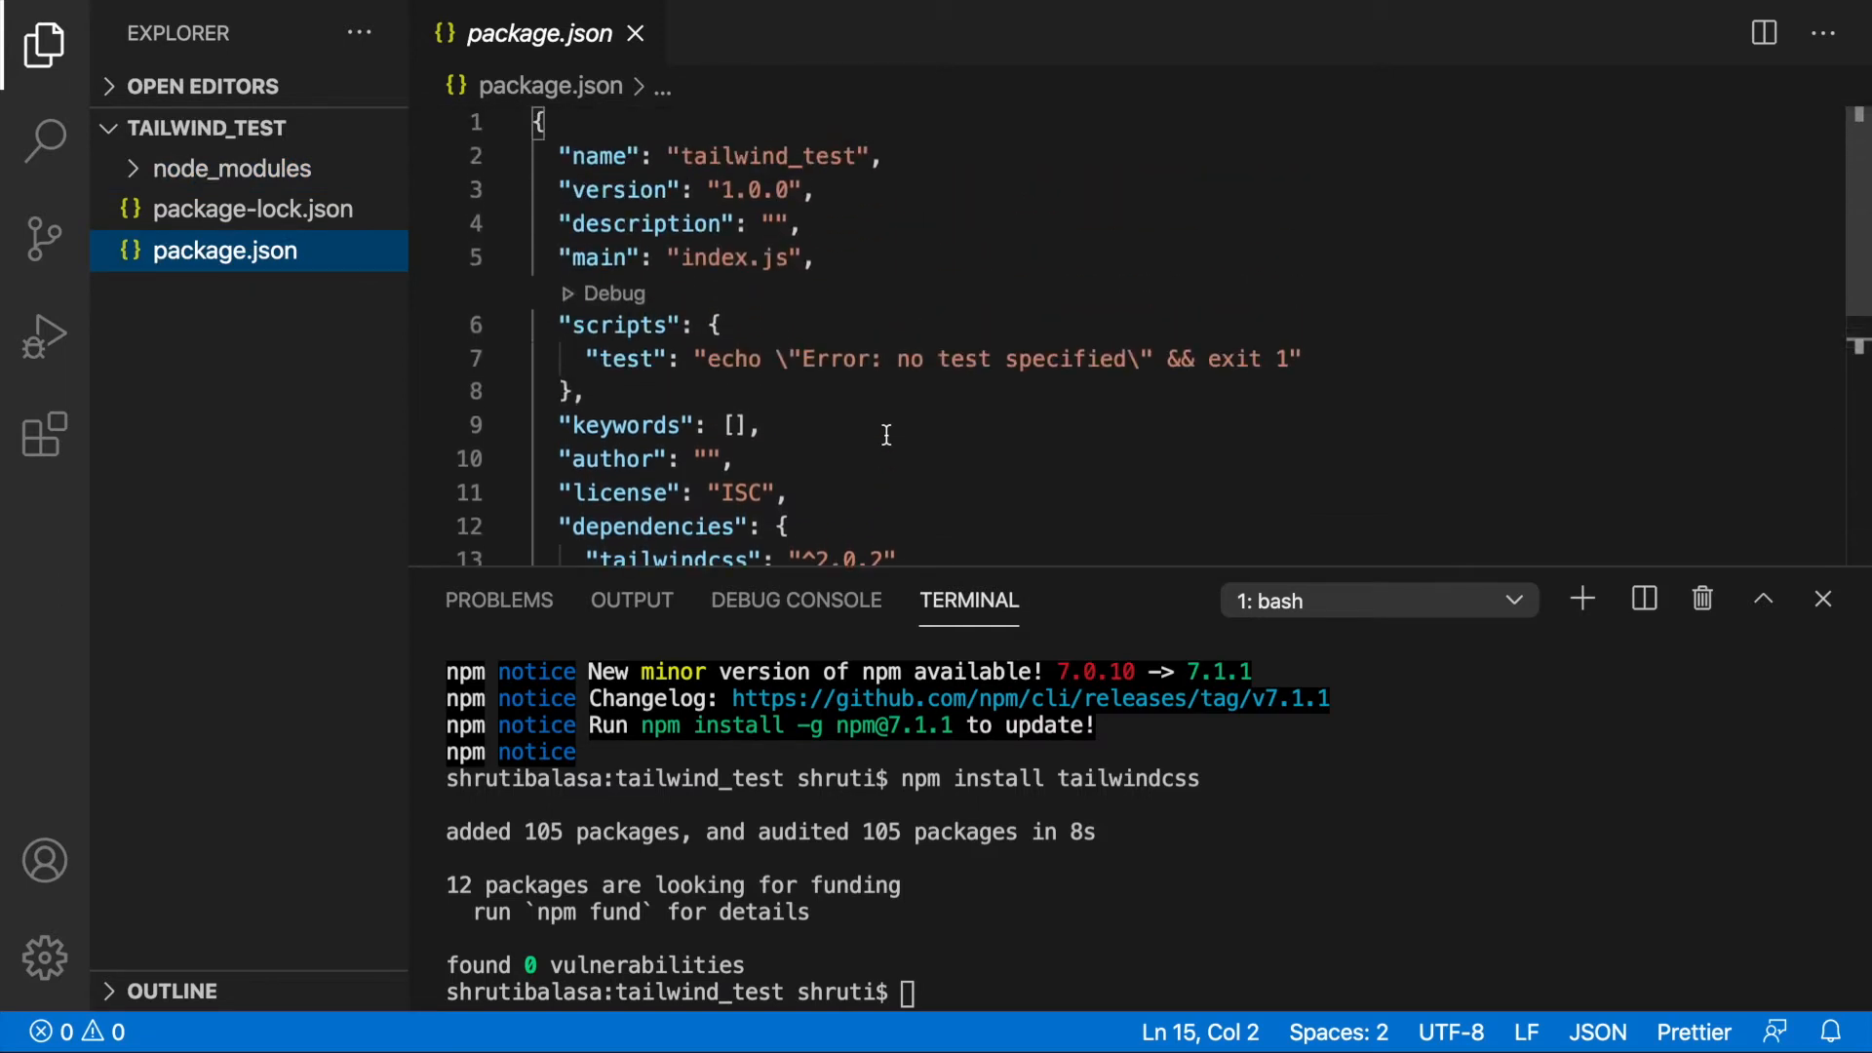
mouse_move(275, 129)
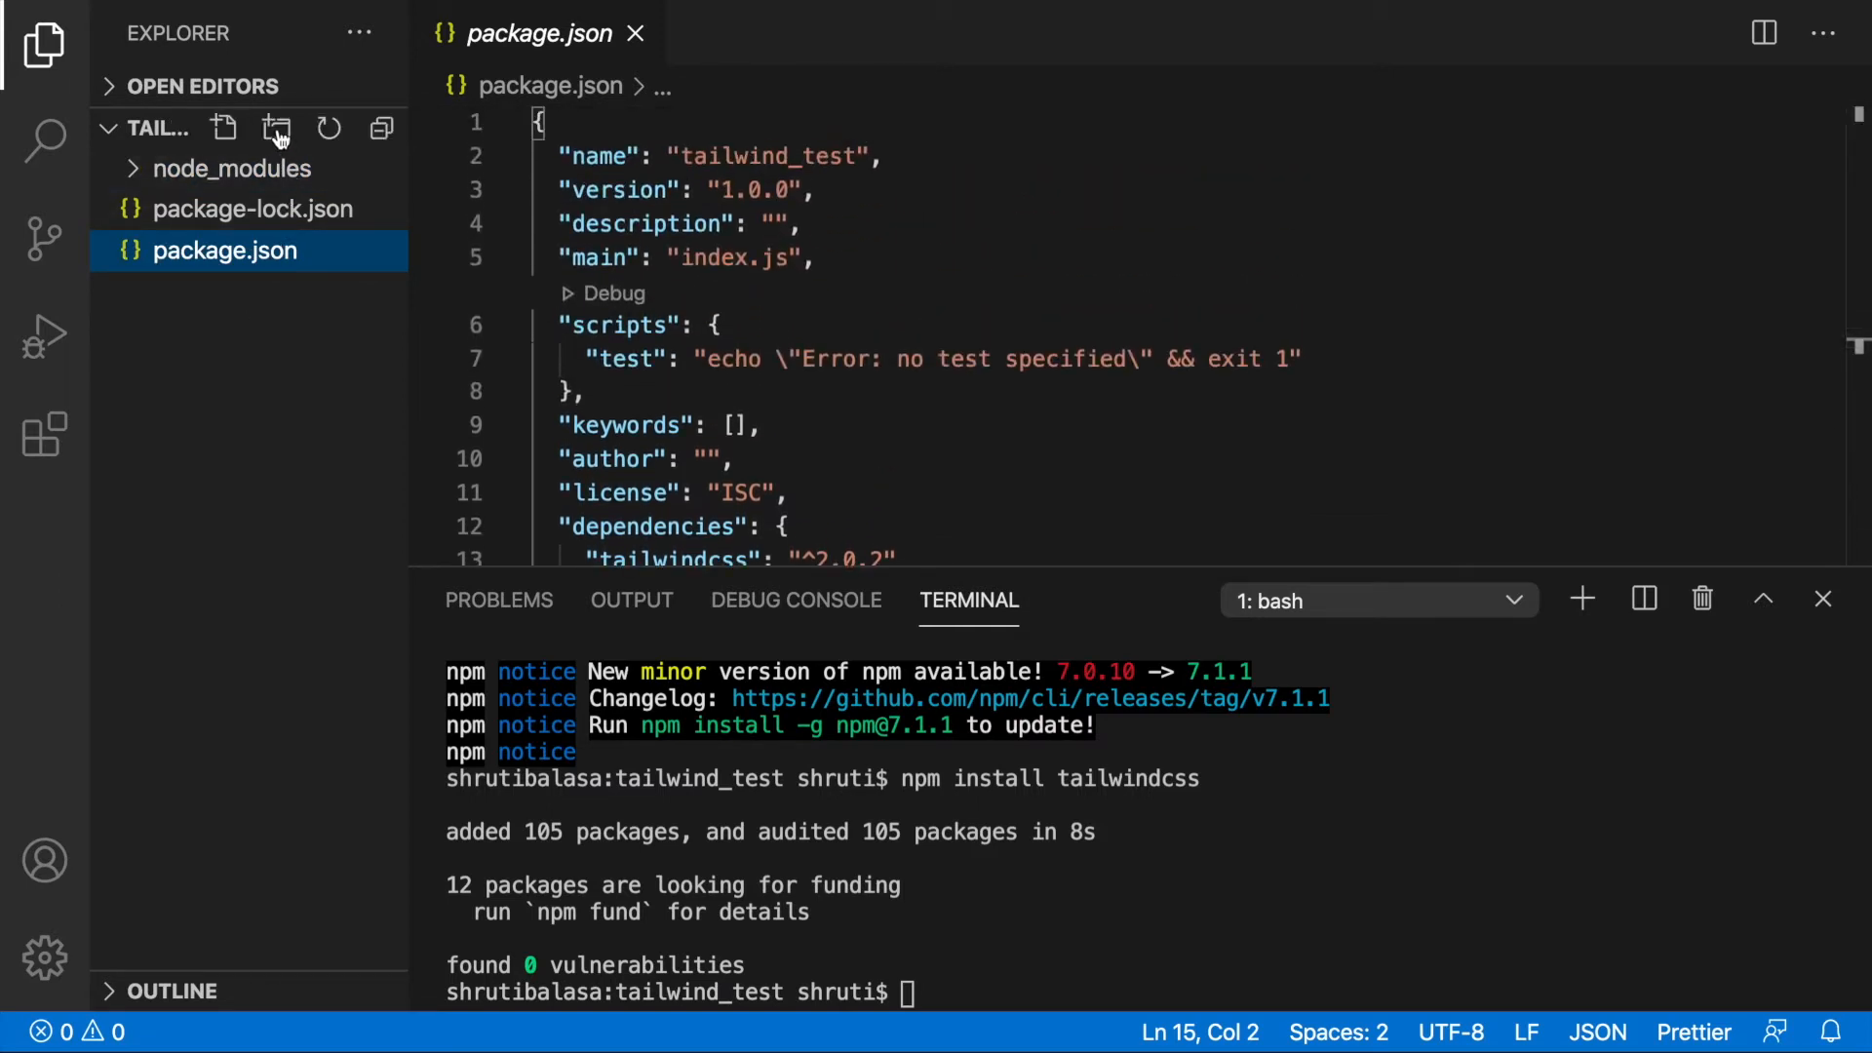
Create the 'public' folder in Explorer and add new files index.html and styles.css inside it
left_click(276, 129)
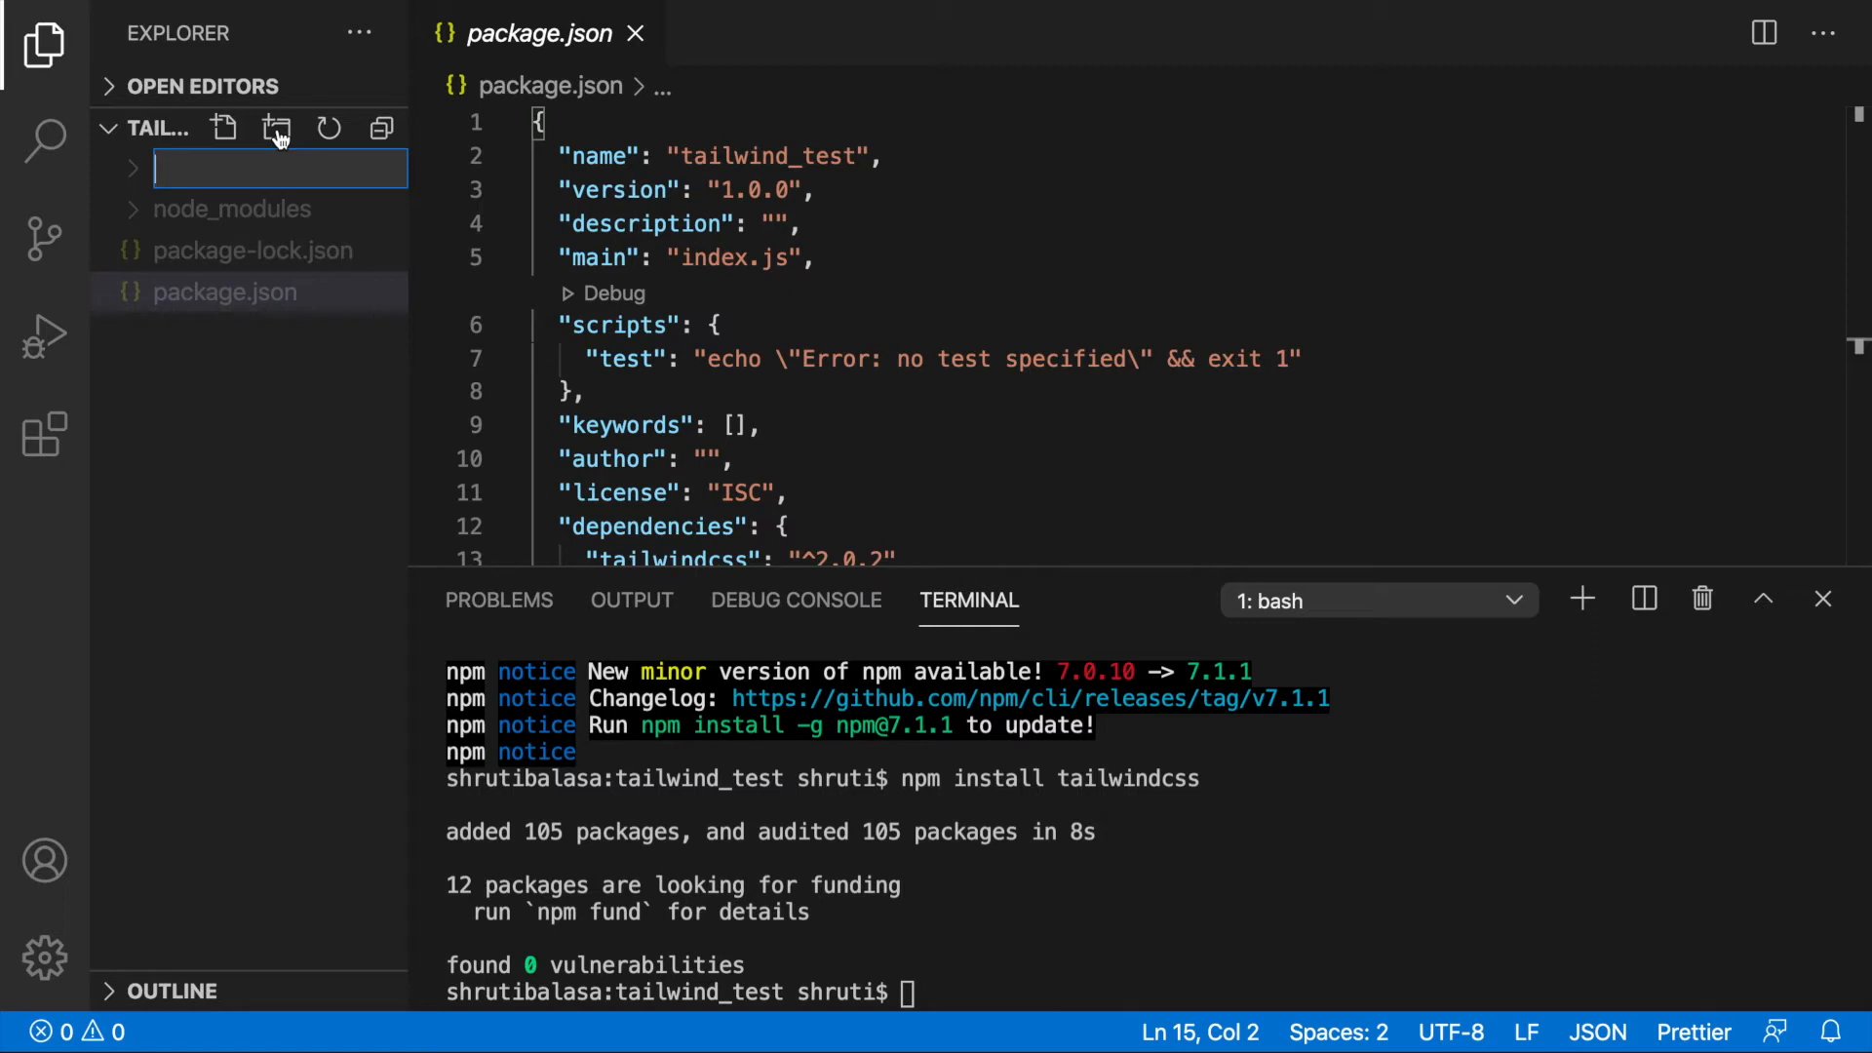
type("public")
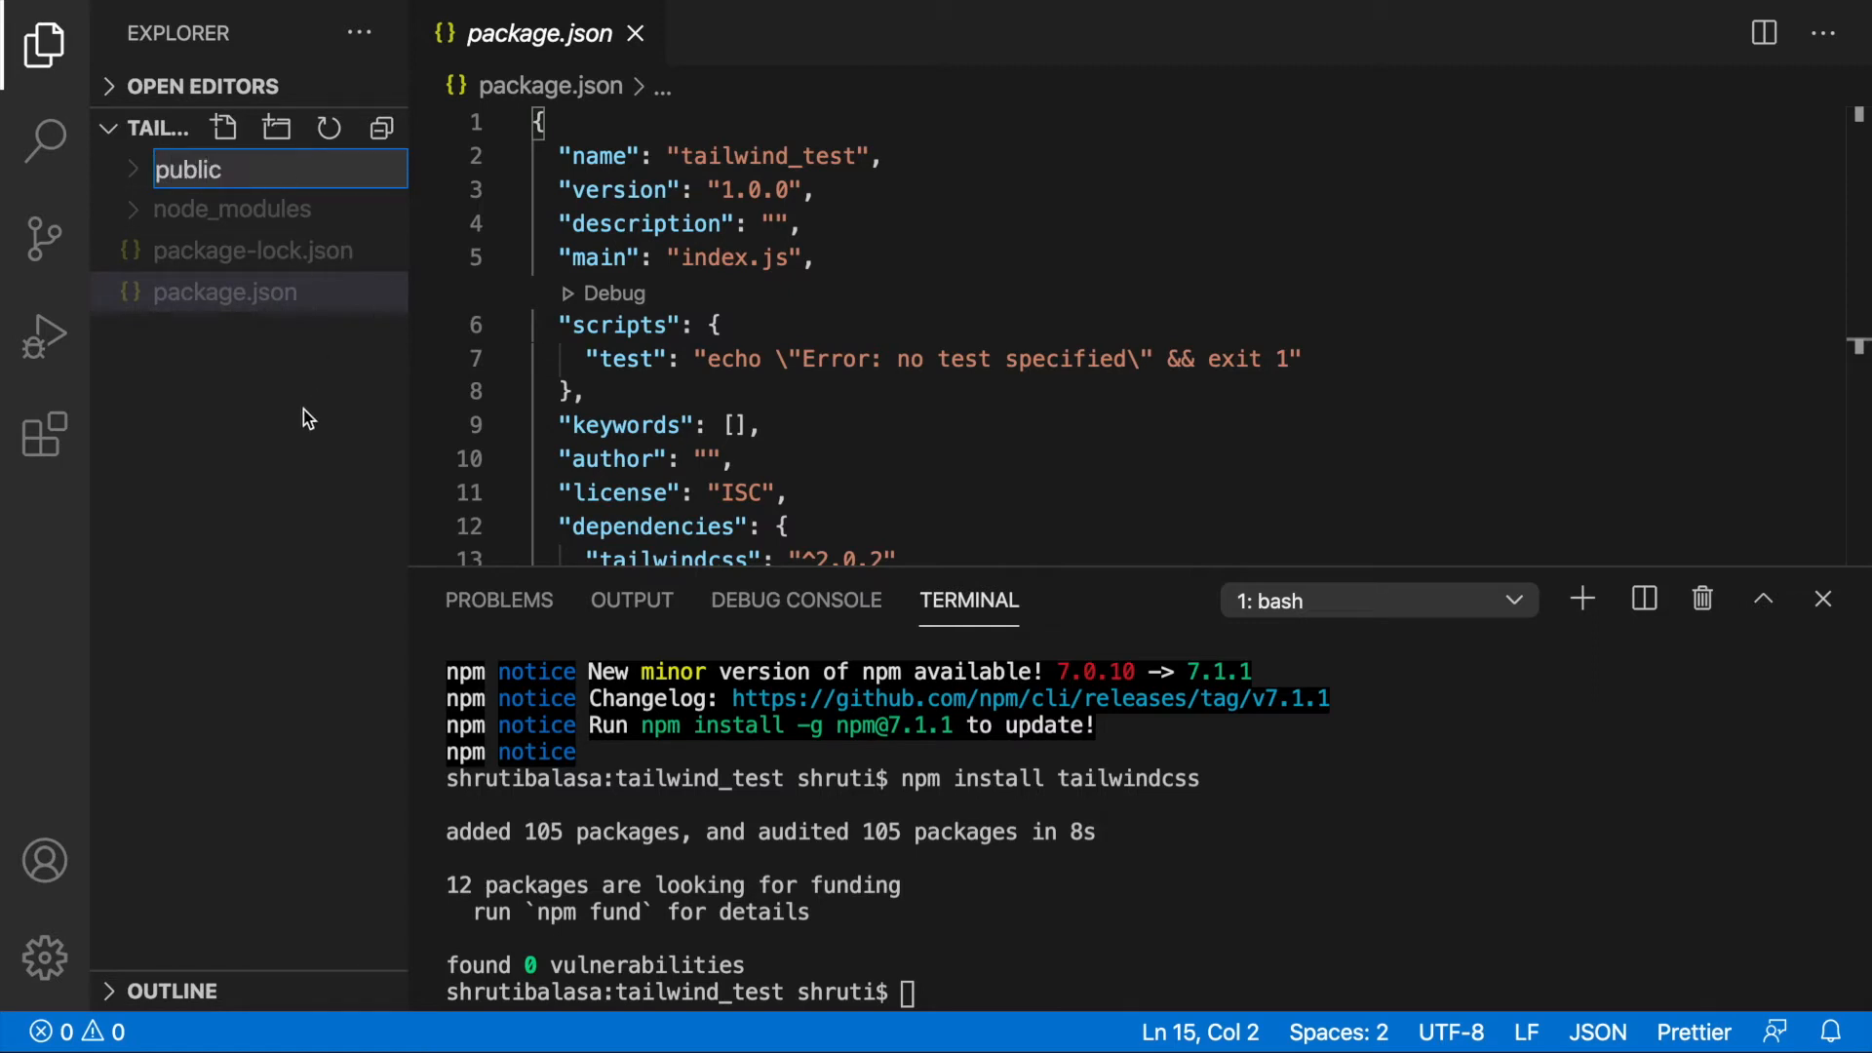
left_click(186, 209)
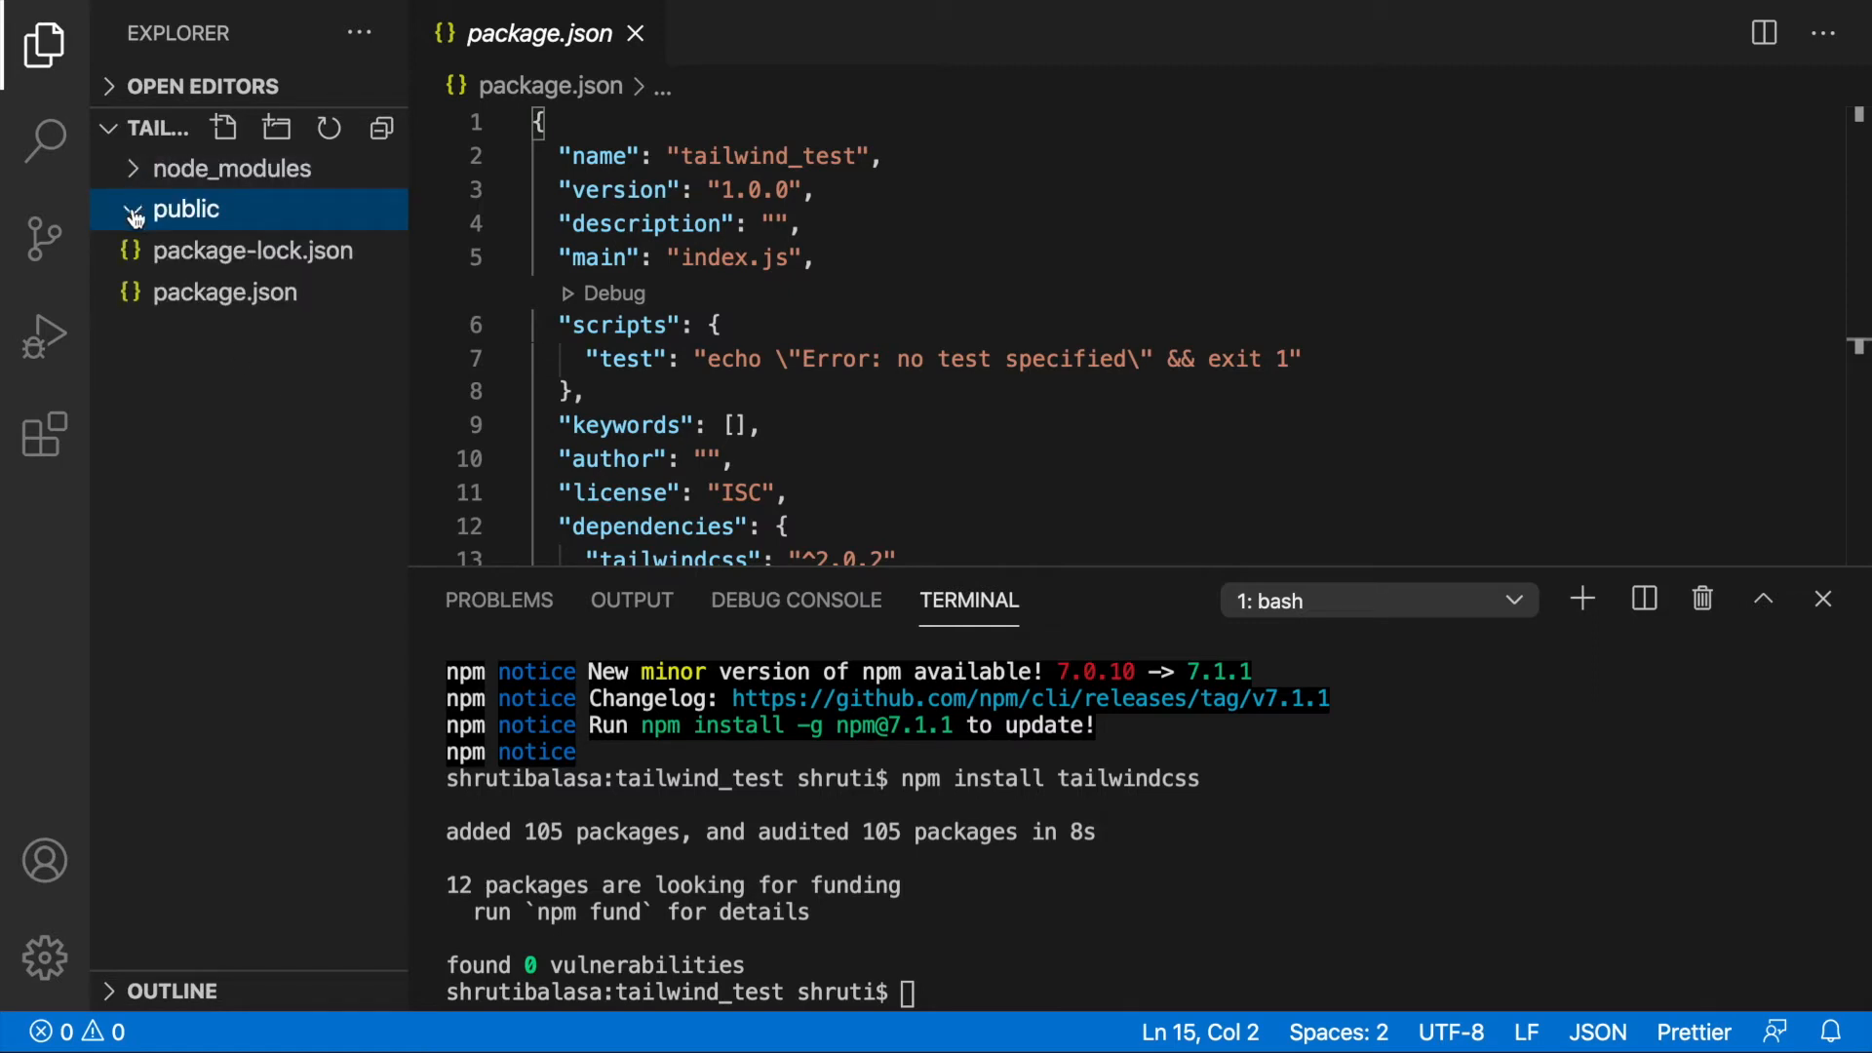
left_click(223, 129)
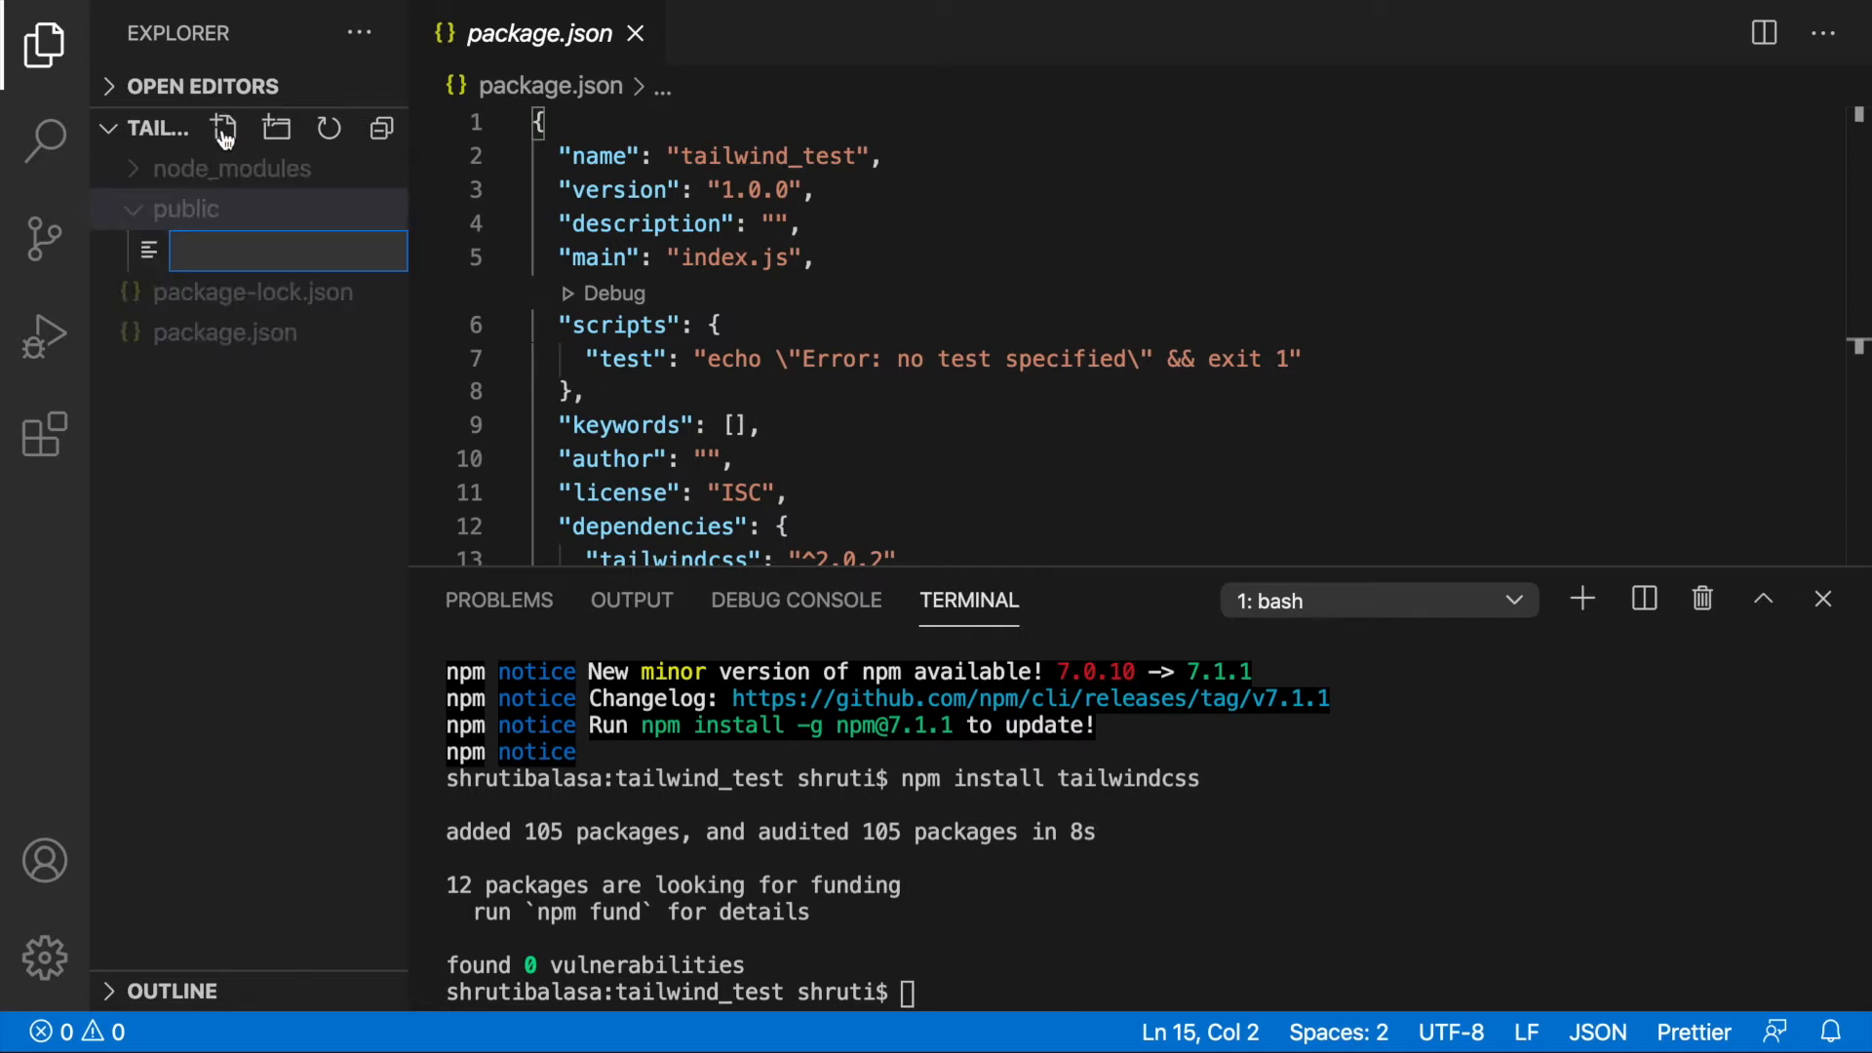
type("index.html")
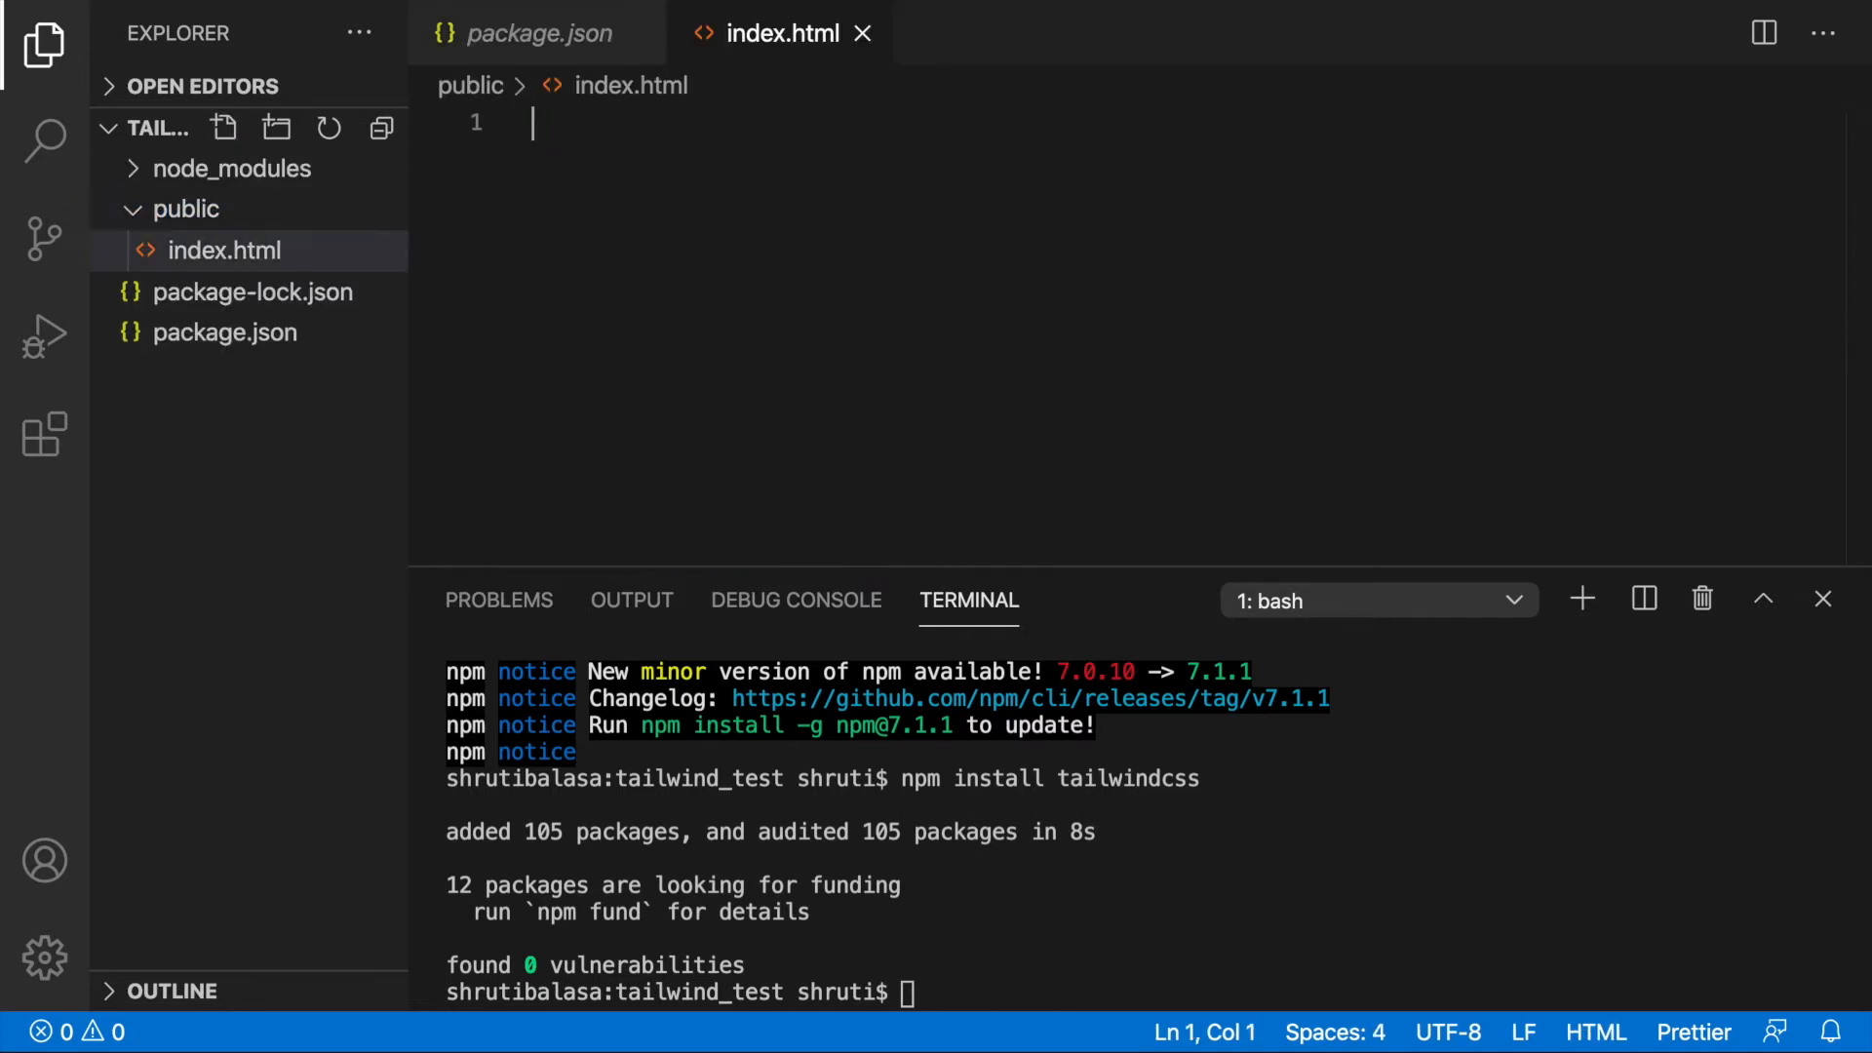
left_click(222, 128)
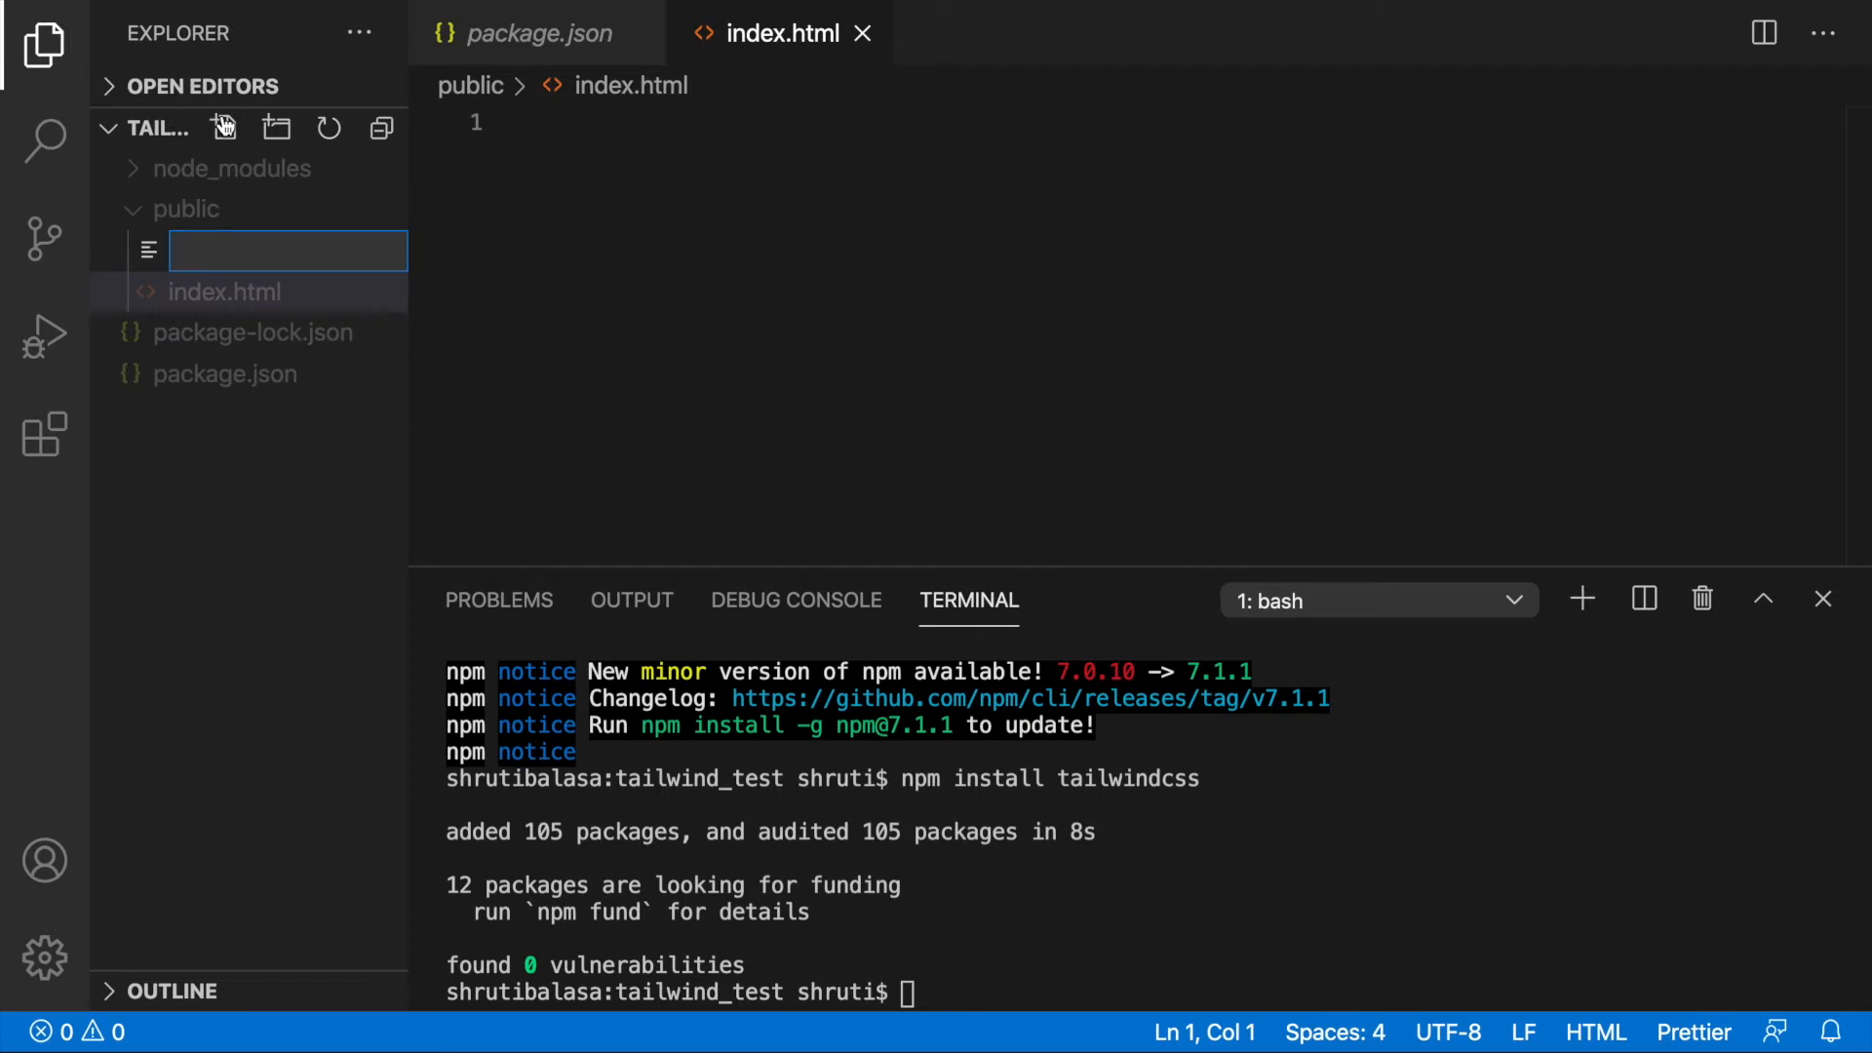
type("styles.css")
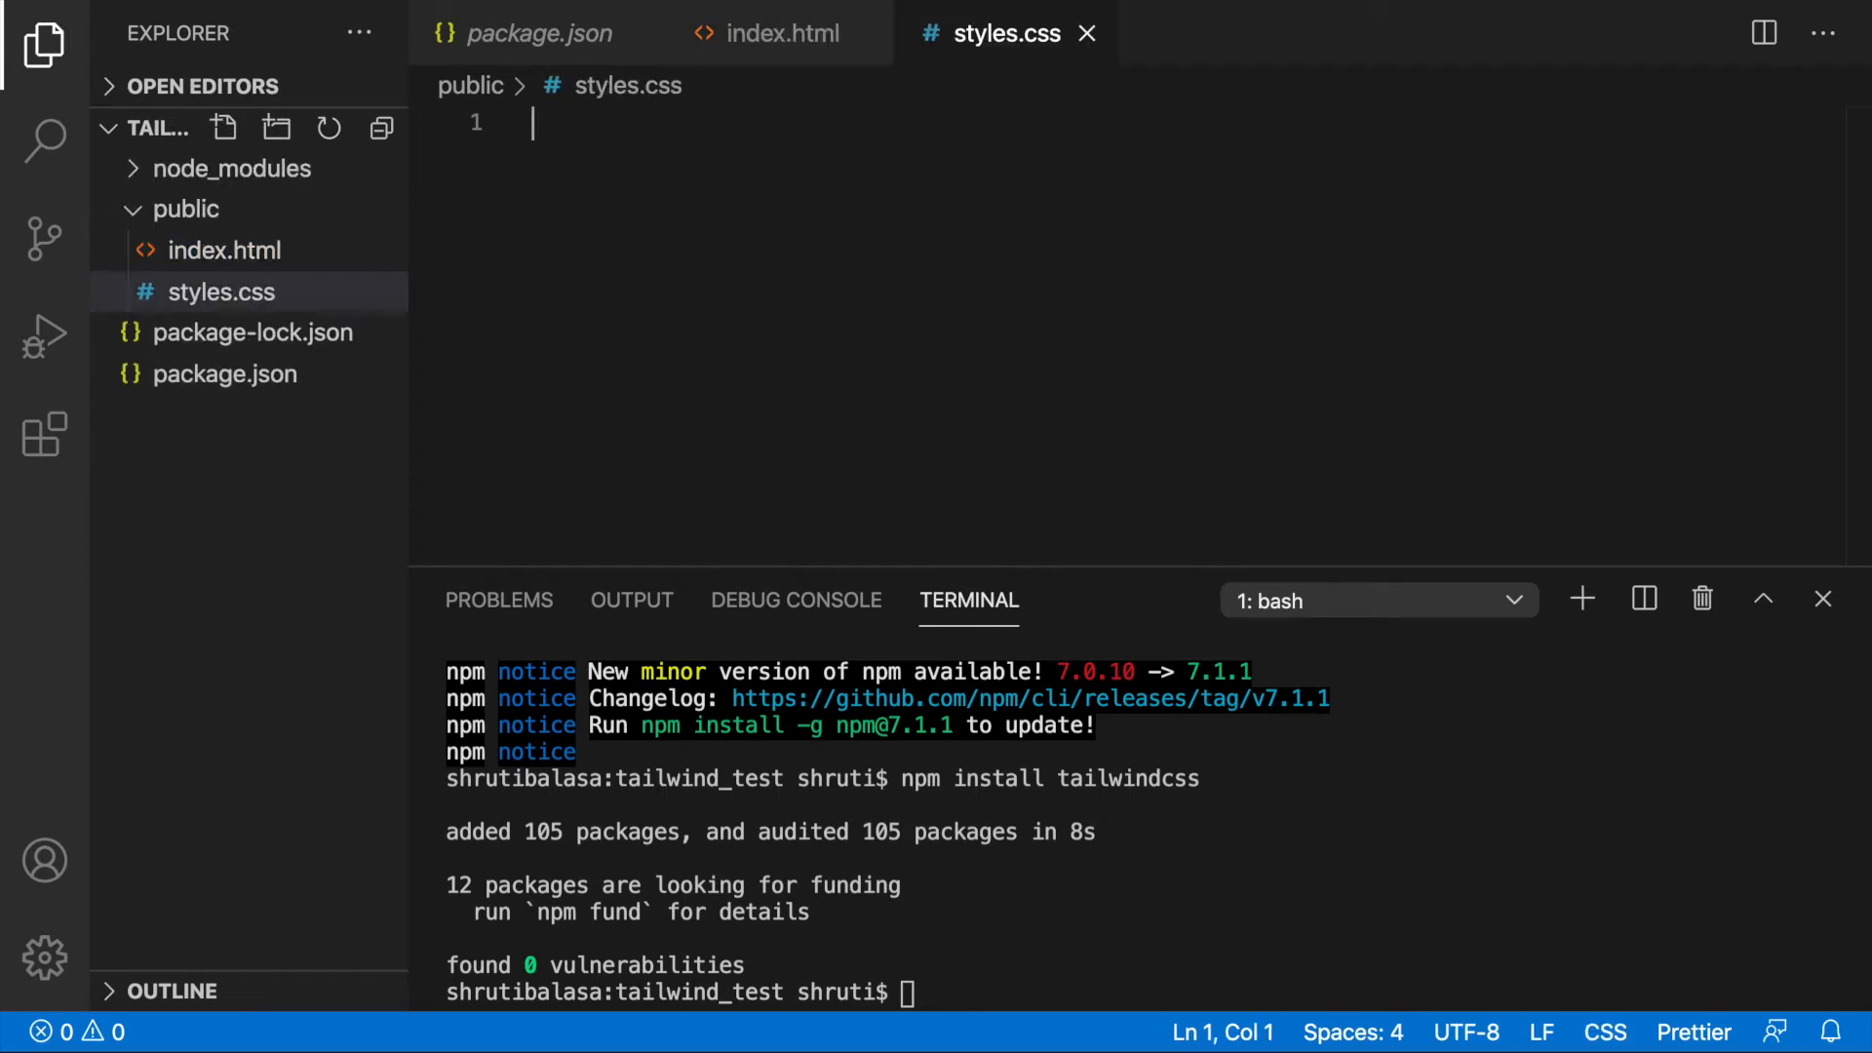
mouse_move(222, 250)
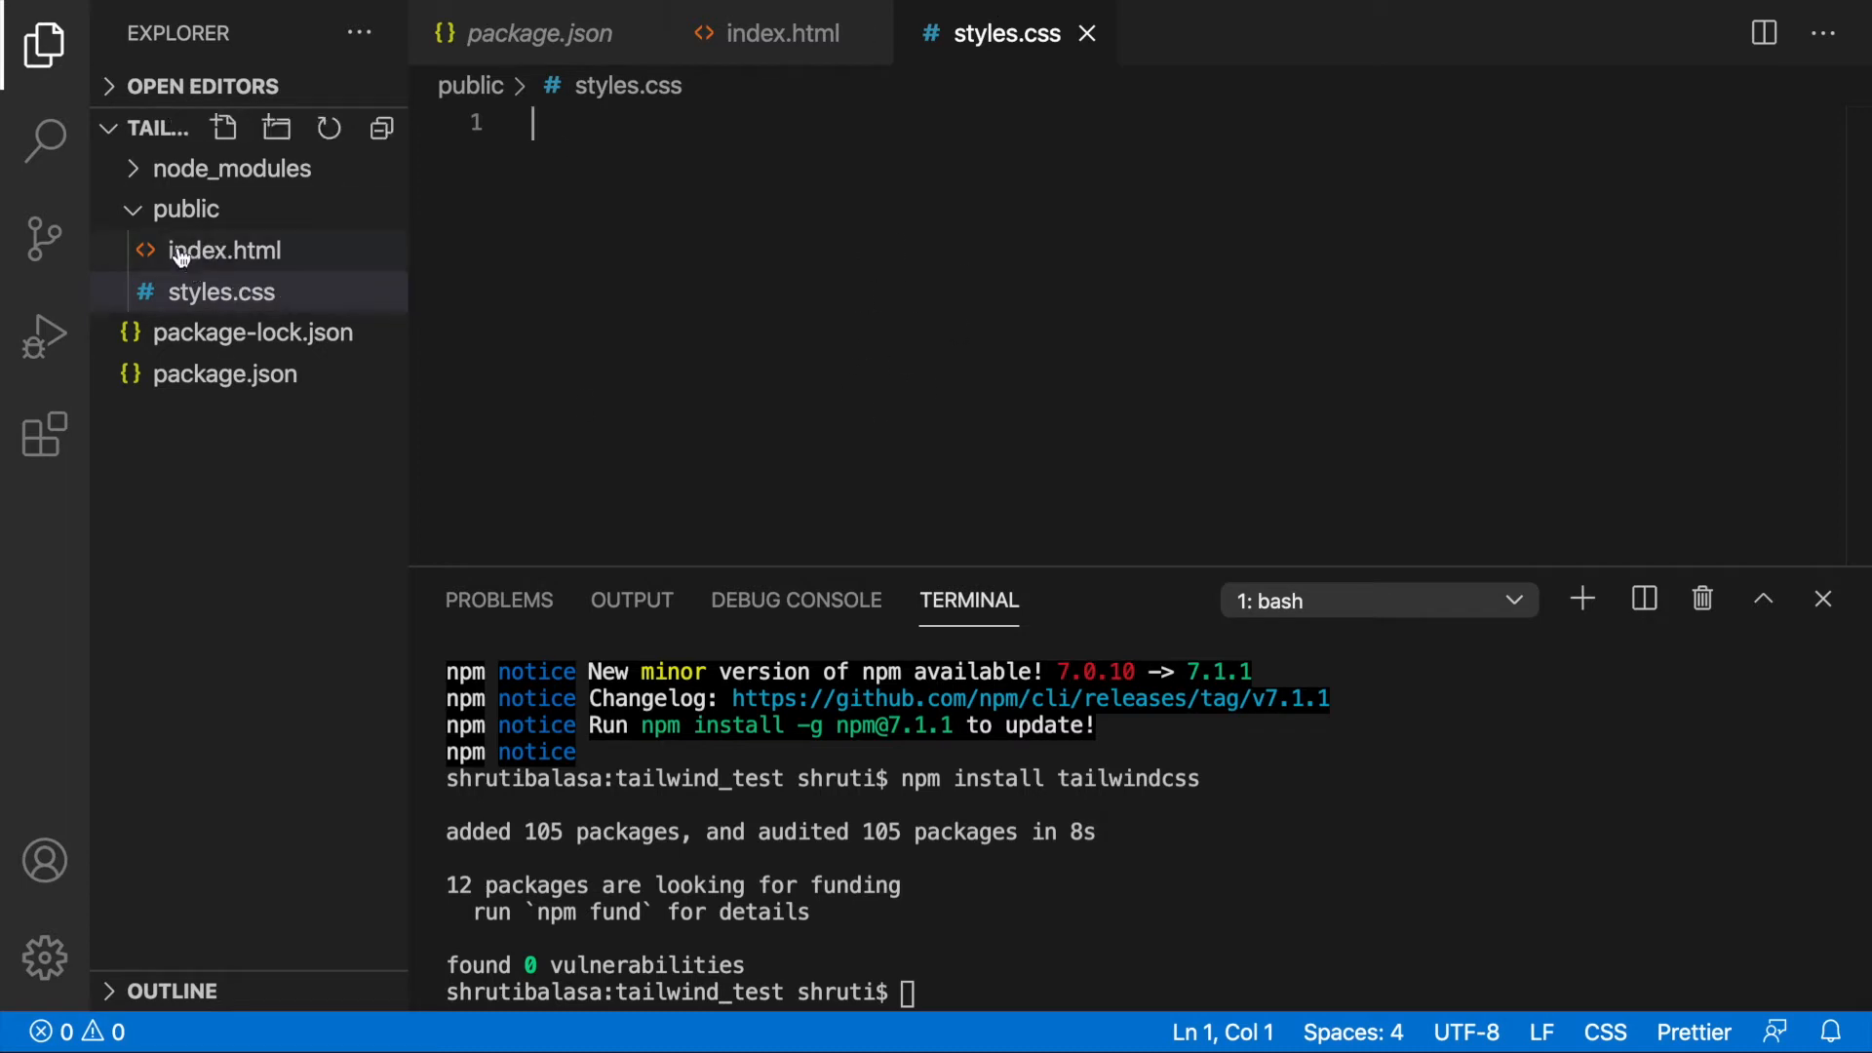
left_click(223, 127)
type("src")
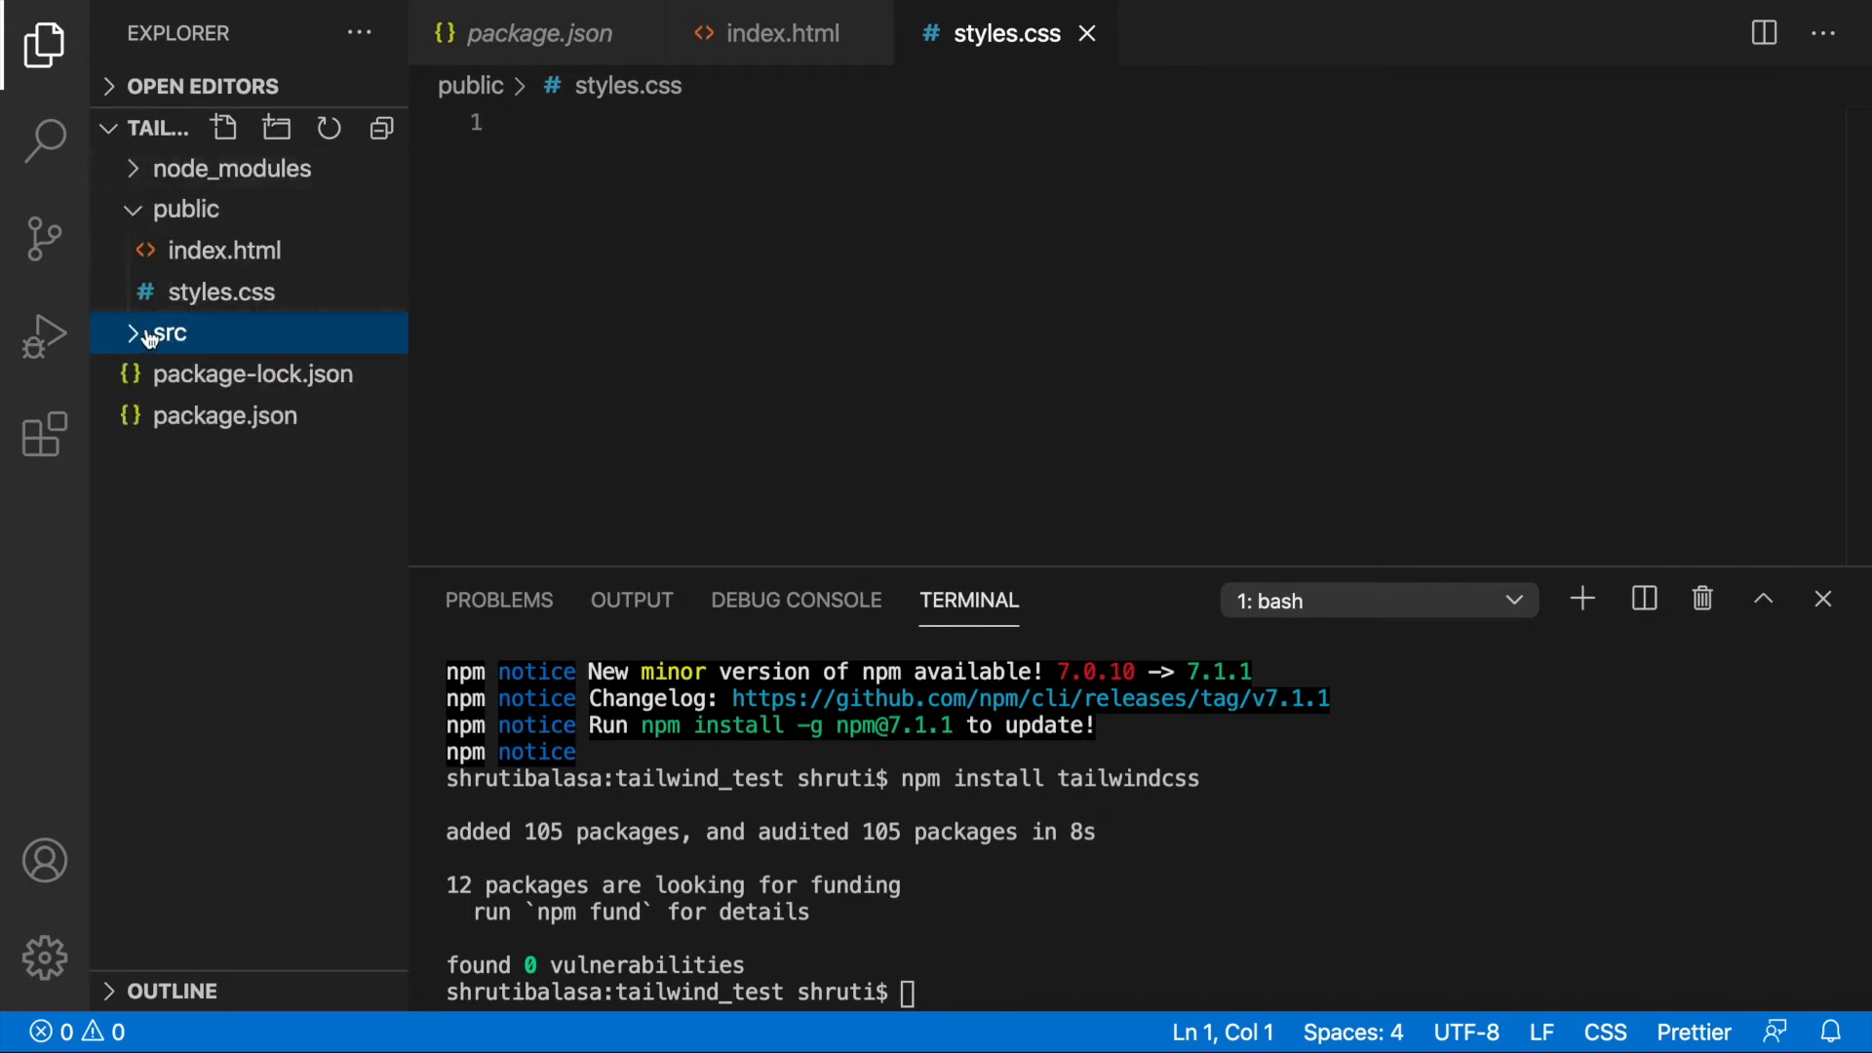
Expand the src folder in the Explorer
left_click(169, 331)
type("styles.css")
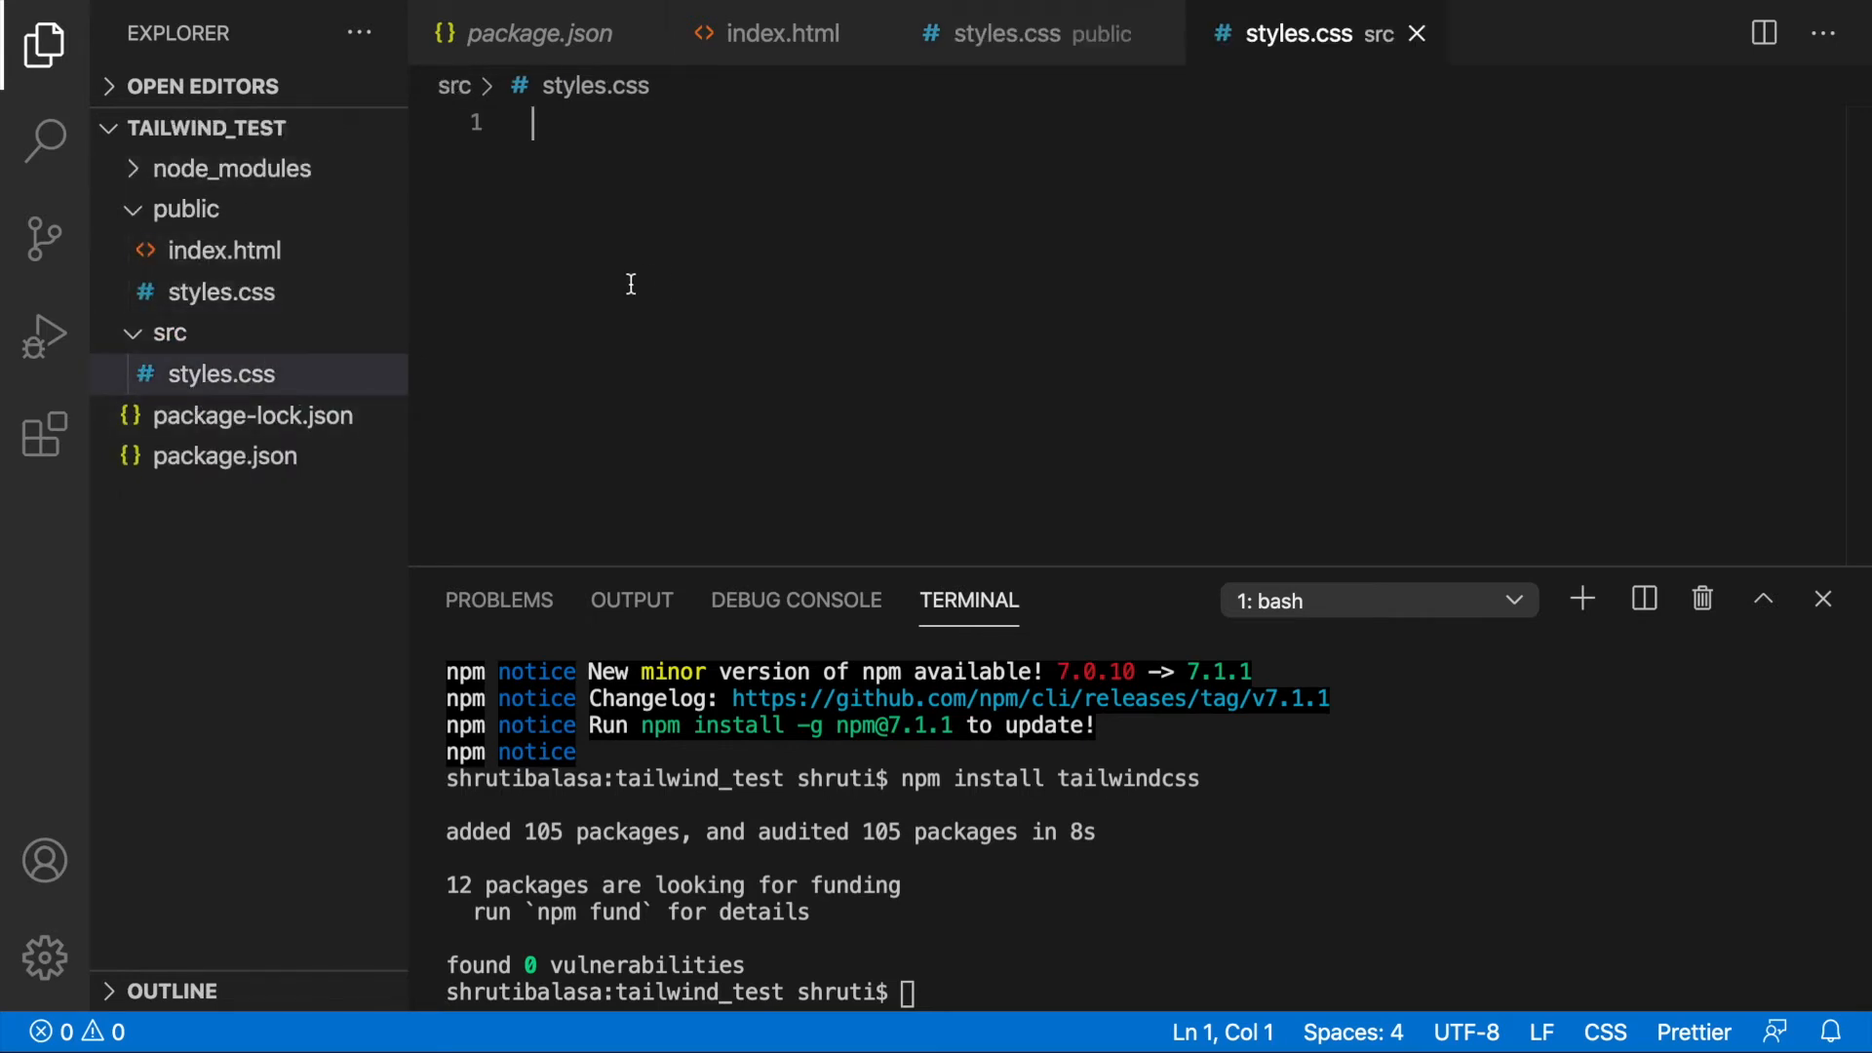
mouse_move(765, 335)
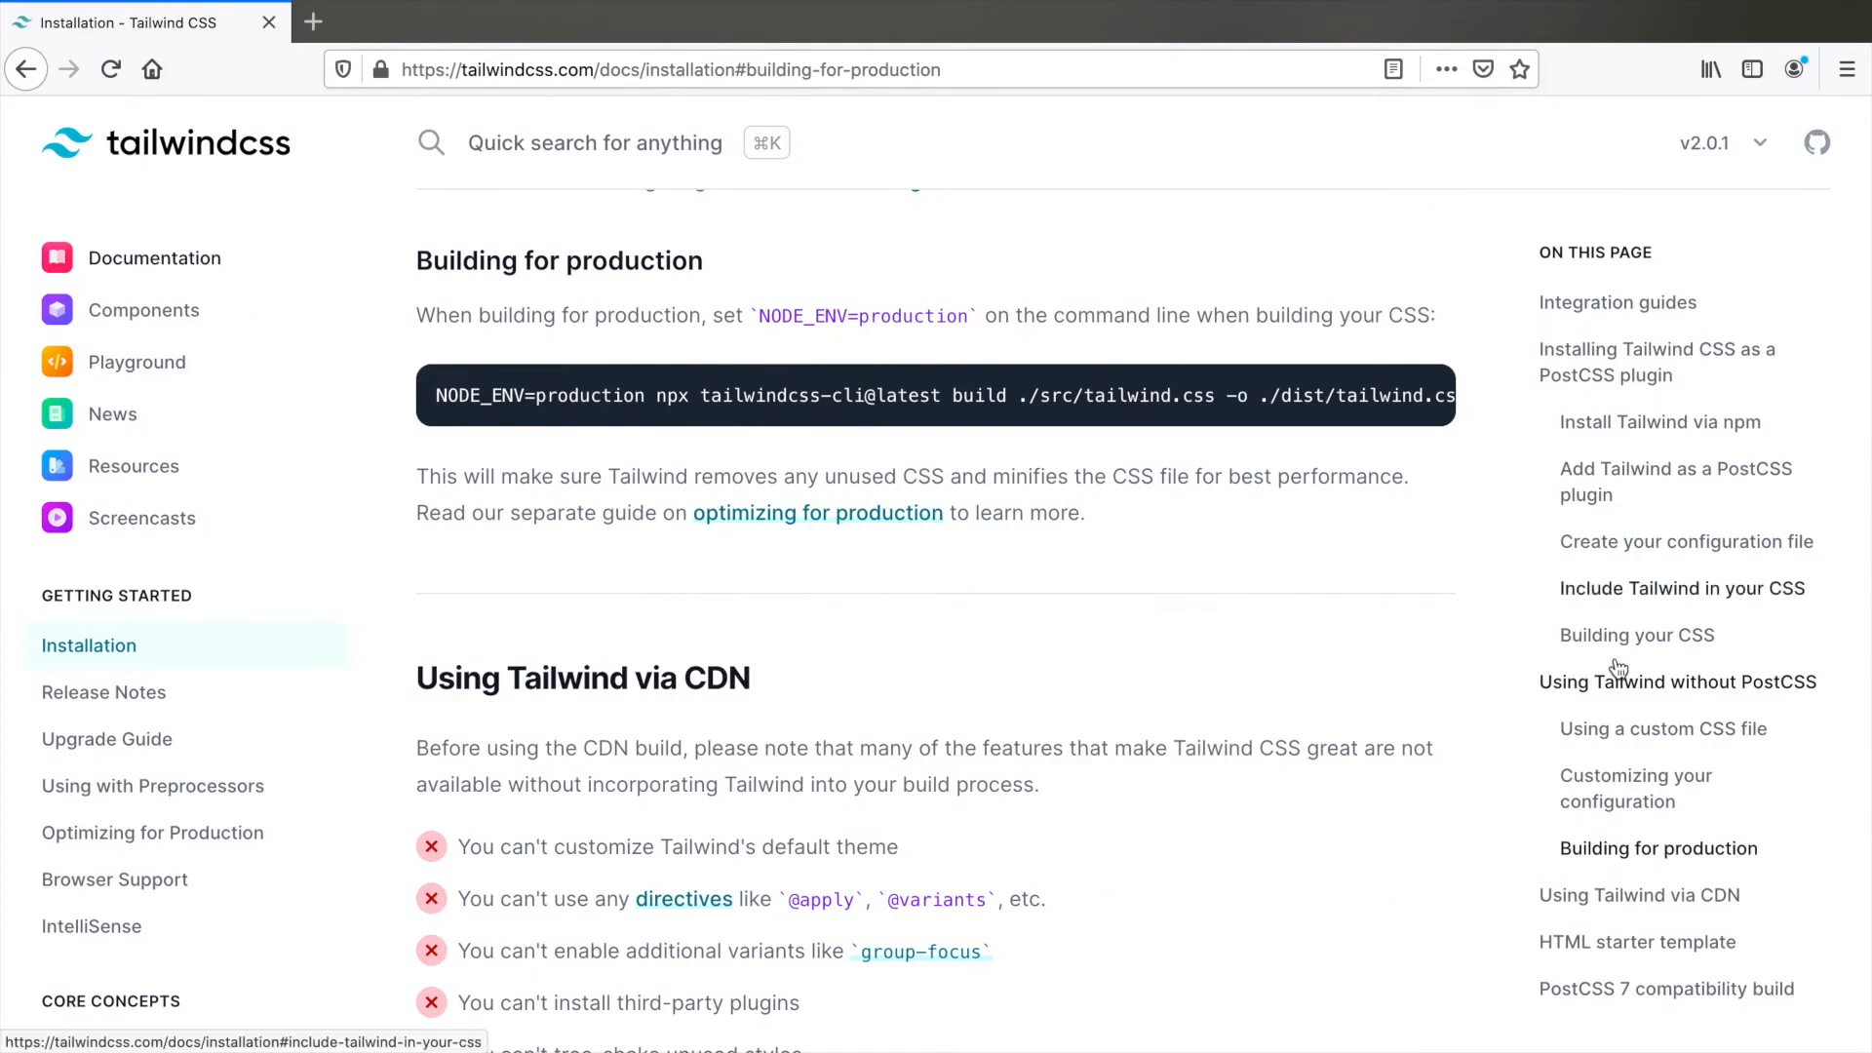
Jump to the docs' 'Using a custom CSS file' section and scroll through its example
left_click(1662, 728)
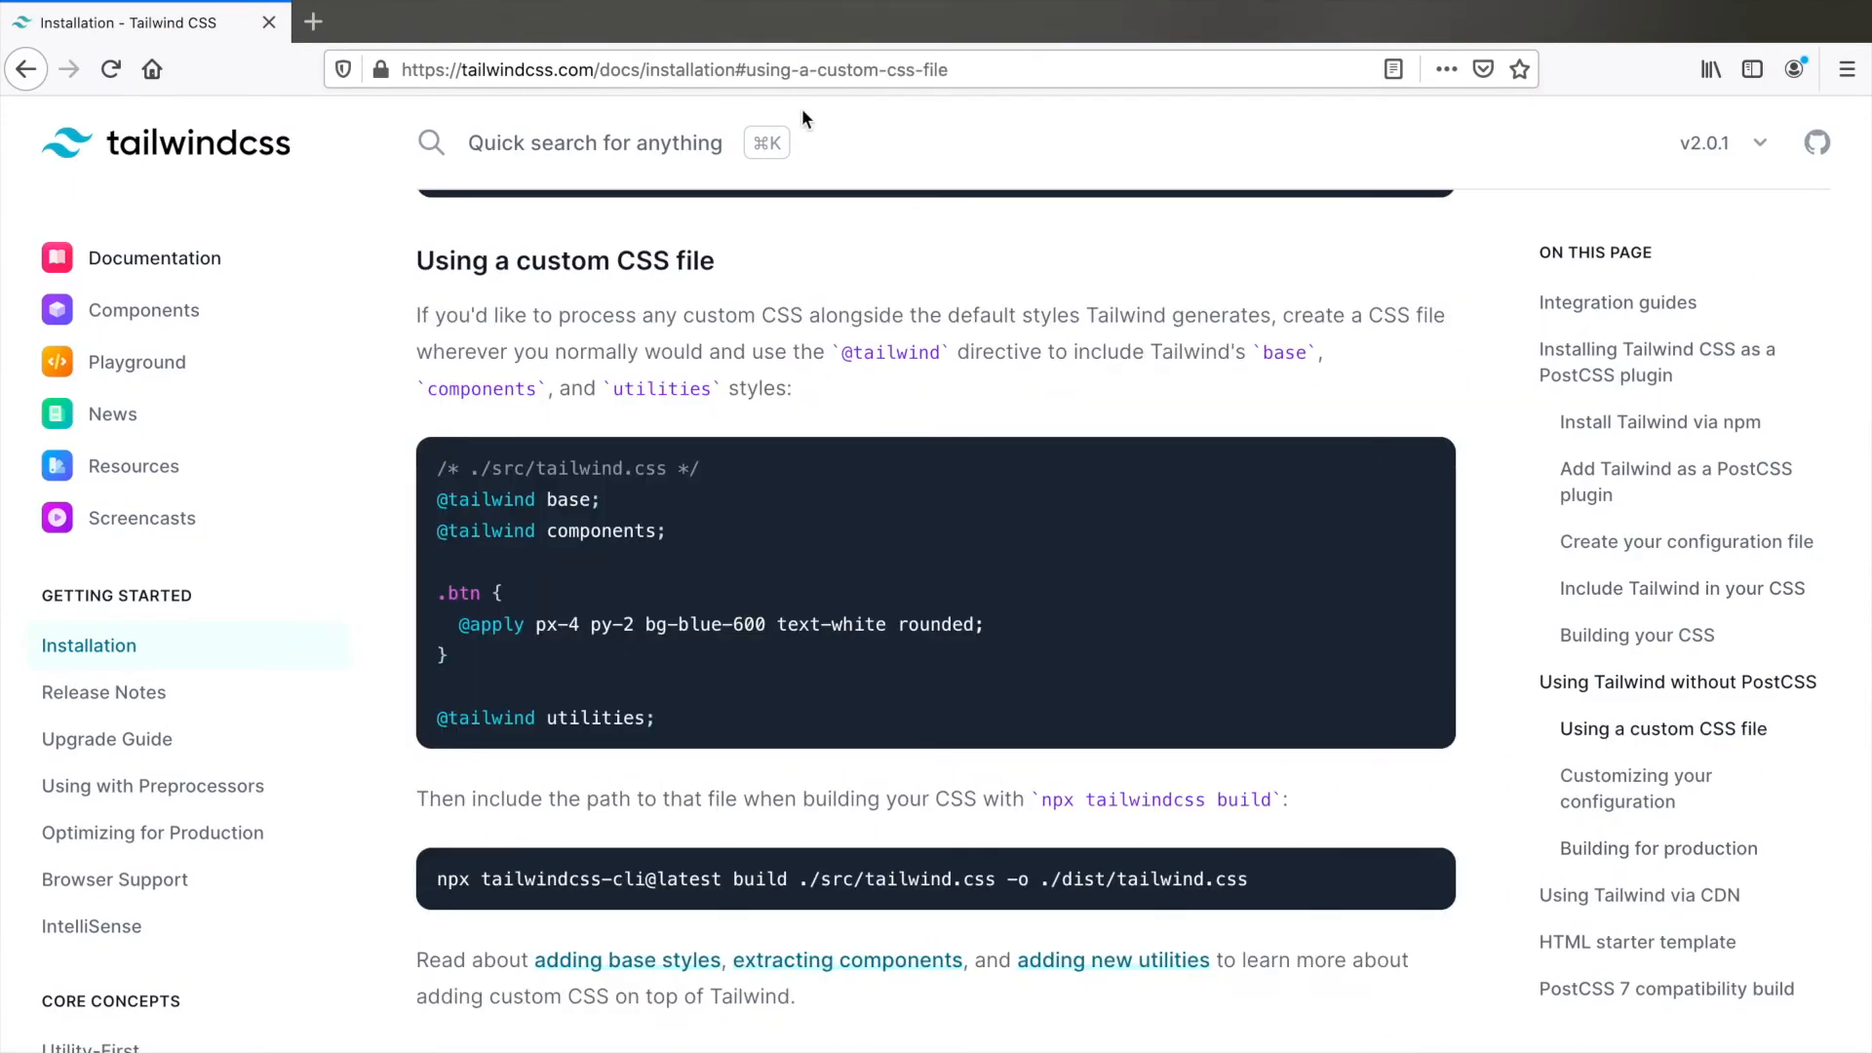
scroll("up", 3)
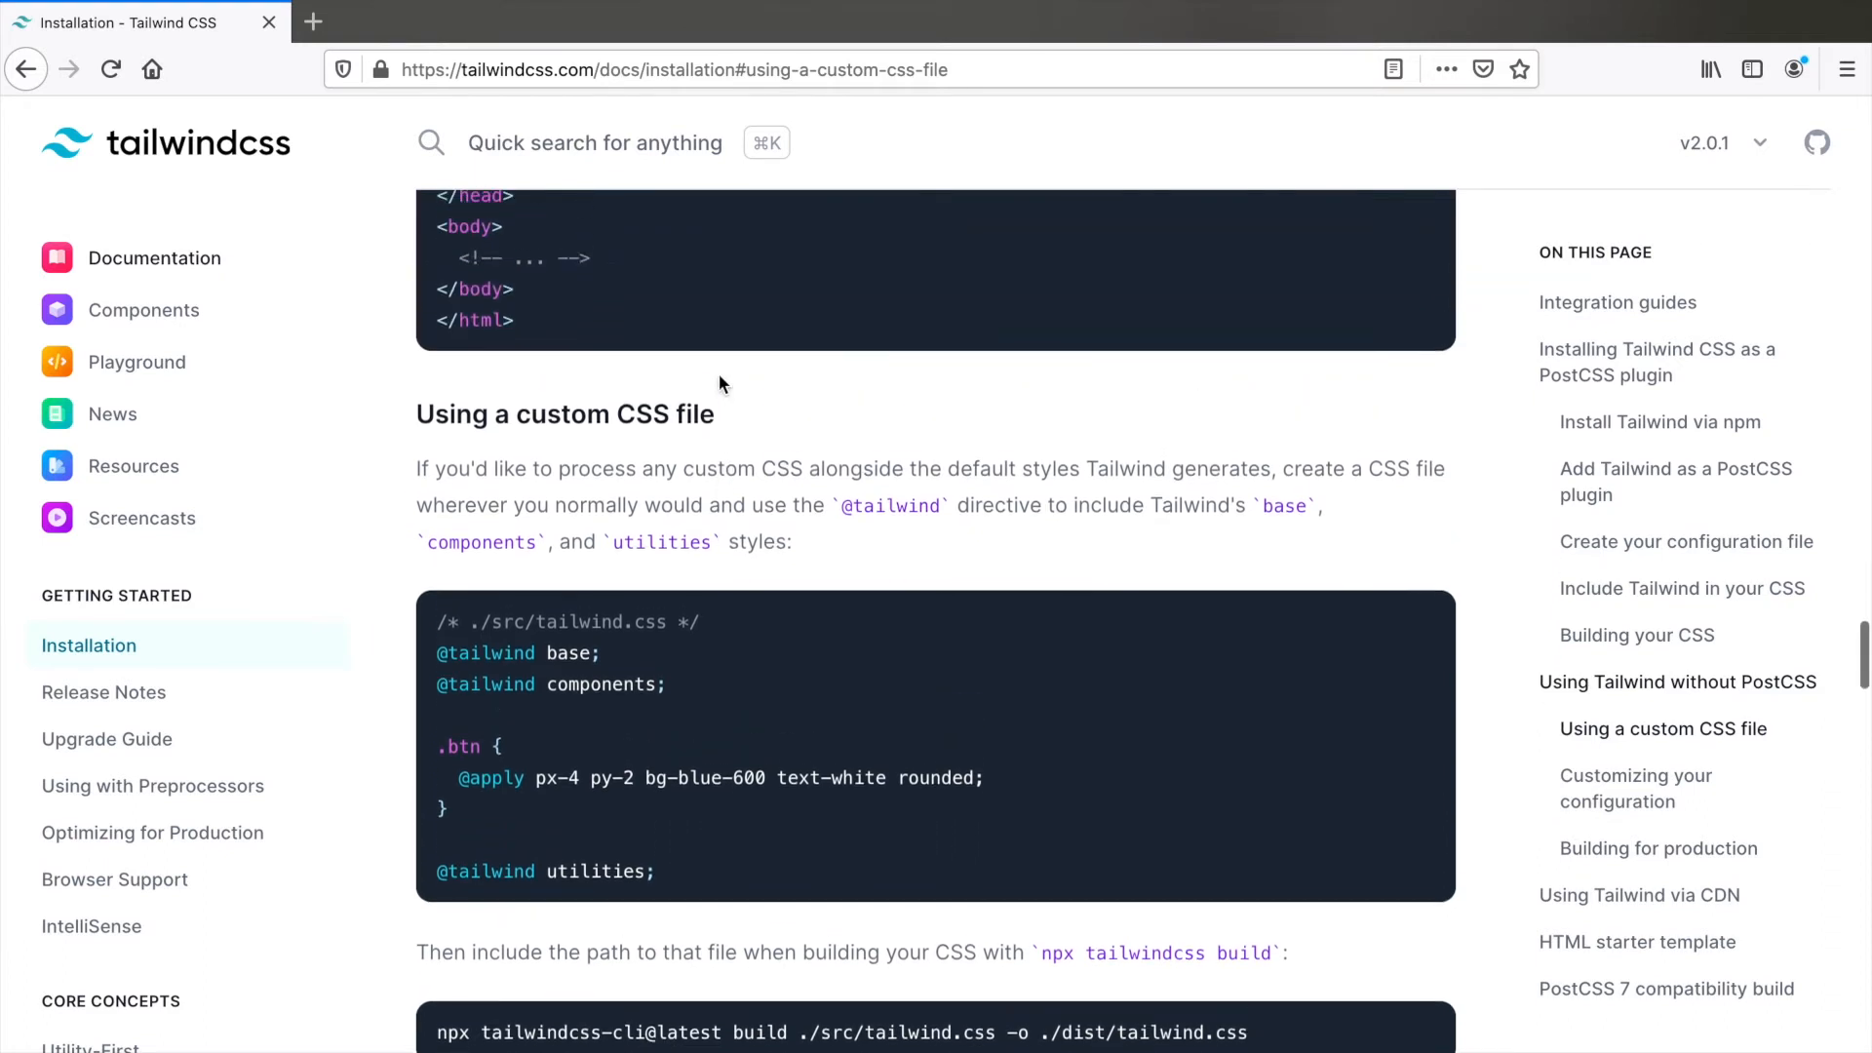
scroll("down", 3)
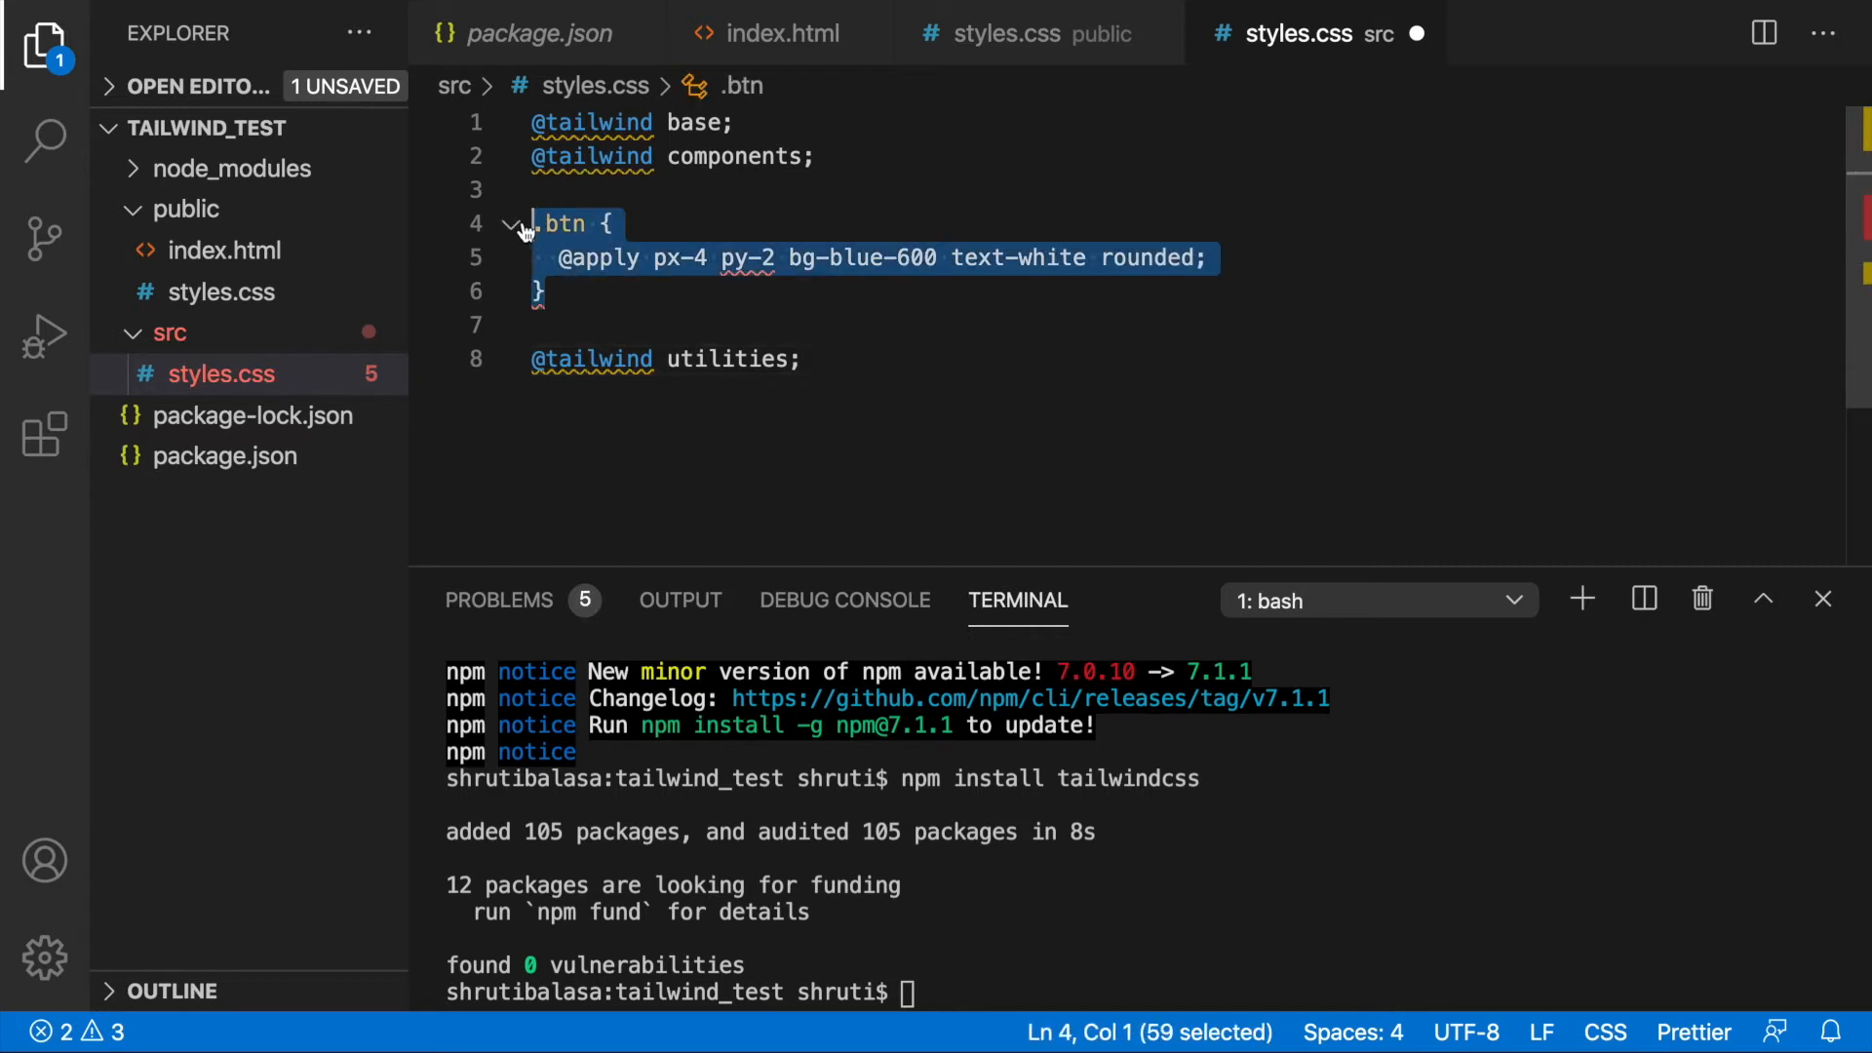
mouse_move(672, 316)
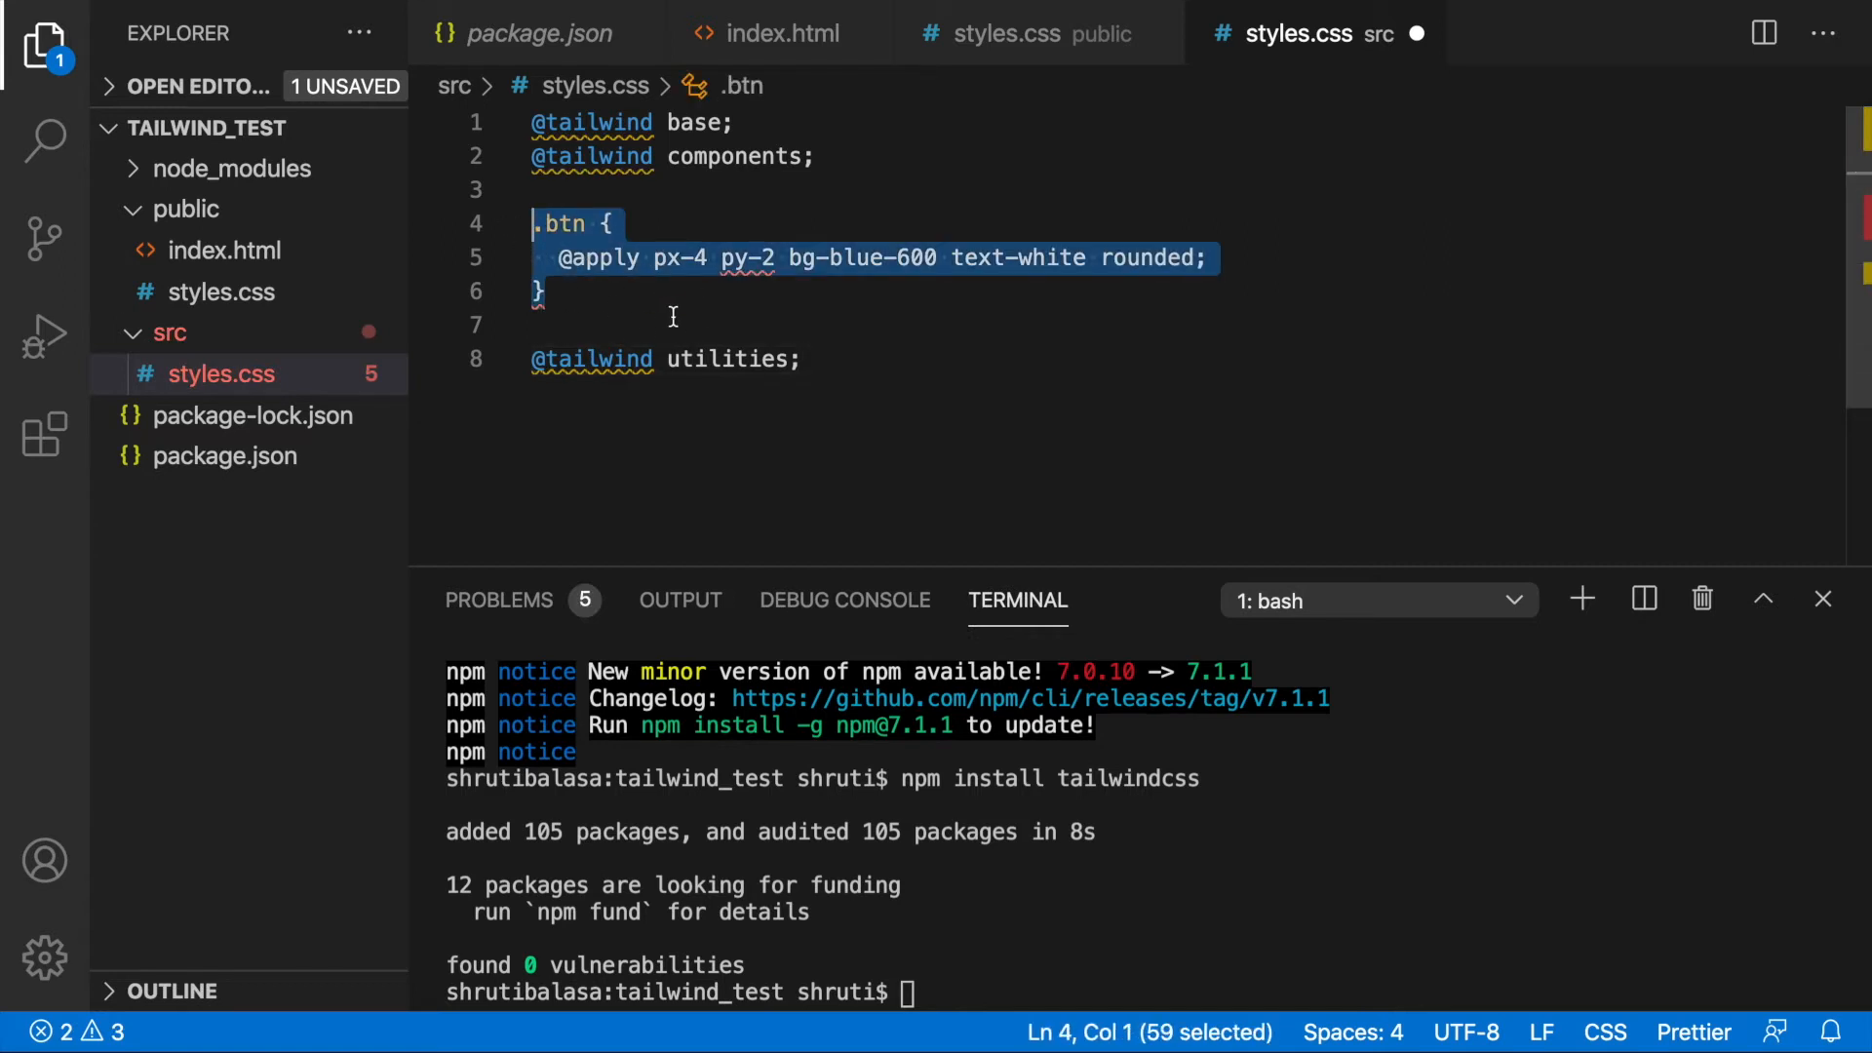
Swap the .btn rule for a /* Custom CSS here */ comment, then bring up index.html
key("Delete")
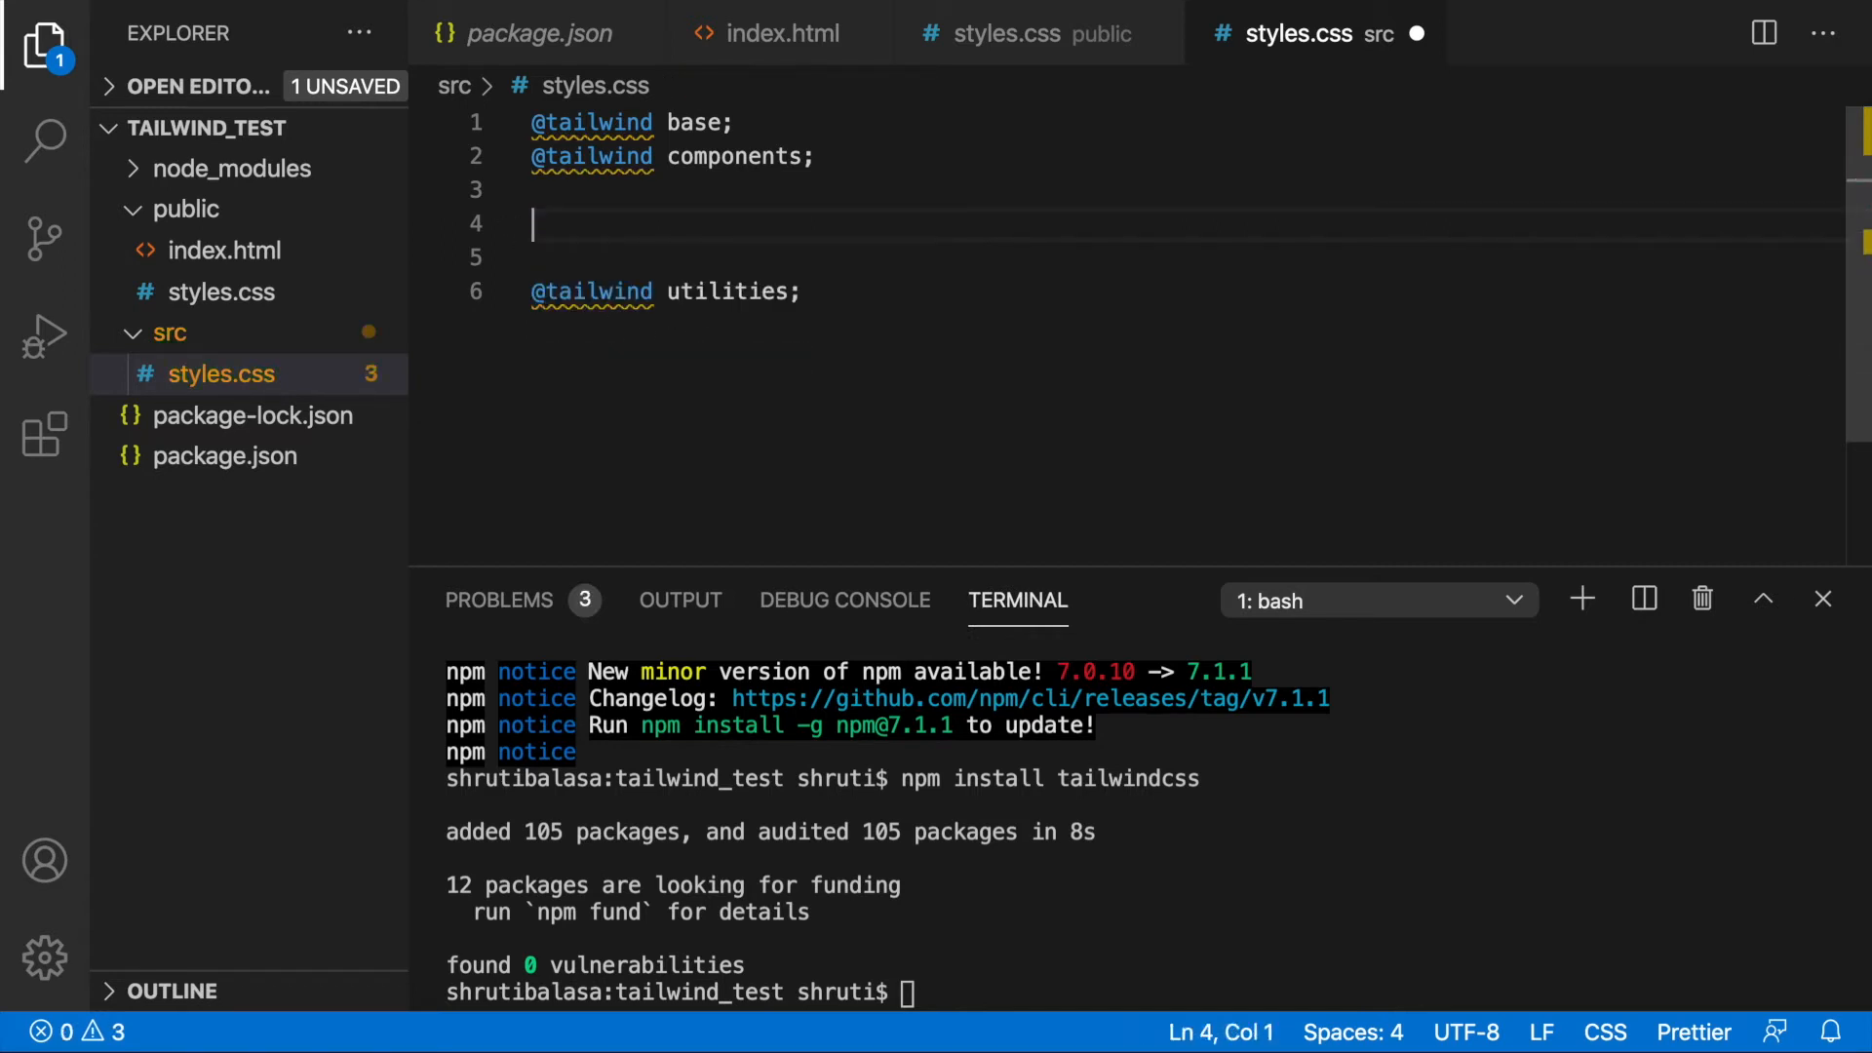
type("/* Custom CSS")
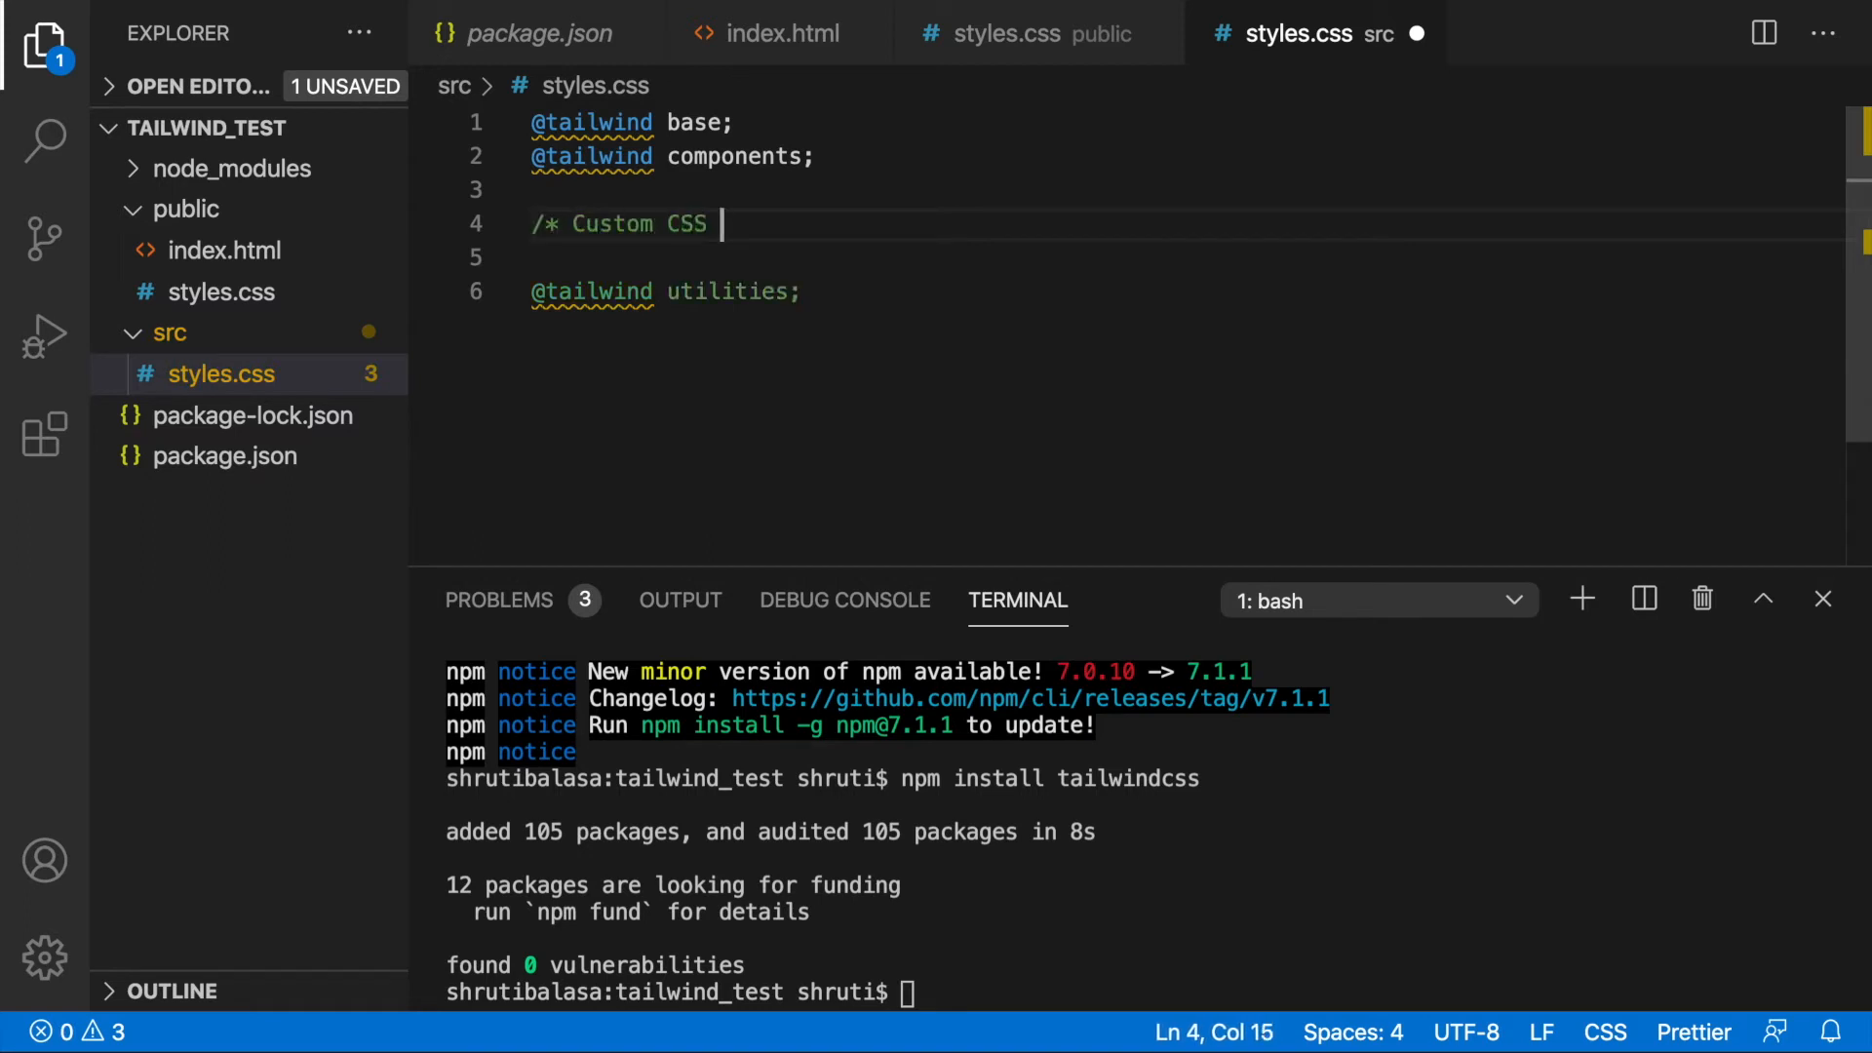
type("here */")
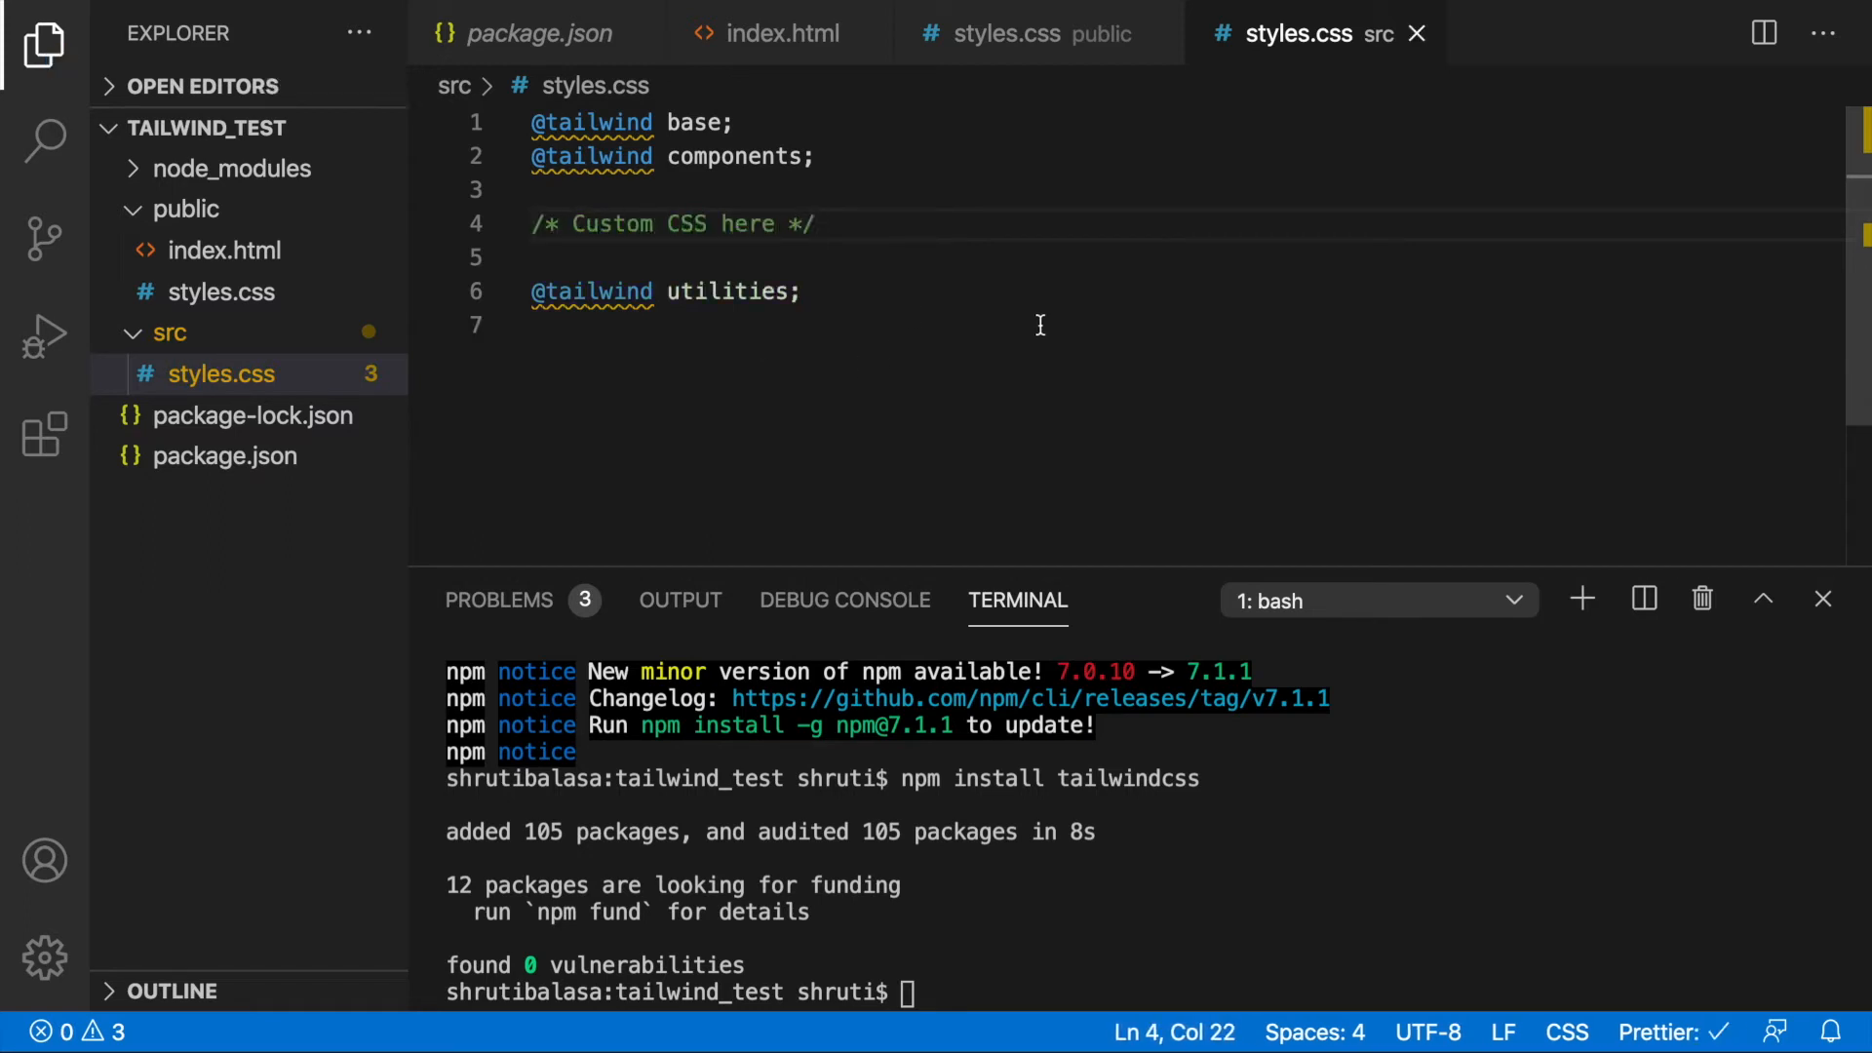
left_click(782, 32)
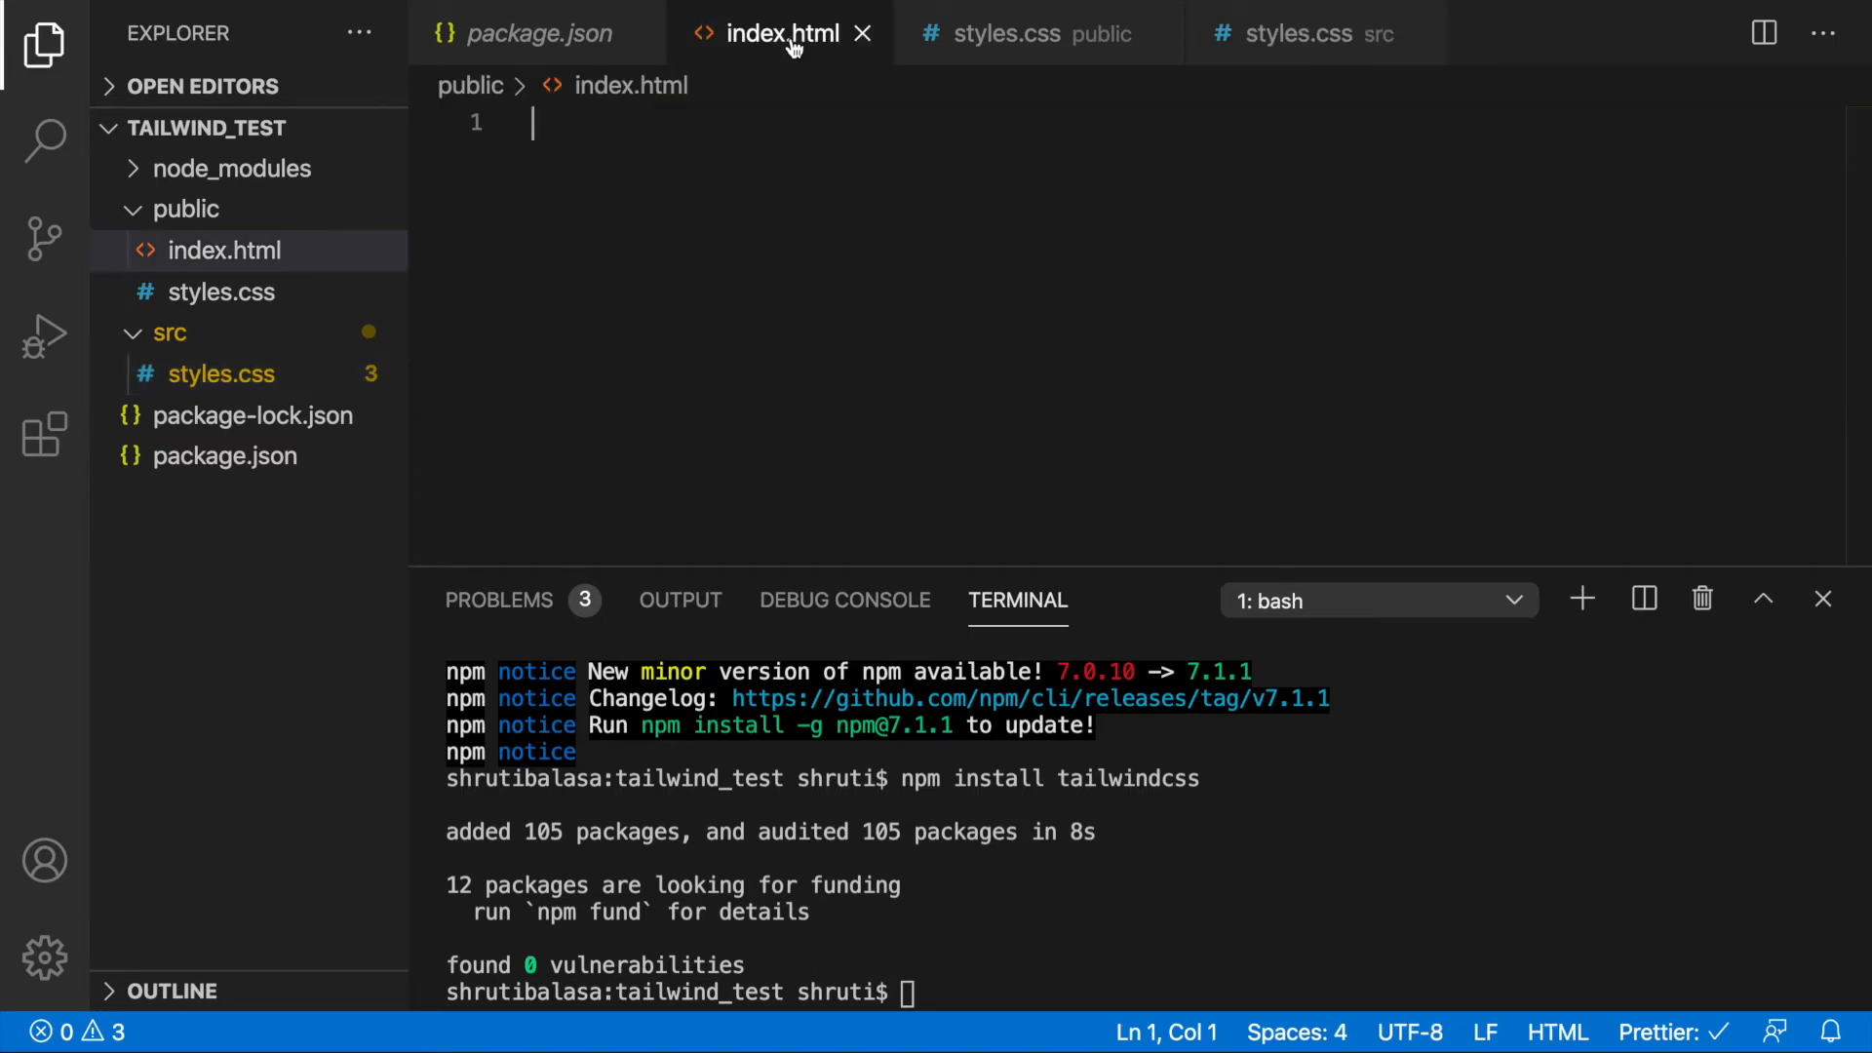
Write HTML boilerplate with a styles.css link and a text-2xl text-blue-500 'Hello Tailwind CSS' h1
type("!DOCTYPE html>")
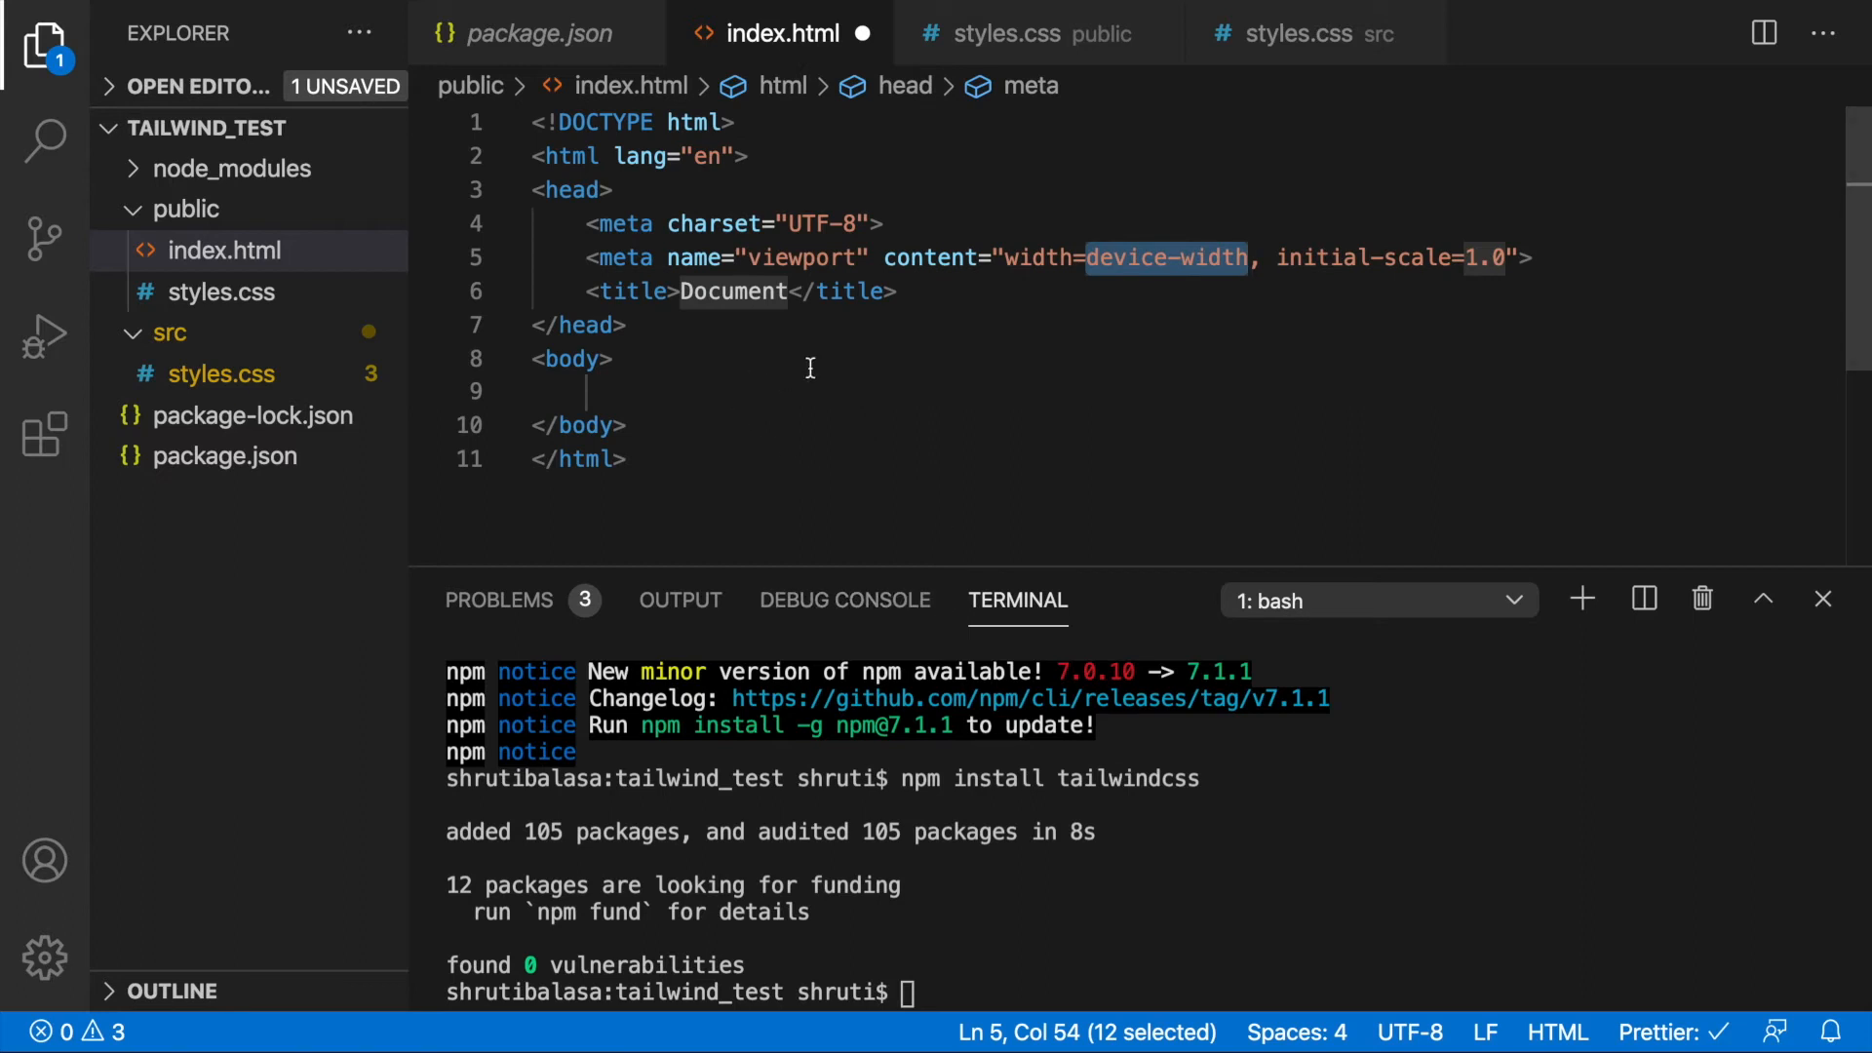
type("link rel=\"stylesheet\" href=\"styles.css\">")
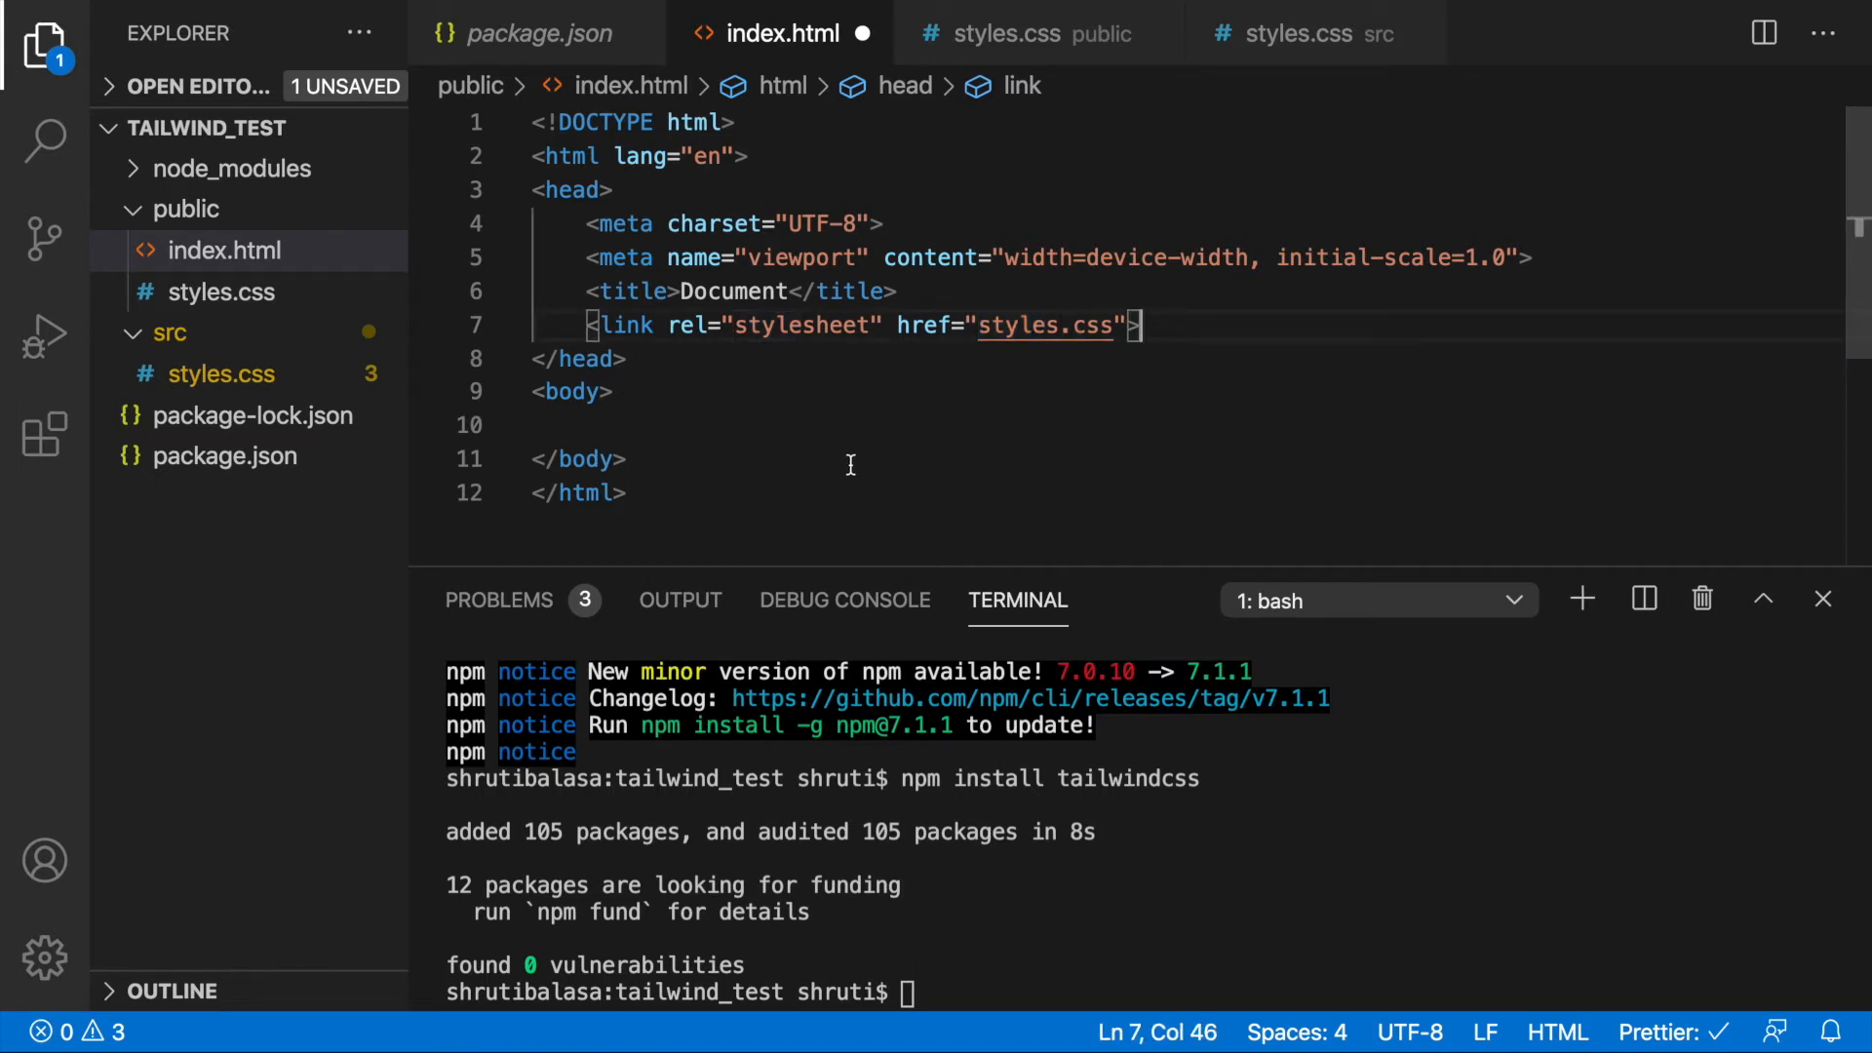
type("h1></h1>")
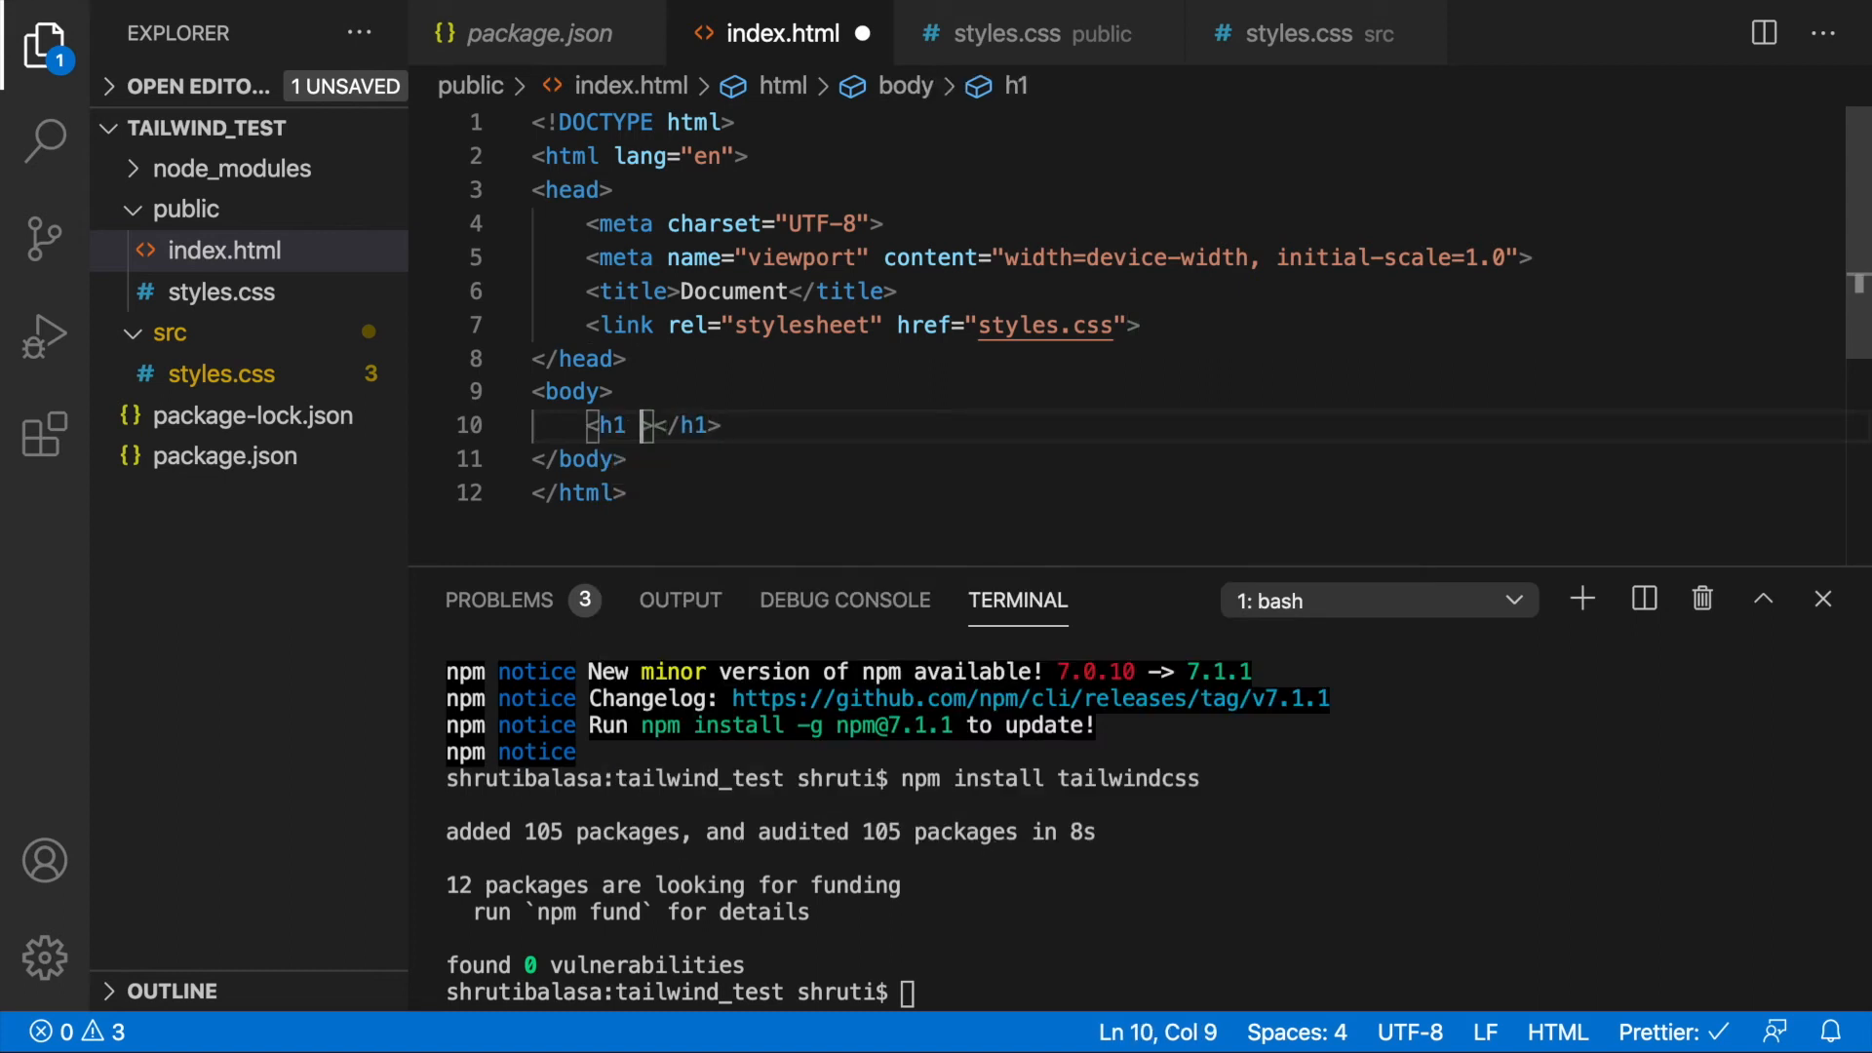
type("class=\" text-")
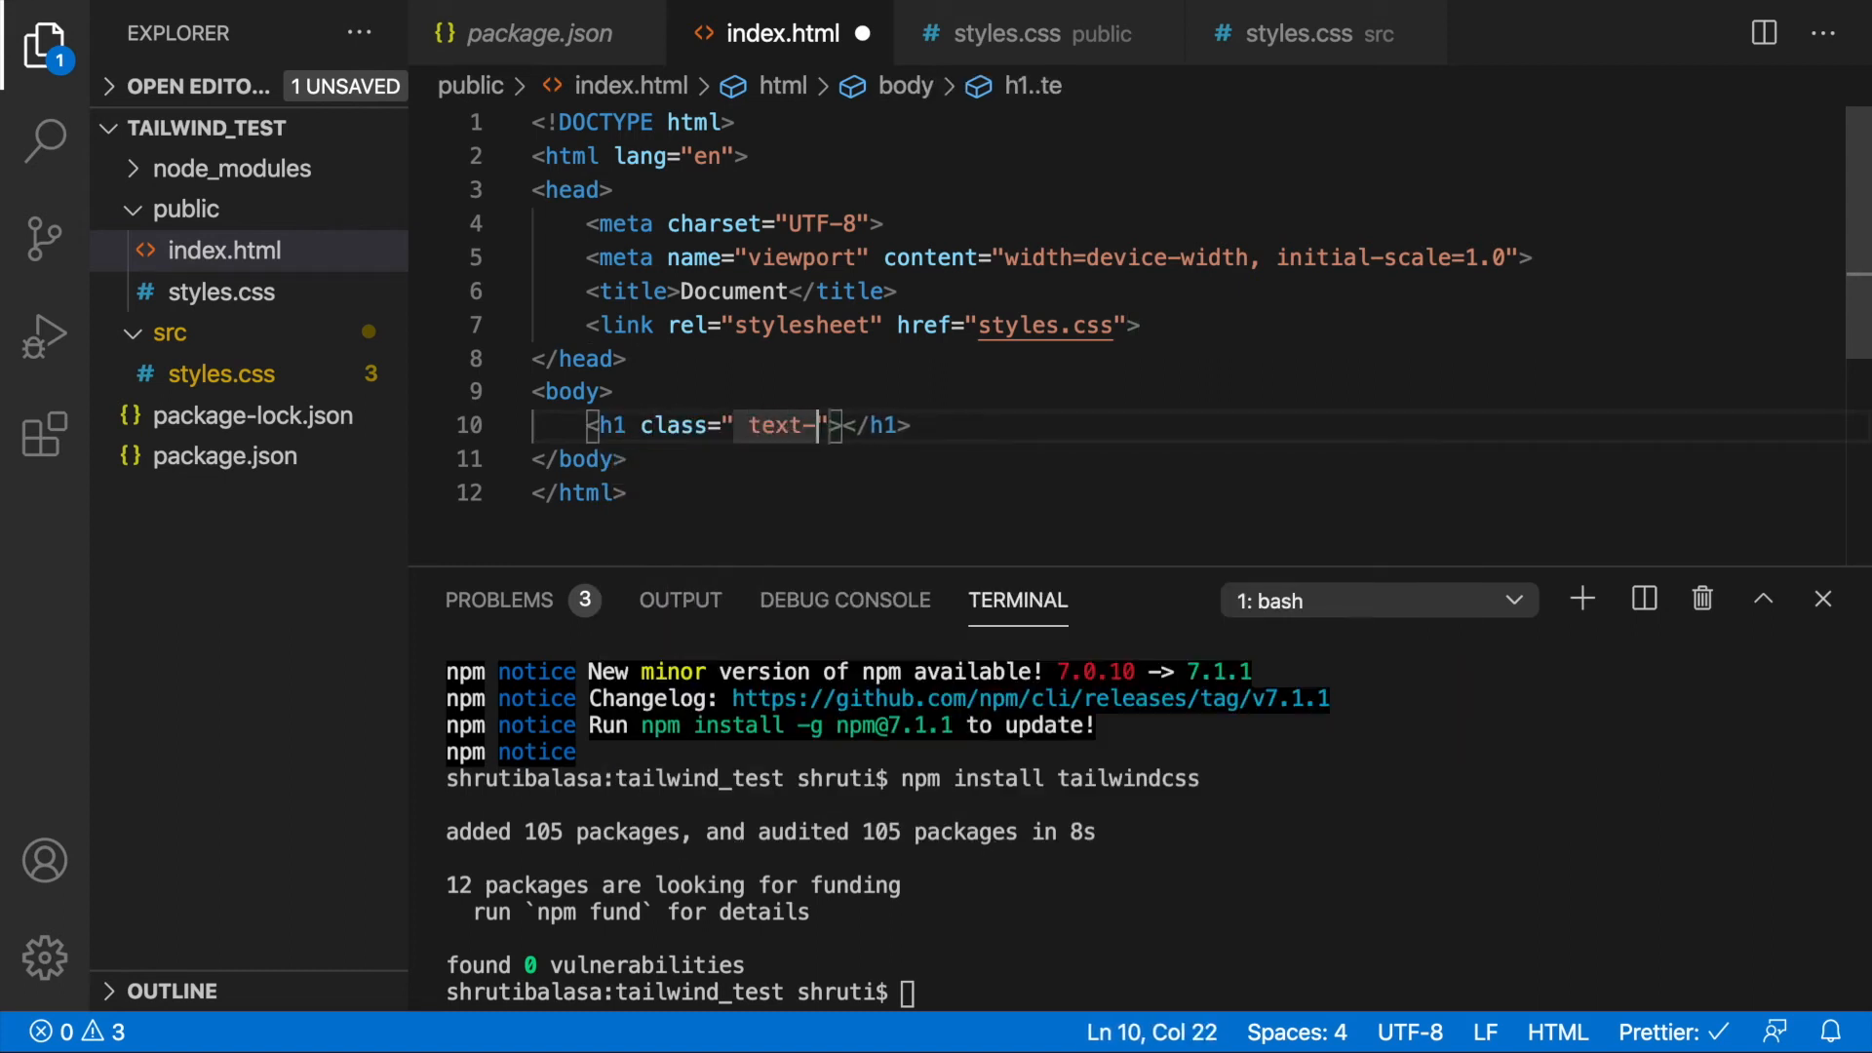
type("2xl text-blue-500")
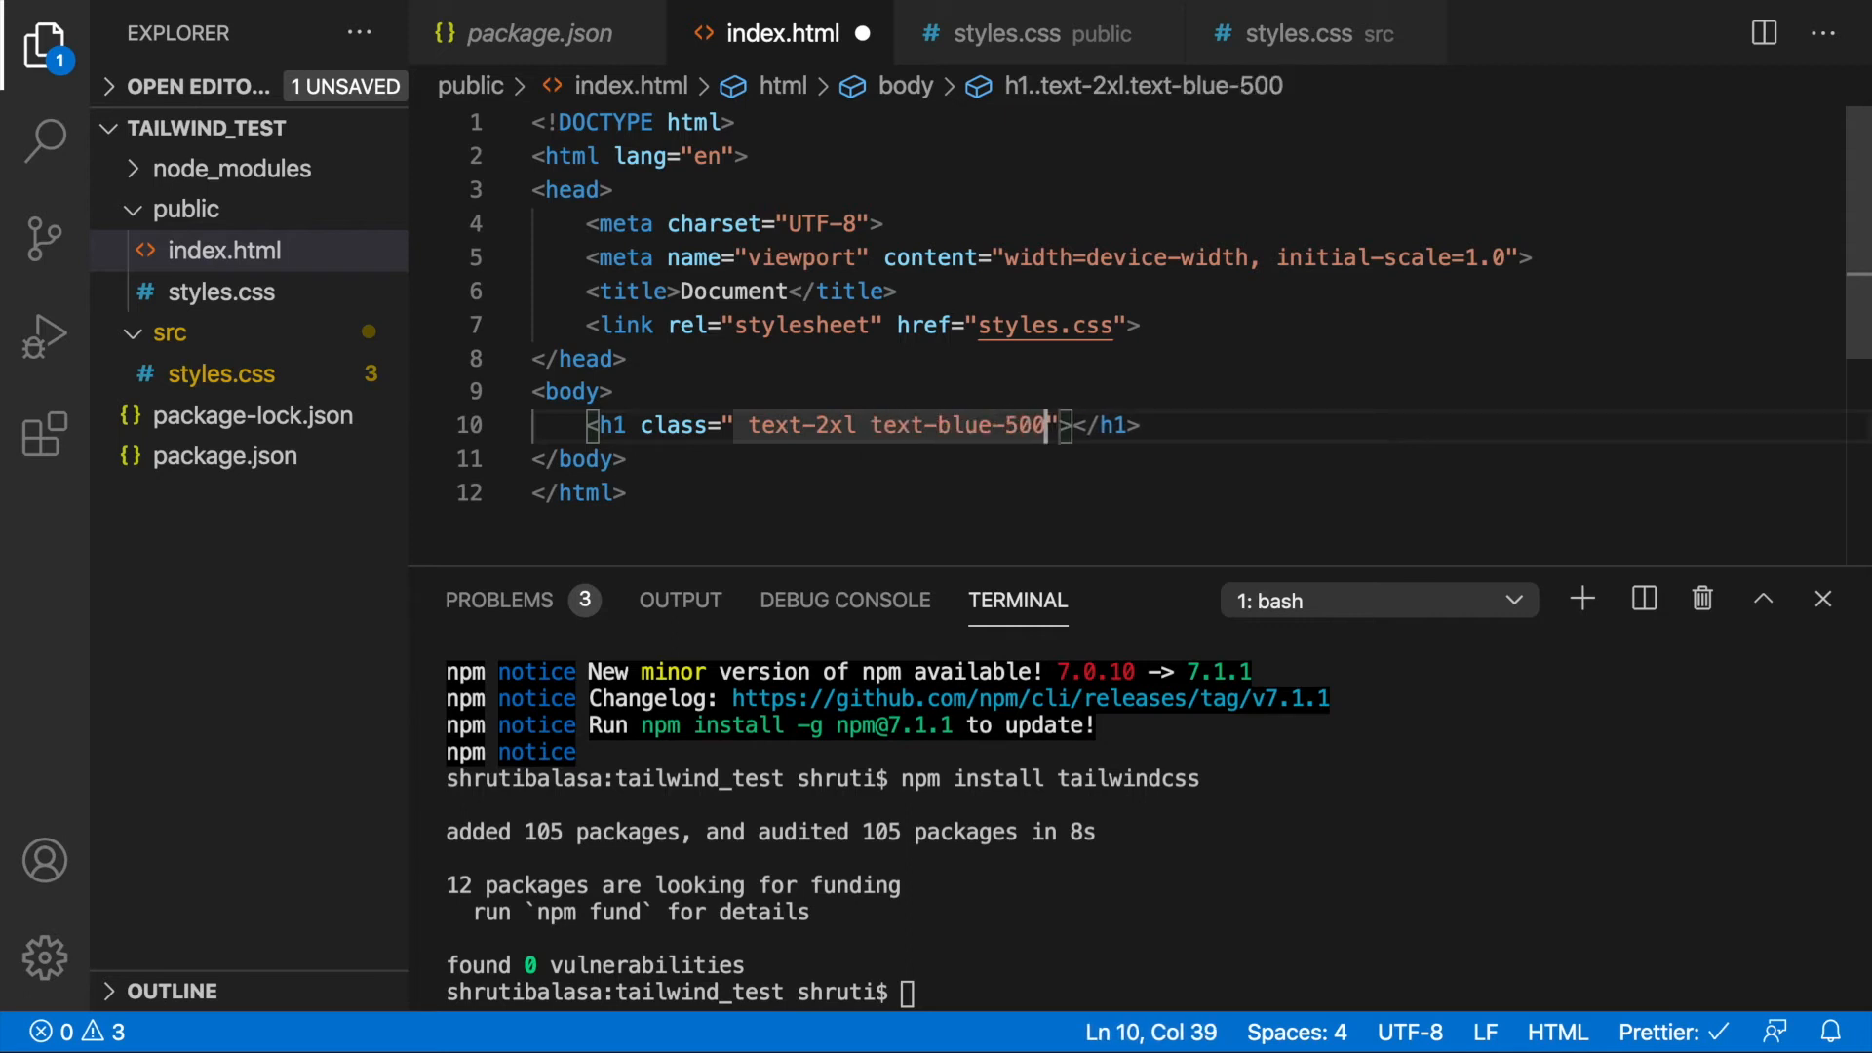
type("Hello")
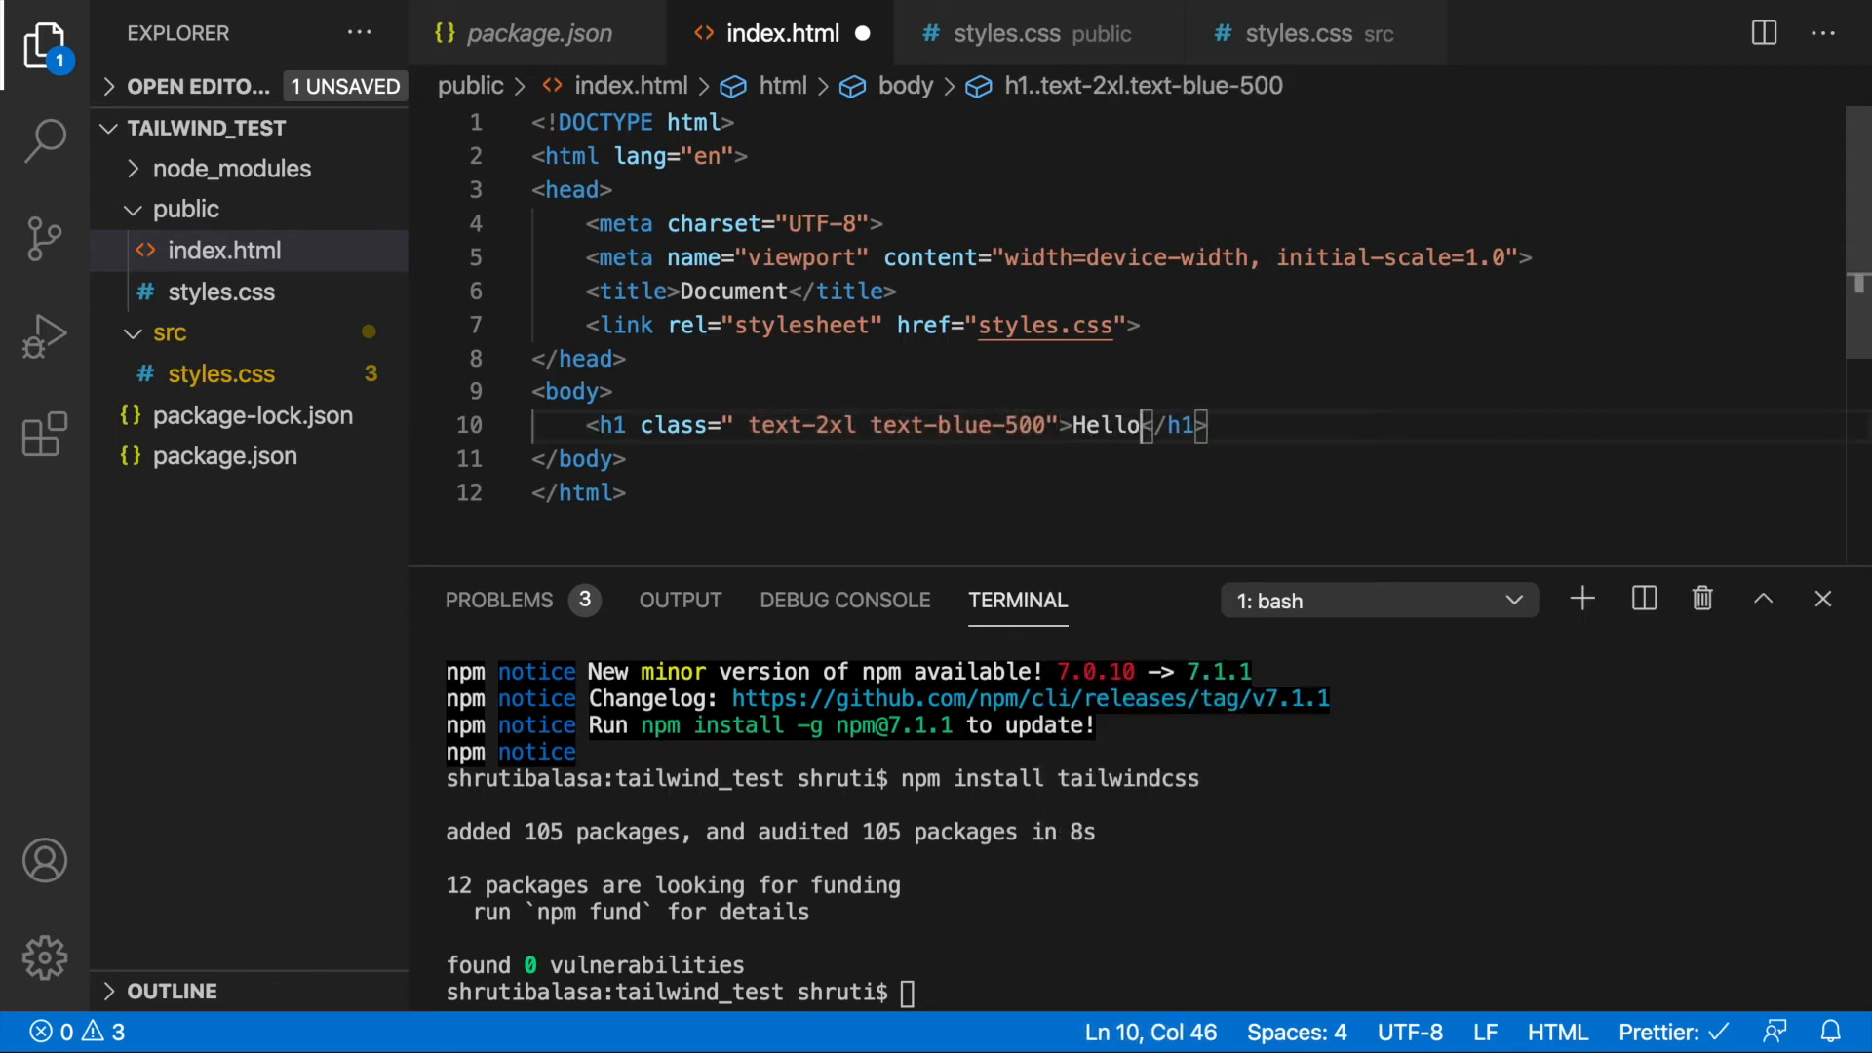
type("Tailwind CSS")
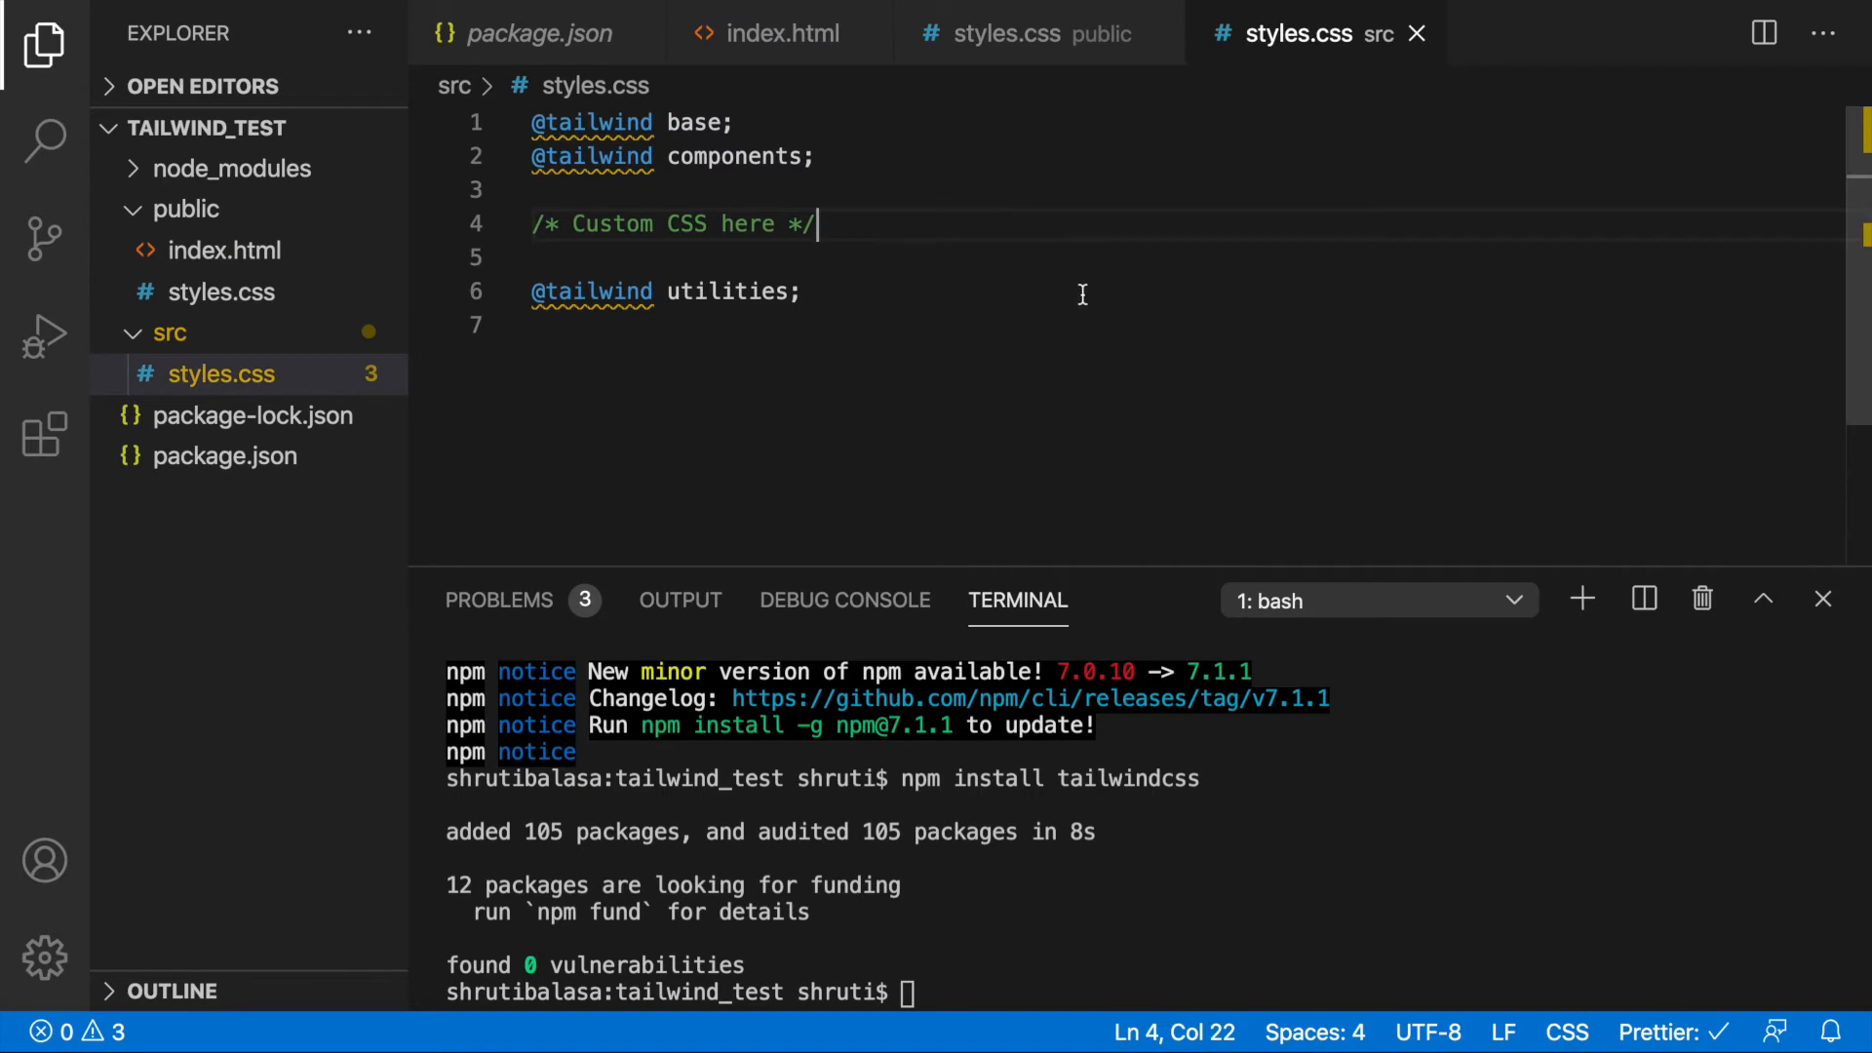
mouse_move(1042, 32)
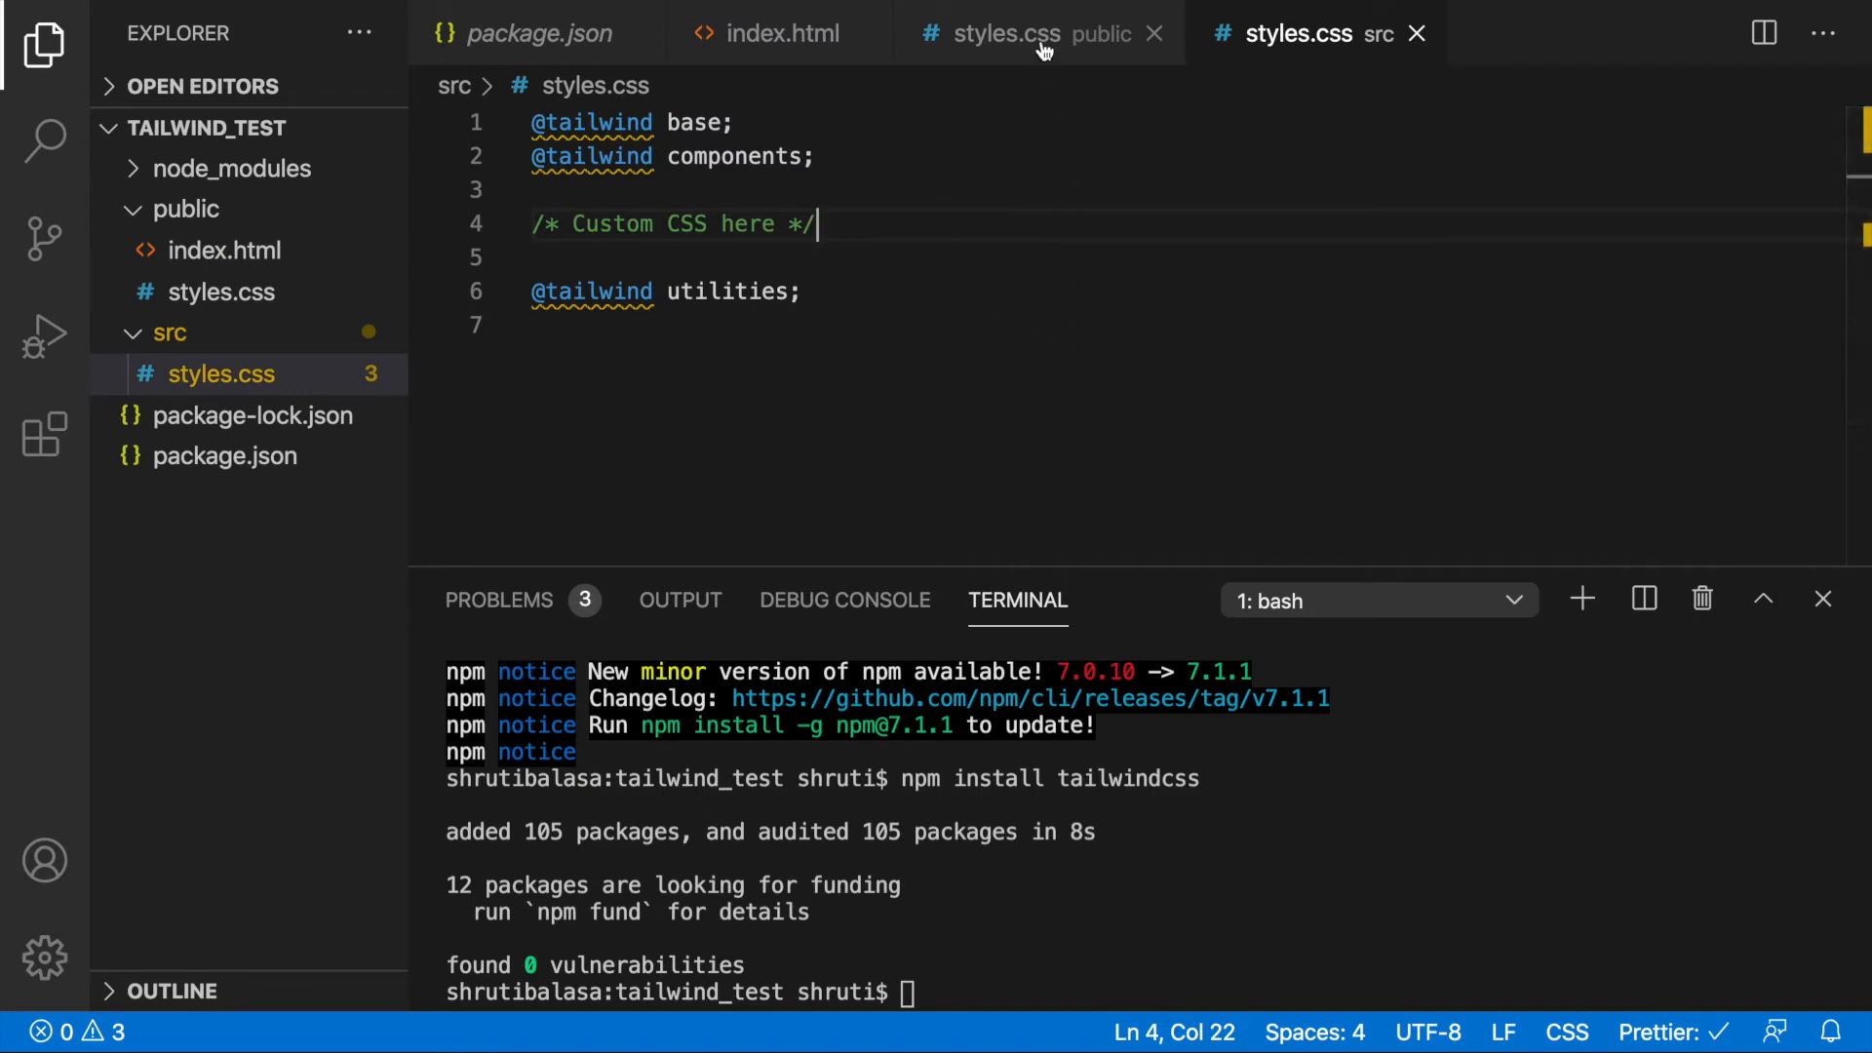
Confirm public/styles.css is still empty, then bring up package.json
left_click(1006, 32)
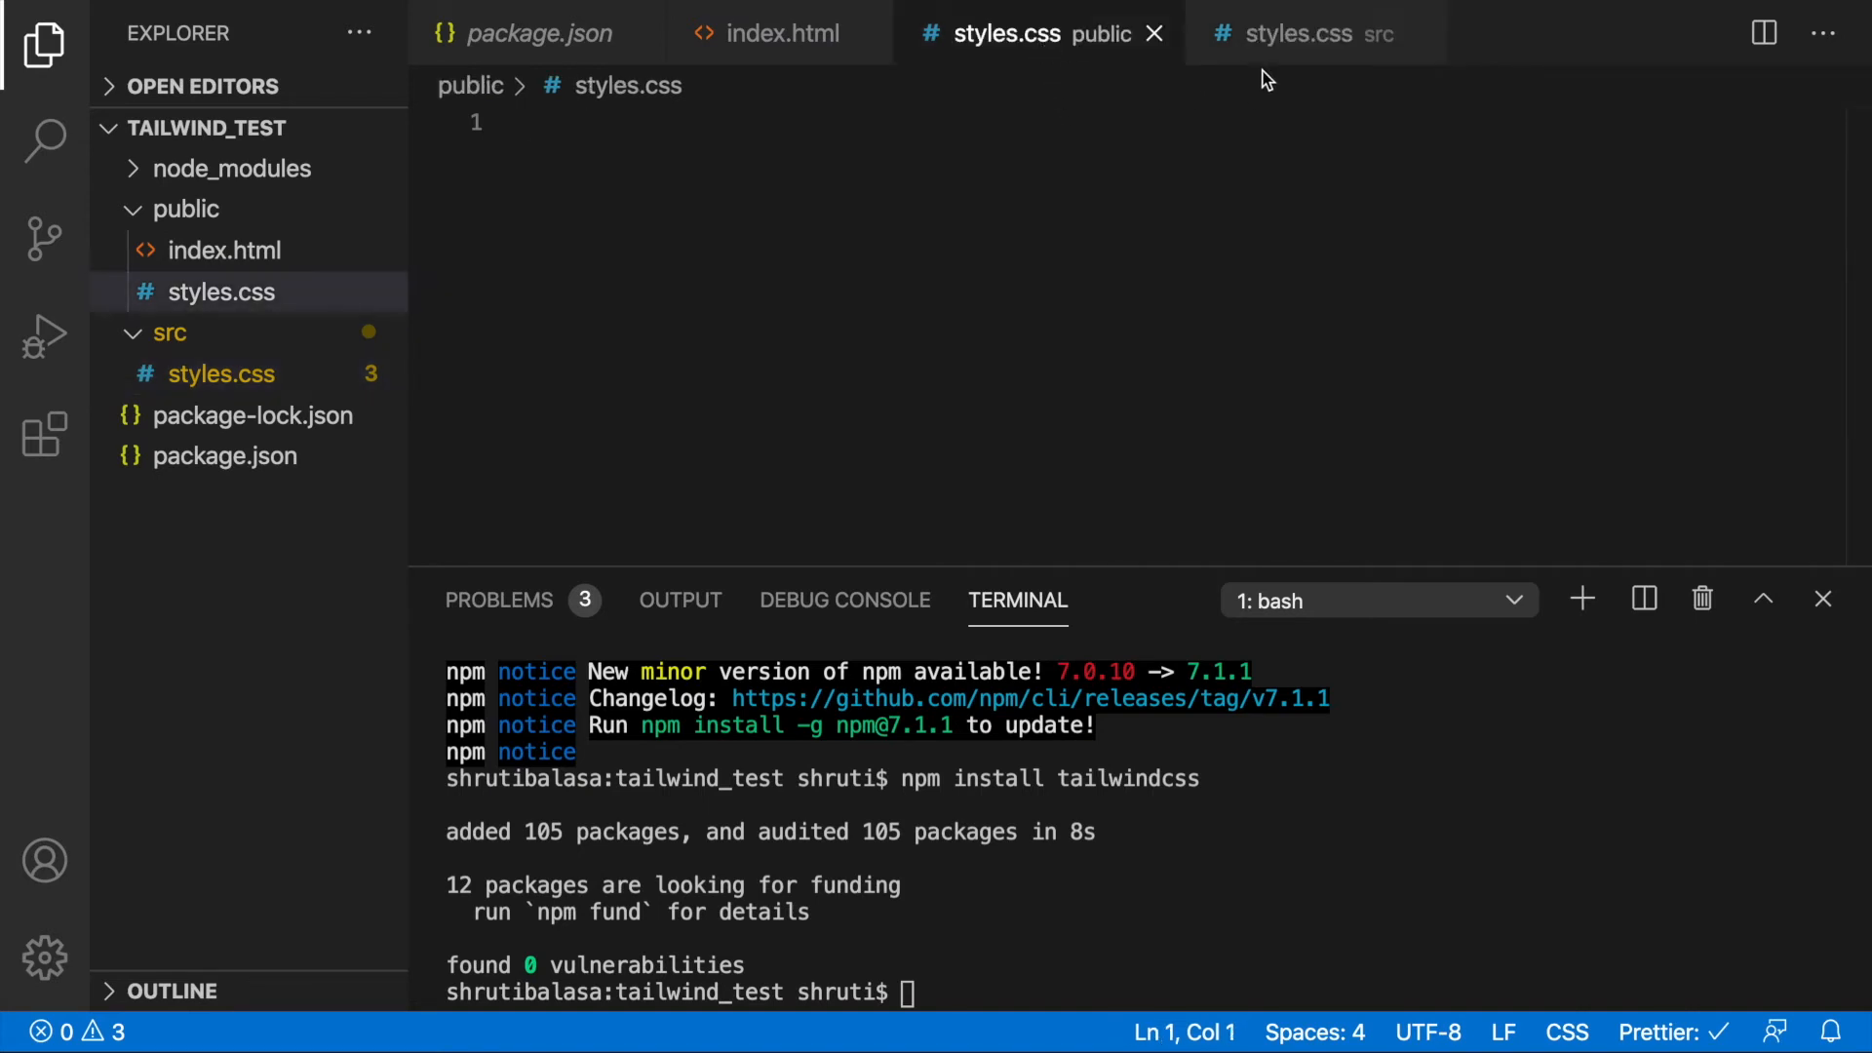
mouse_move(1296, 34)
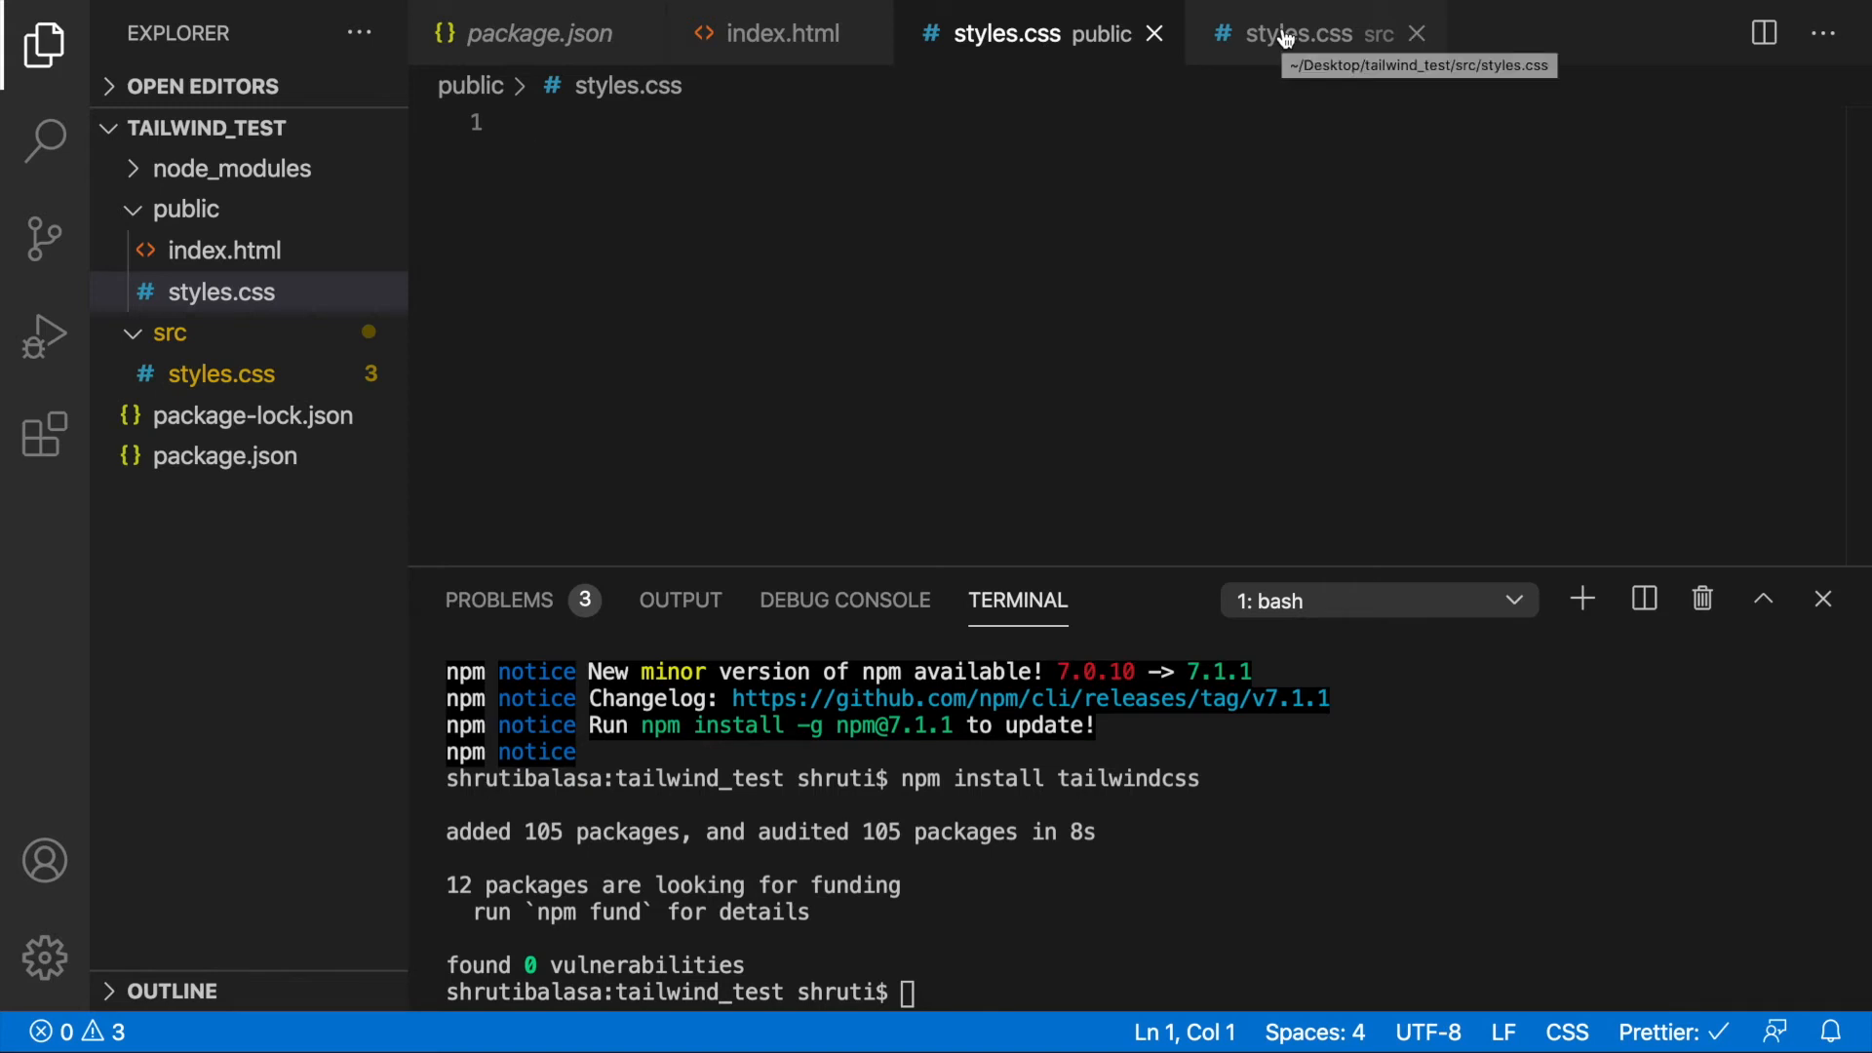
mouse_move(537, 32)
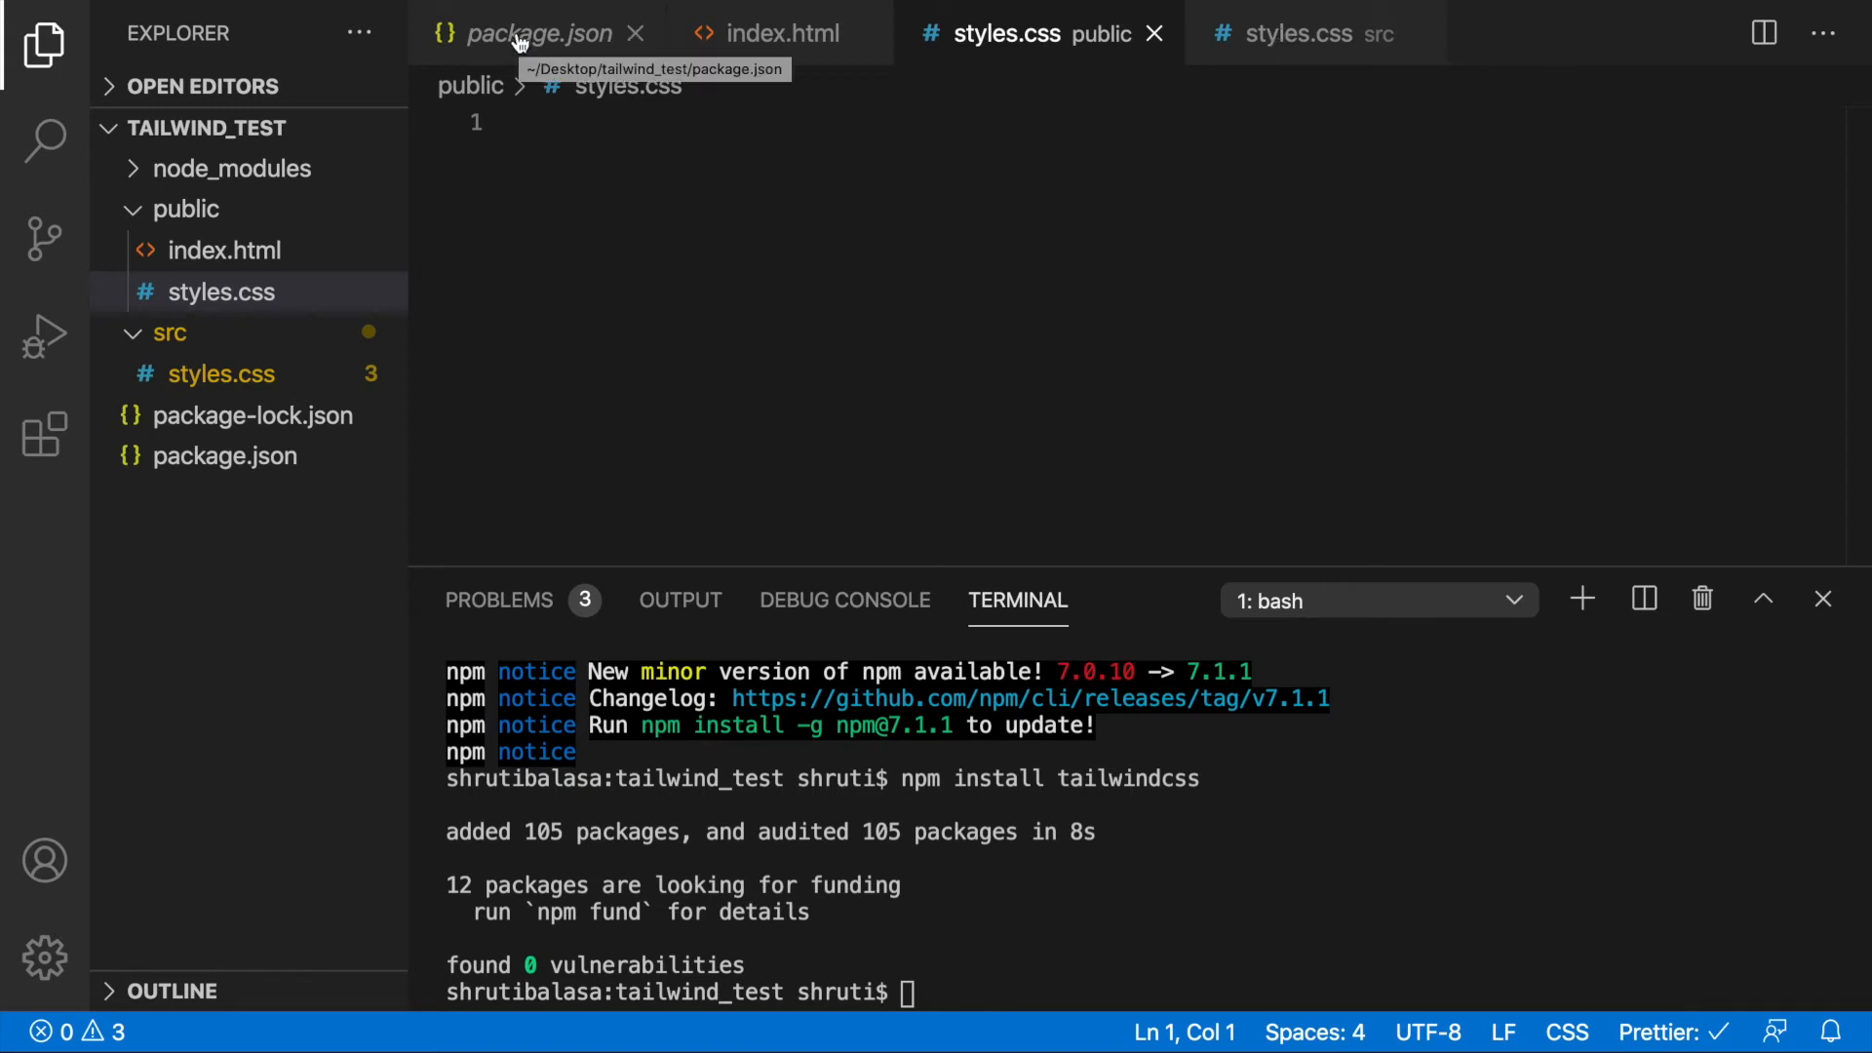
left_click(537, 32)
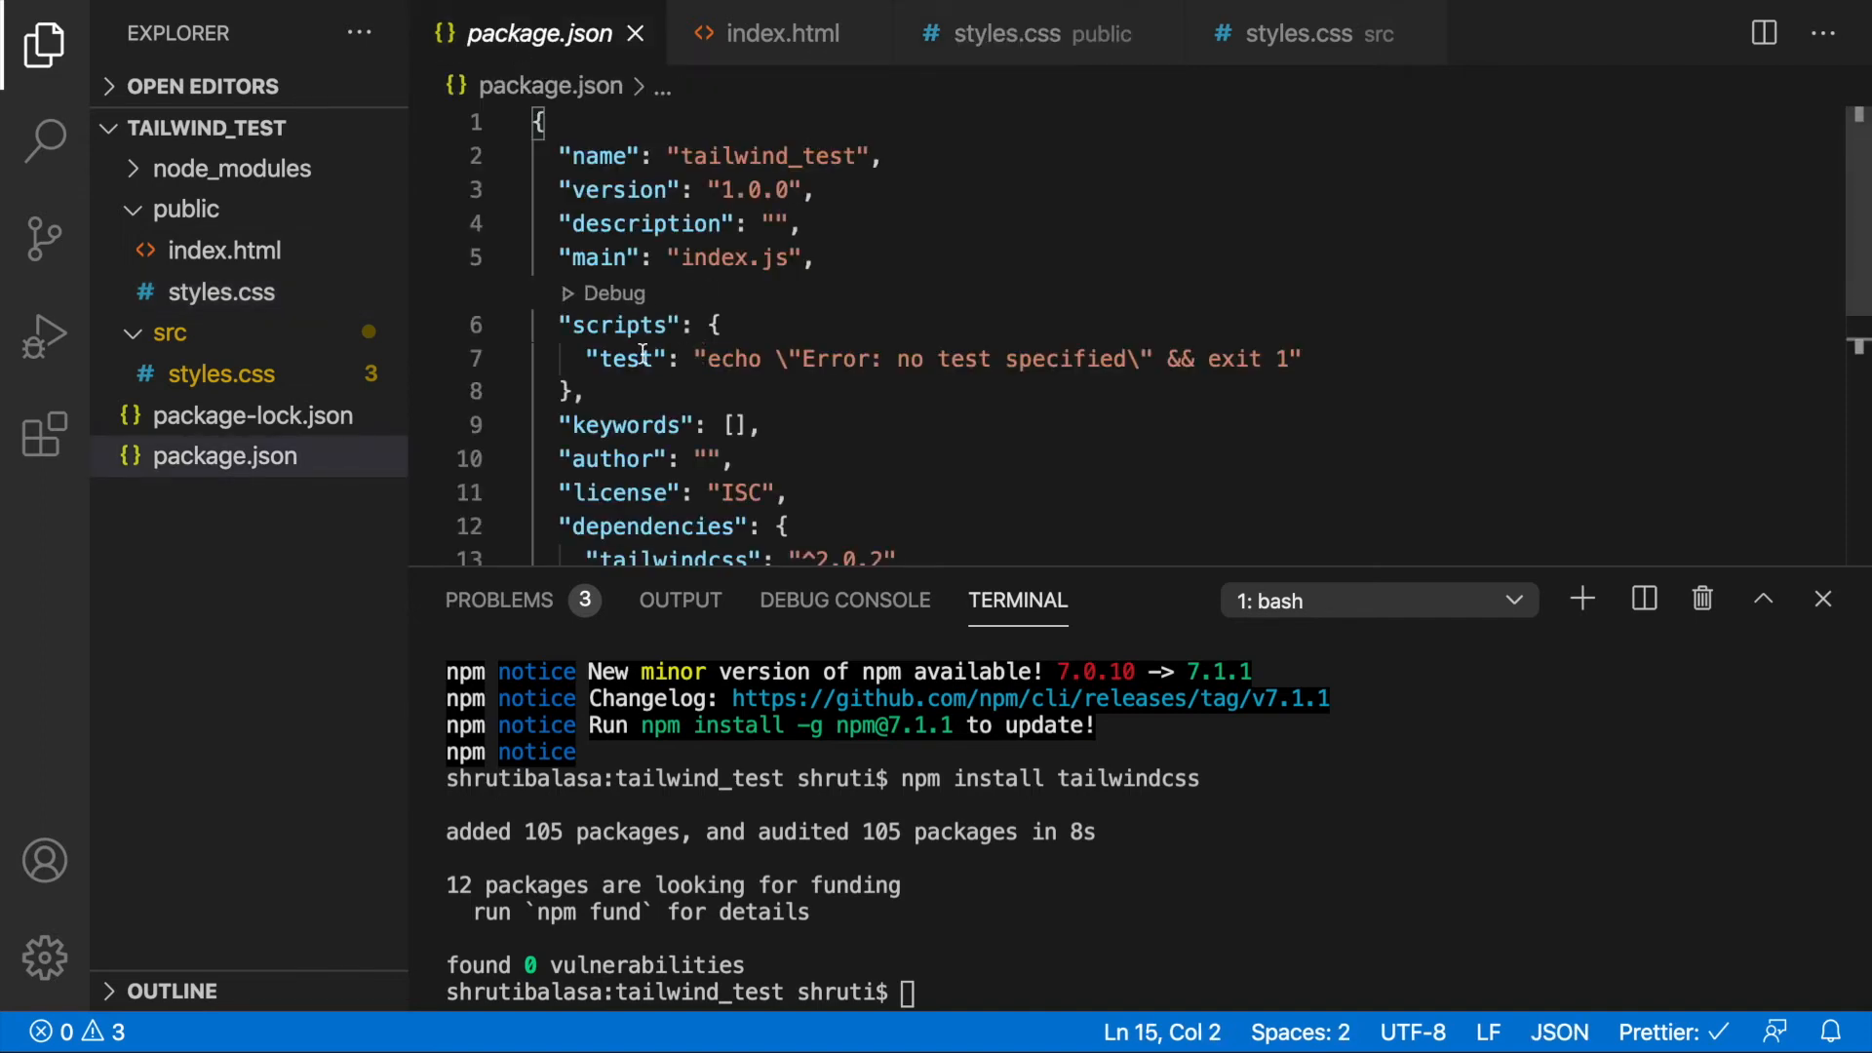
mouse_move(629, 358)
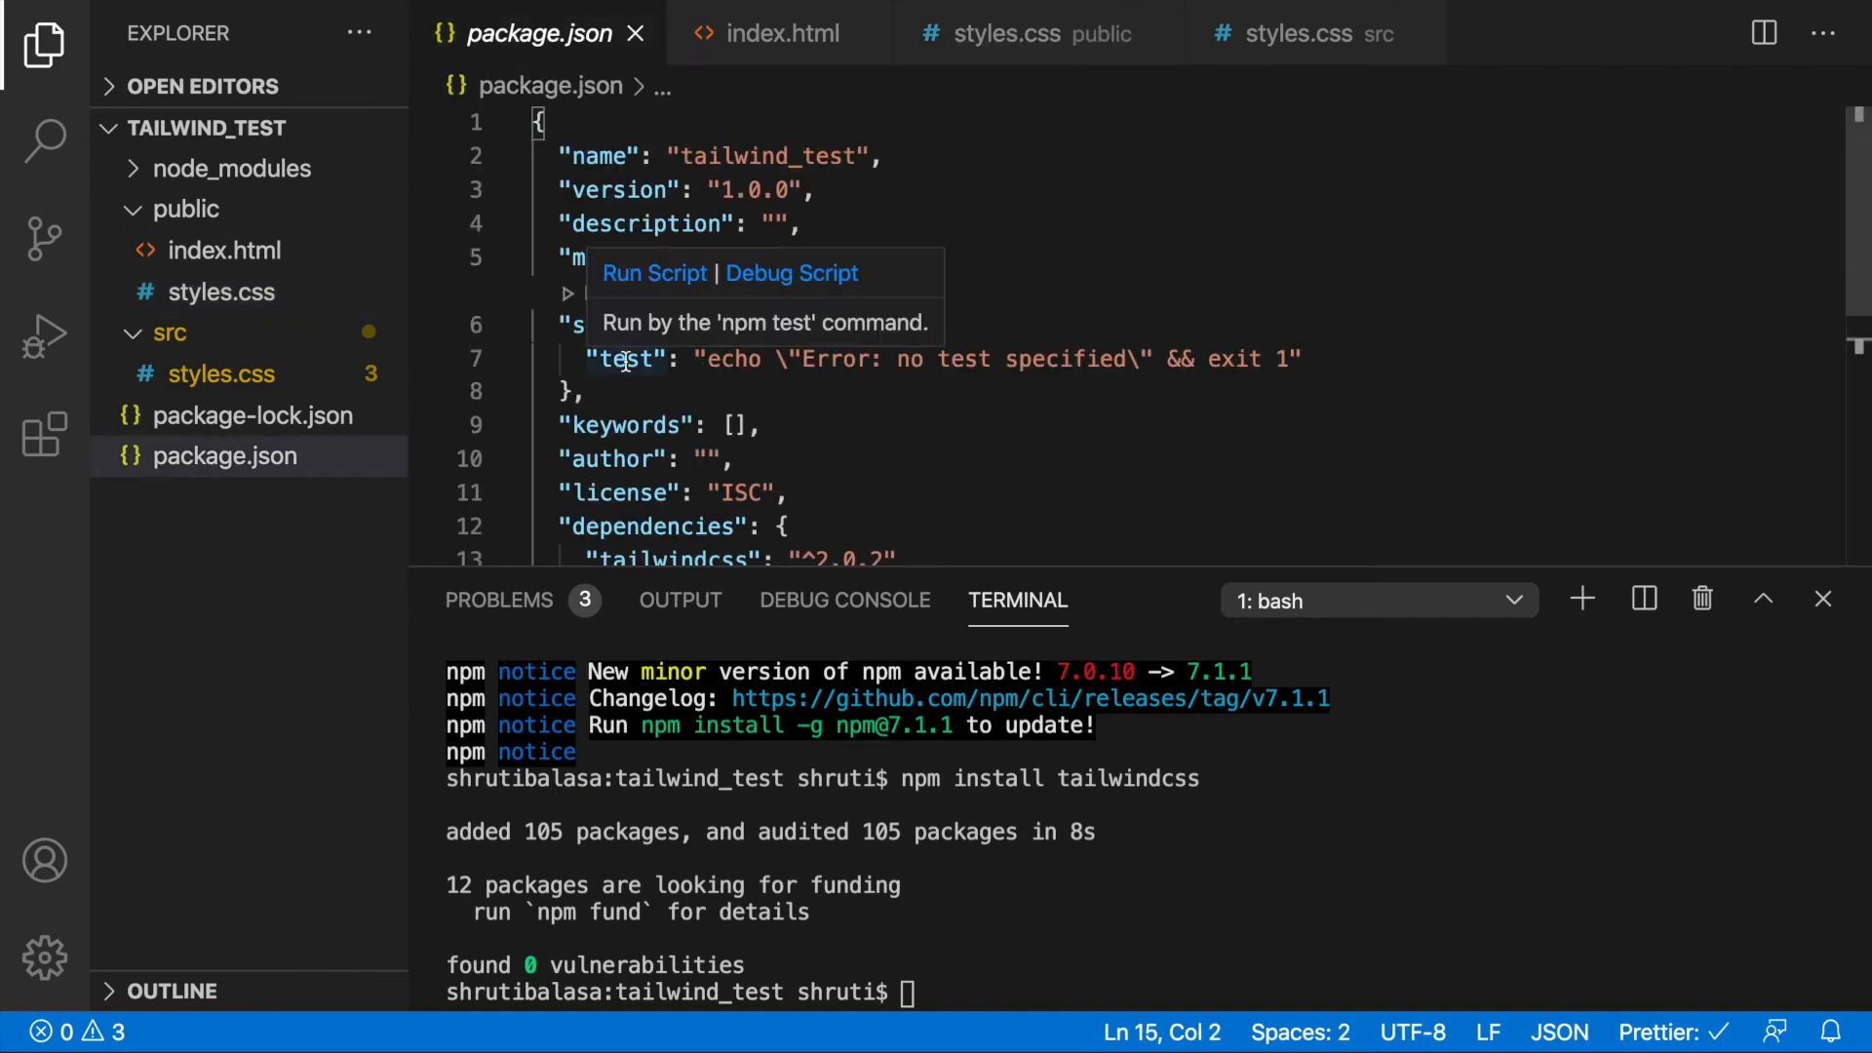
Rename the test script to build, running tailwindcss build ./src/styles.css -o ./public/styles.css
double_click(624, 358)
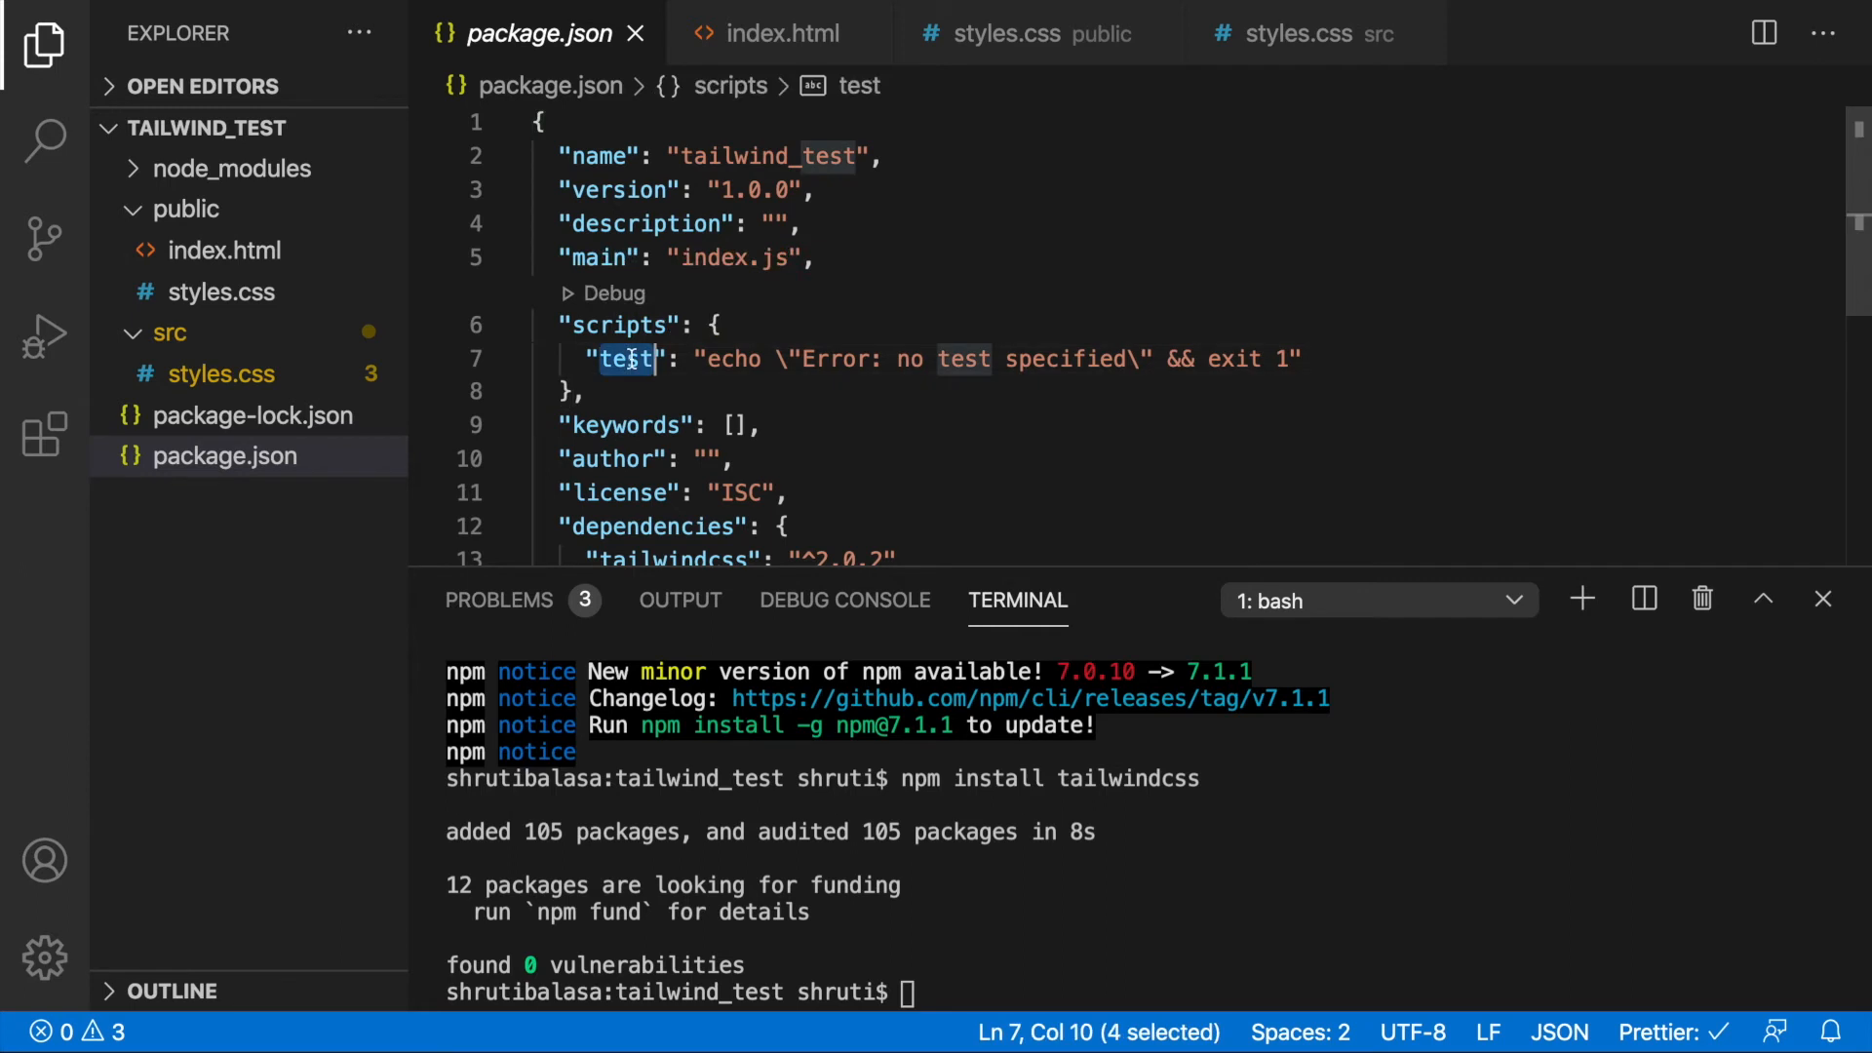
type("build\": \"tailwindcss \"")
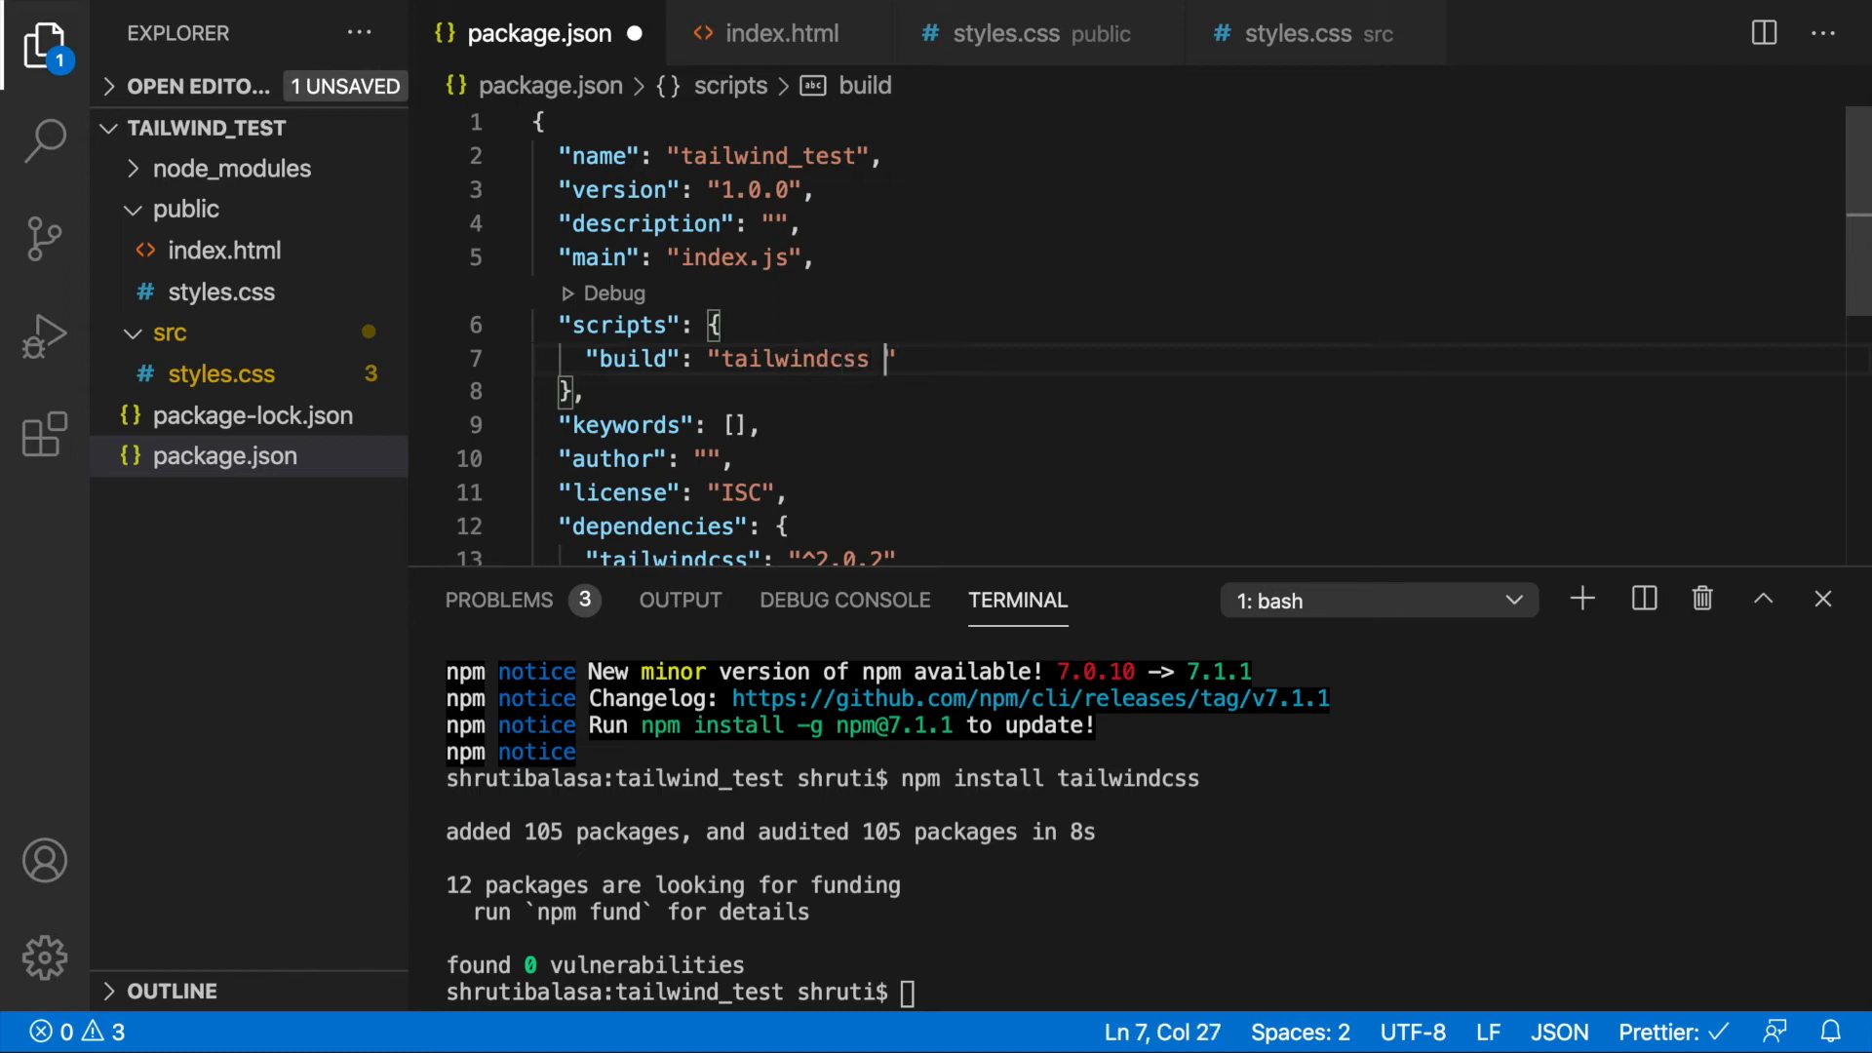
type("build")
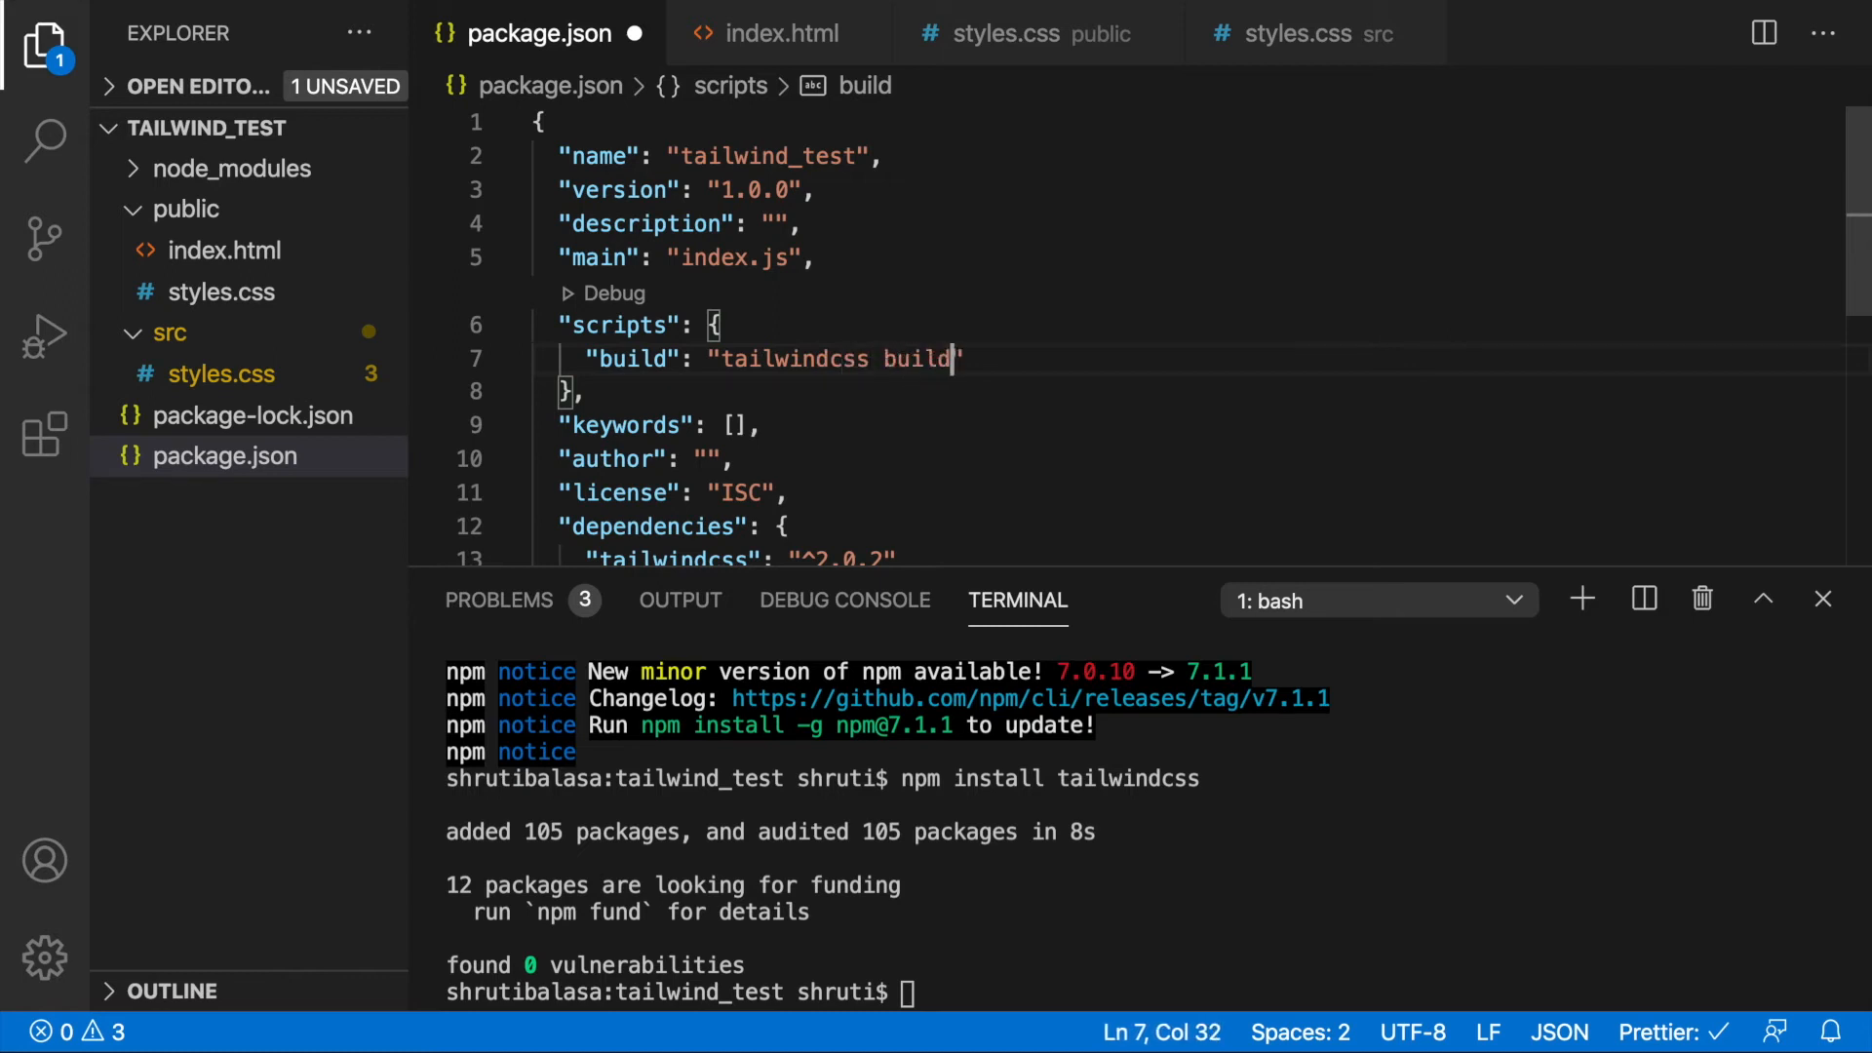
type("./src/styles.css -o")
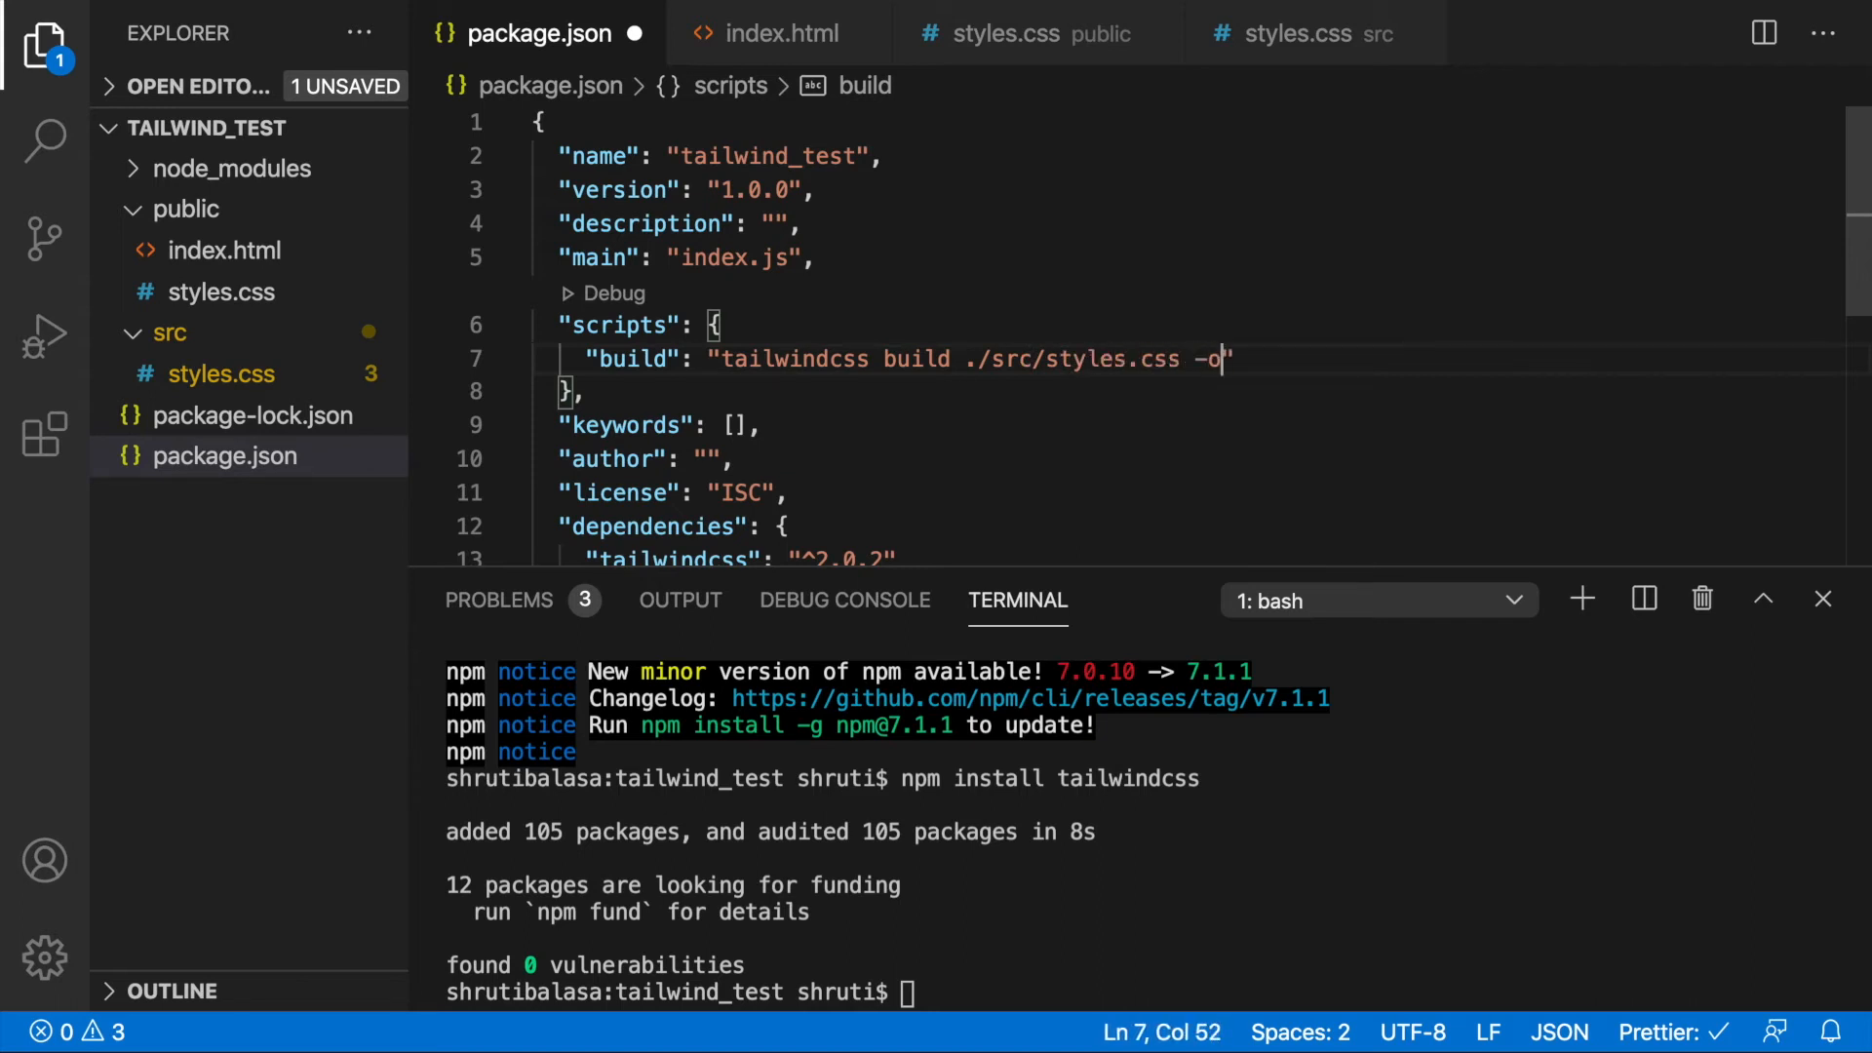
type("./public/sty")
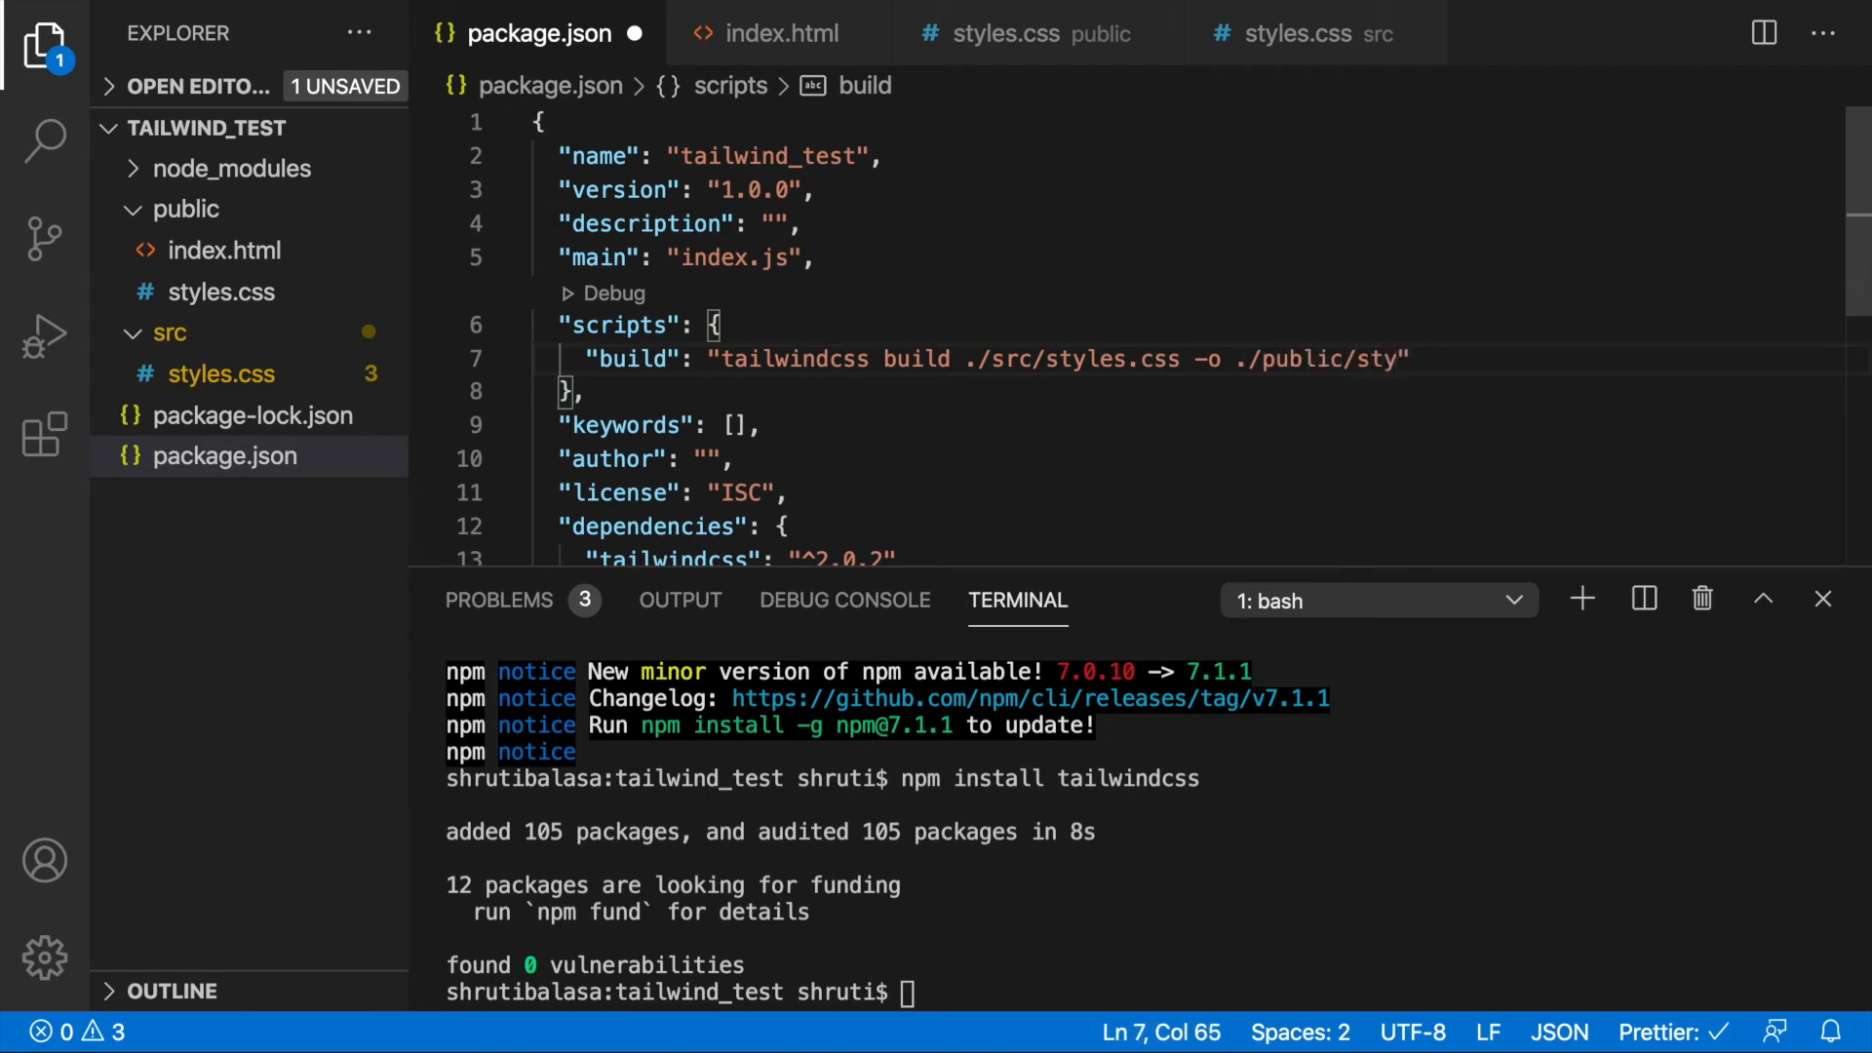
type("les.css")
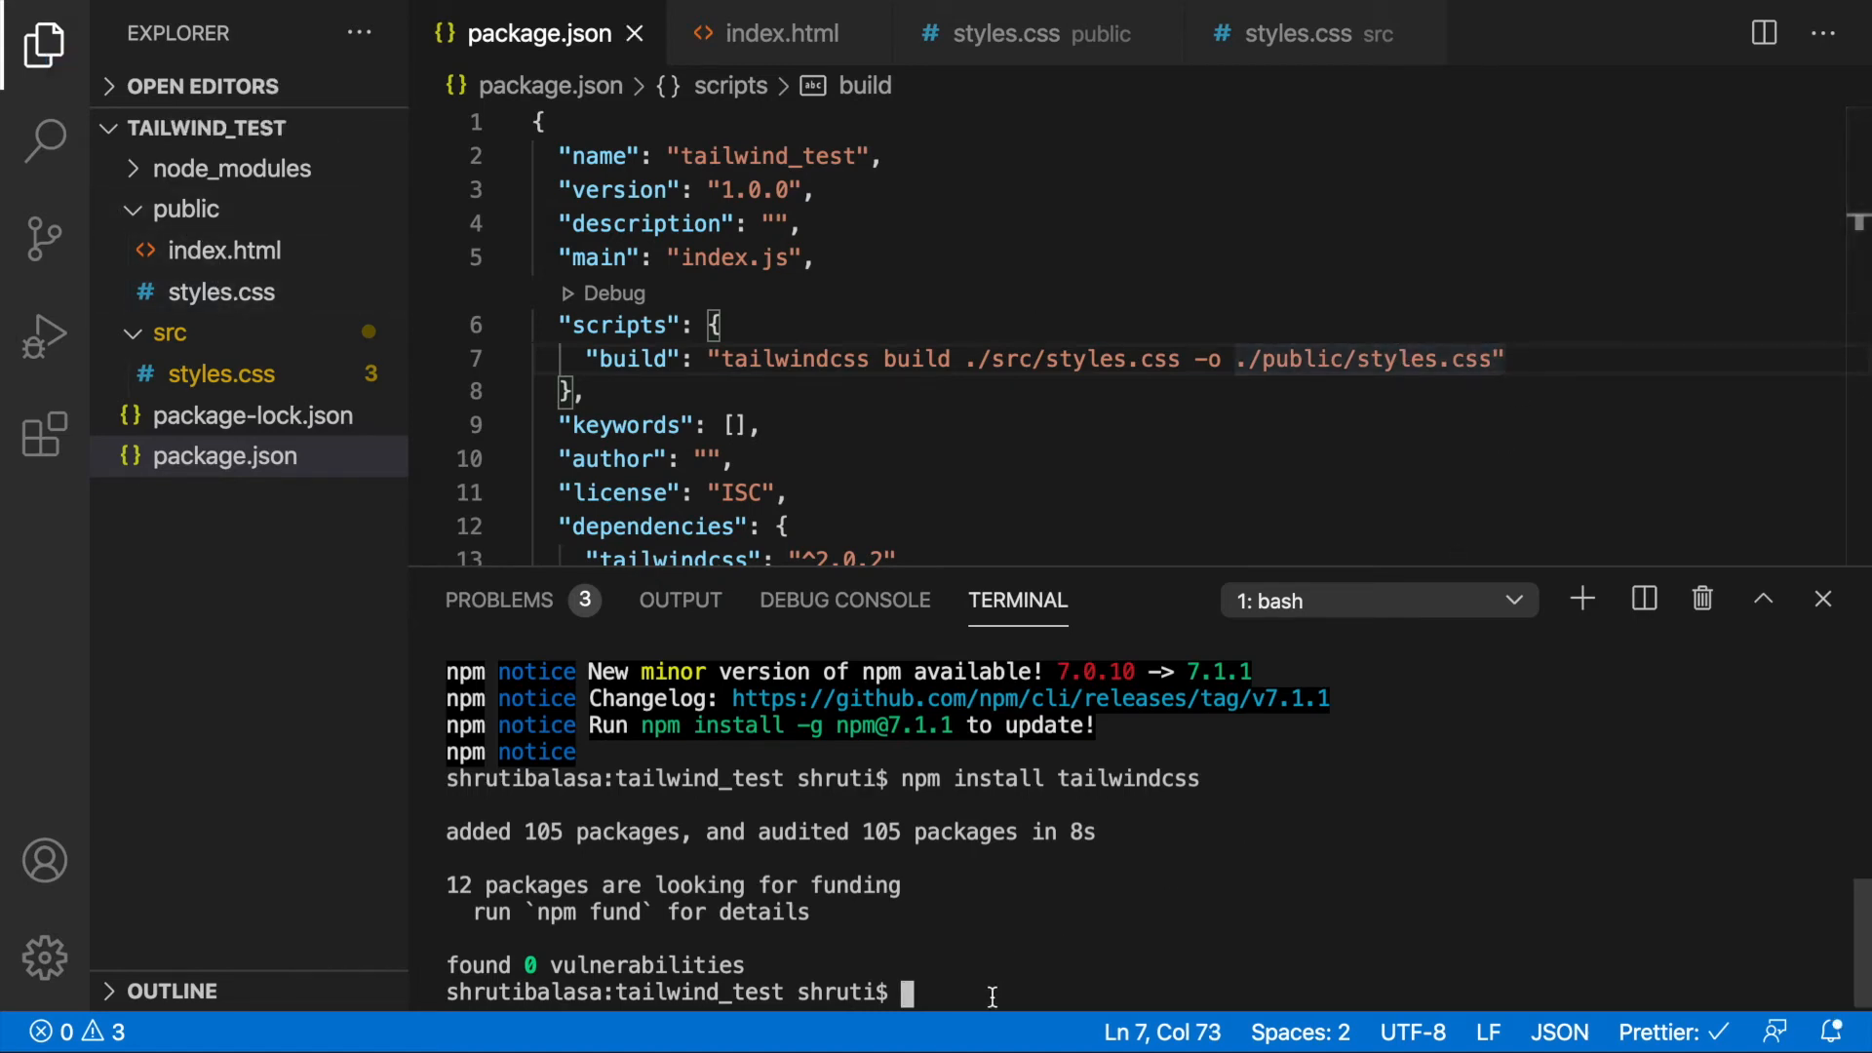
type("npm run")
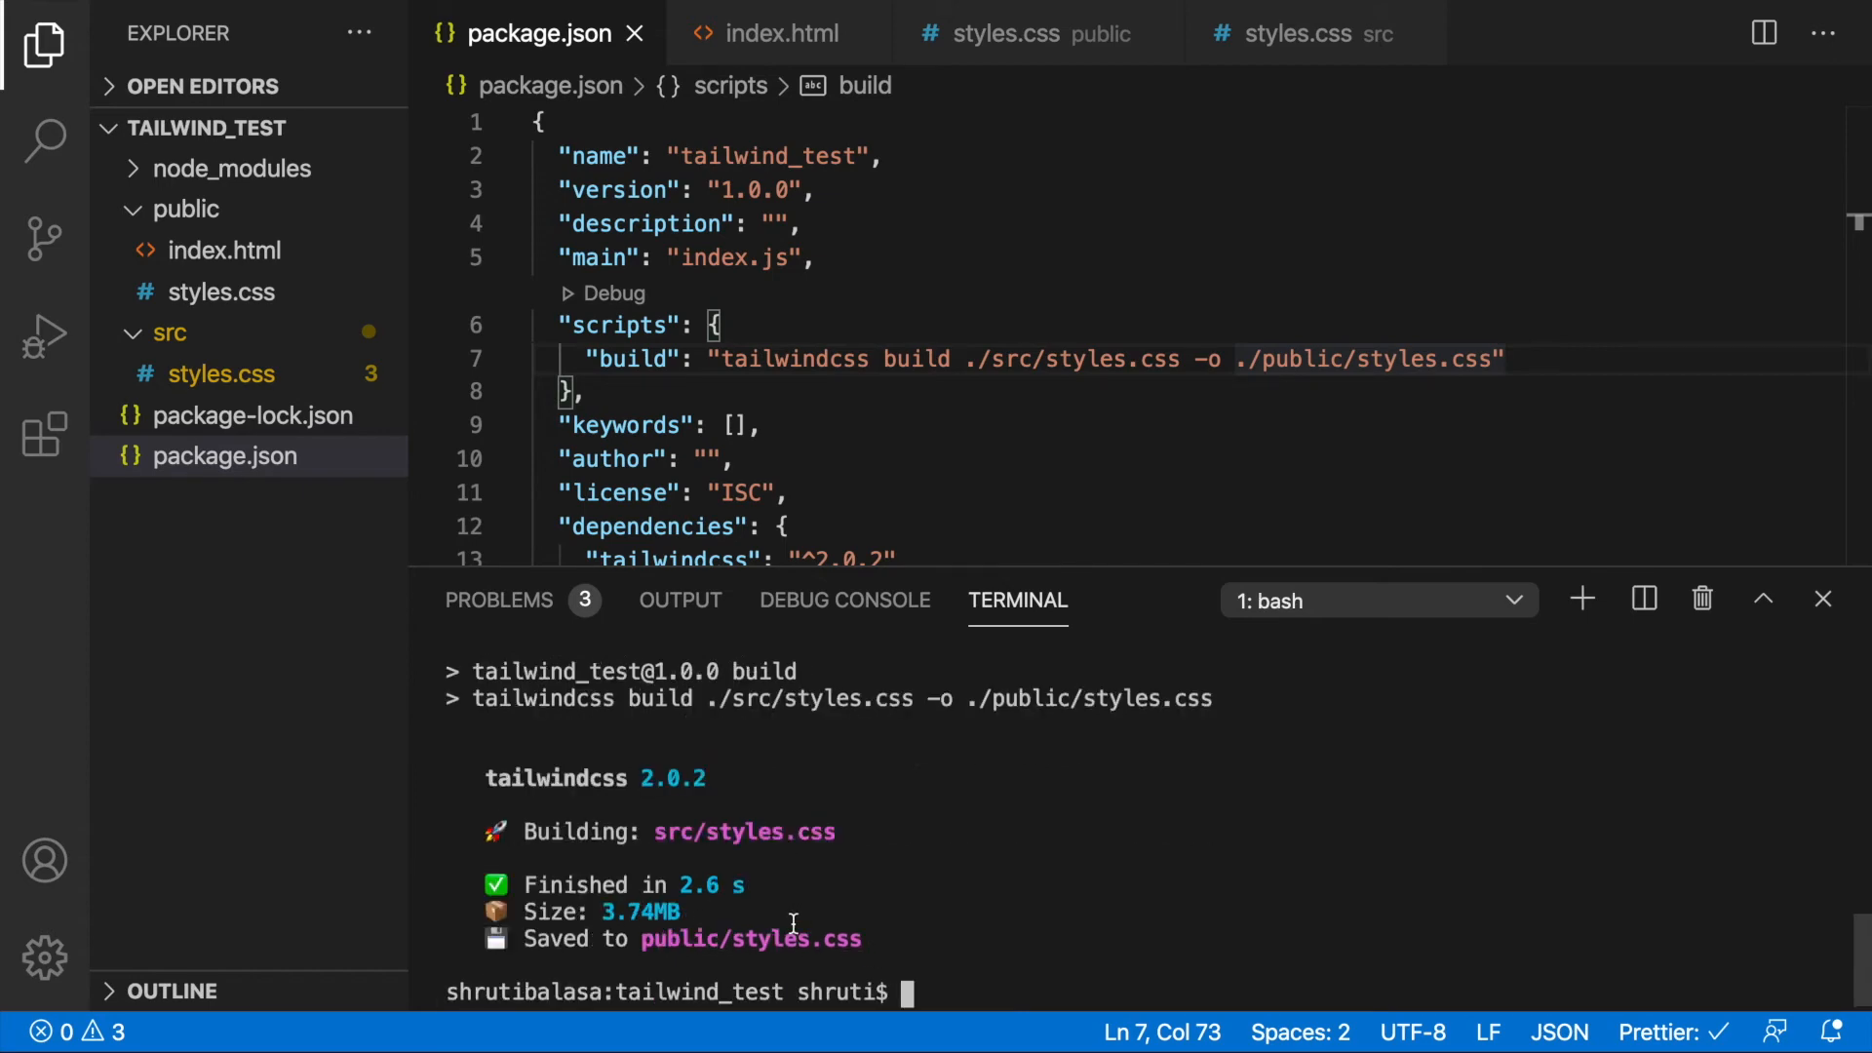
Inspect the generated Tailwind CSS in public/styles.css, starting with modern-normalize rules
left_click(1005, 32)
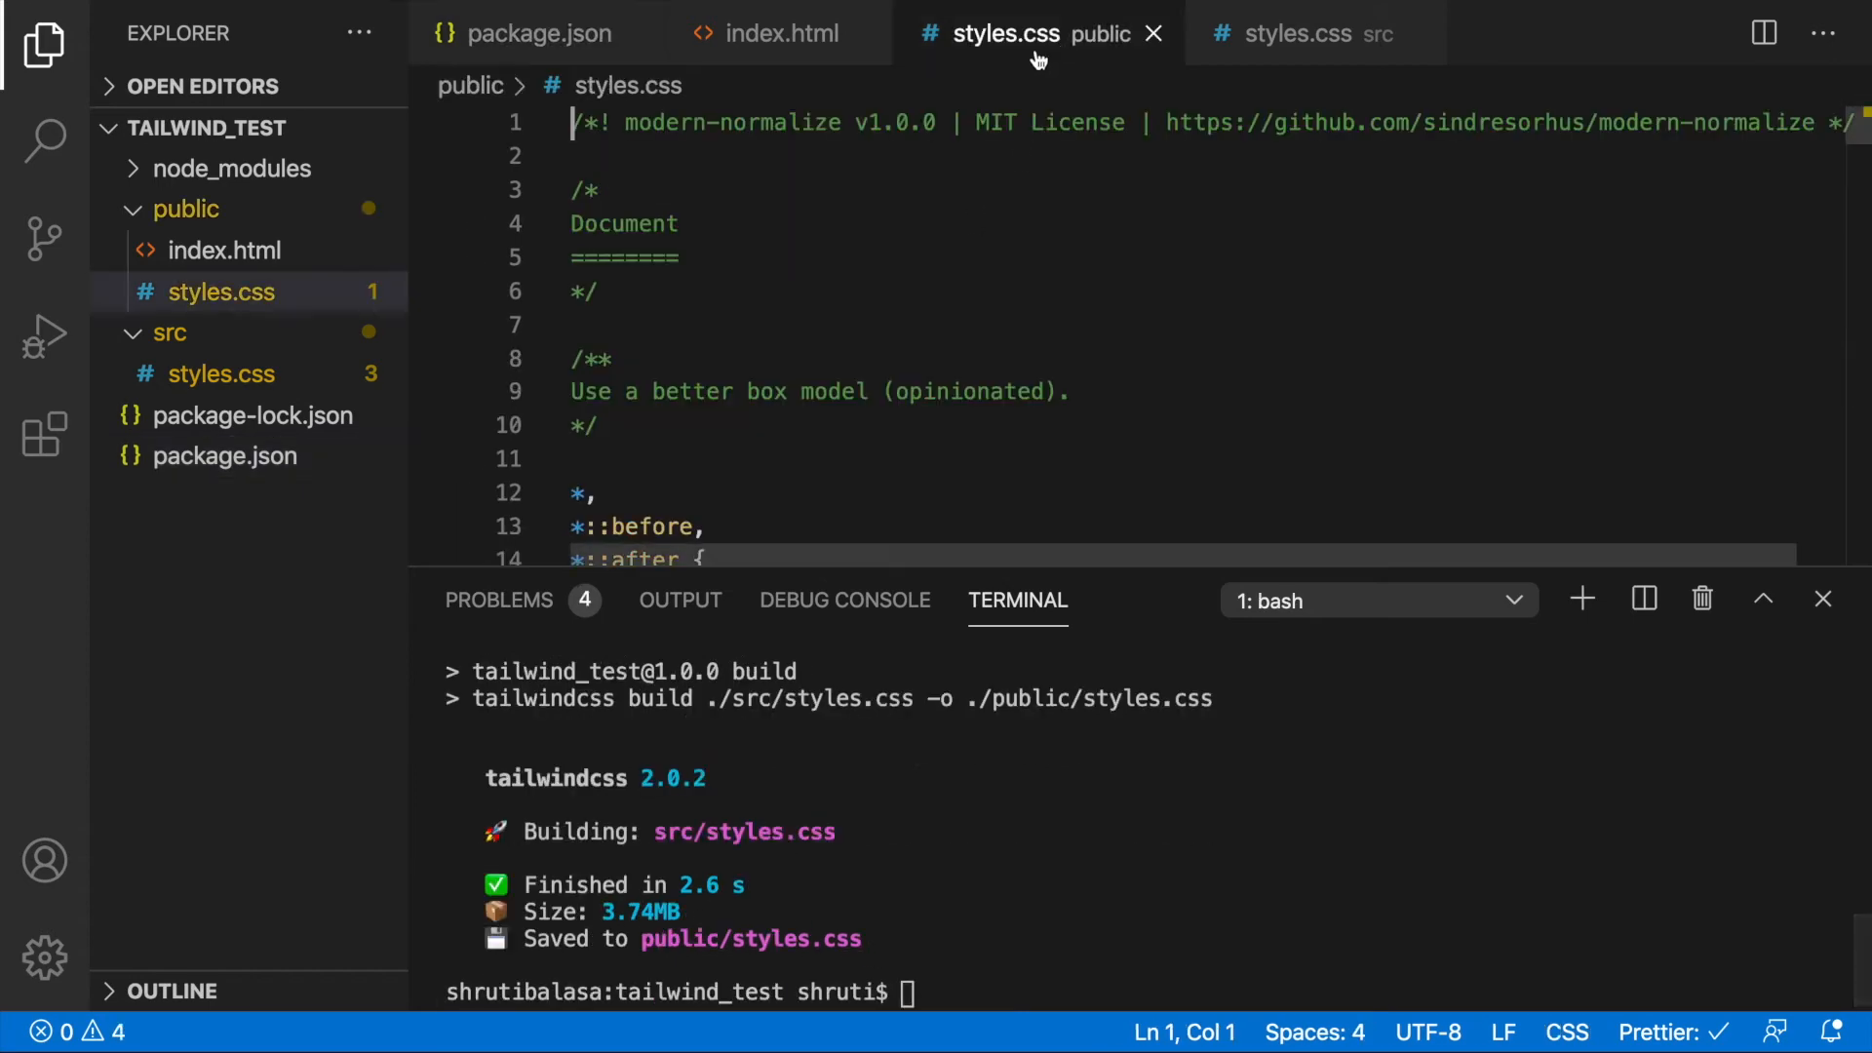
scroll("down", 3)
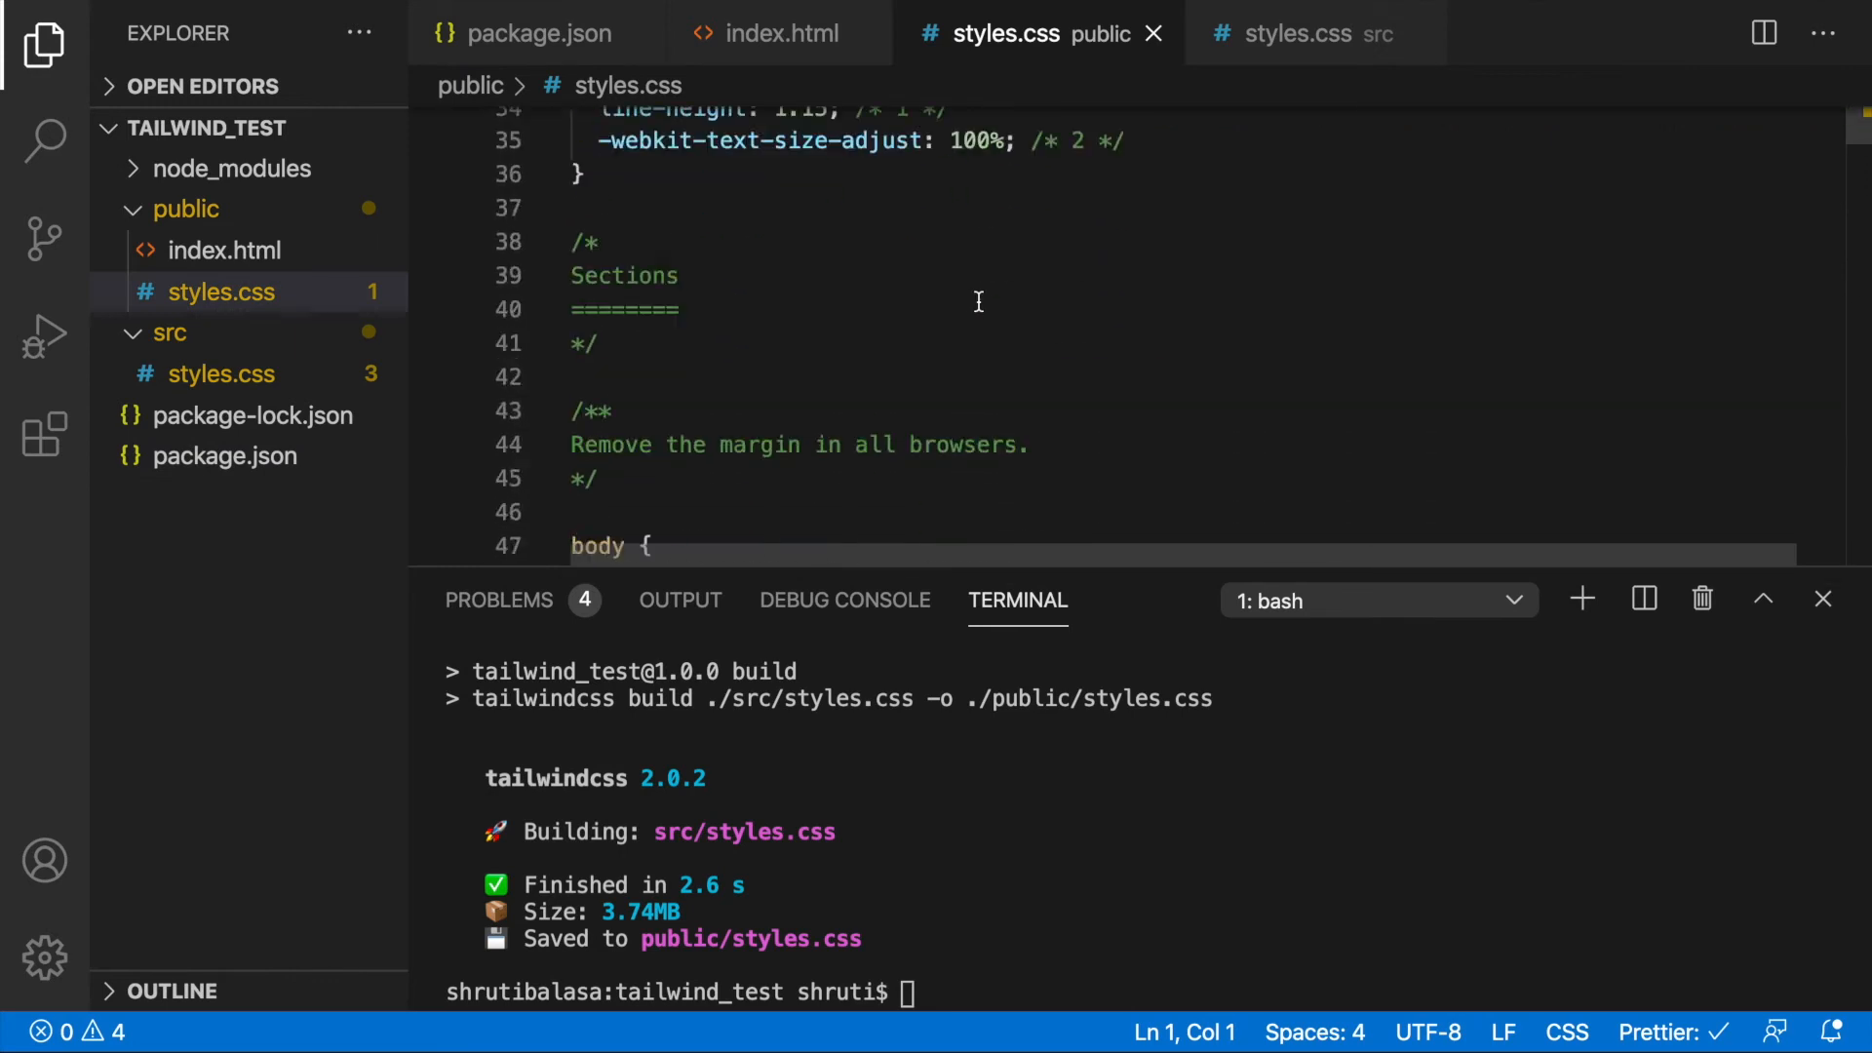
scroll("up", 3)
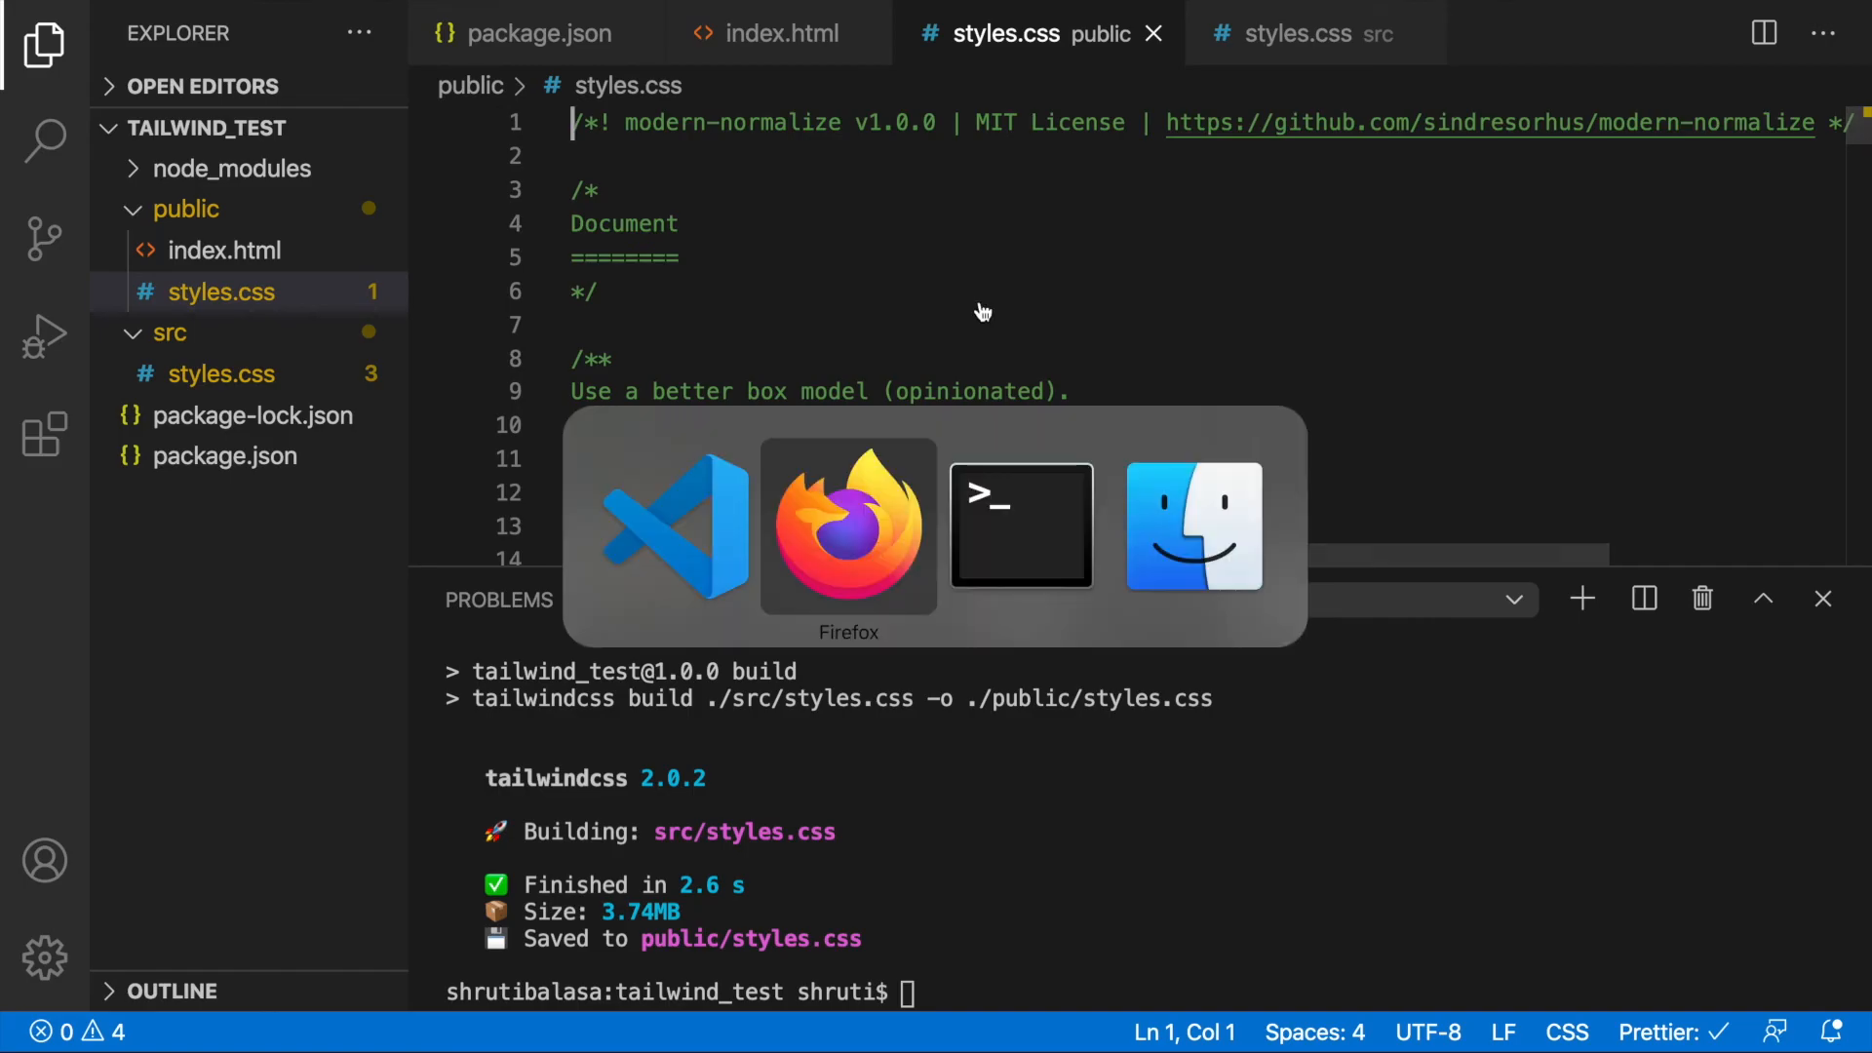
In Firefox, jump to the Tailwind docs' Customizing your configuration section
left_click(847, 526)
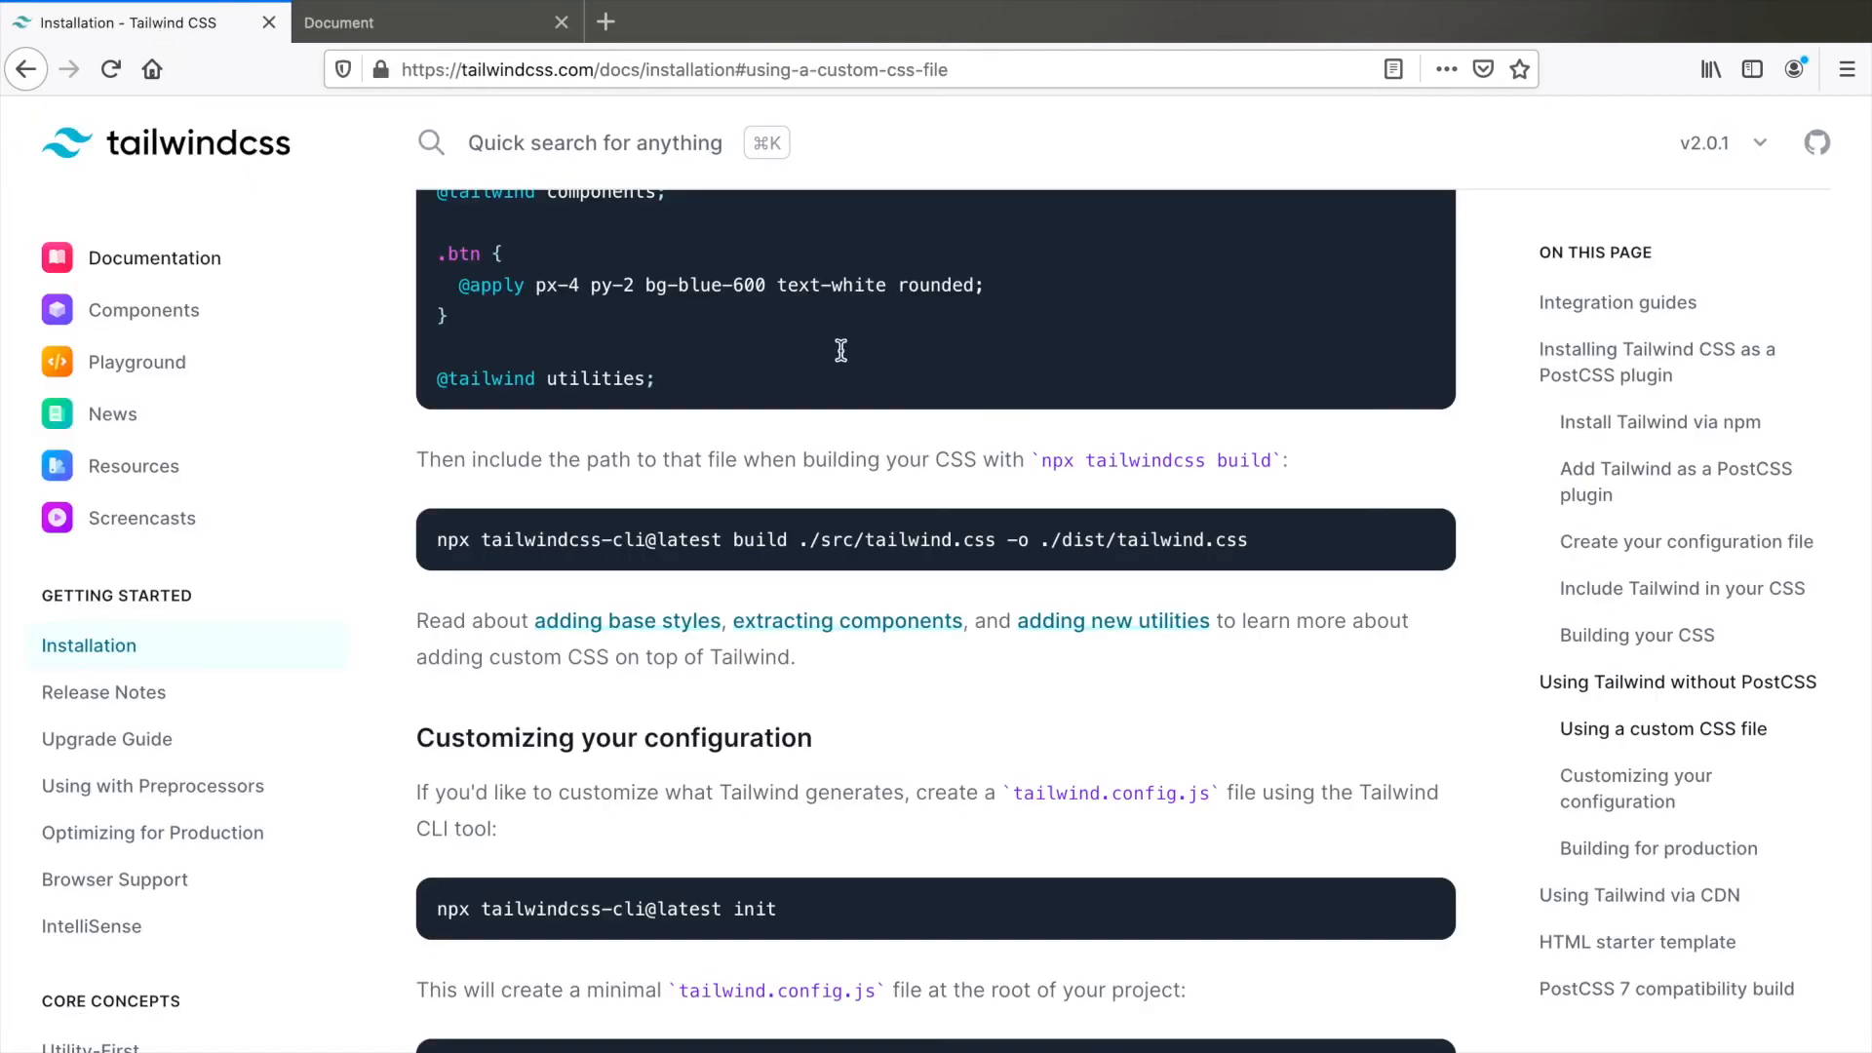
mouse_move(1664, 728)
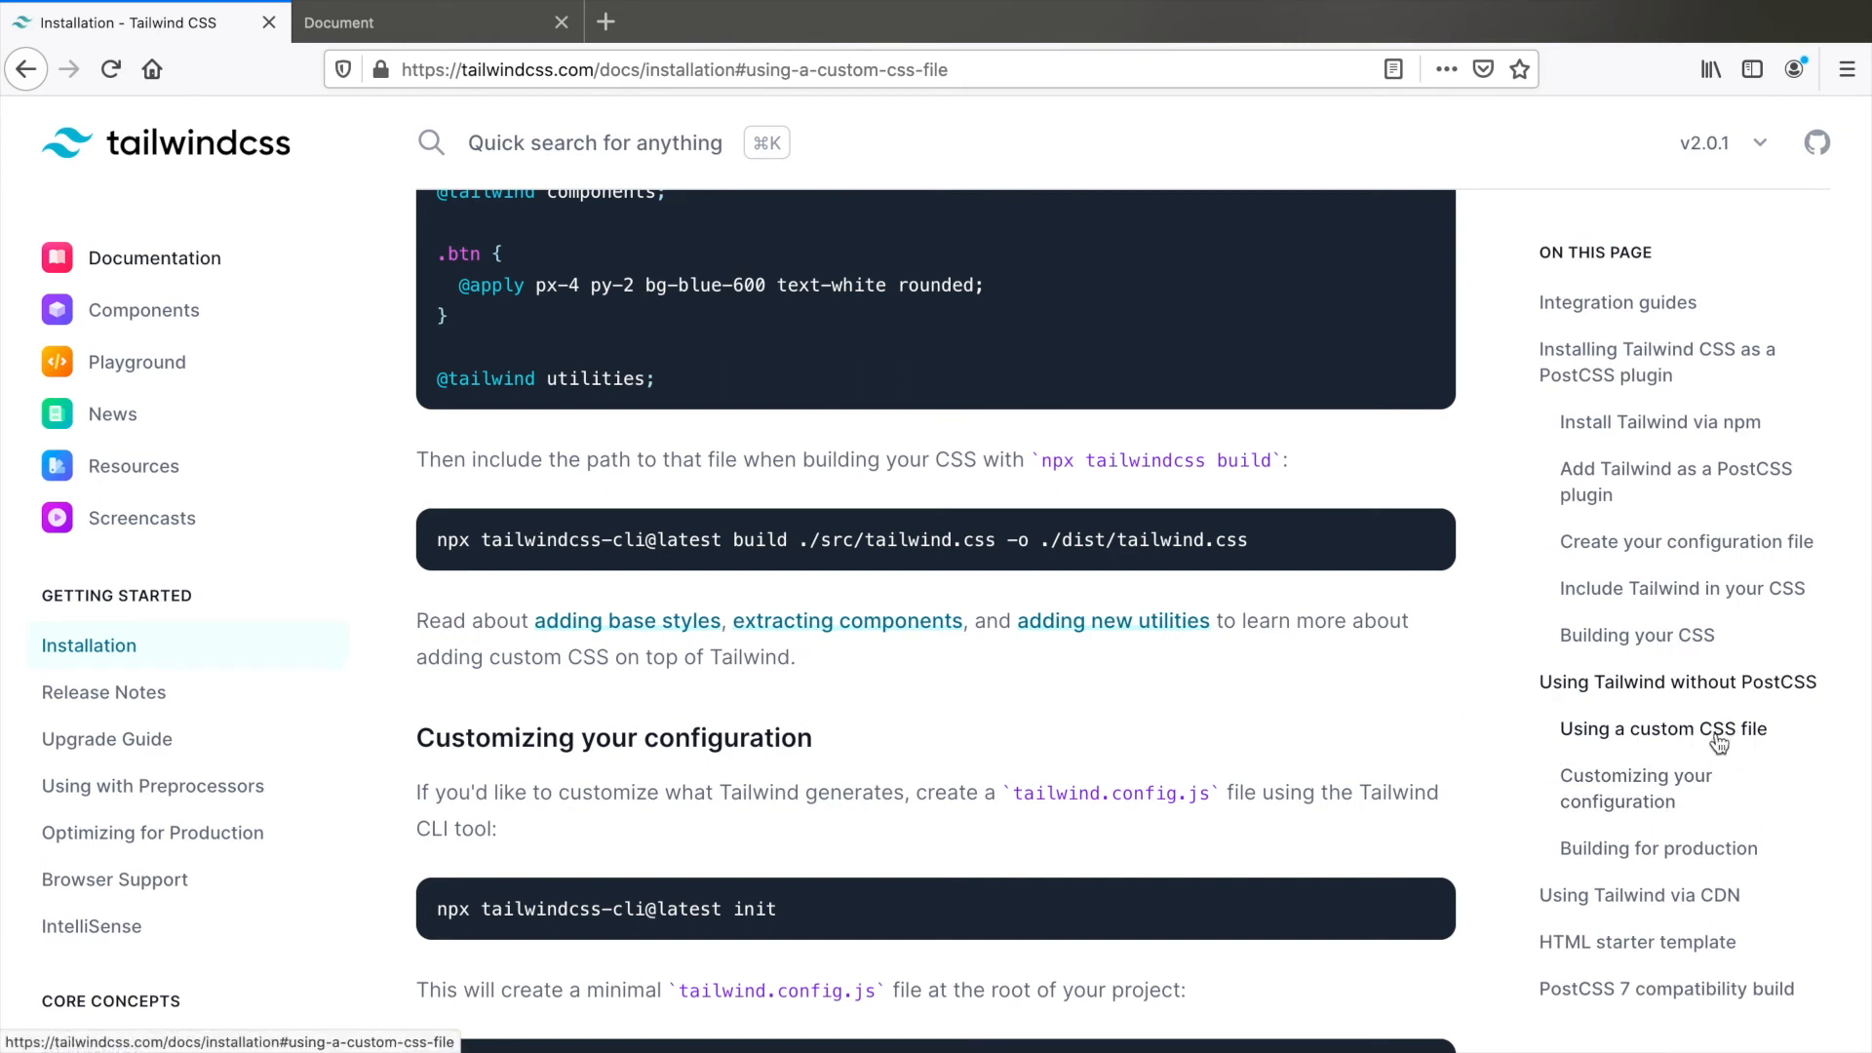
left_click(1637, 788)
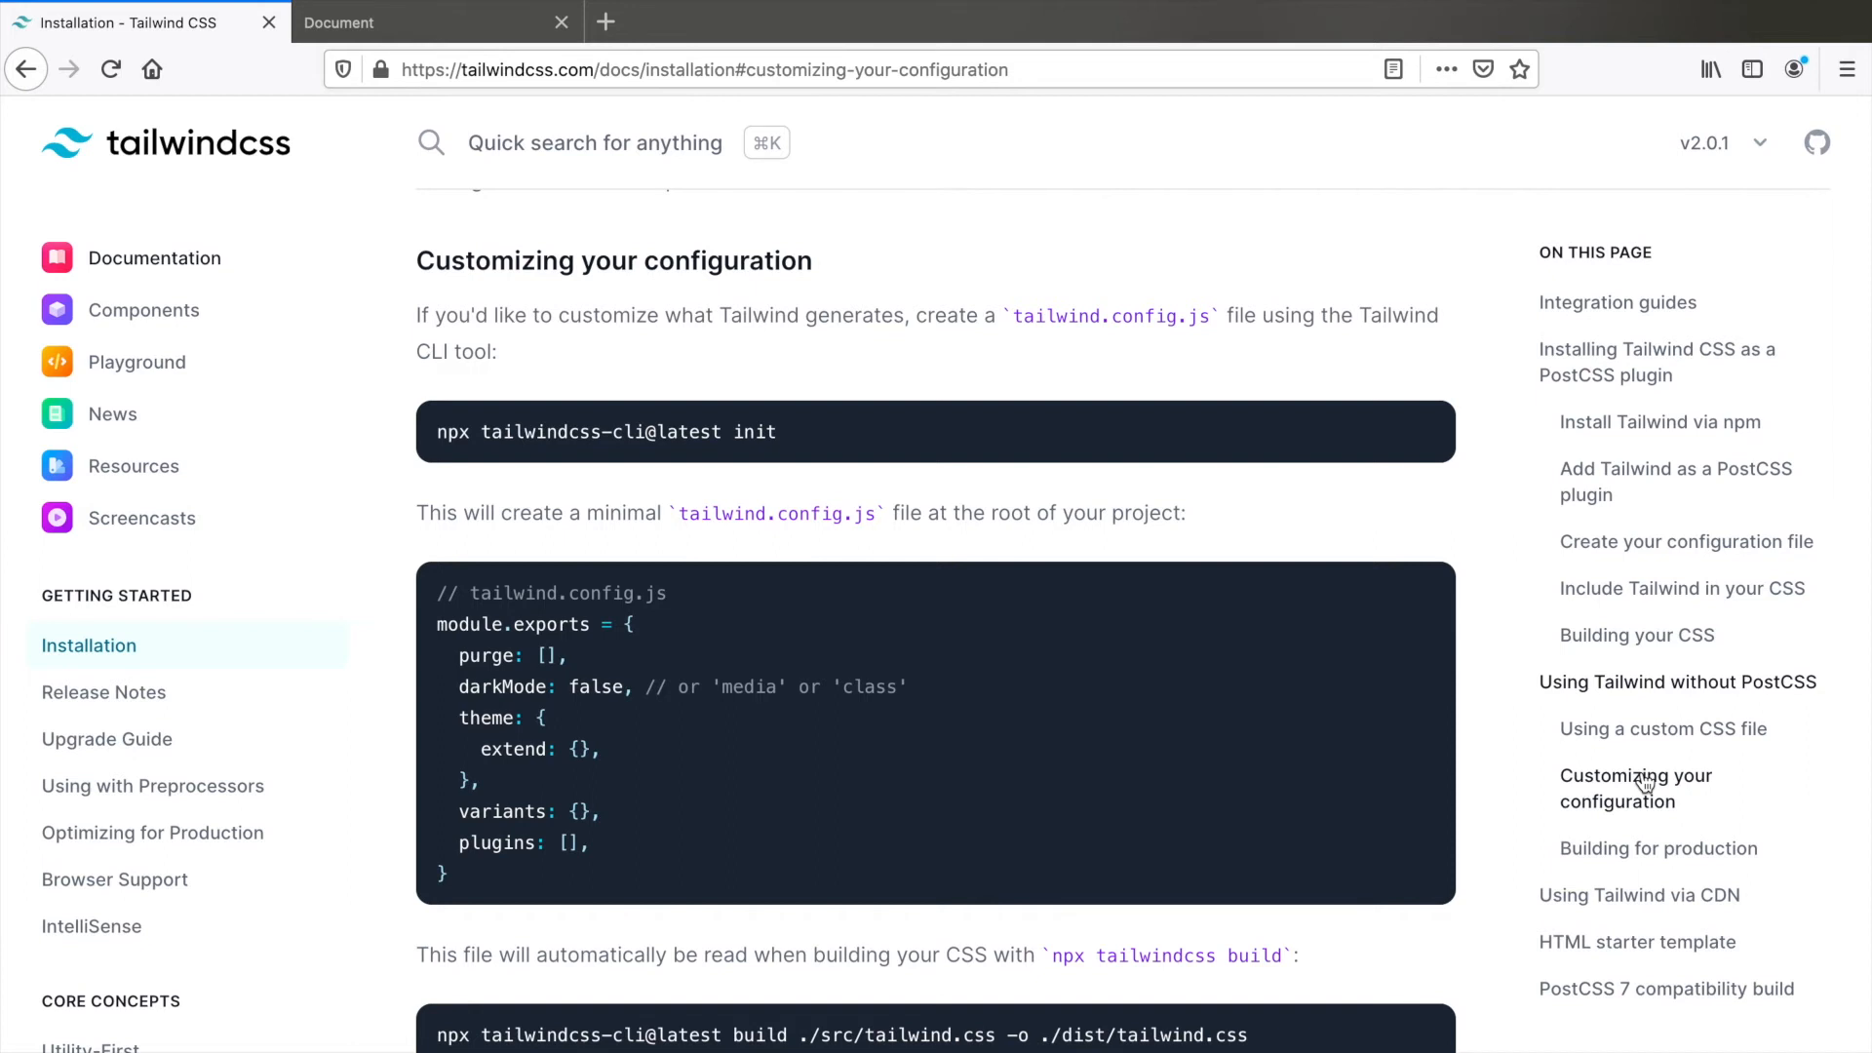
mouse_move(414, 508)
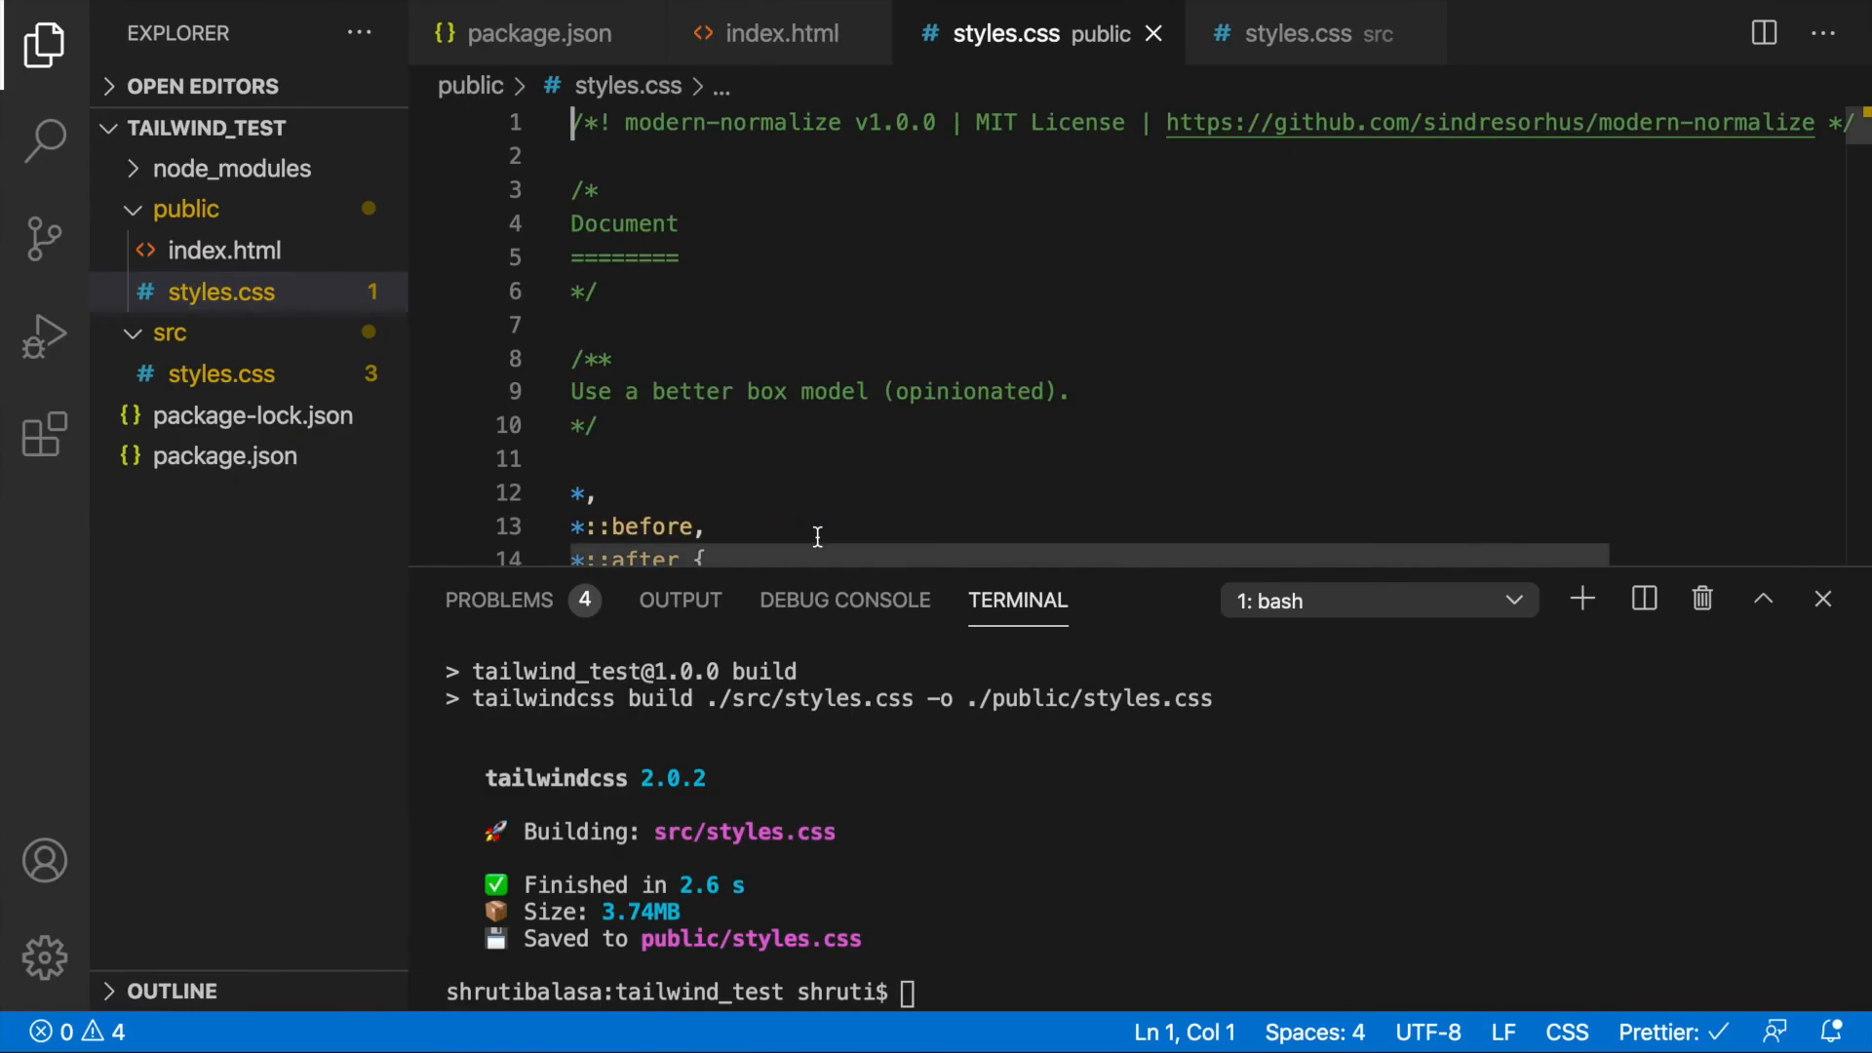
Run npx tailwindcss init and open the generated tailwind.config.js
type("npx")
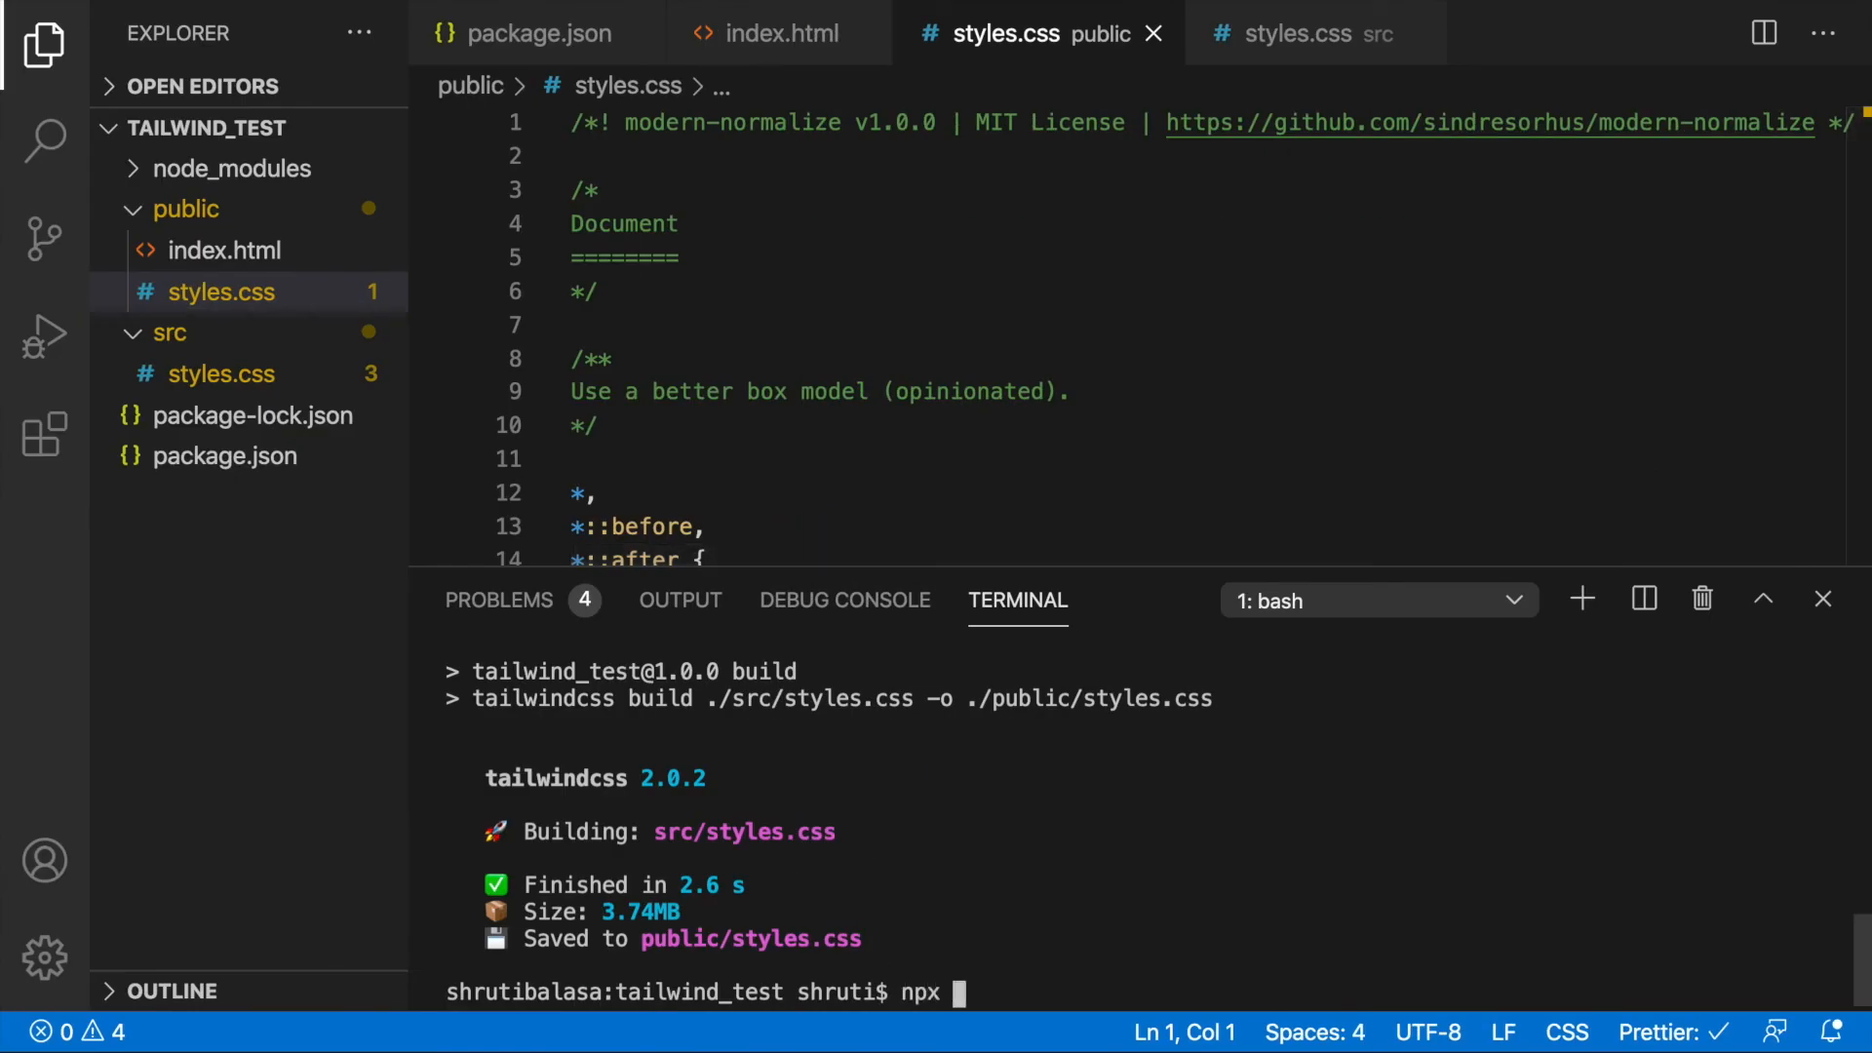
type("tailwindcss init")
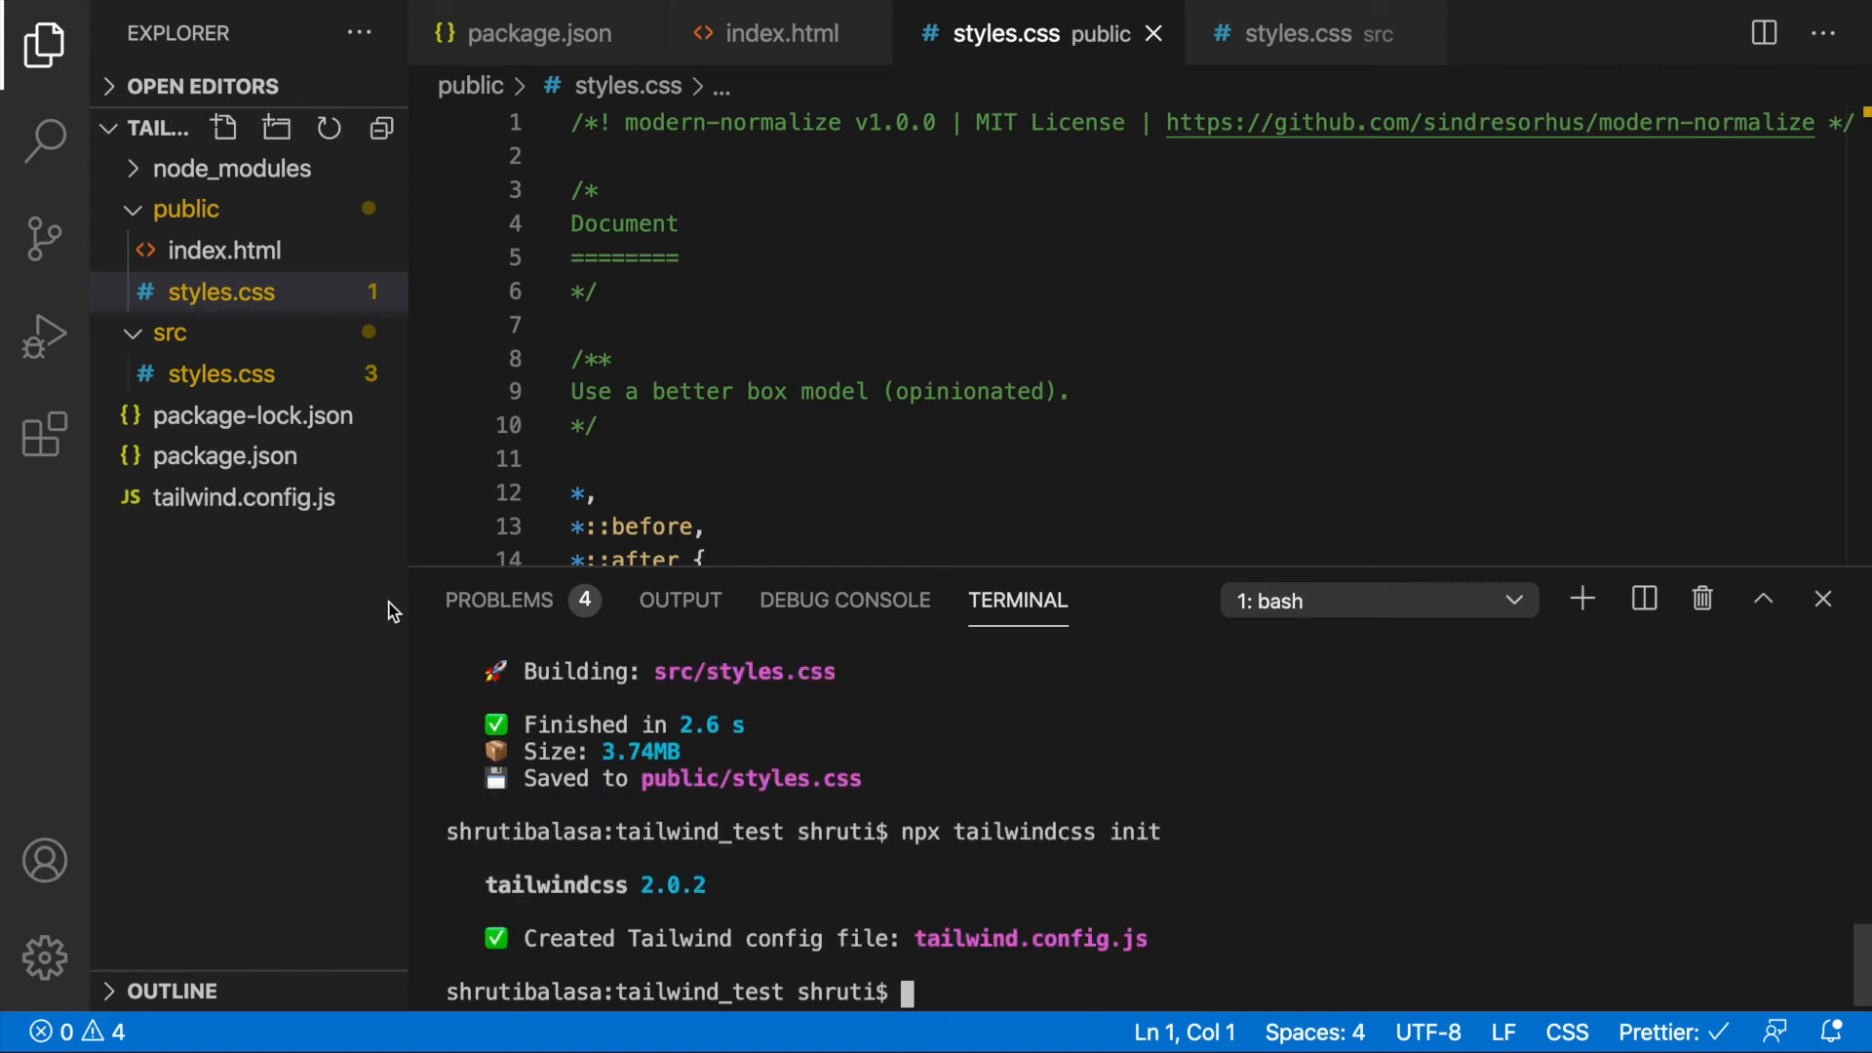
left_click(246, 498)
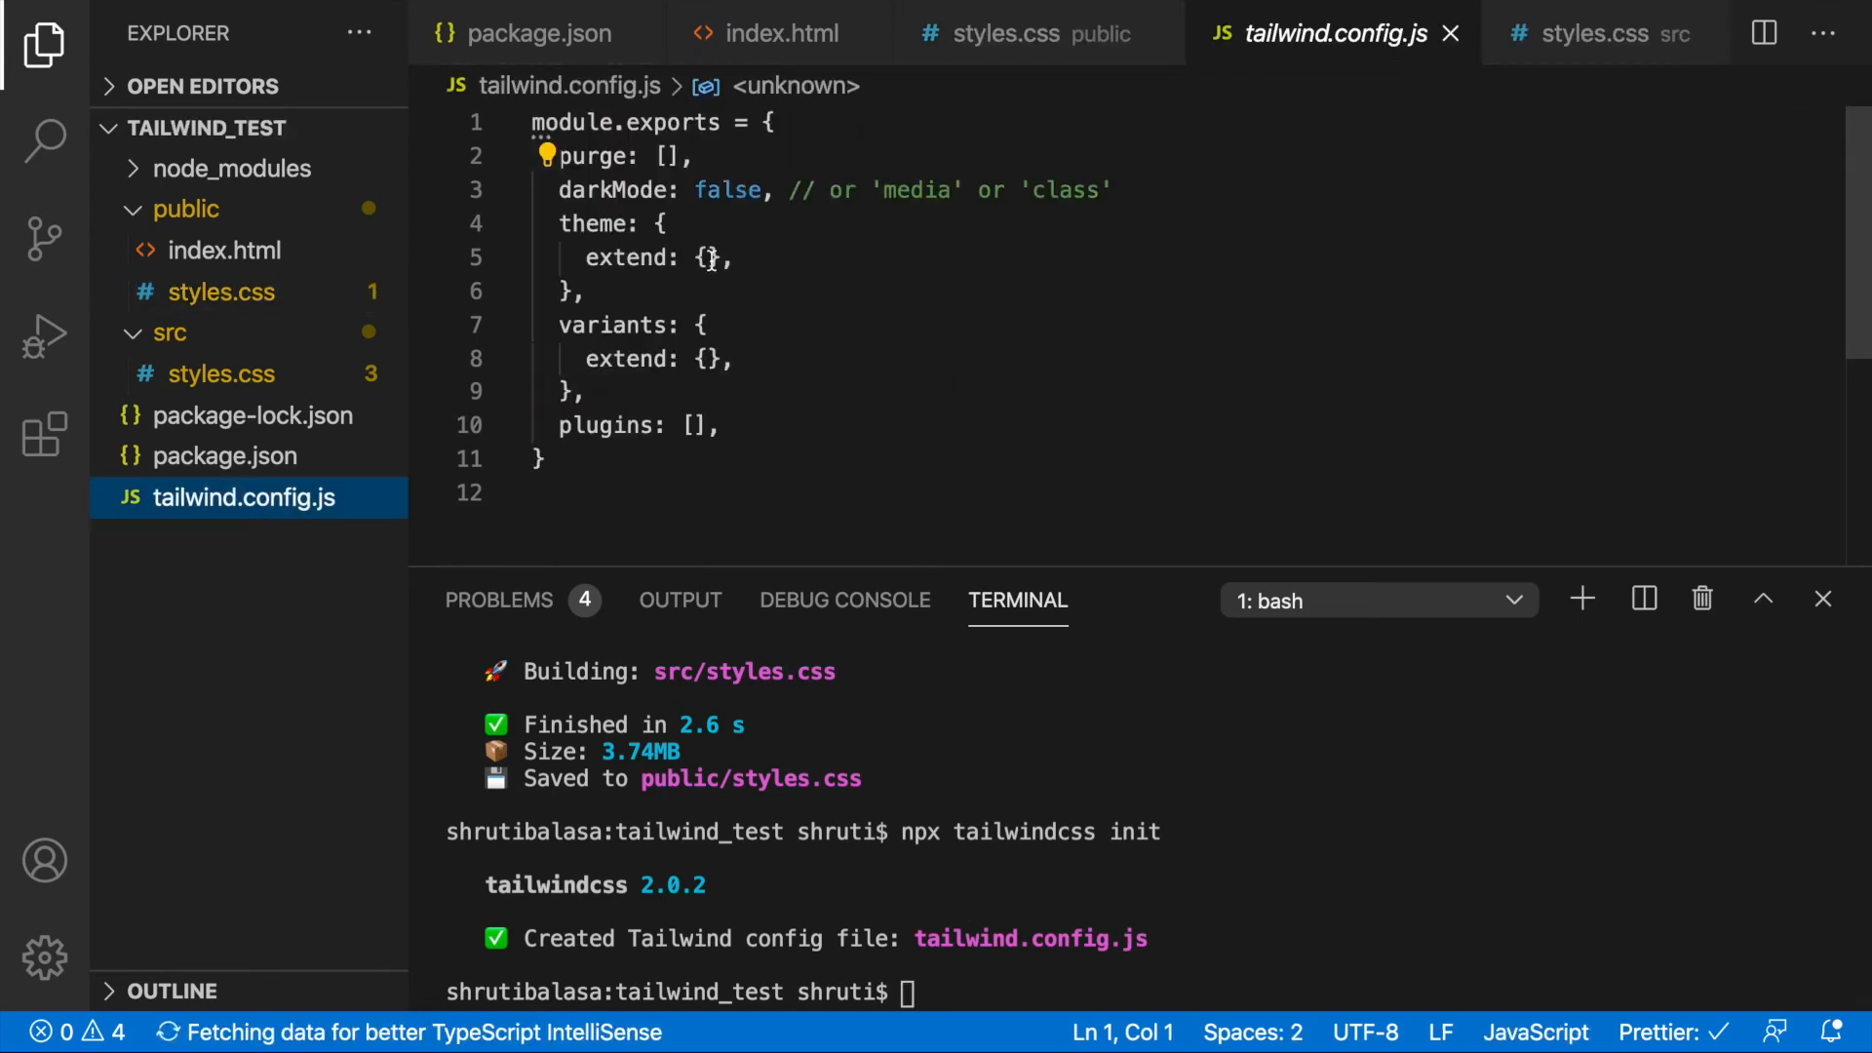
key("Enter")
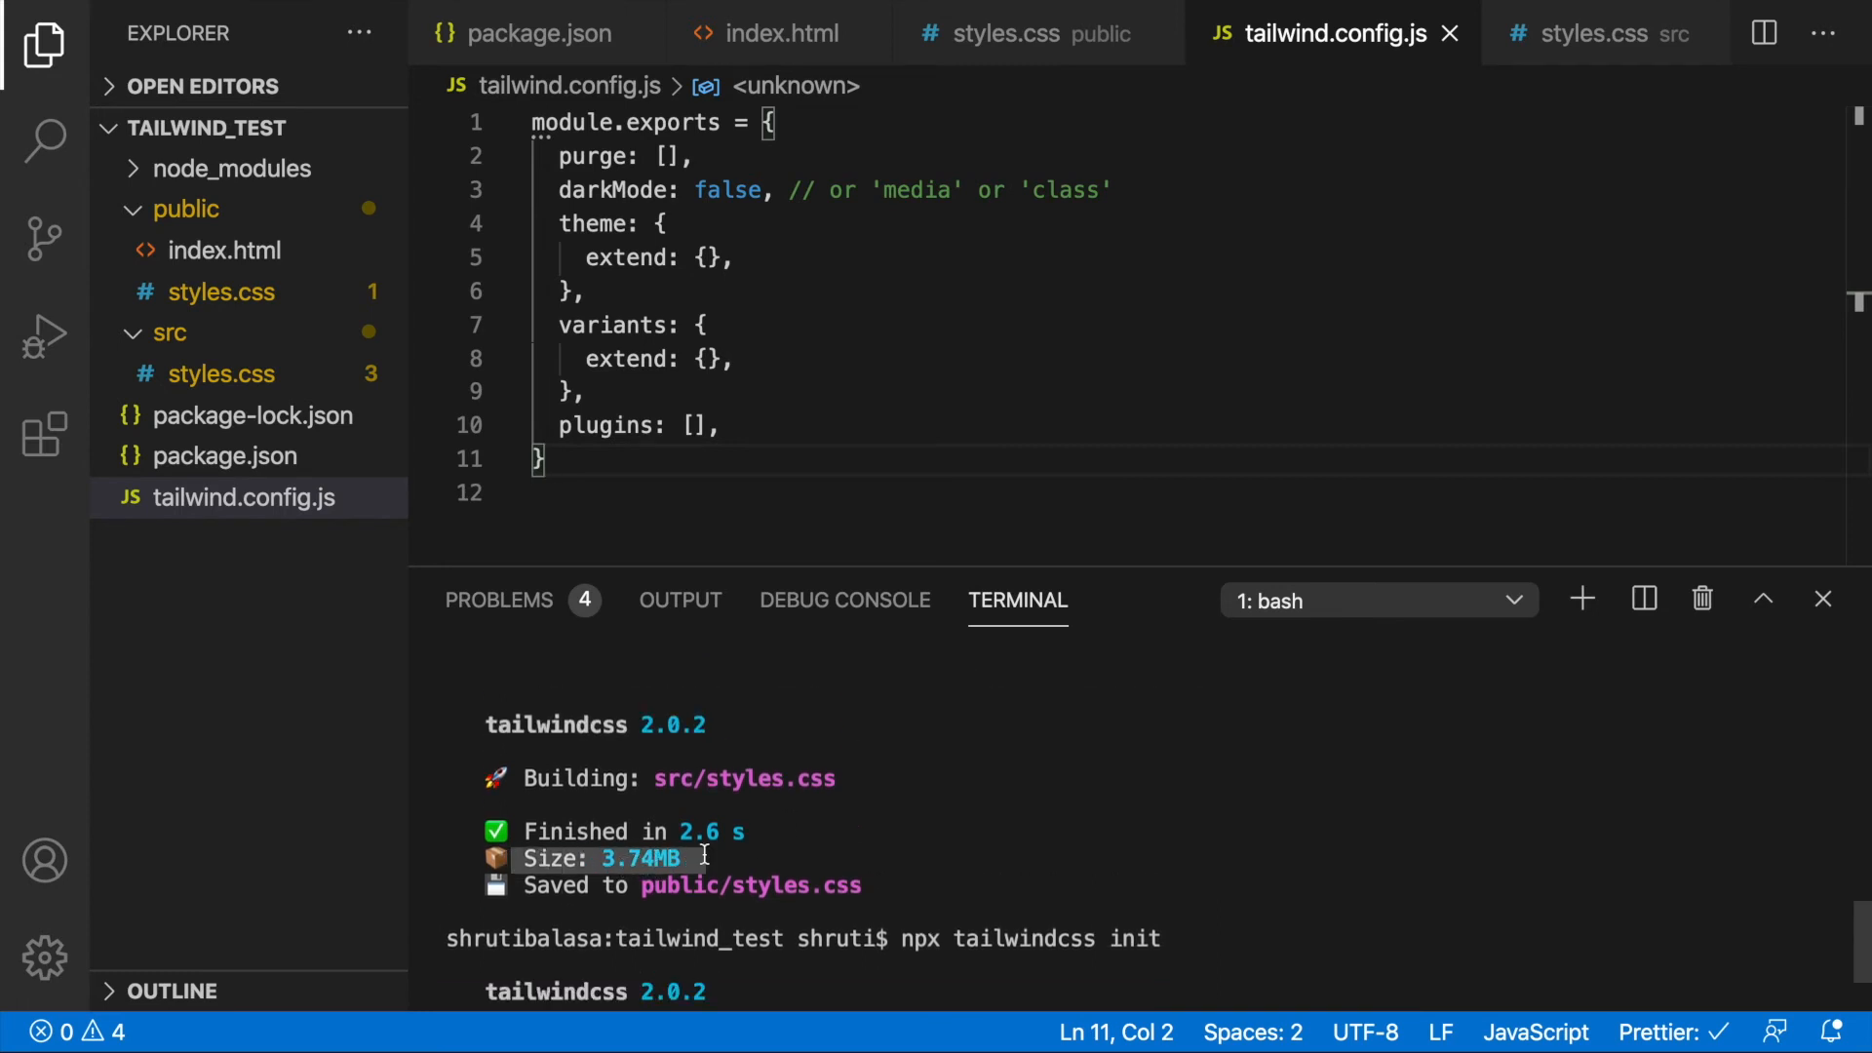
mouse_move(860, 375)
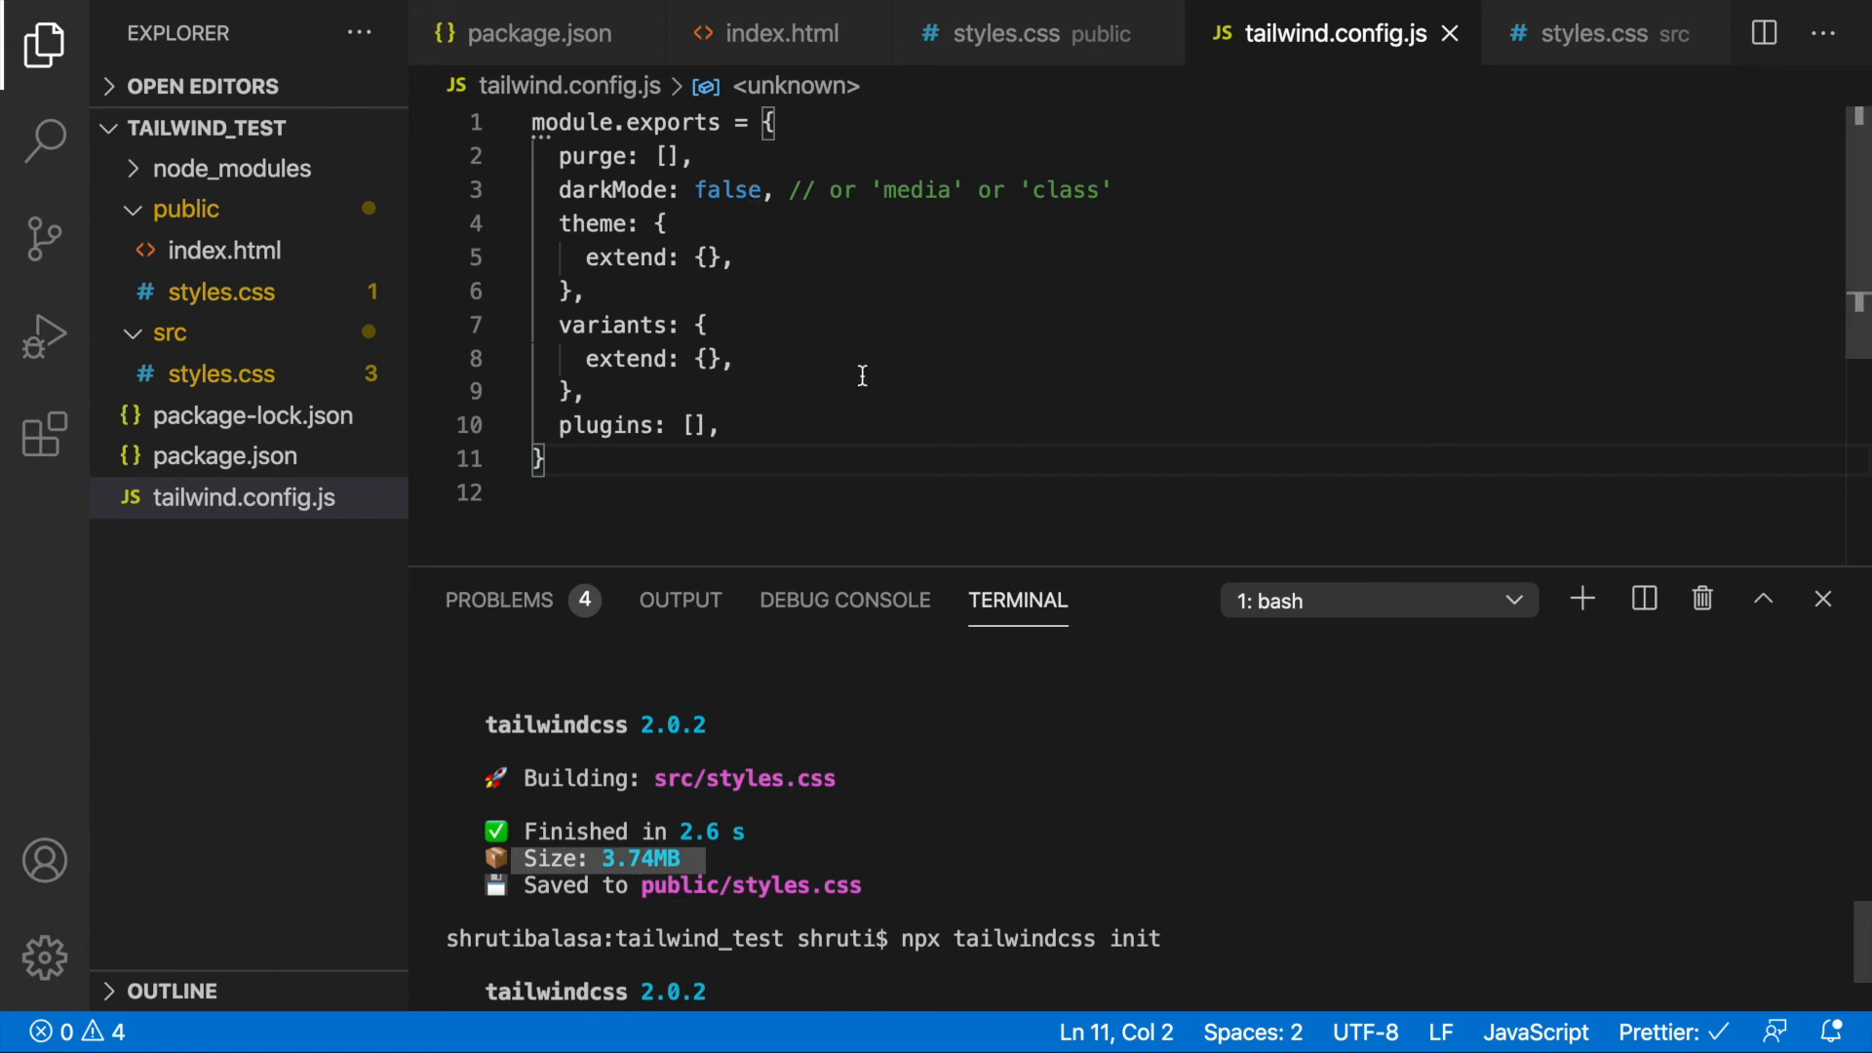
mouse_move(863, 432)
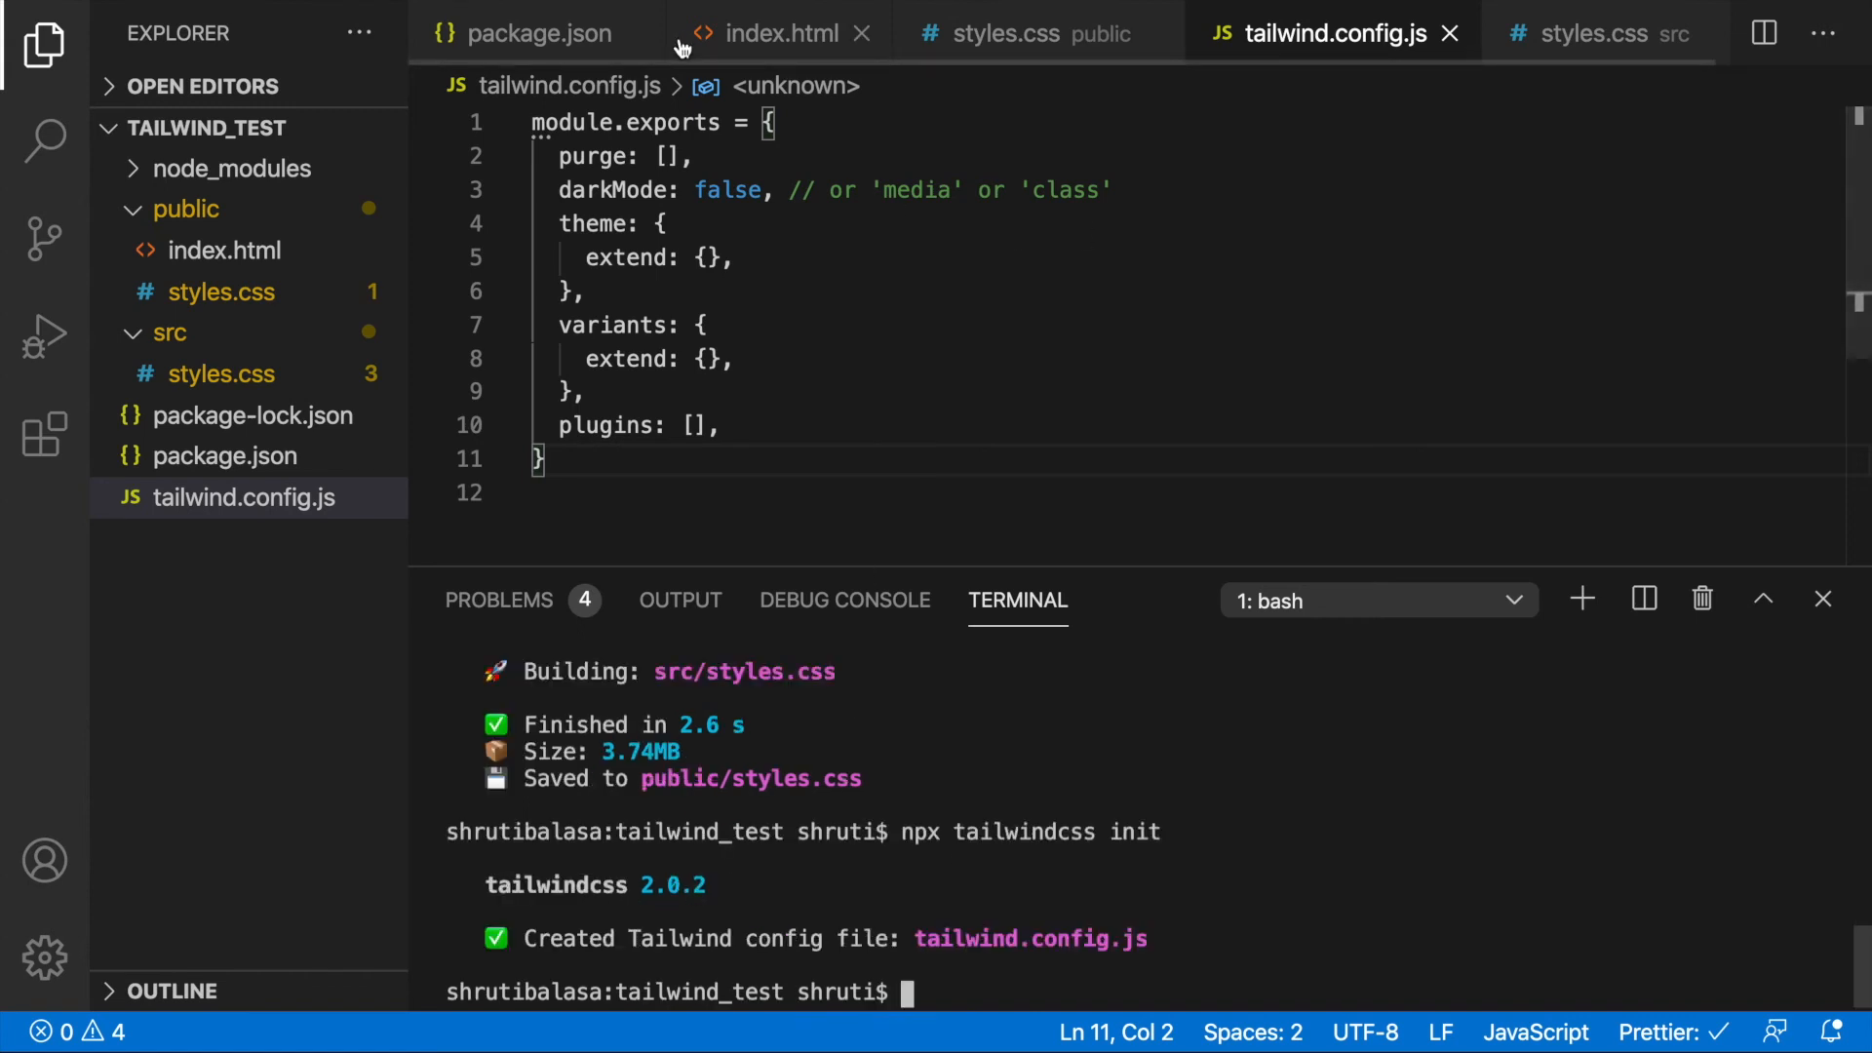
Add a package.json prod script running the build with NODE_ENV=production
left_click(537, 32)
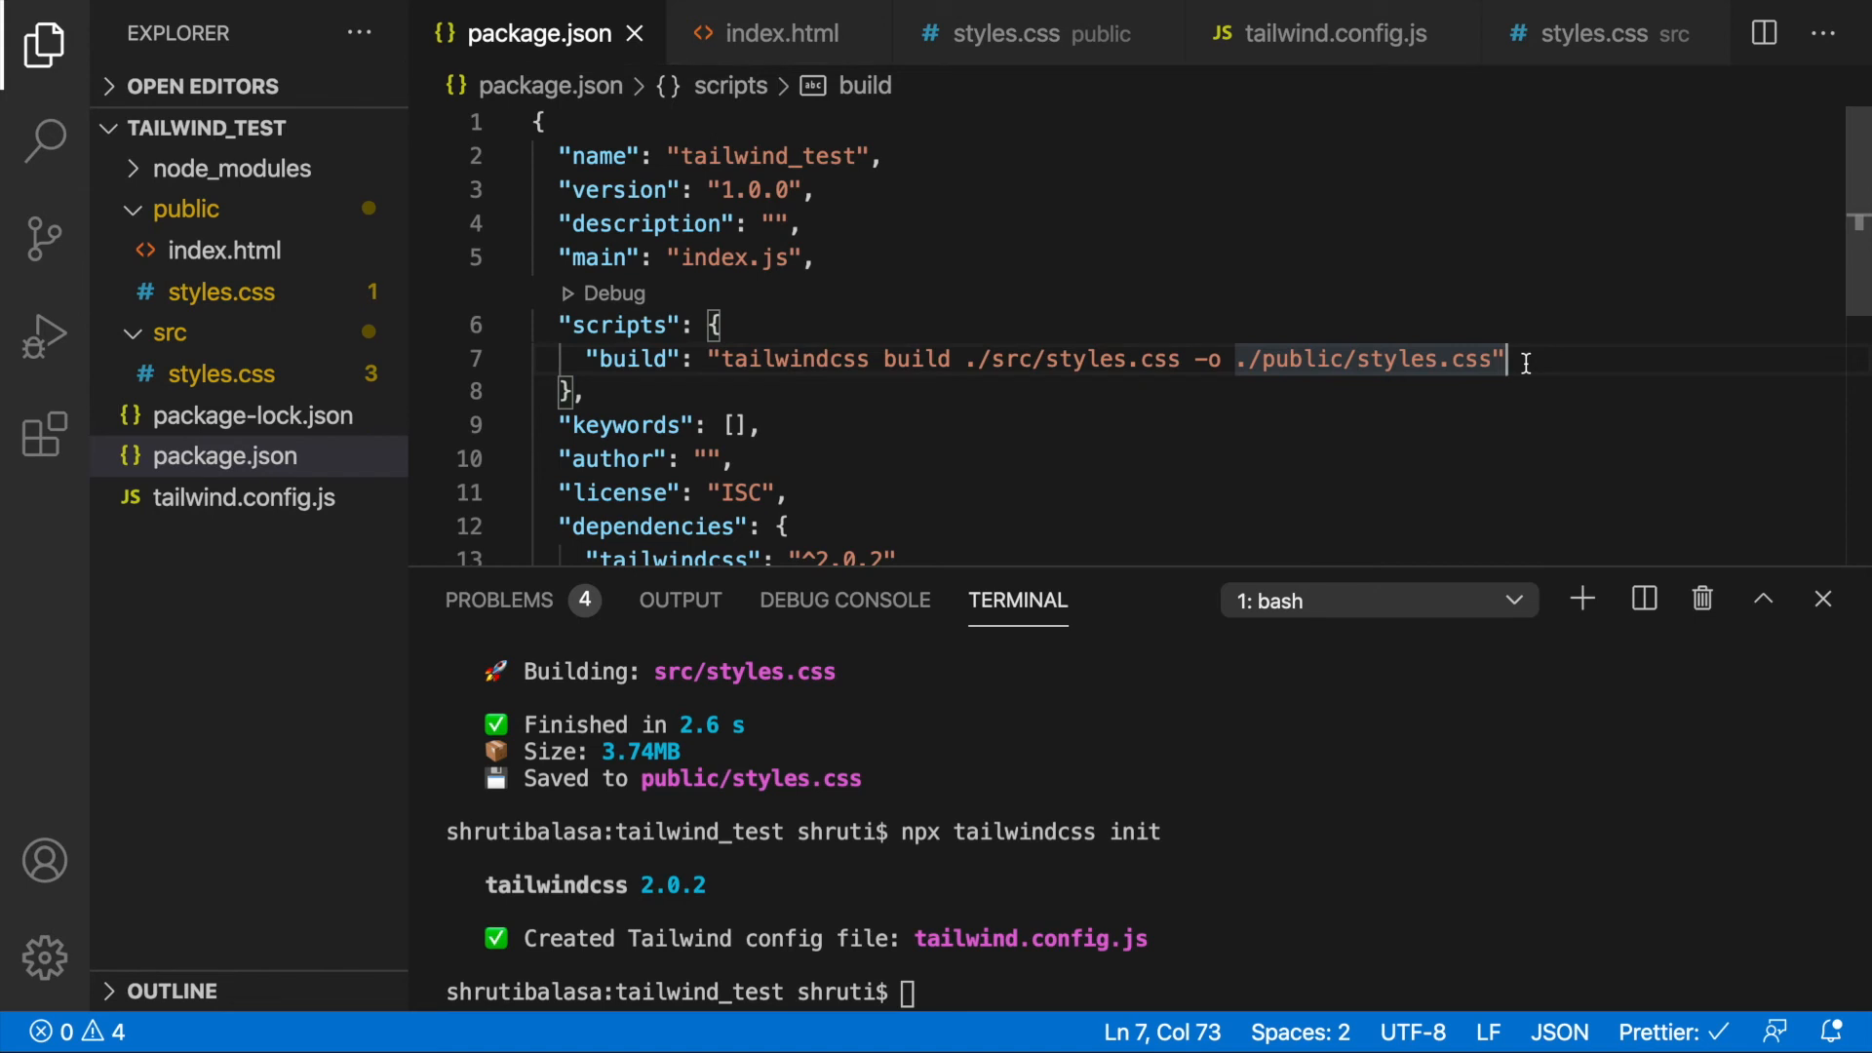
key("Enter")
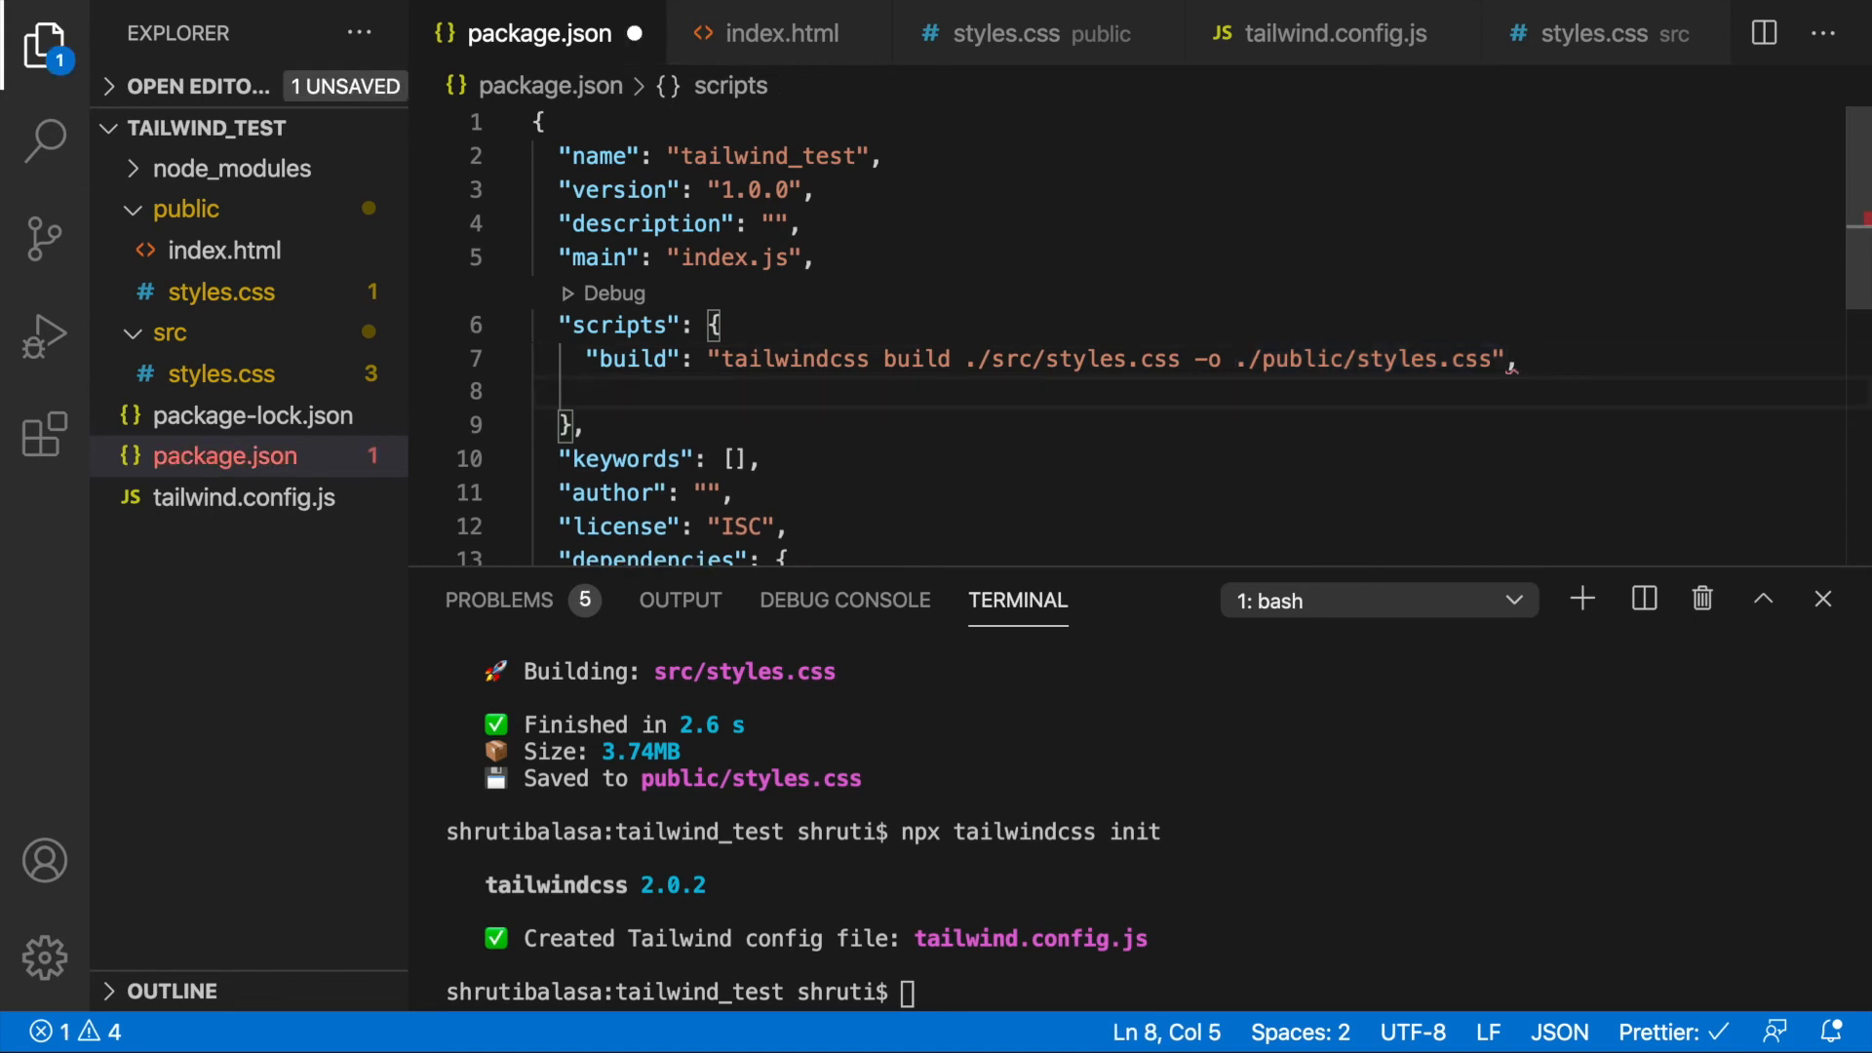
type("\"prod\": \"tailwindcss build ./src/styles.css -o ./public/styles.css")
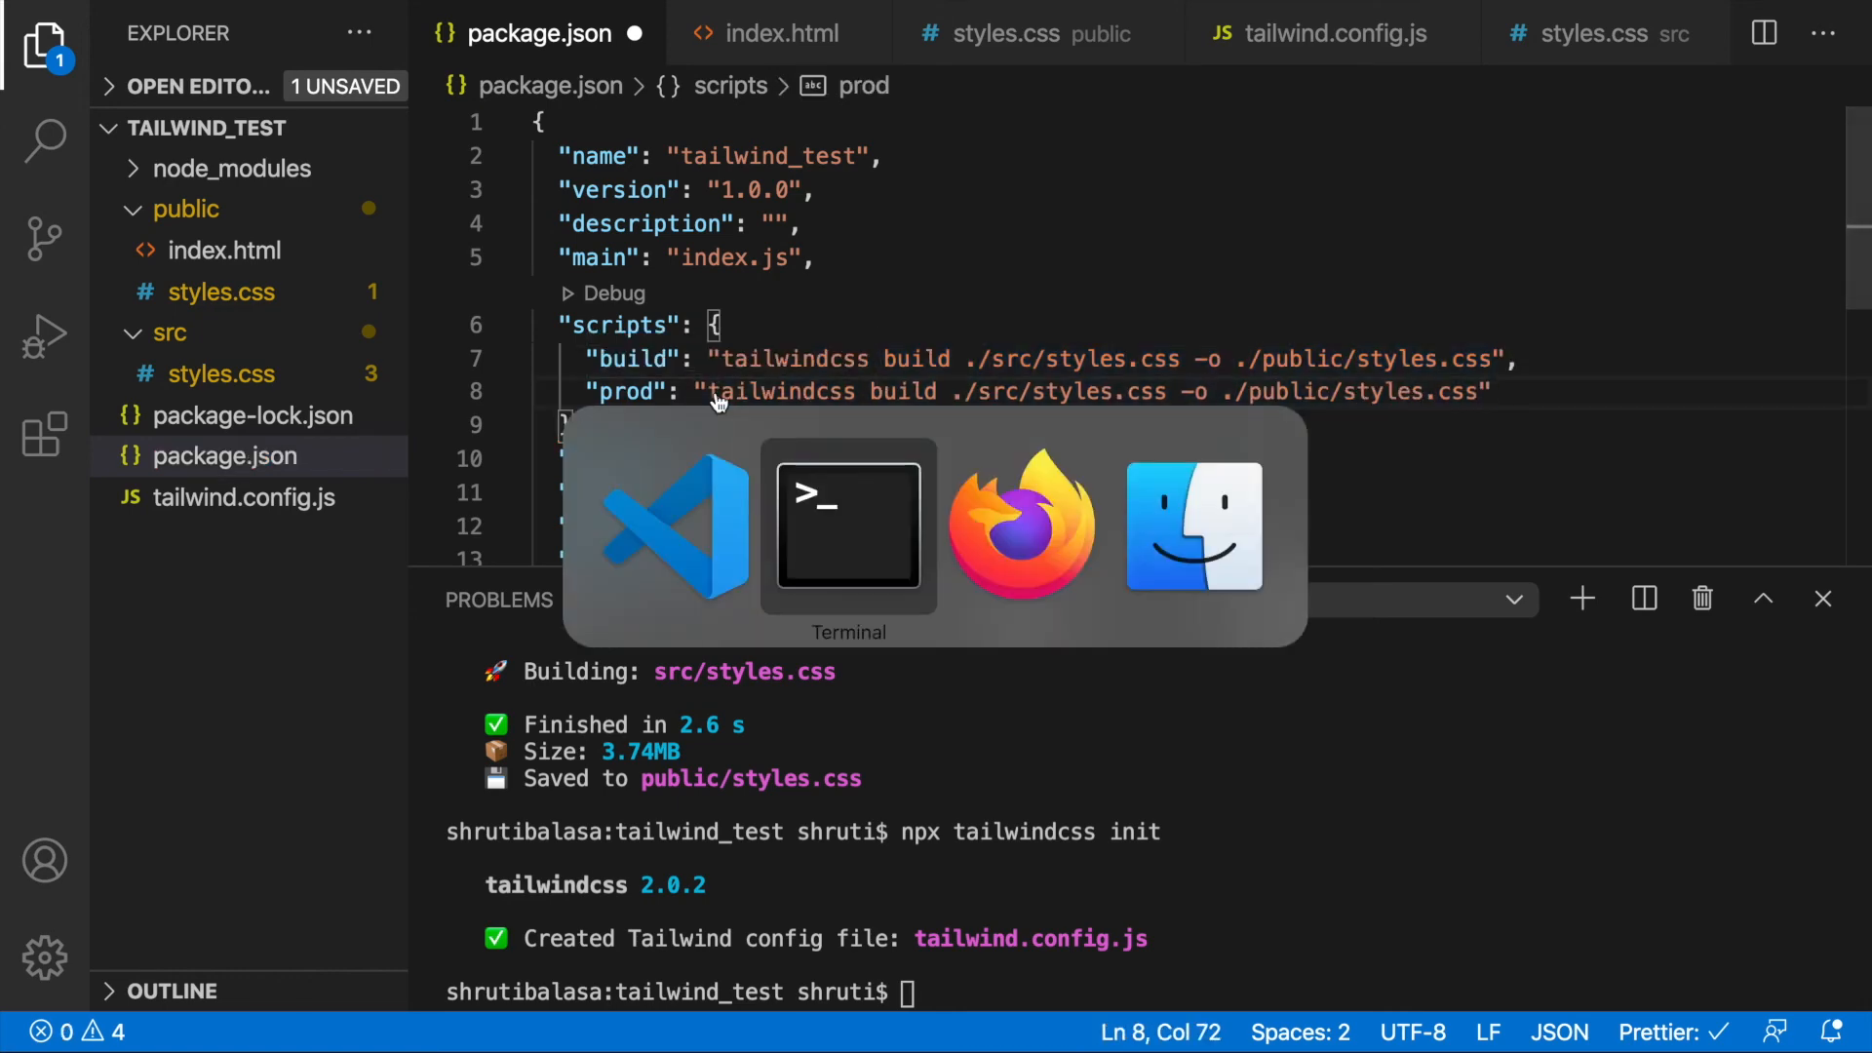
left_click(1021, 526)
type("NODE_ENV=production ")
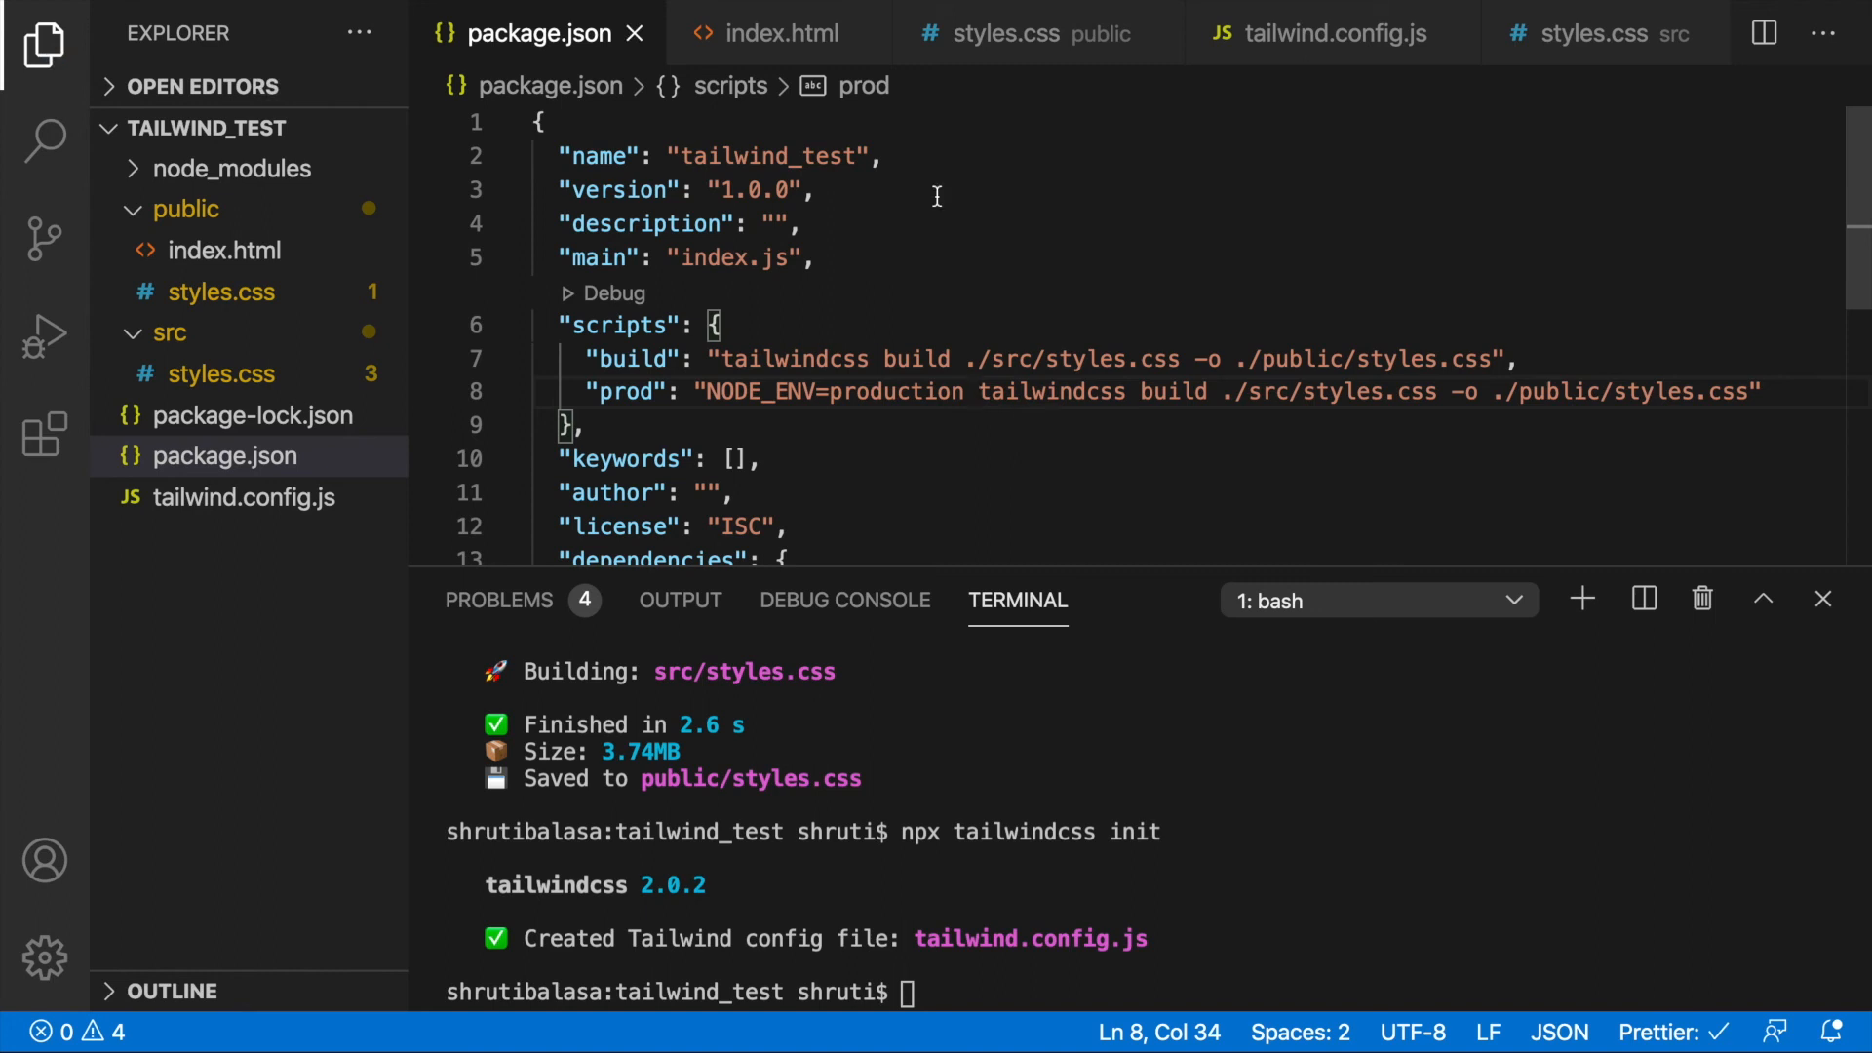
Add './public/*.html' to the tailwind.config.js purge list and save
left_click(1330, 32)
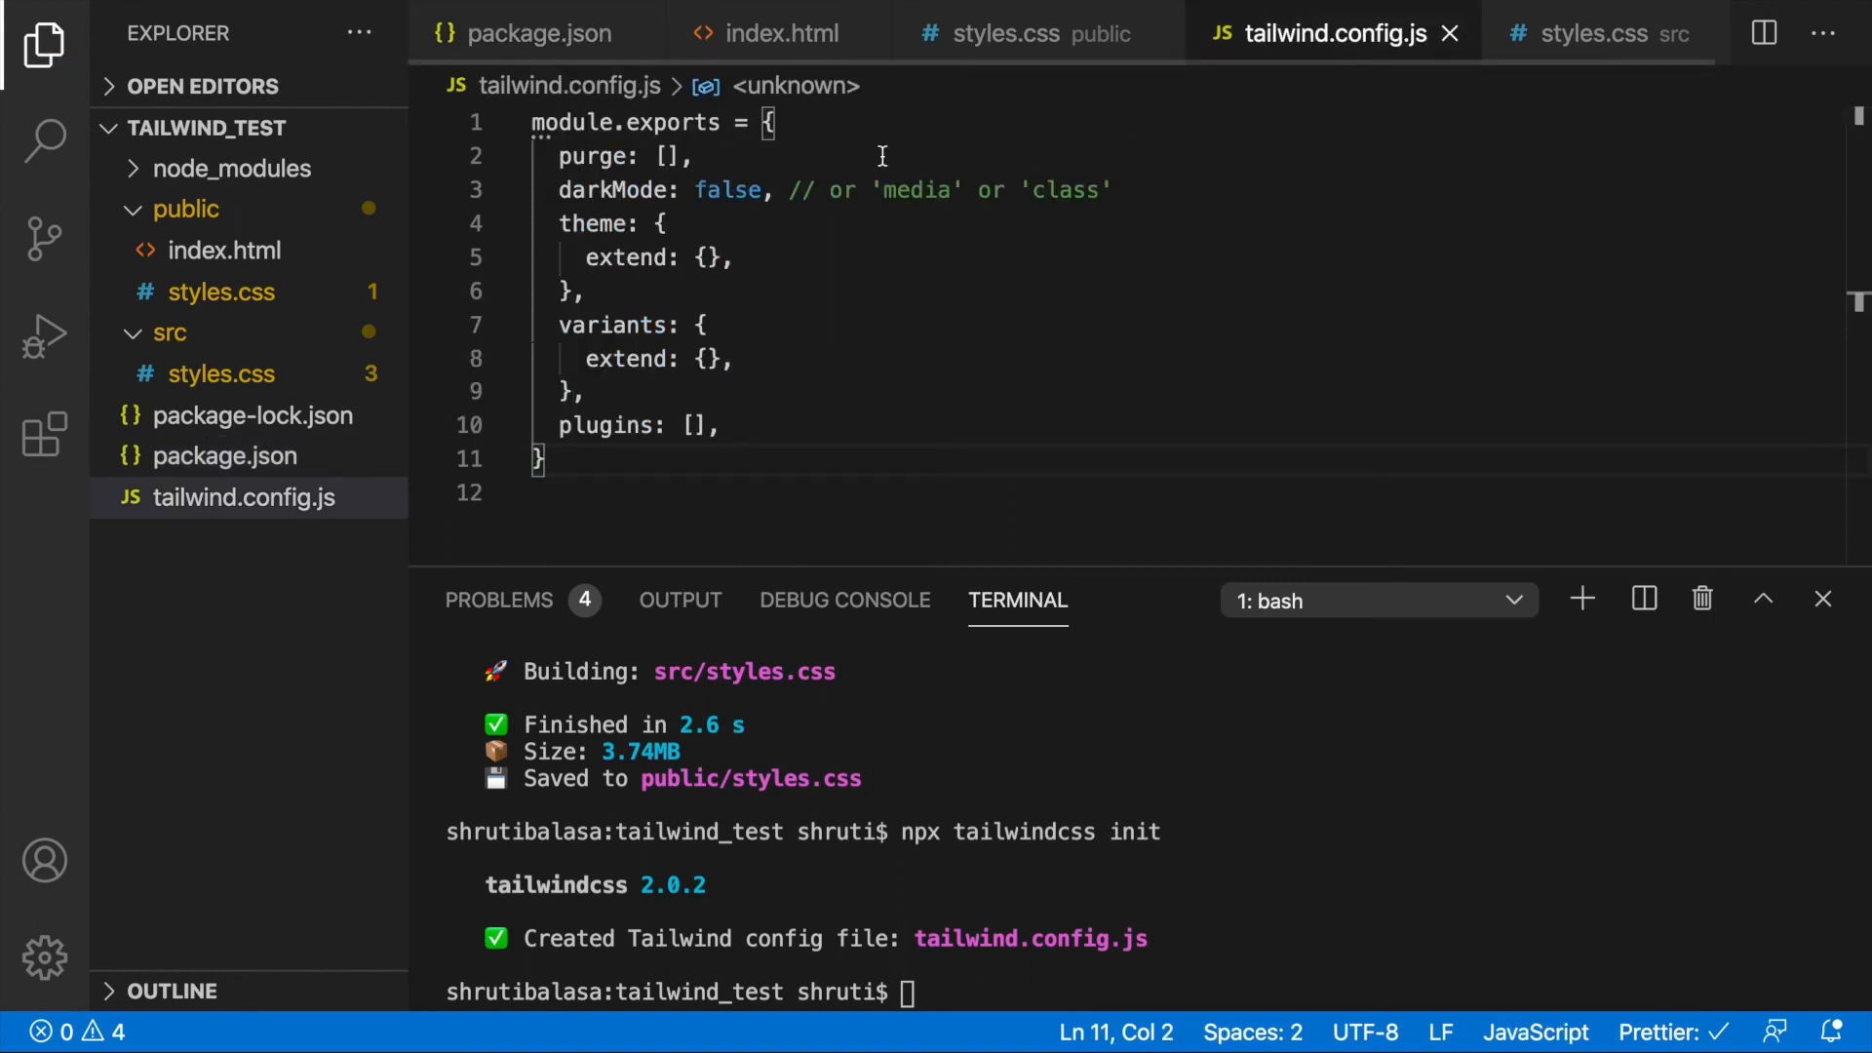
key("Enter")
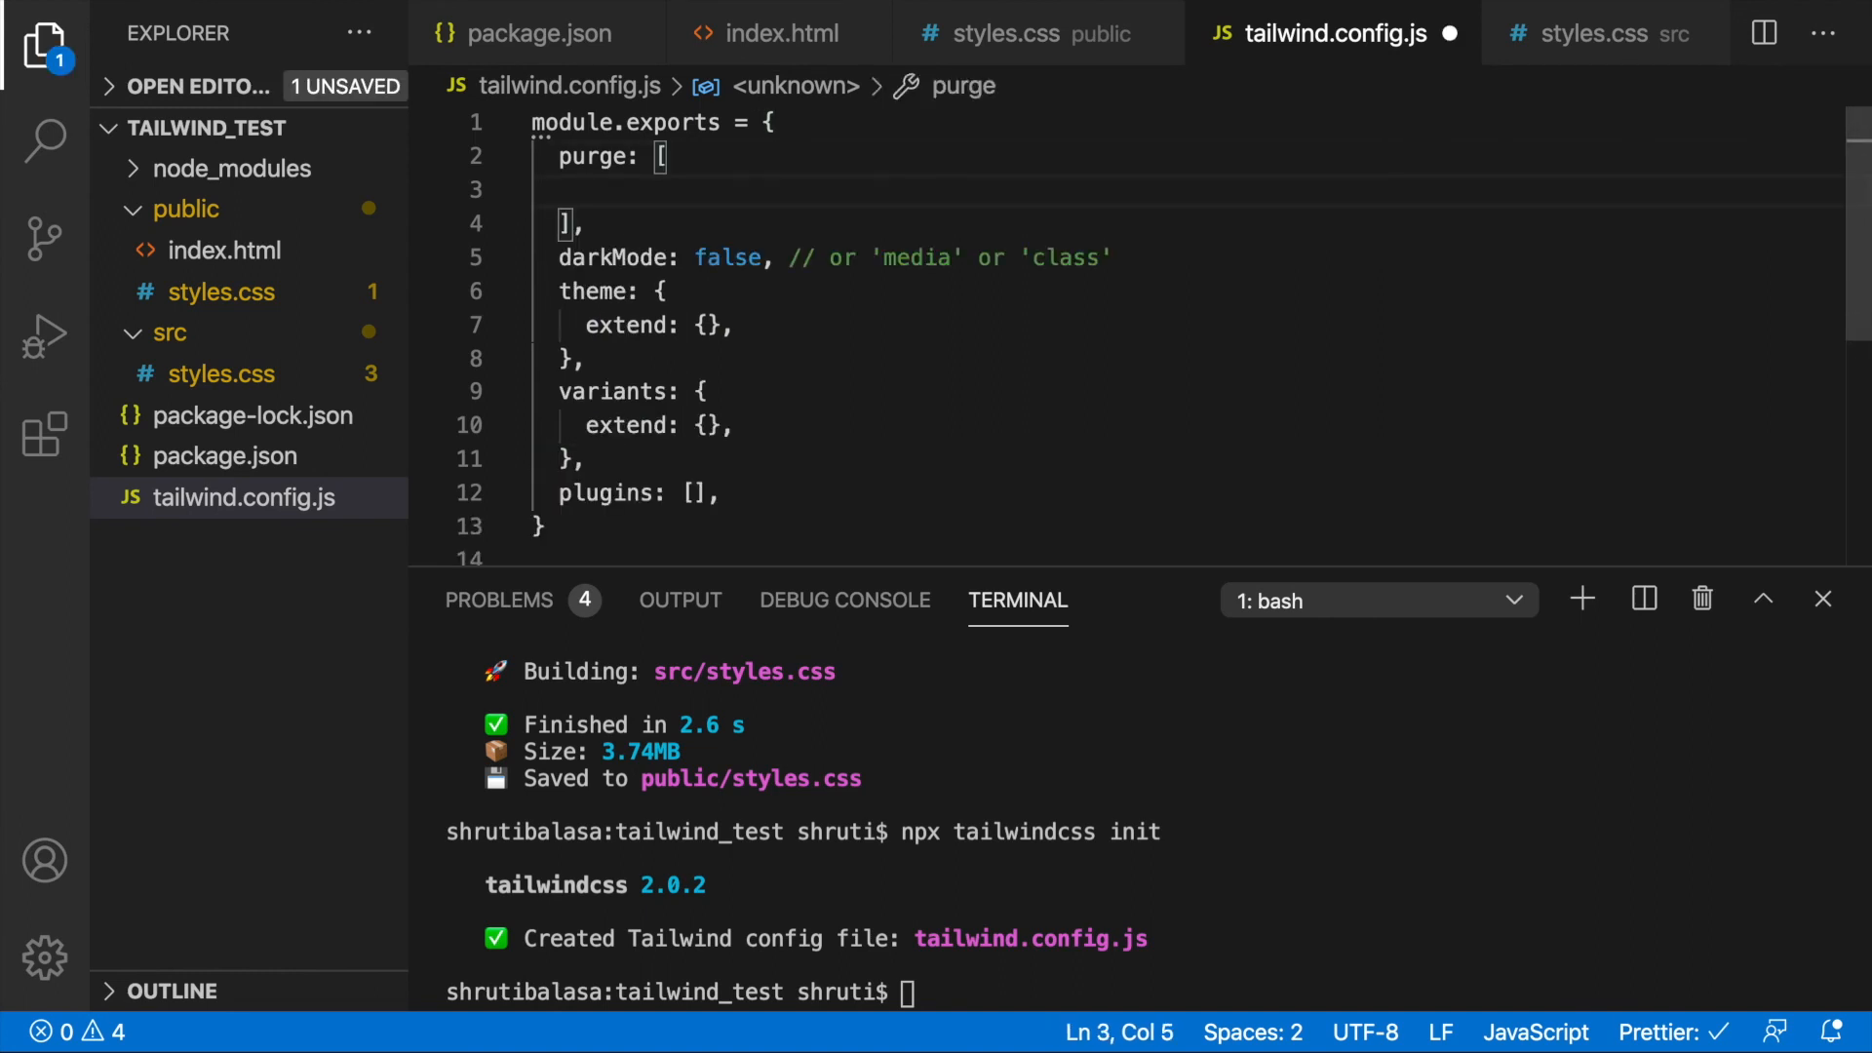
type("'")
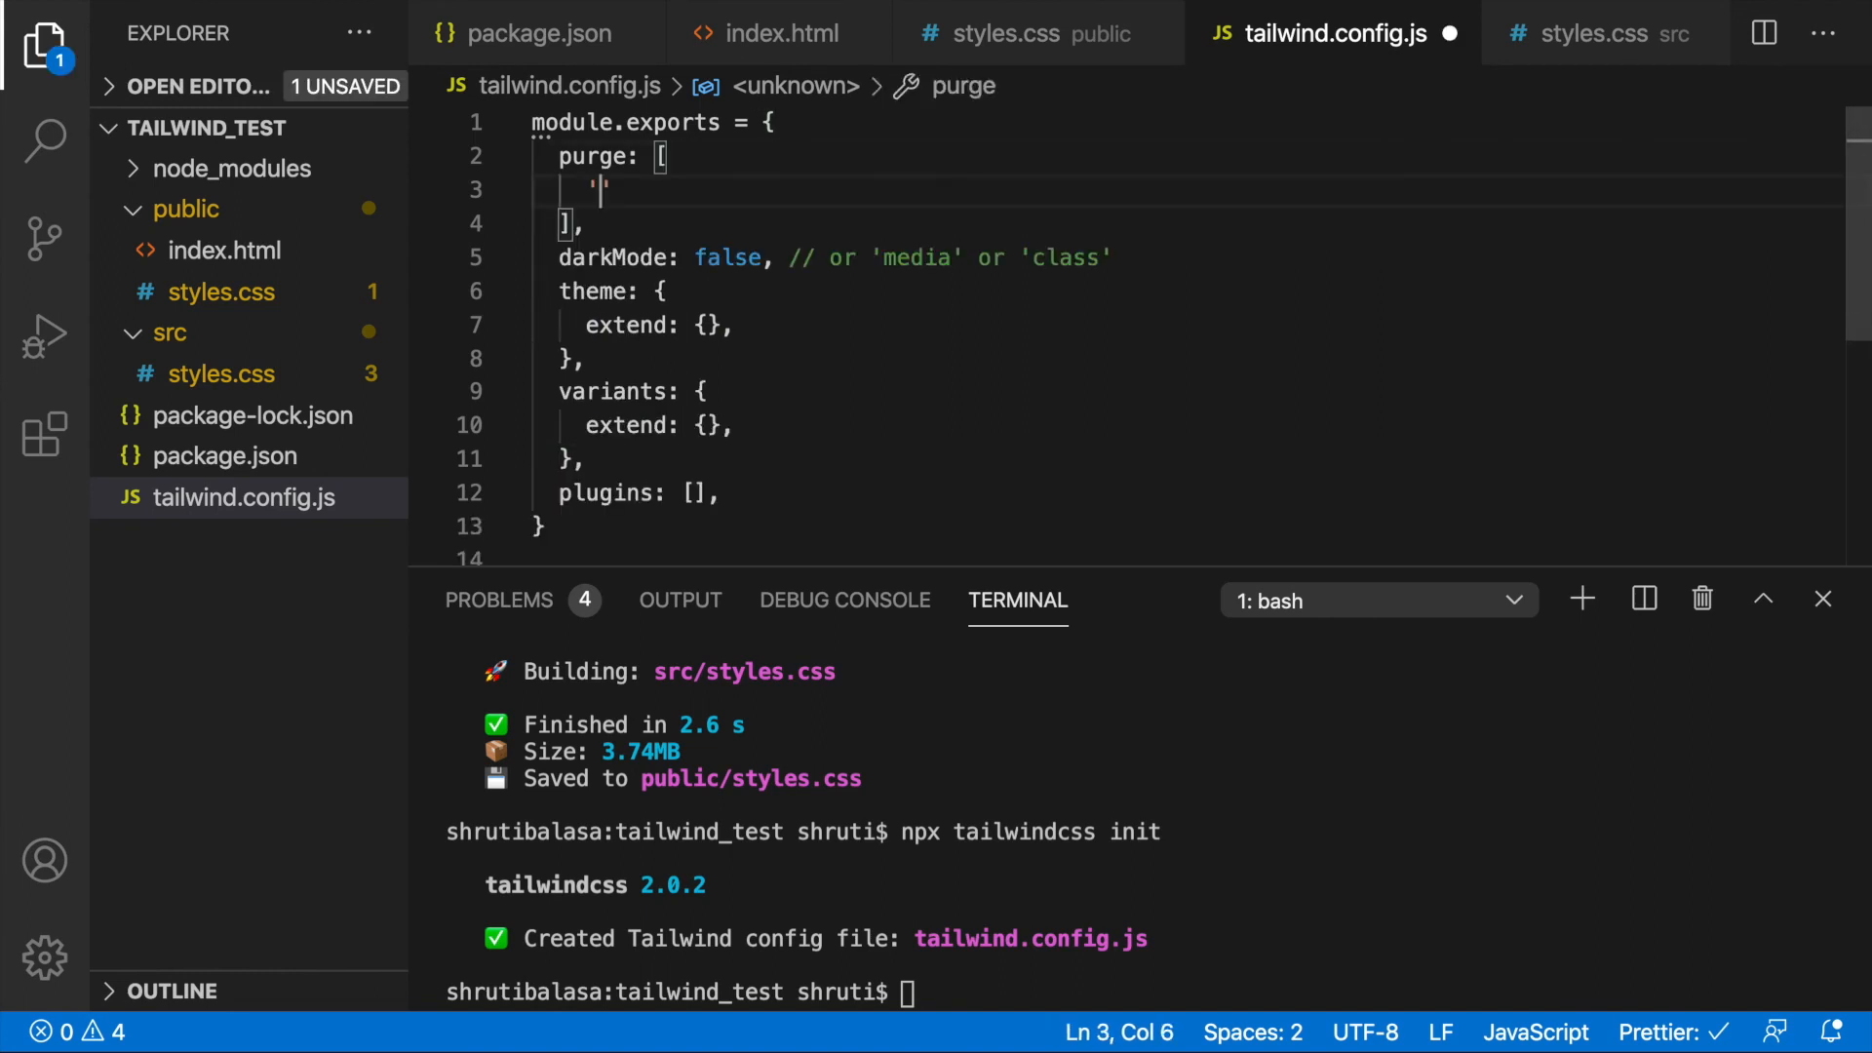
type("./public")
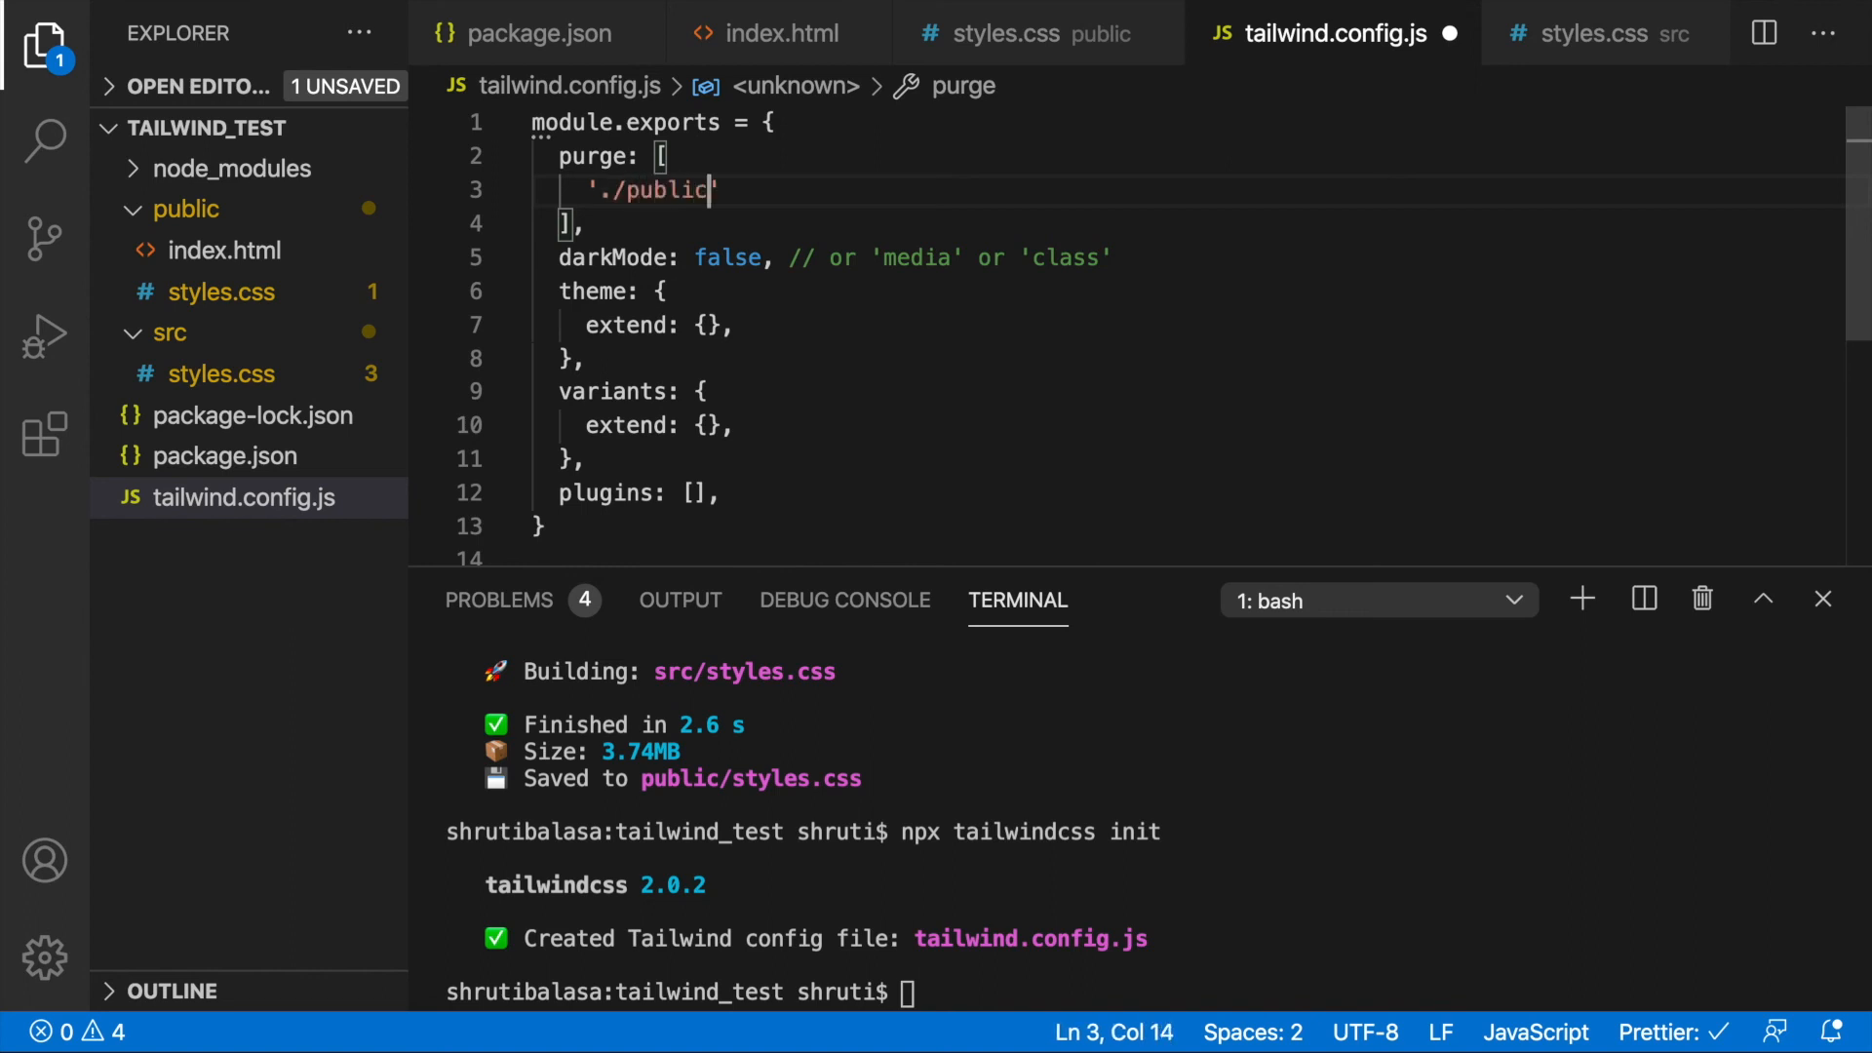
type("/*.")
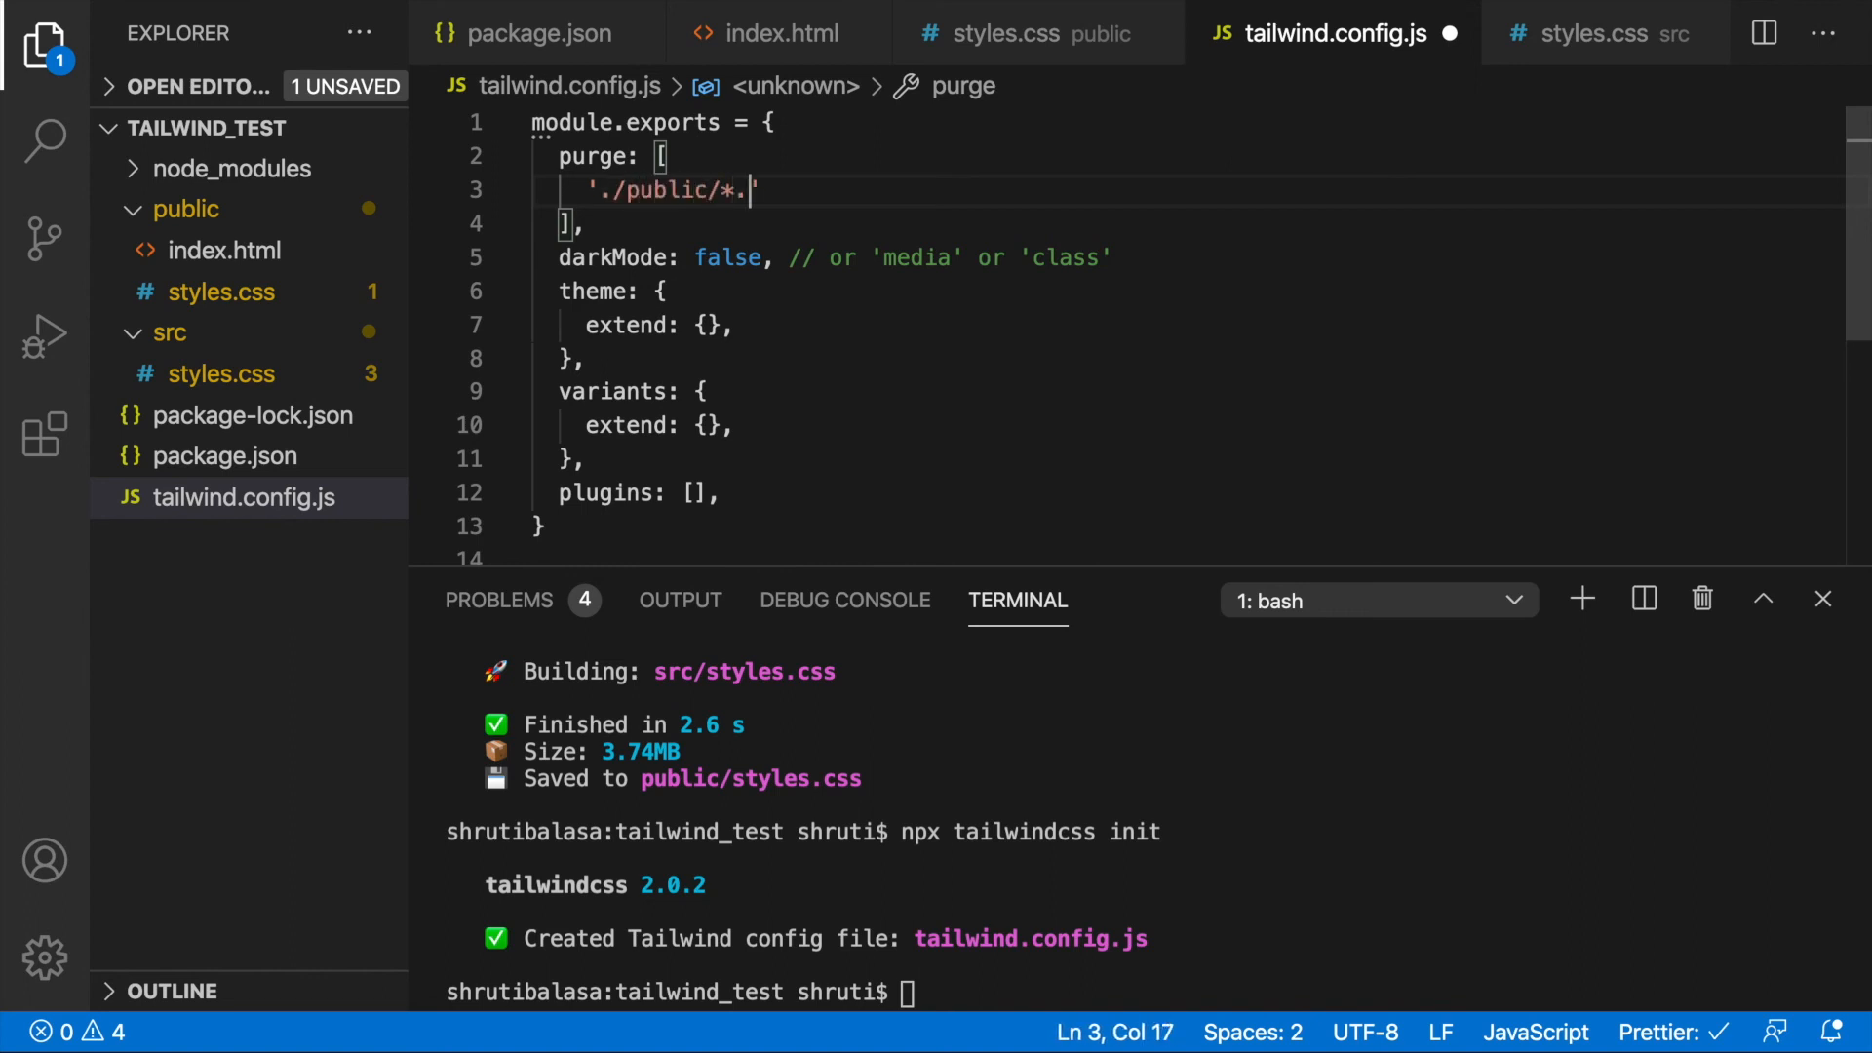
type("html")
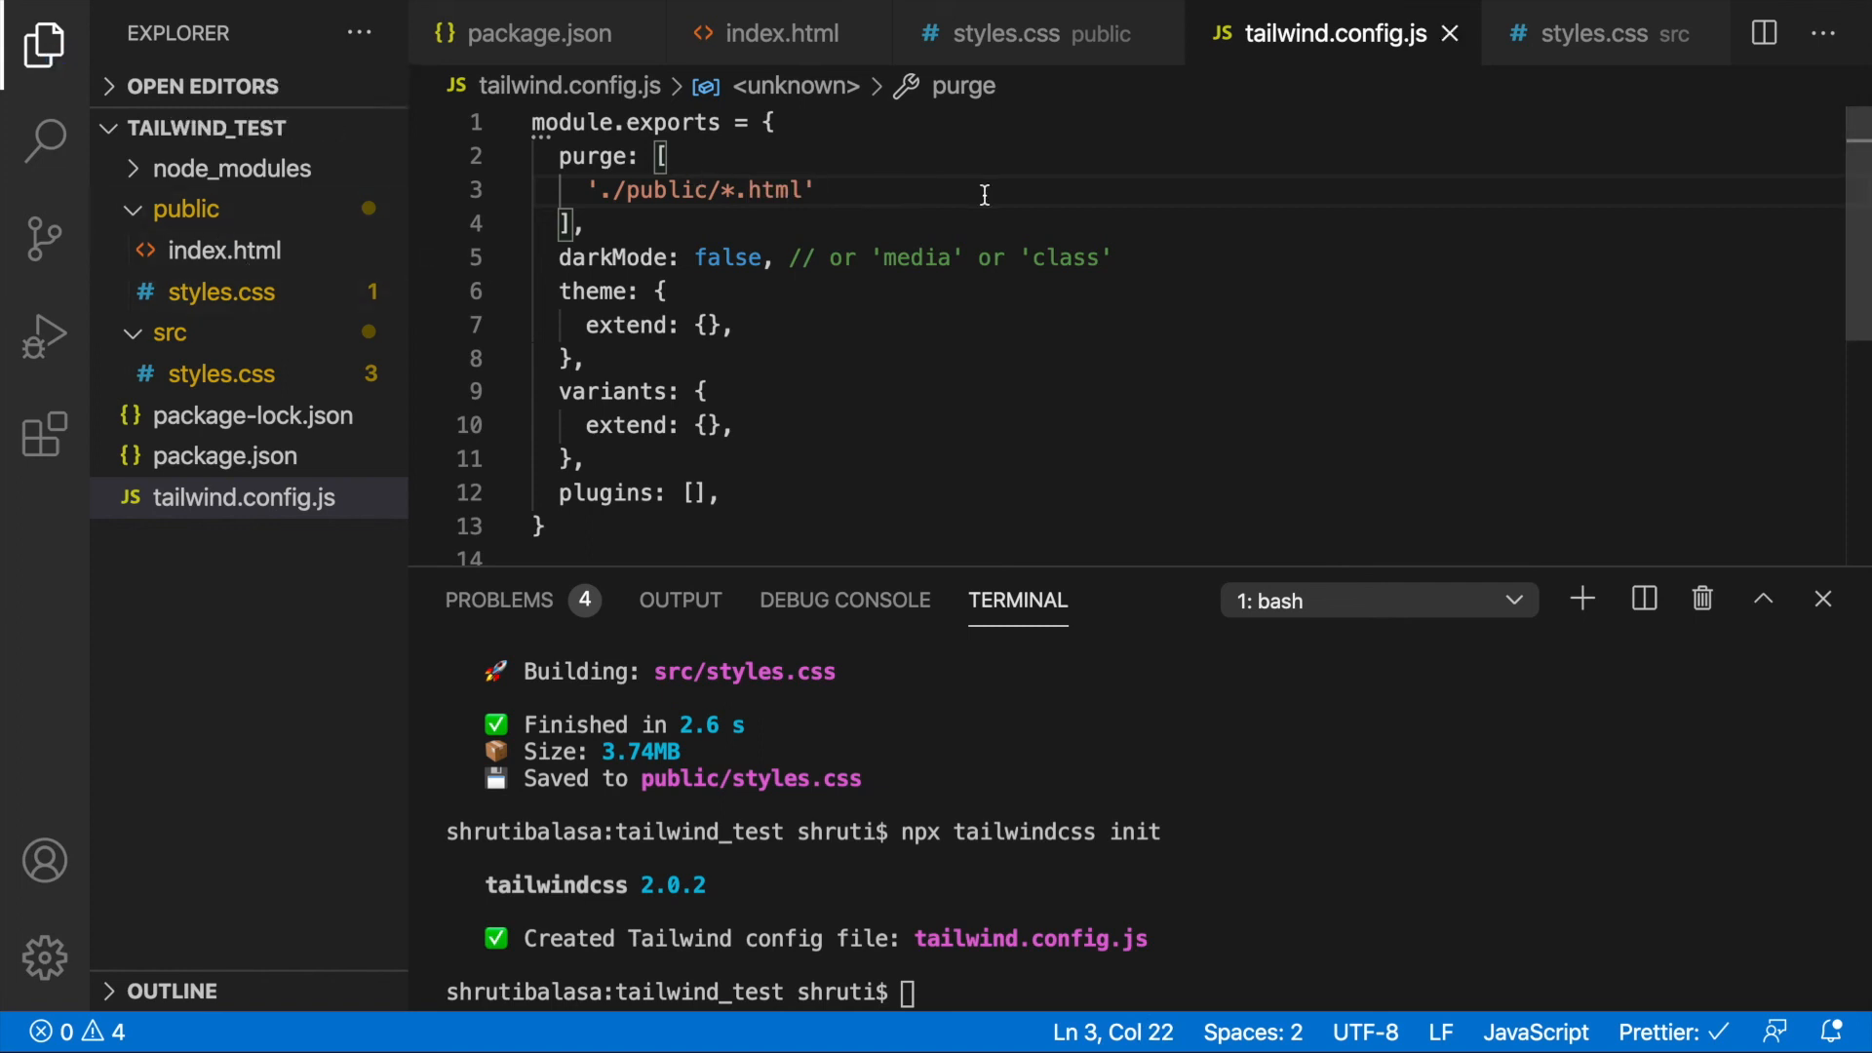
mouse_move(606, 155)
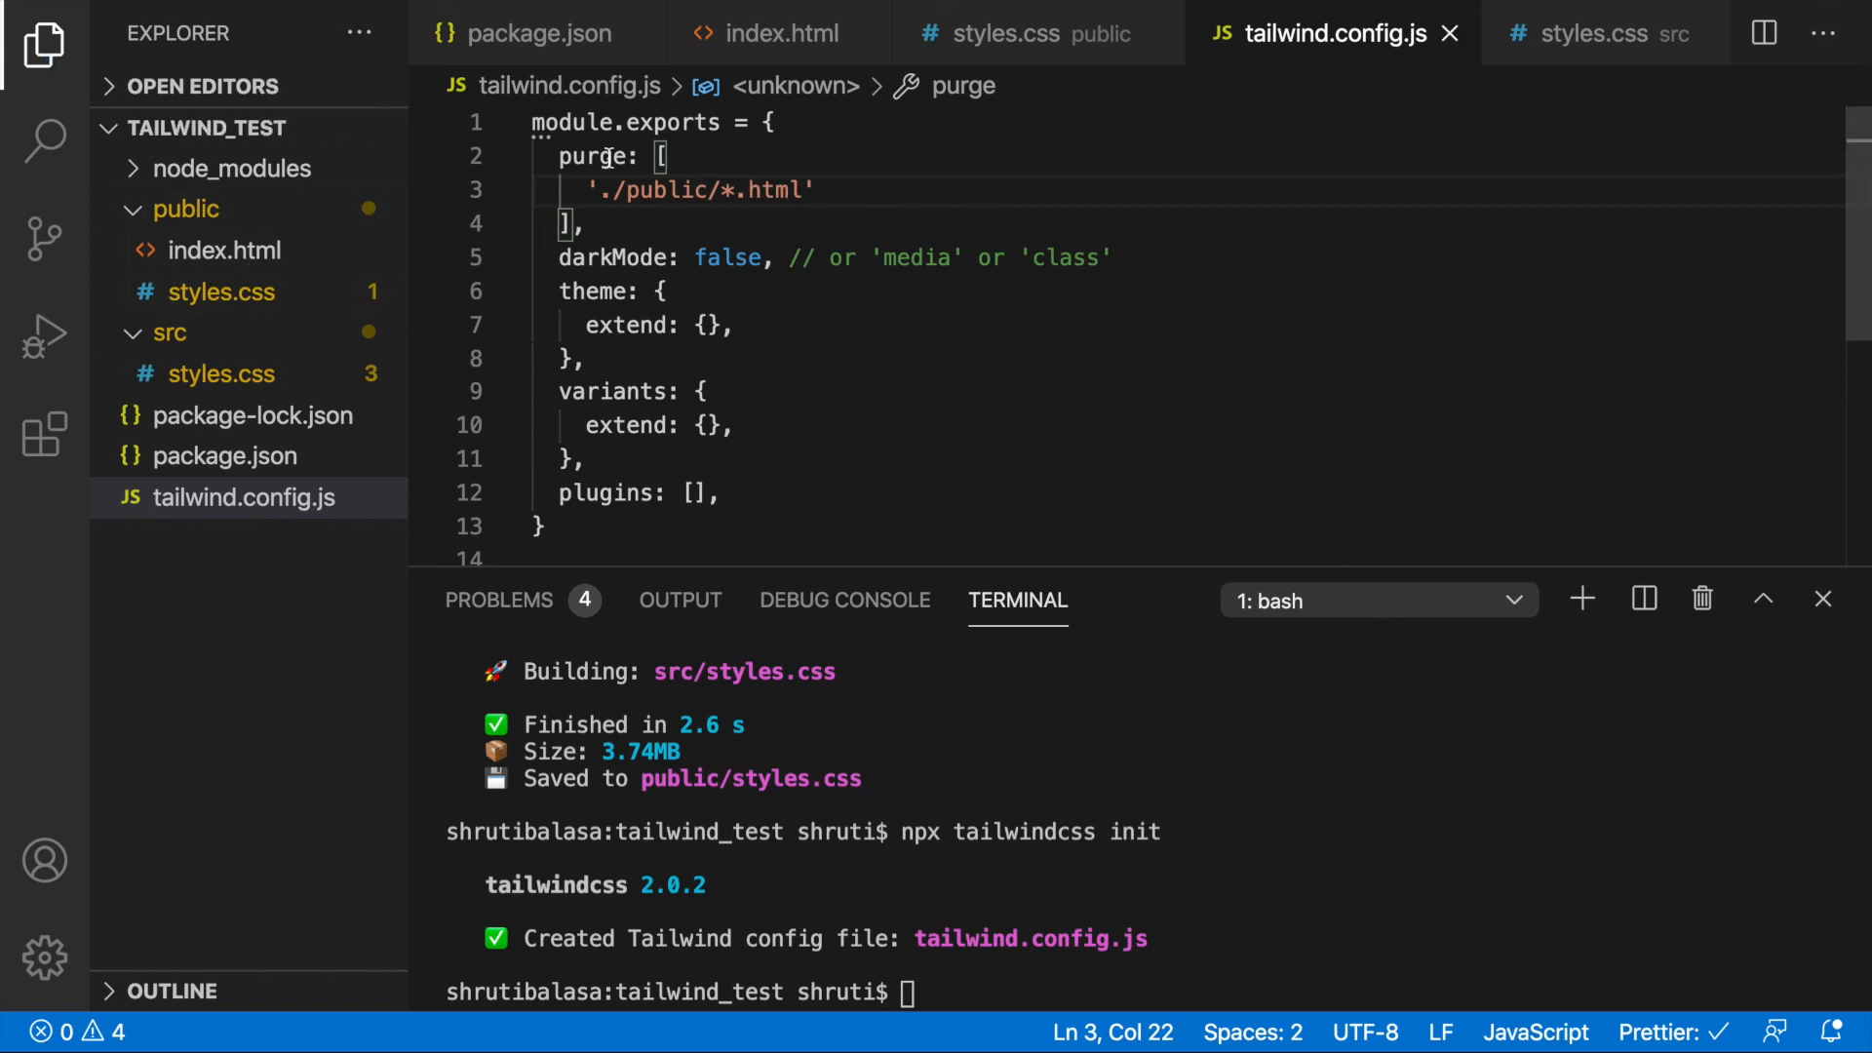
left_click(538, 32)
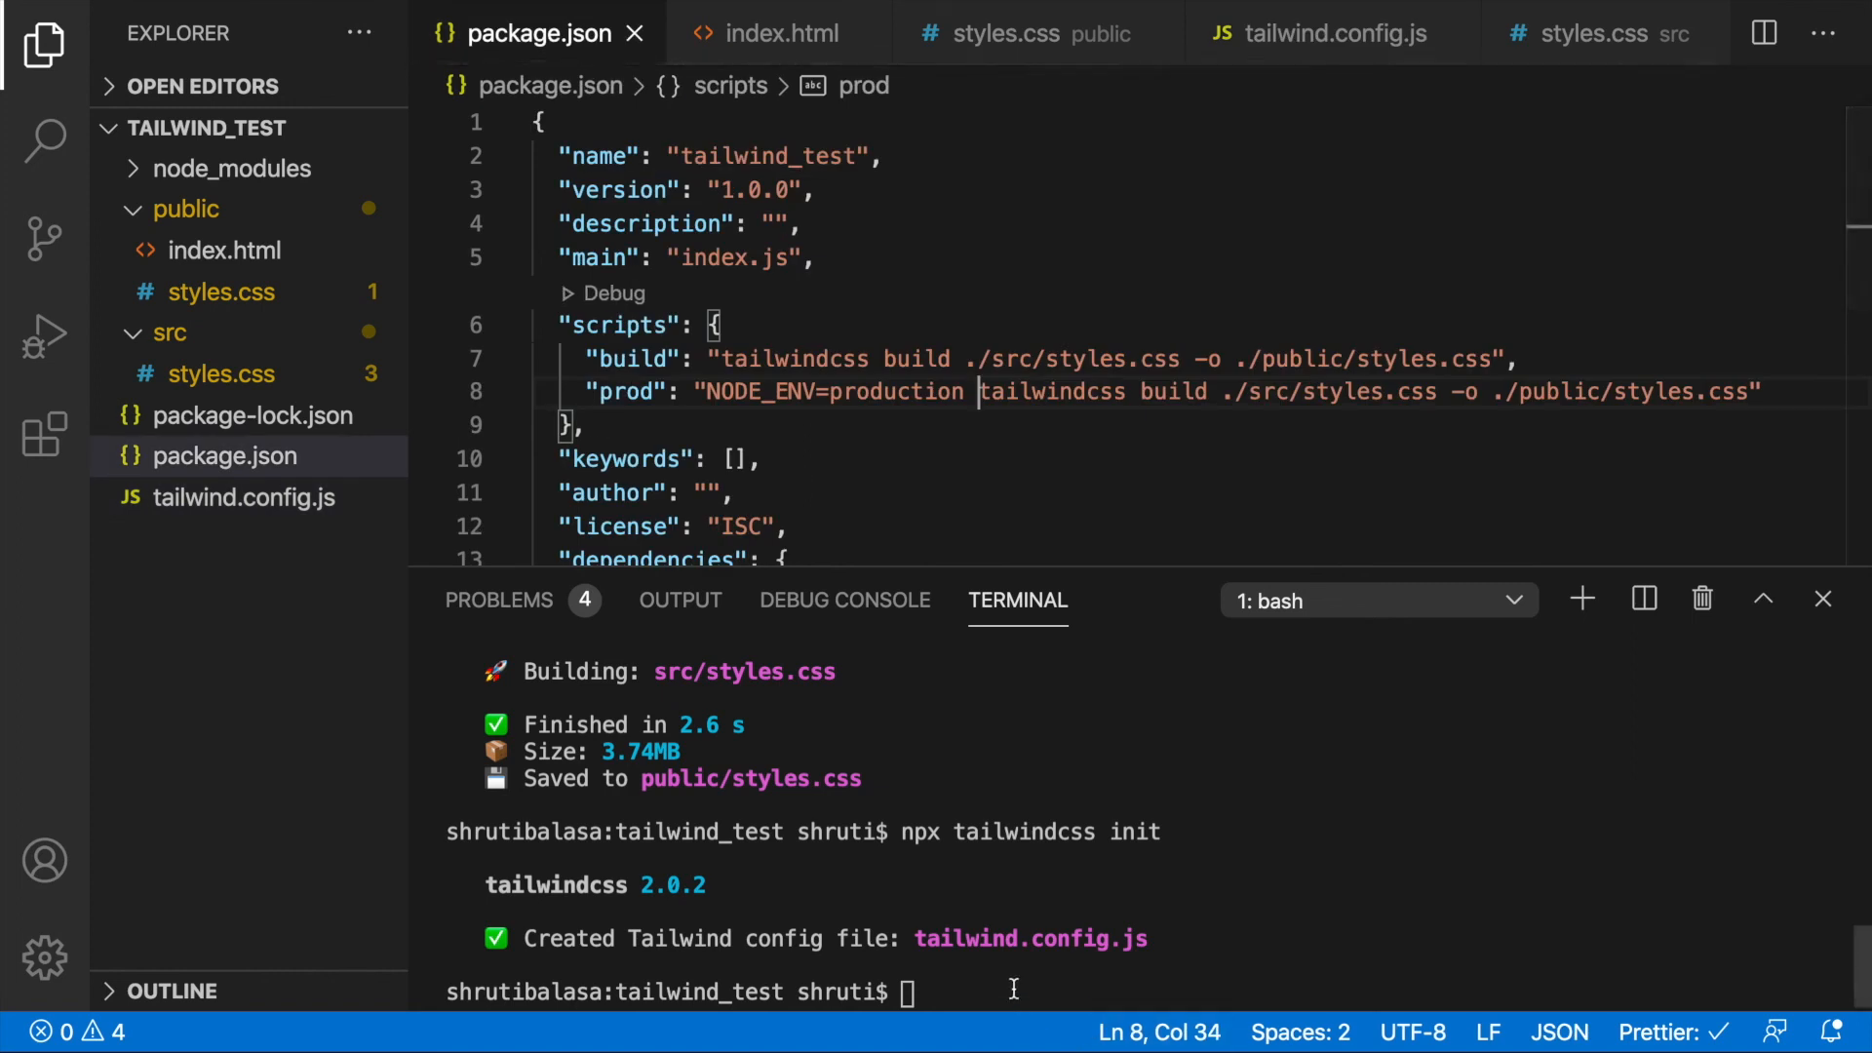
Run npm run prod, producing a purged 10.84KB public/styles.css
type("npm run")
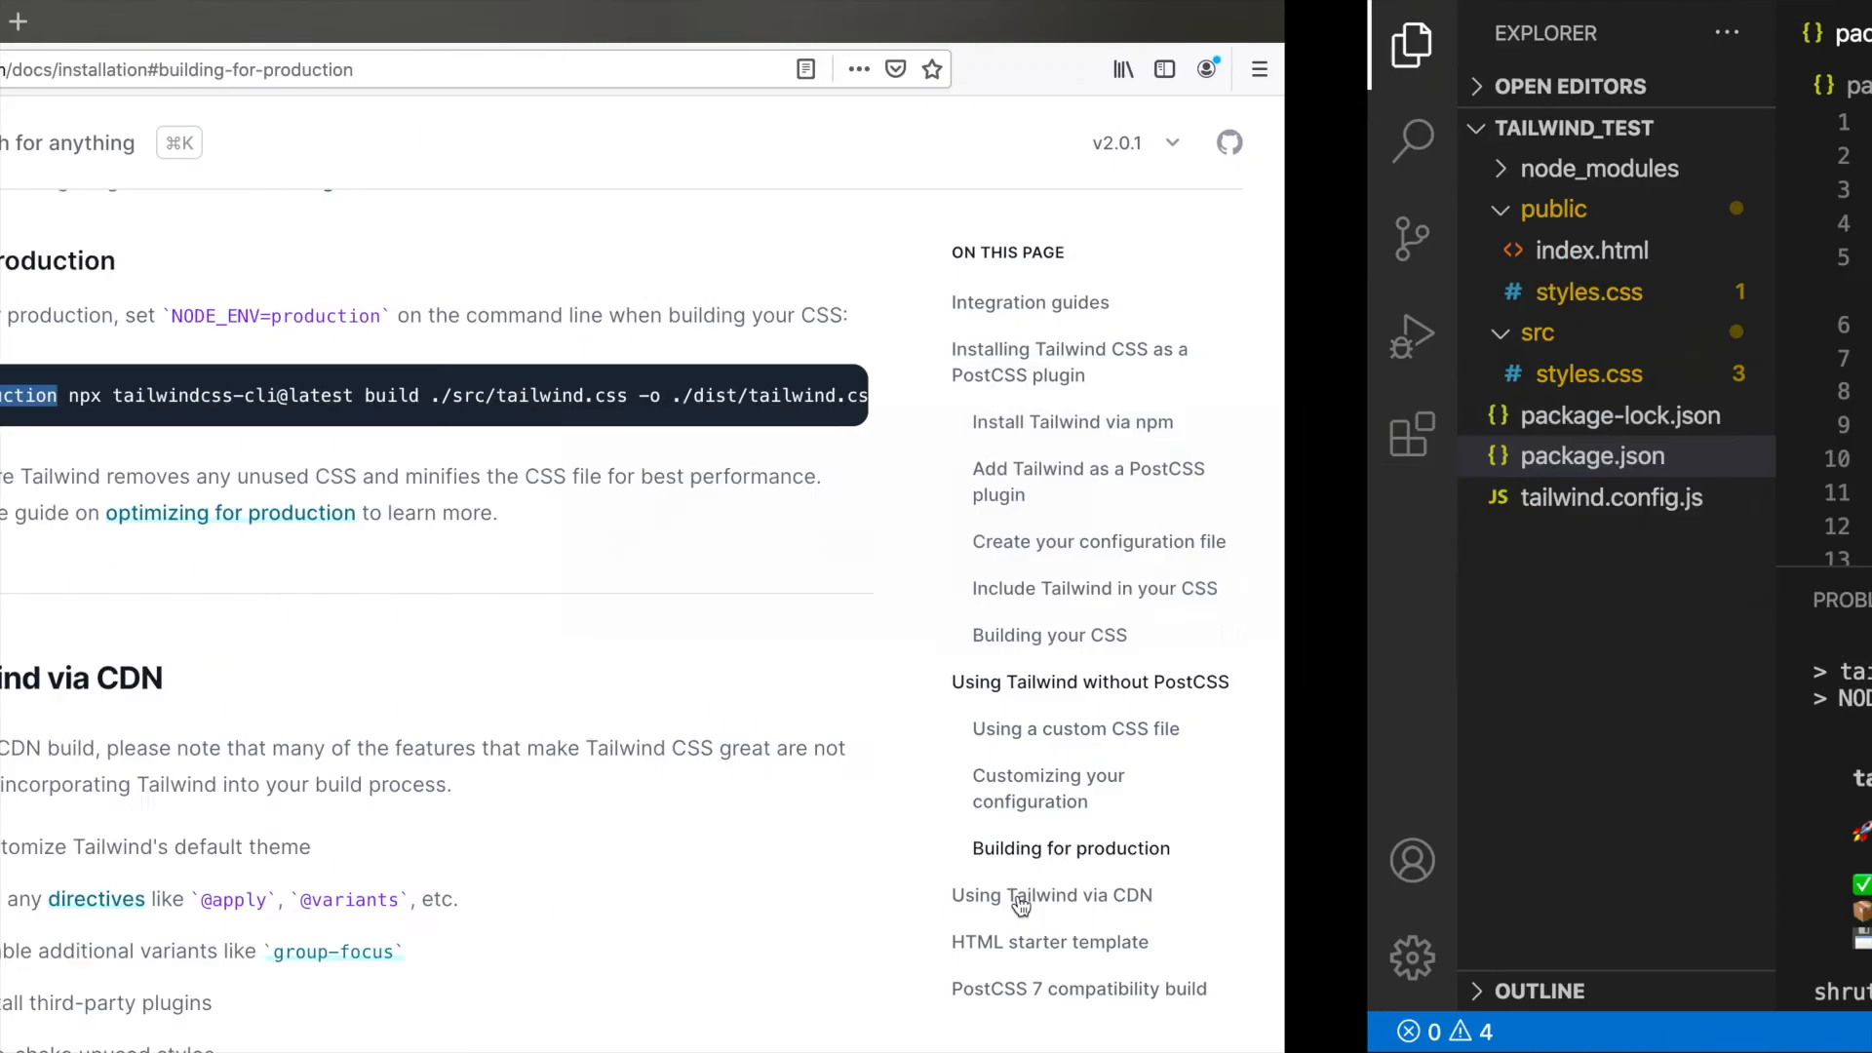
left_click(436, 22)
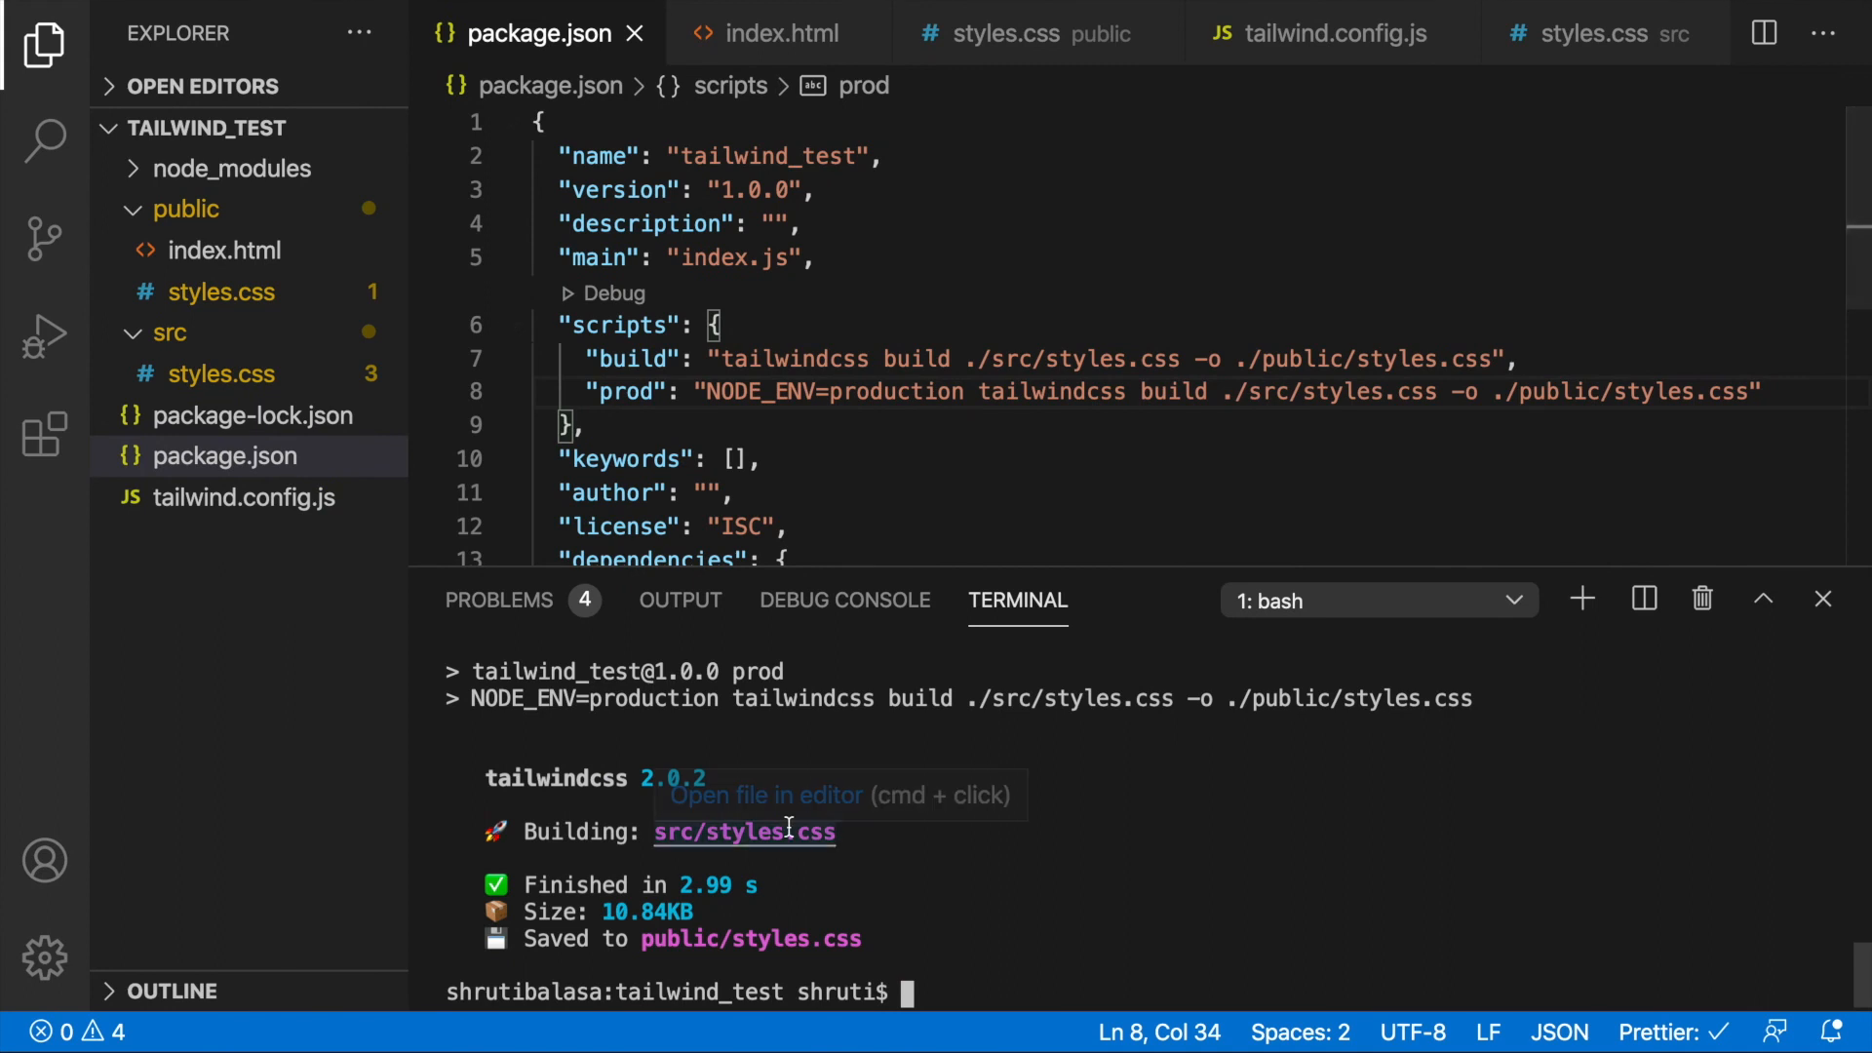
Open public/index.html and then the built public/styles.css to review them
left_click(223, 249)
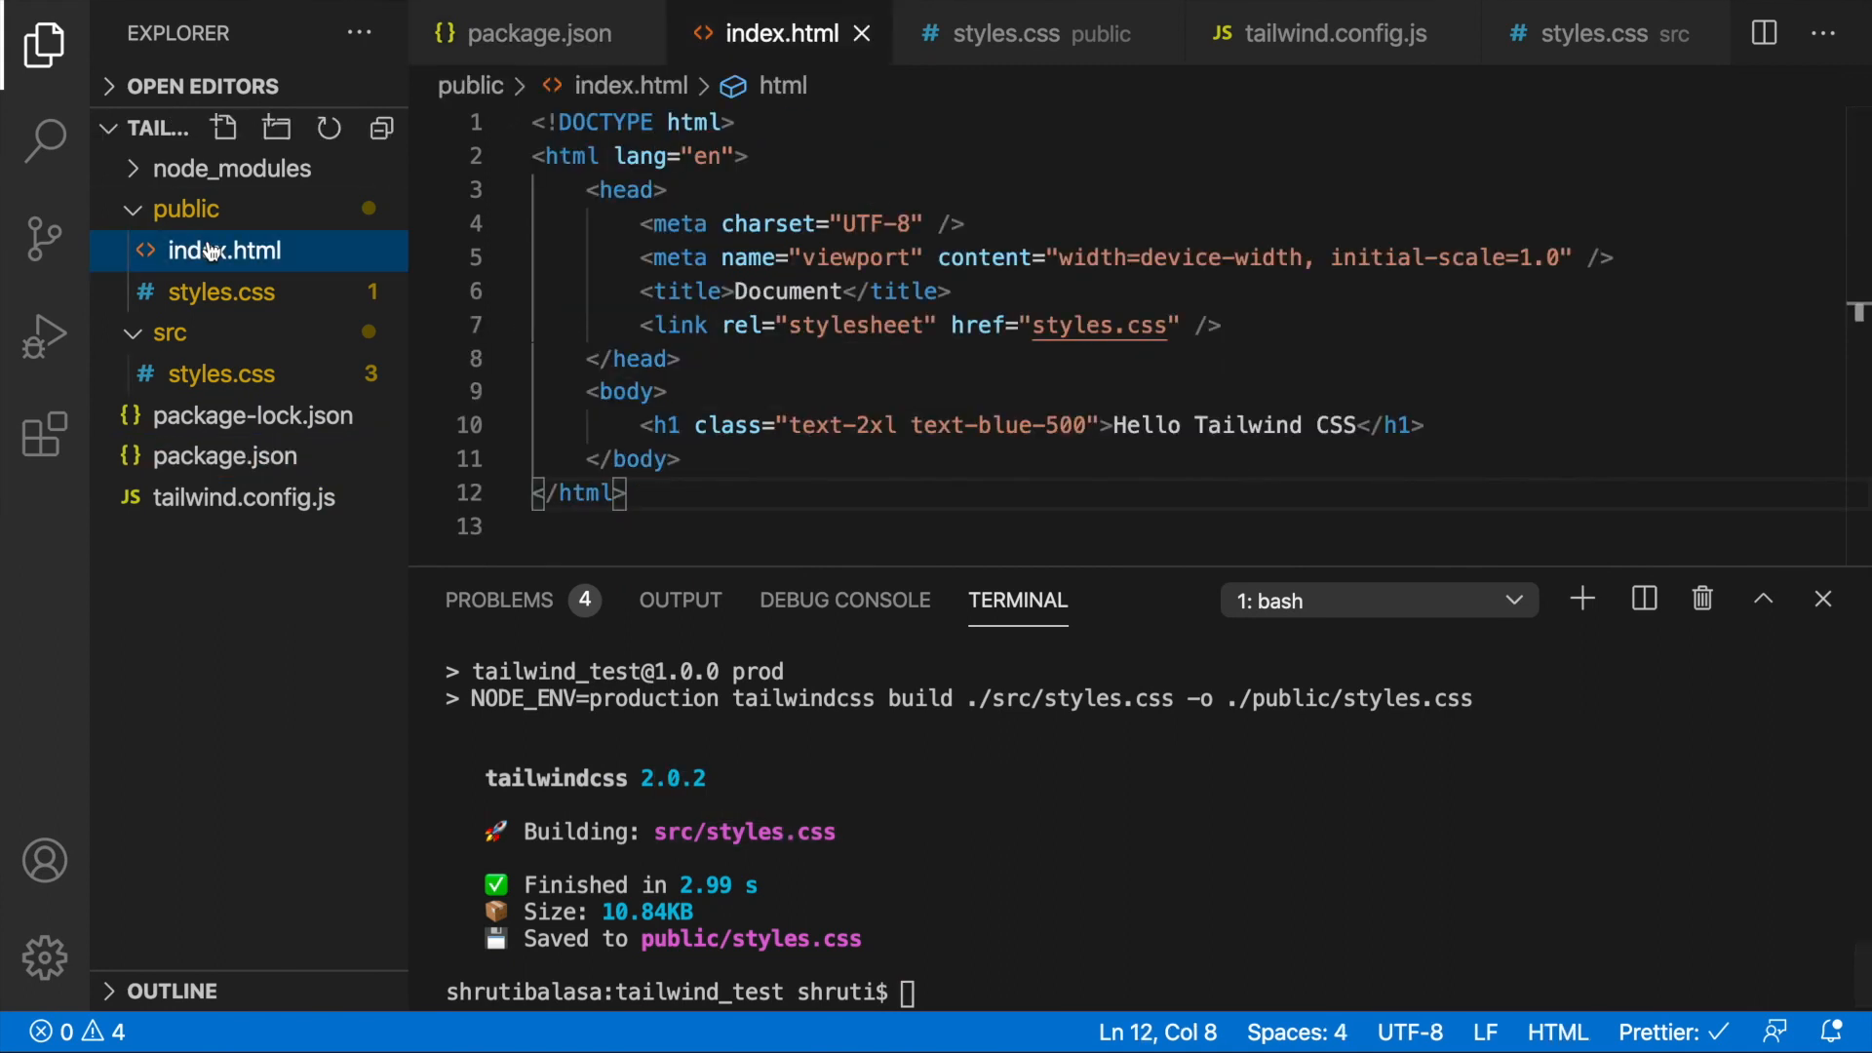
mouse_move(233, 301)
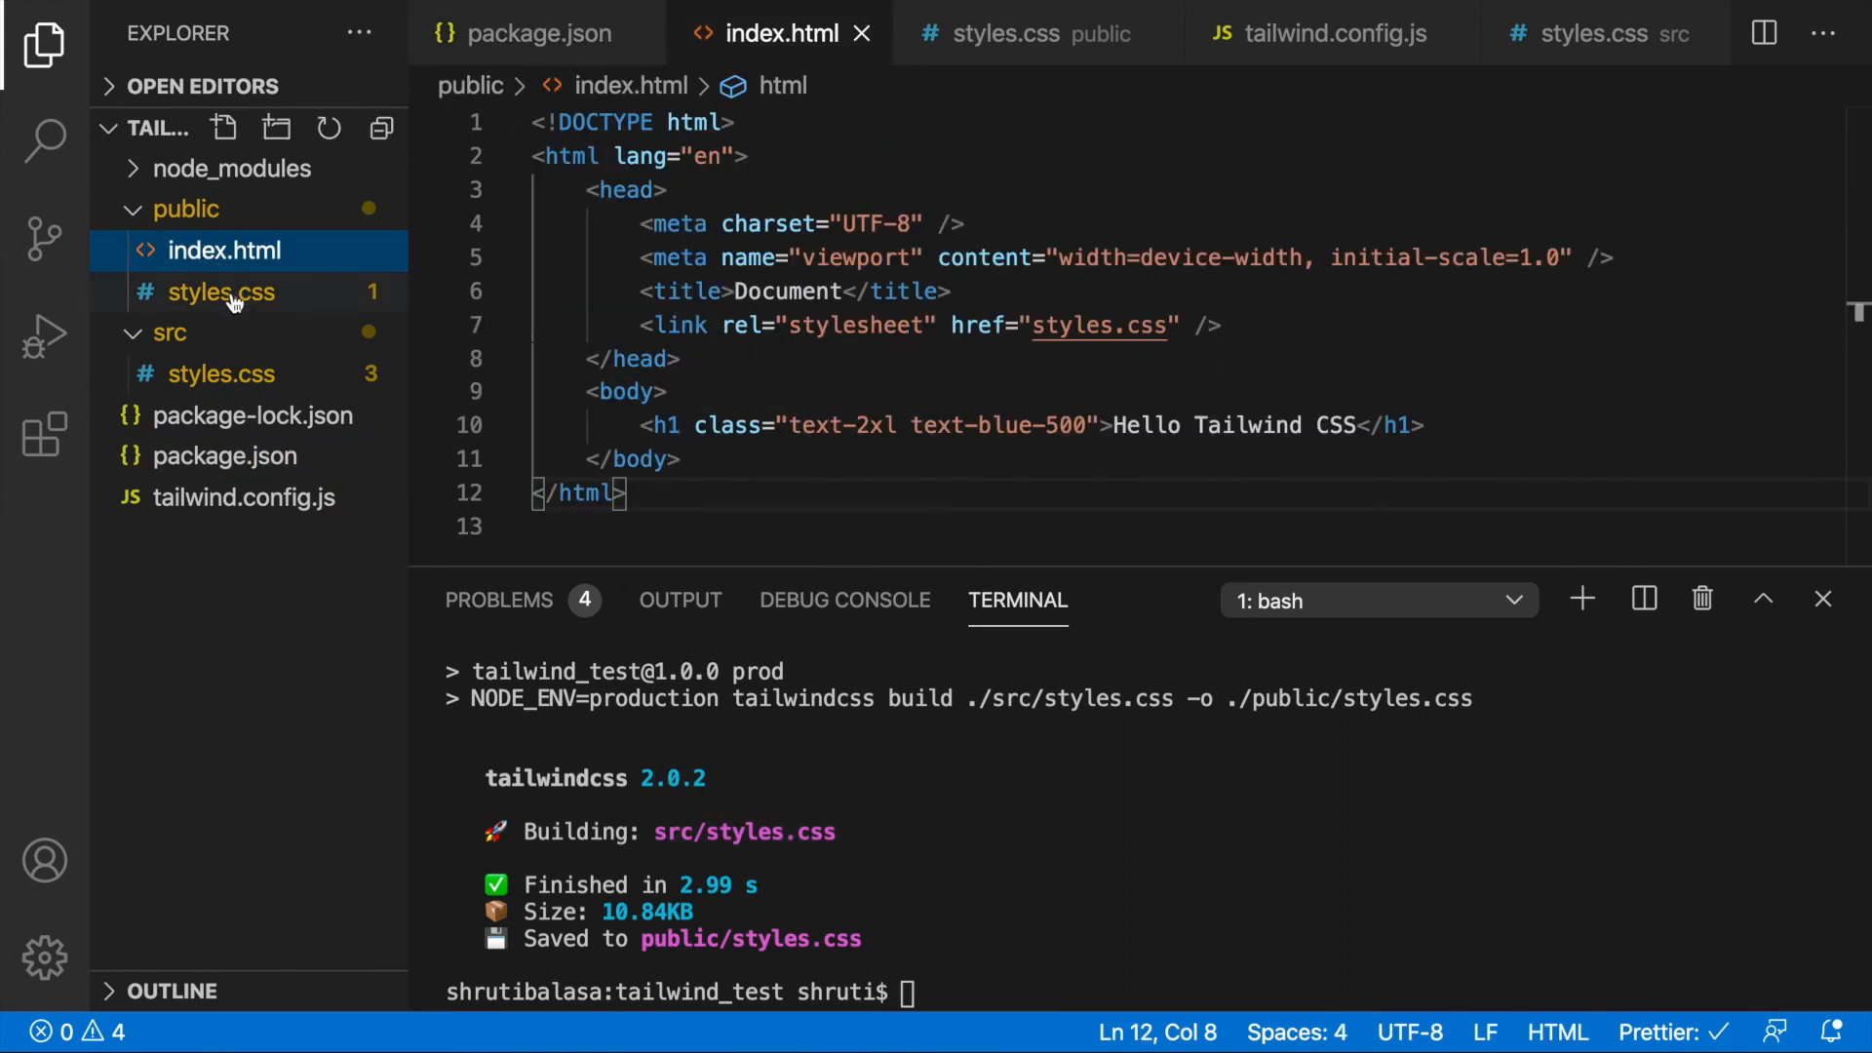
mouse_move(220, 292)
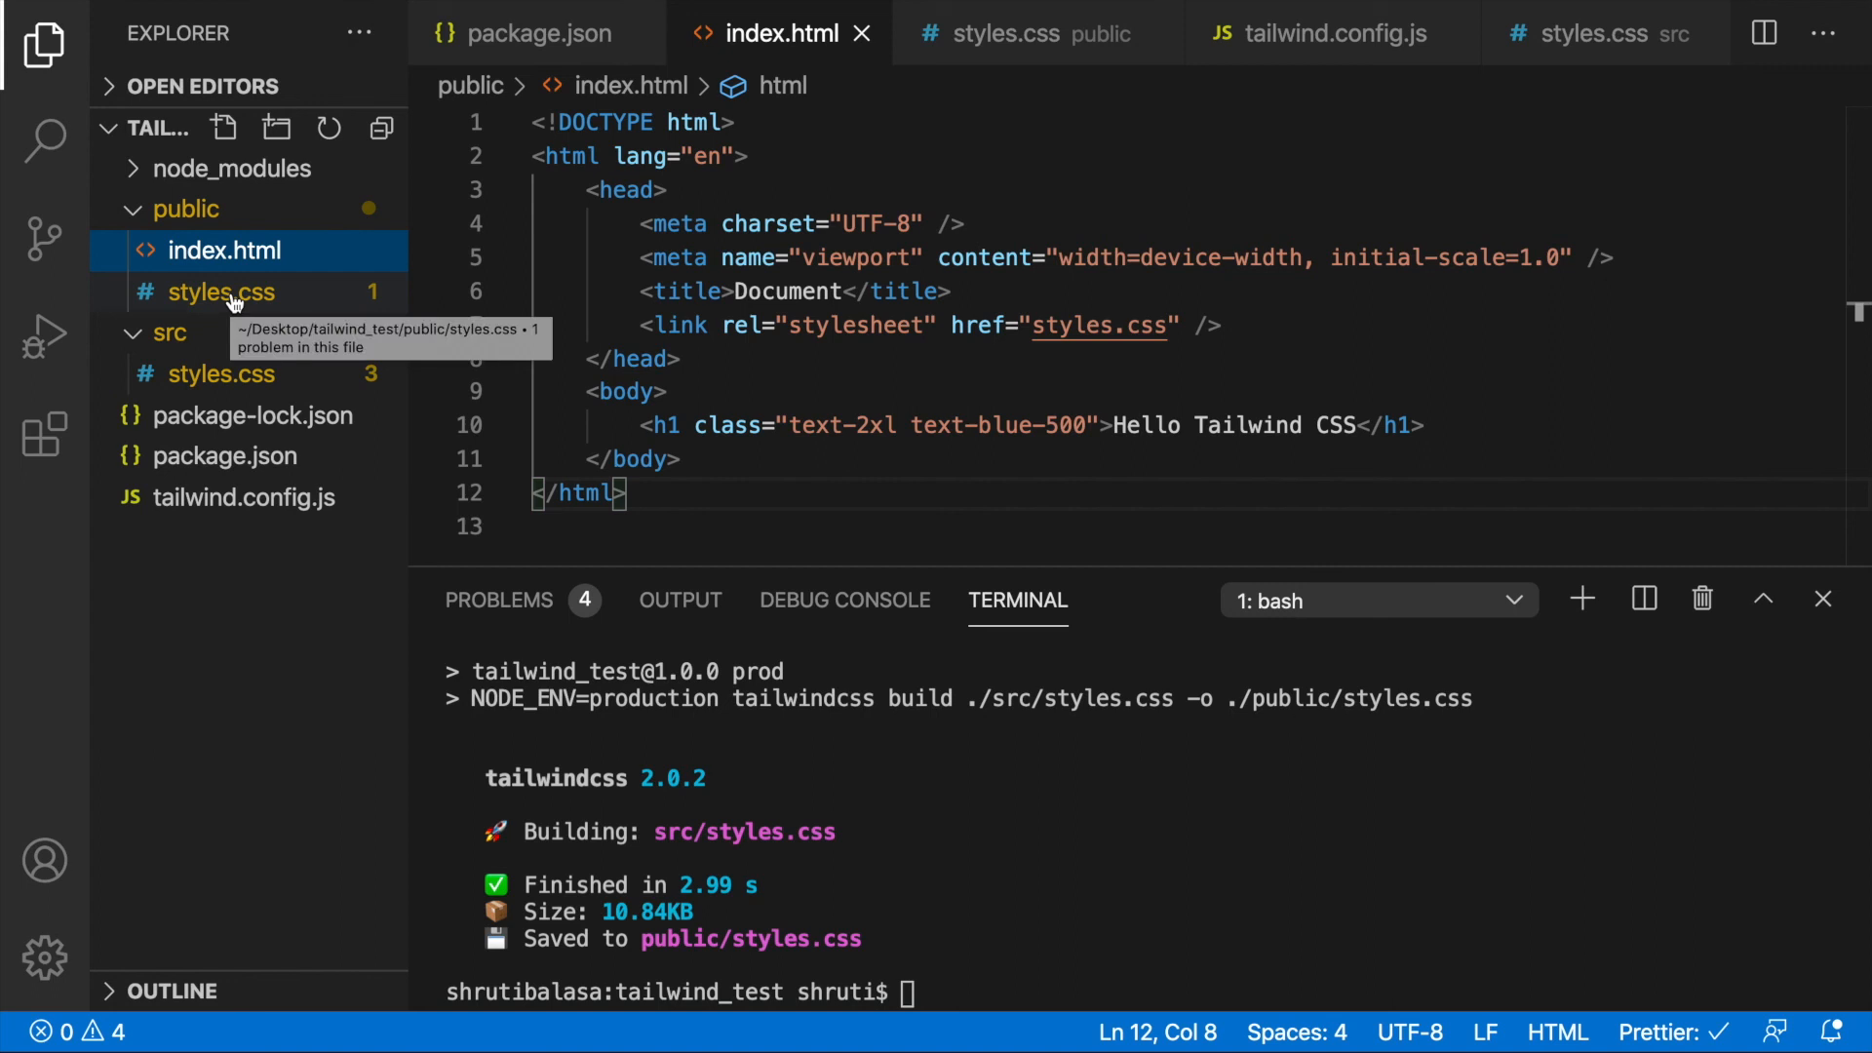
left_click(219, 292)
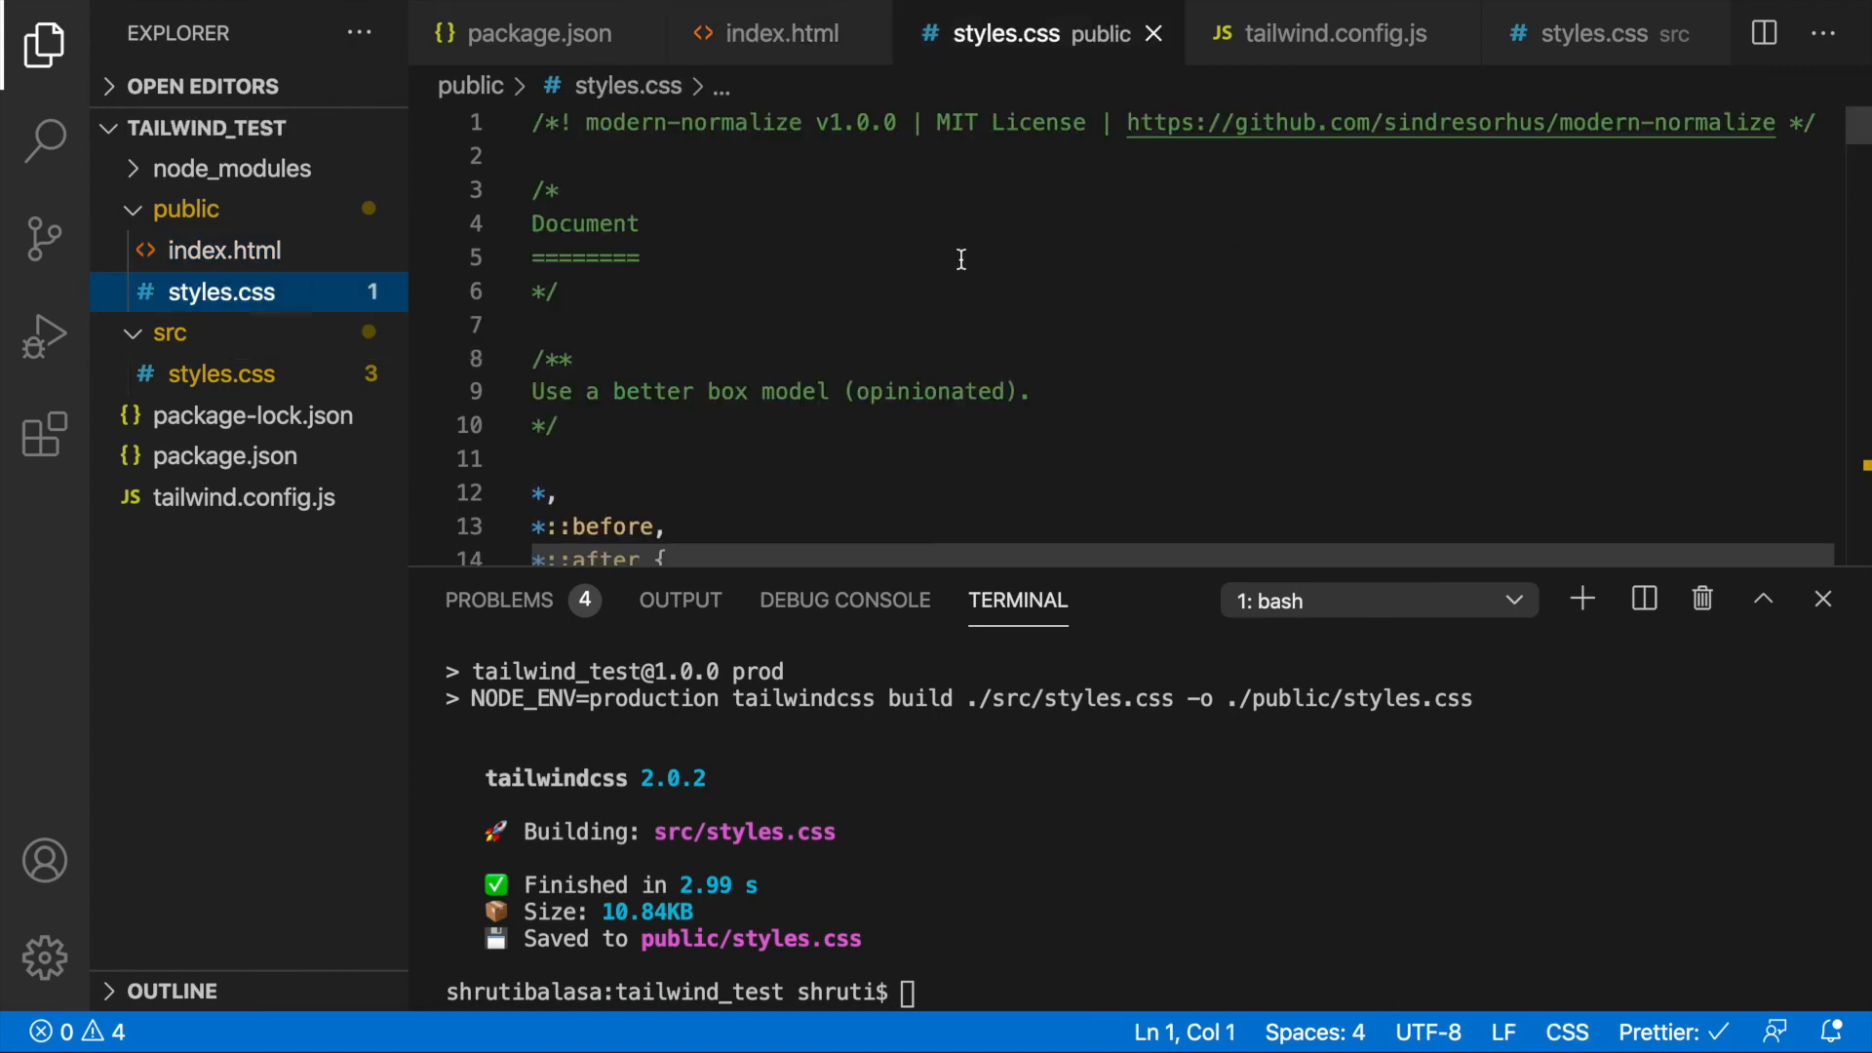
mouse_move(1066, 155)
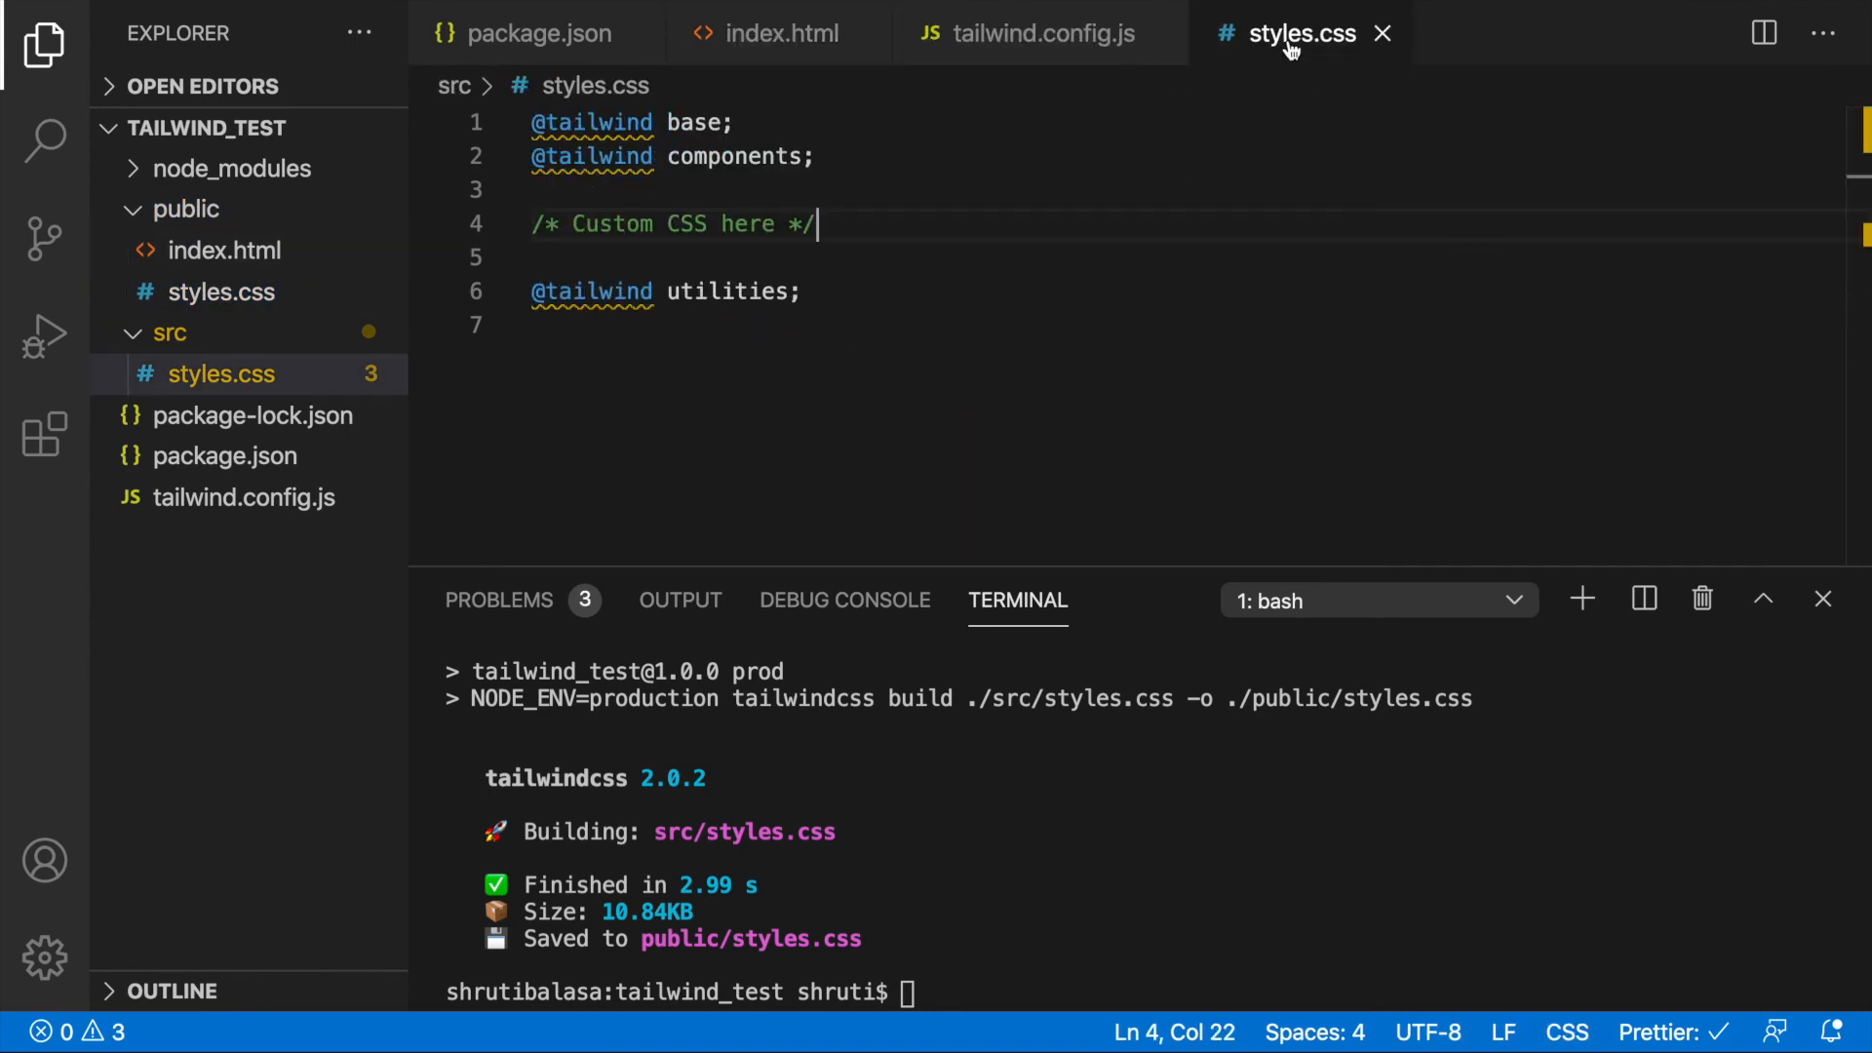
mouse_move(1023, 303)
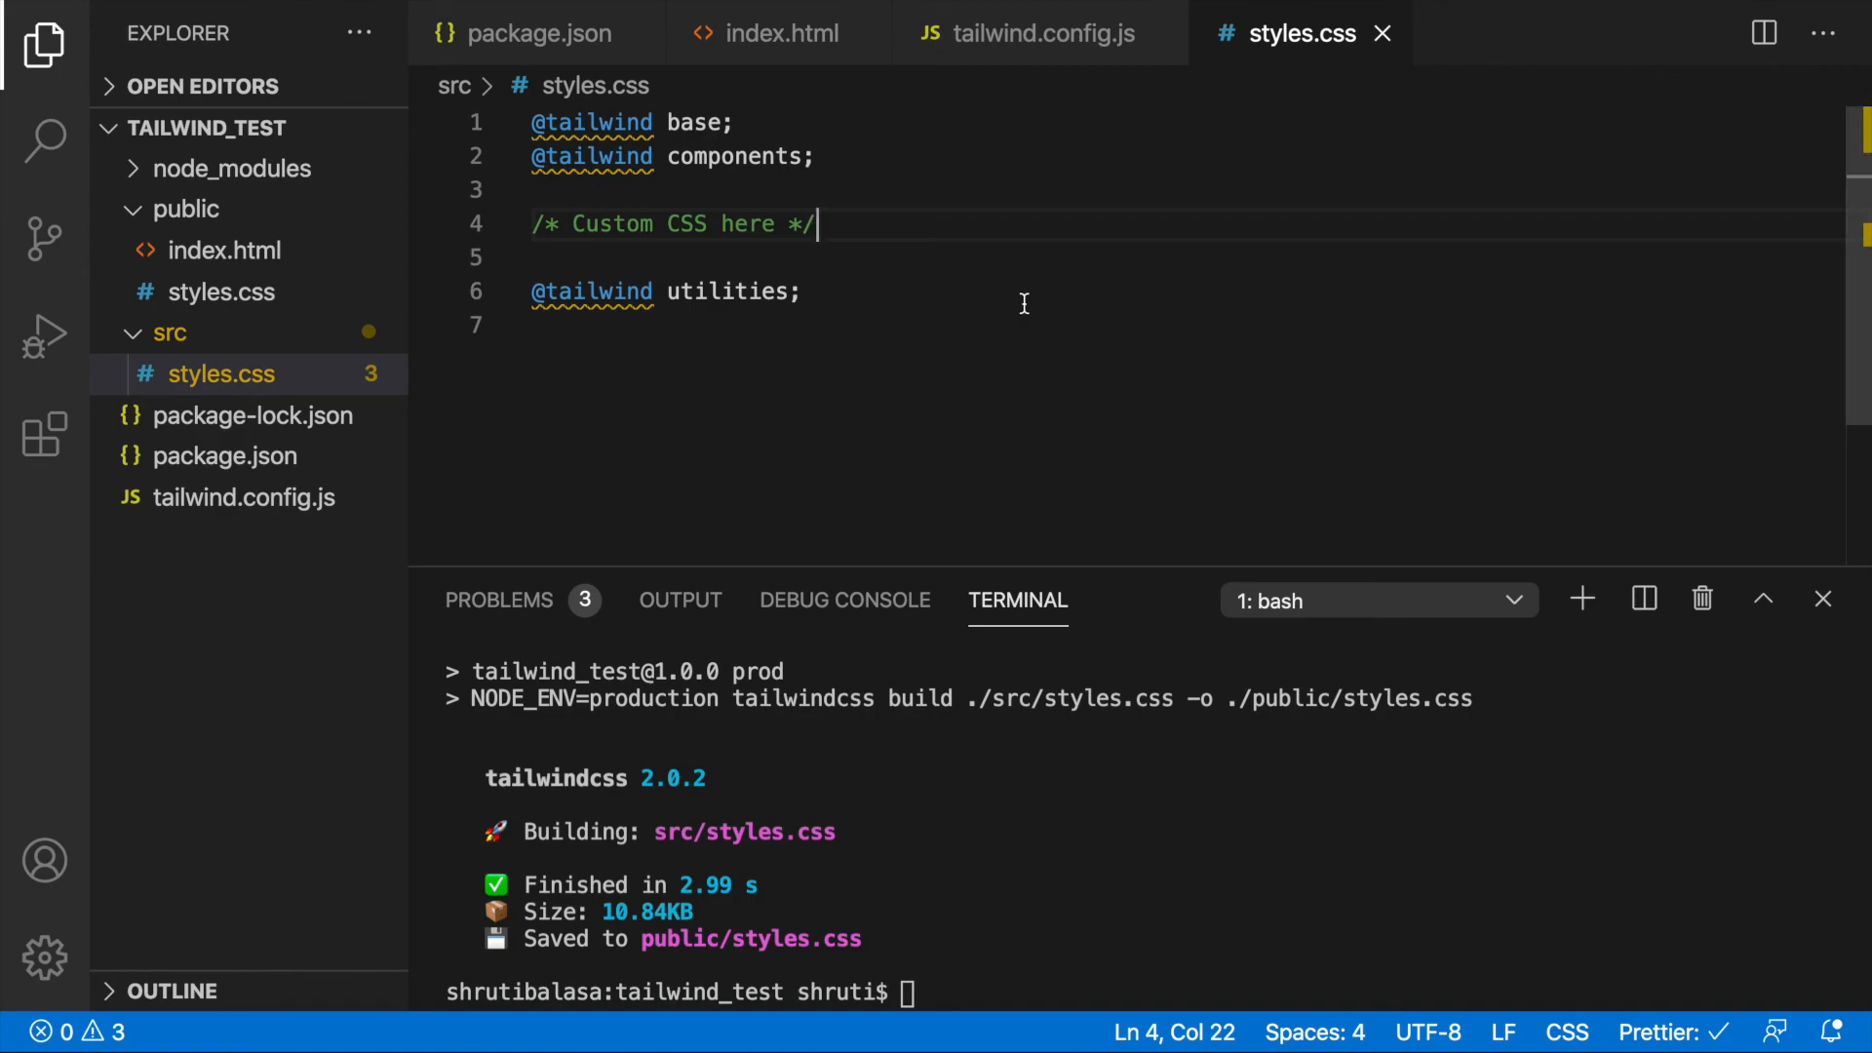